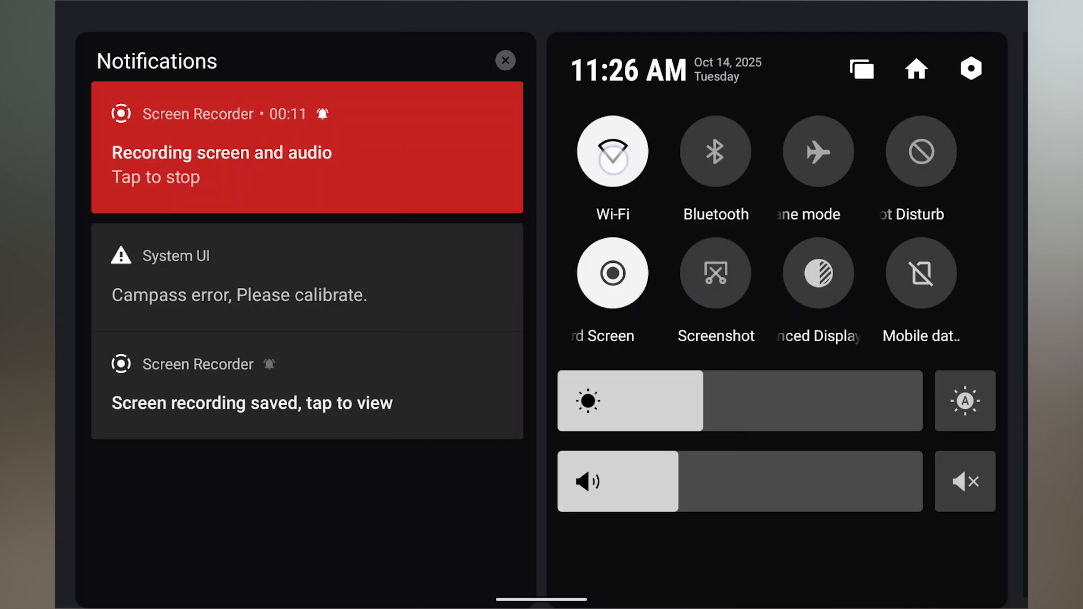
# Step: Join the RS2PlusBaseKit5:3C:AA Wi-Fi network from Android Settings, entering its password
pyautogui.click(610, 151)
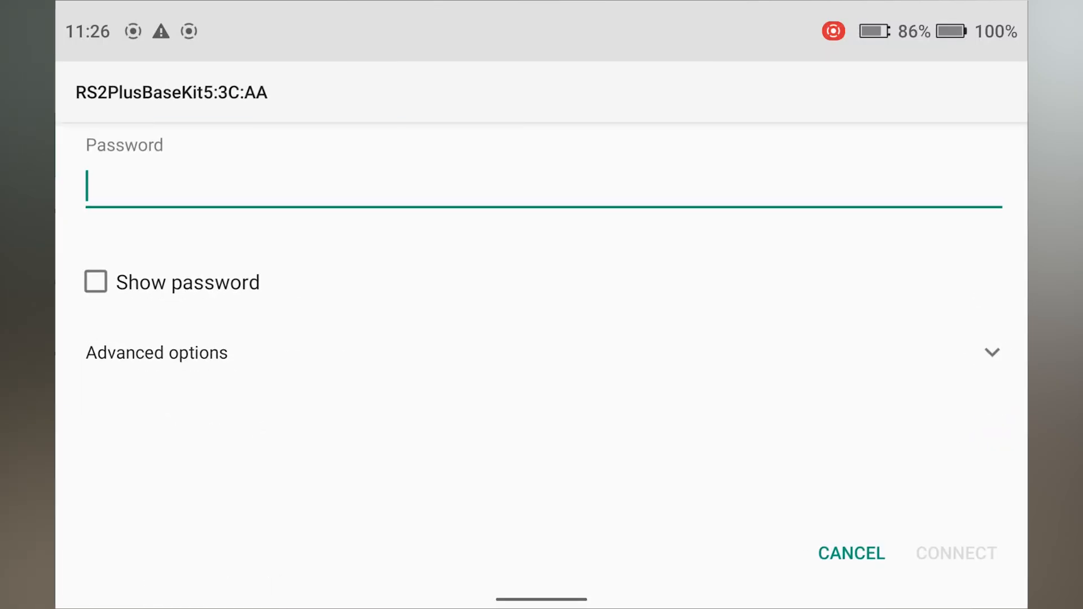
pyautogui.write('m')
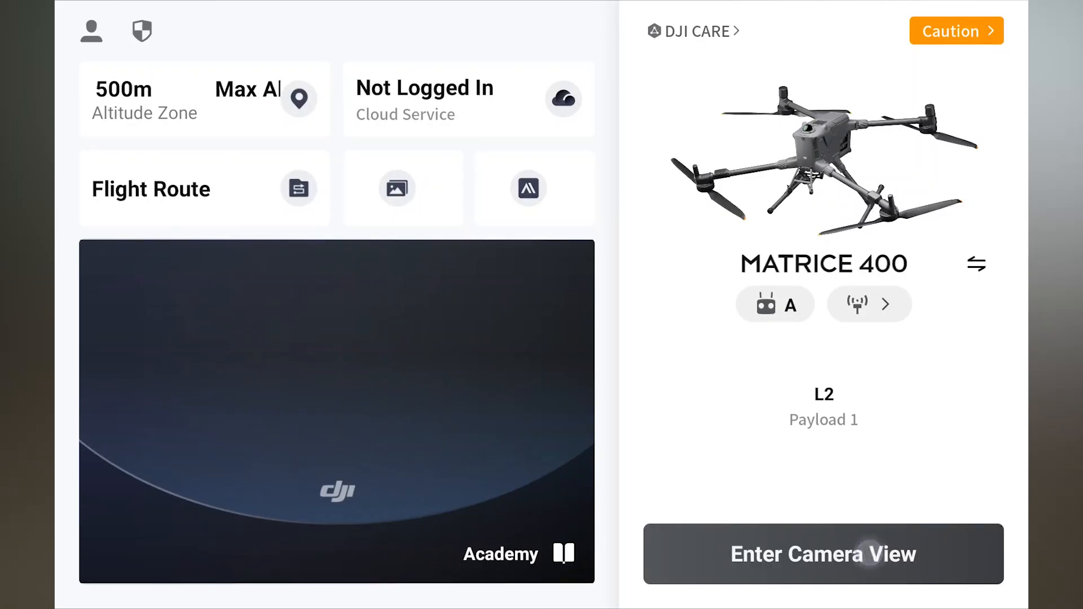
# Step: Enter the camera view and verify custom network RTK to 192.168.42.1 shows Connected
pyautogui.click(823, 554)
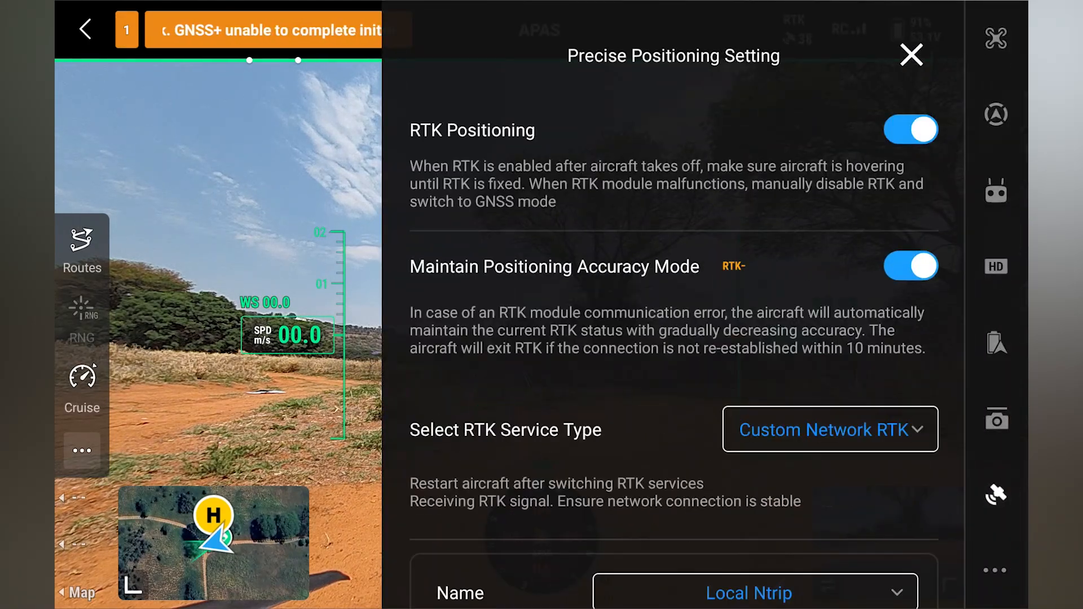
pyautogui.scroll(-3)
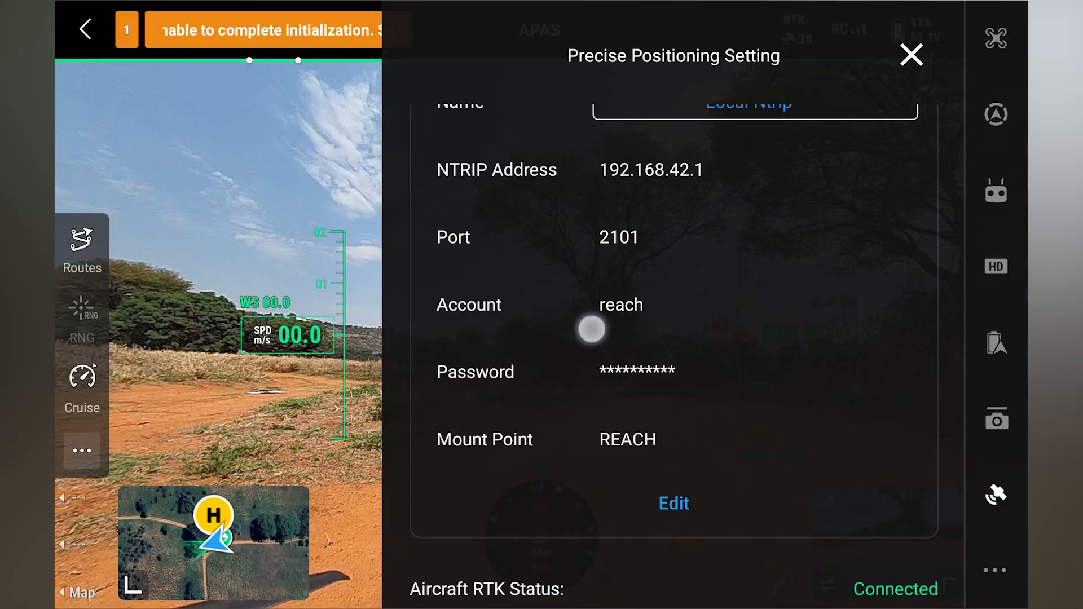
pyautogui.scroll(-3)
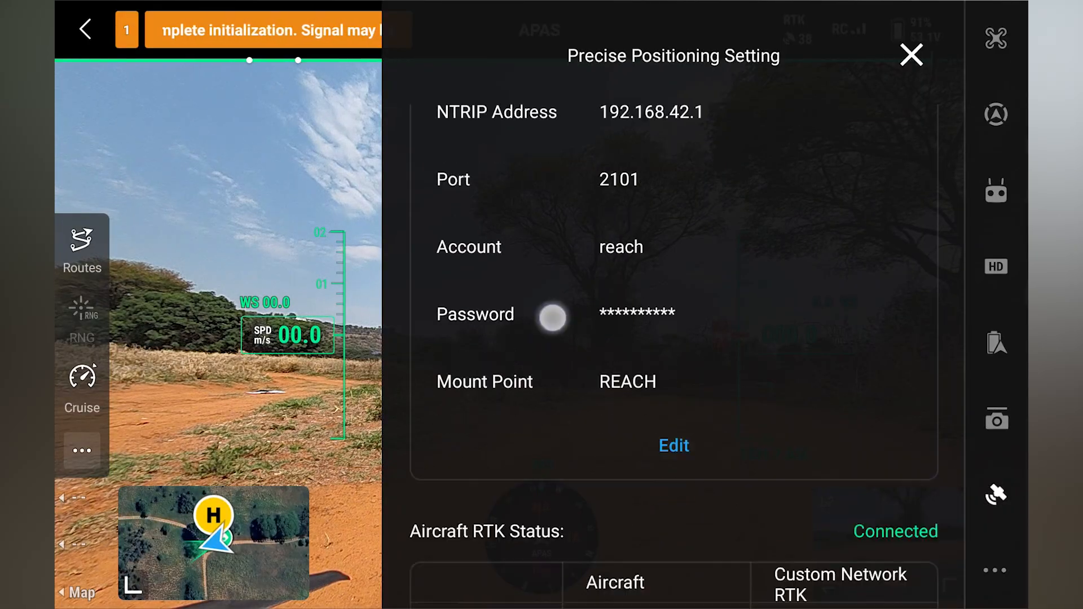
pyautogui.scroll(-3)
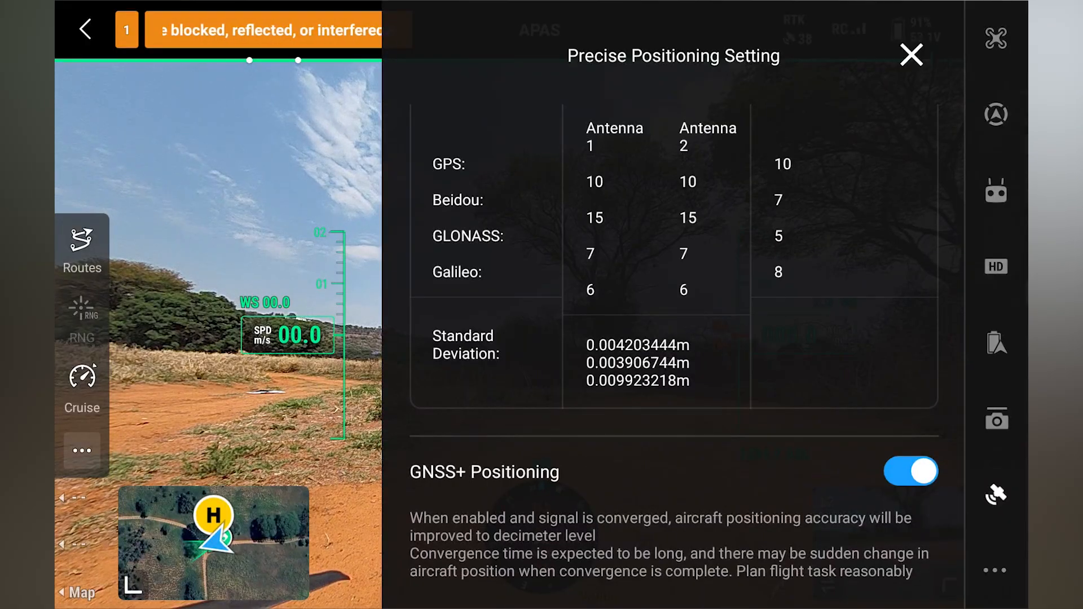
pyautogui.click(911, 54)
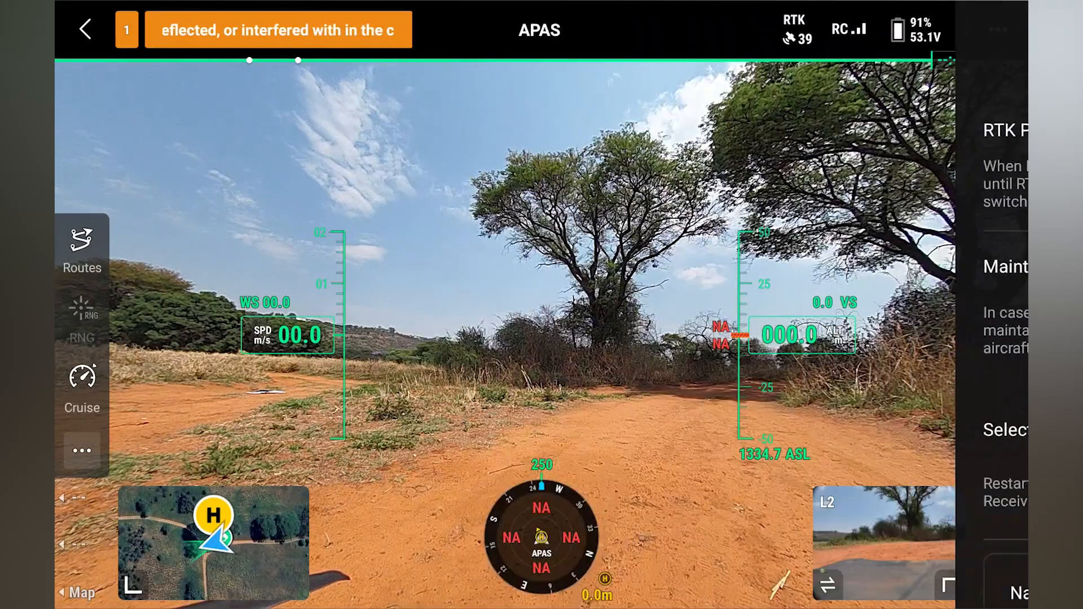
# Step: Create a new Area Route and drag a polygon corner to cover the survey field
pyautogui.click(81, 248)
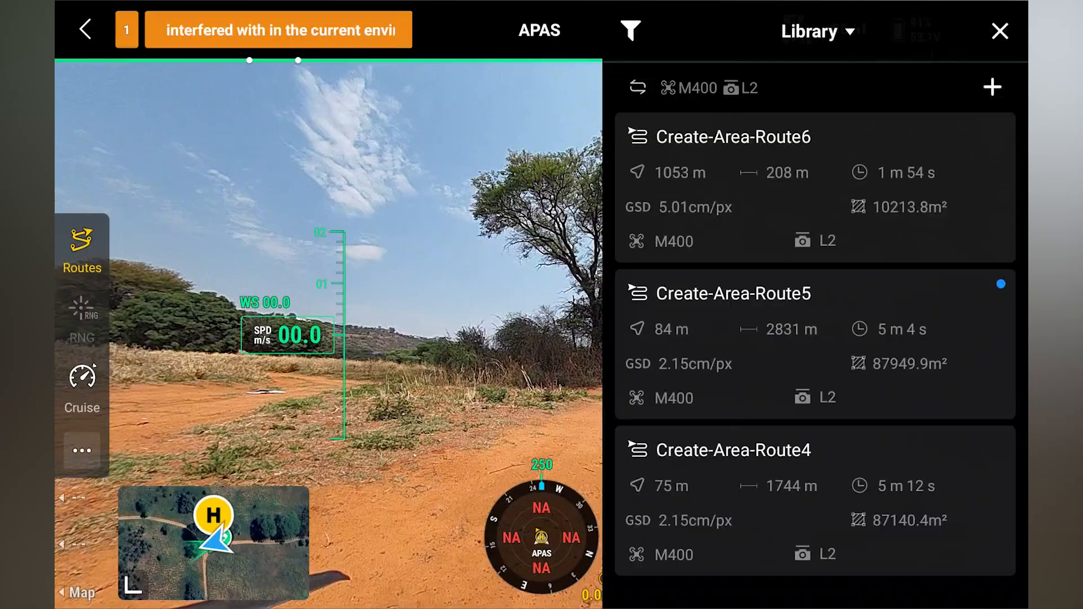
pyautogui.click(993, 87)
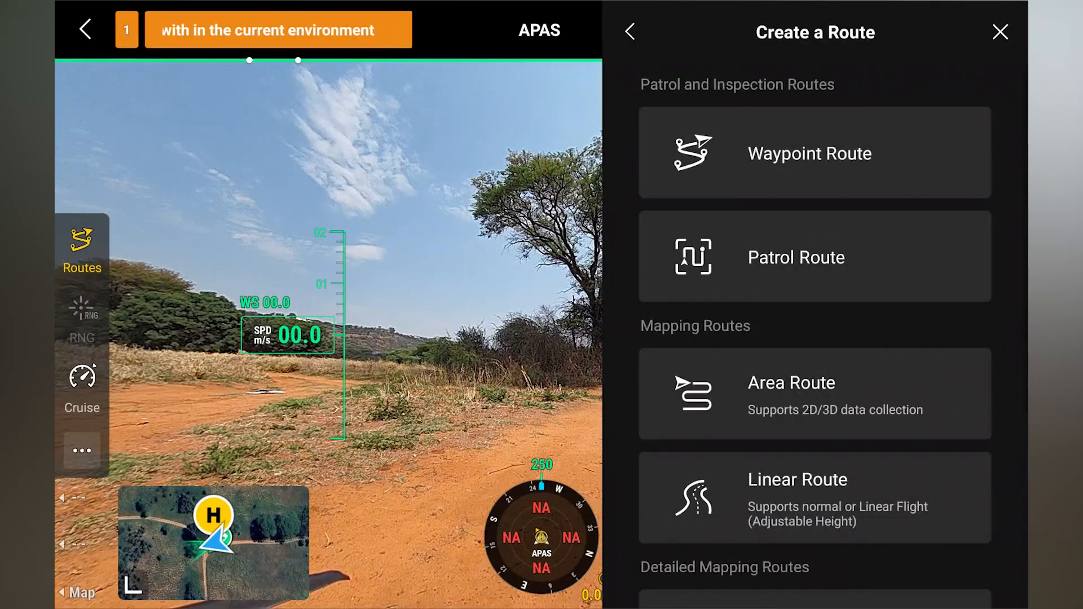
pyautogui.click(813, 394)
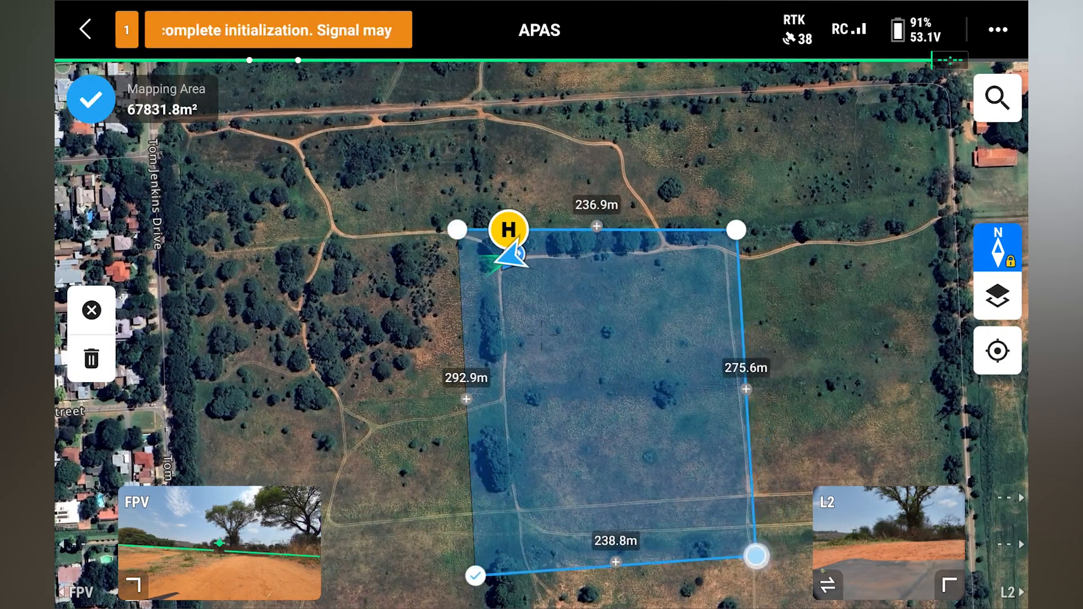
pyautogui.moveTo(456, 229); pyautogui.dragTo(437, 211)
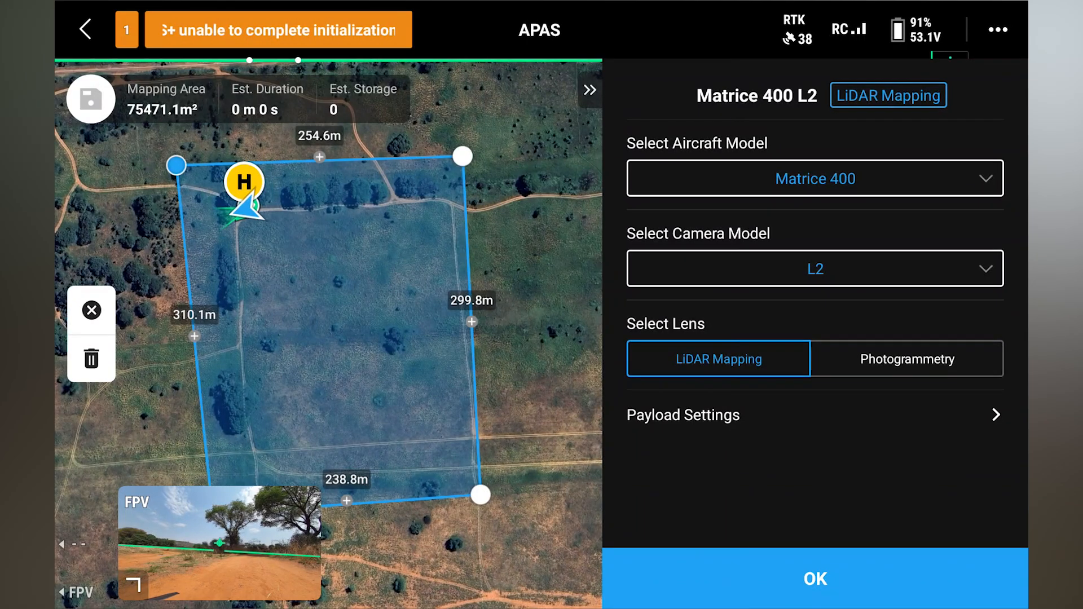
# Step: Set the L2 LiDAR return mode to Penta Return and confirm the aircraft and payload setup
pyautogui.click(907, 359)
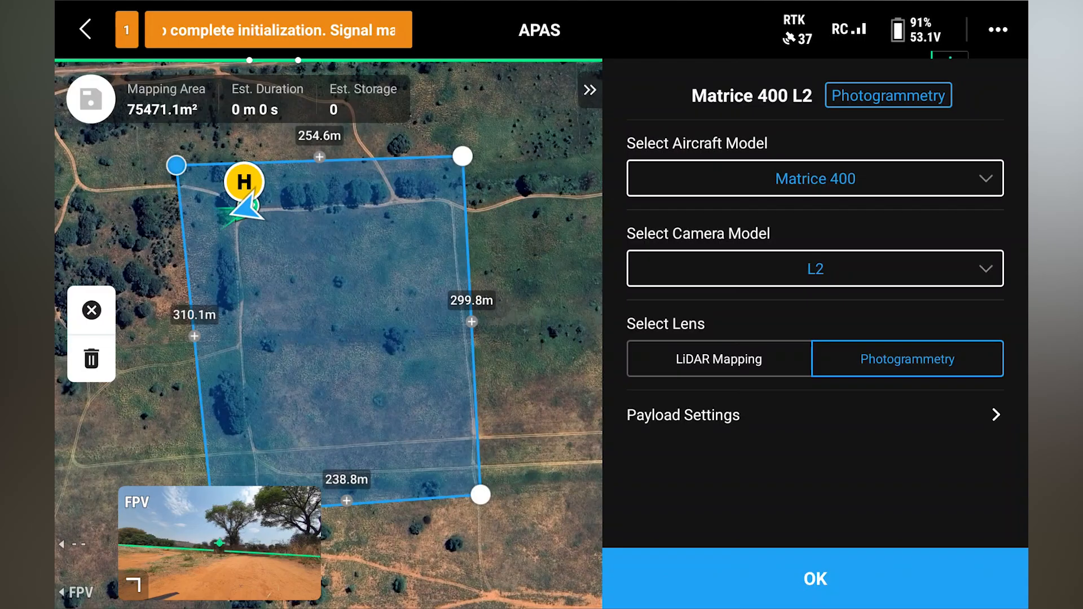
pyautogui.click(718, 358)
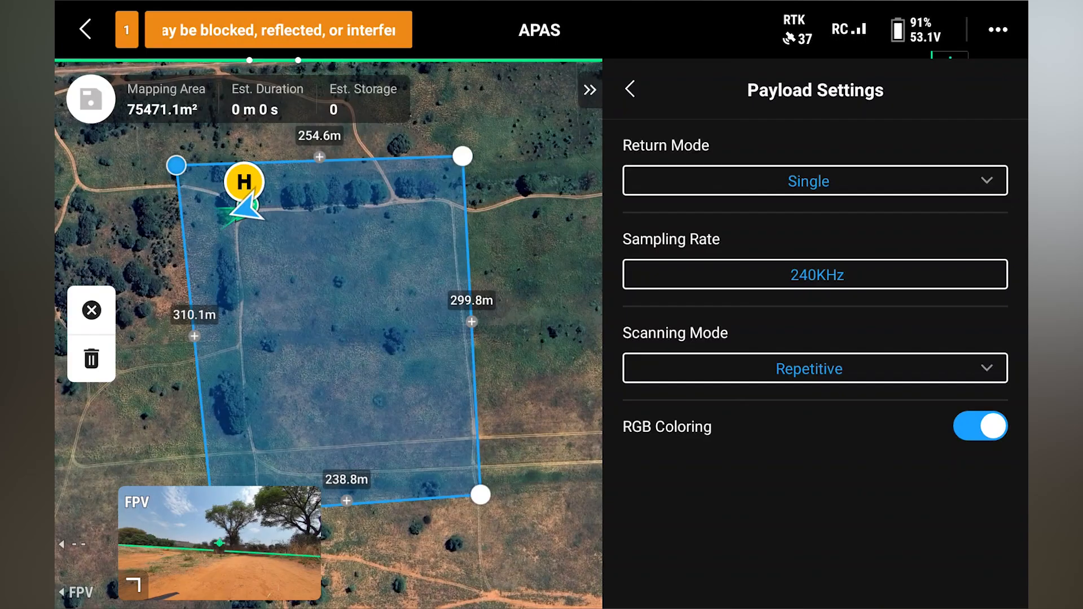
pyautogui.click(813, 180)
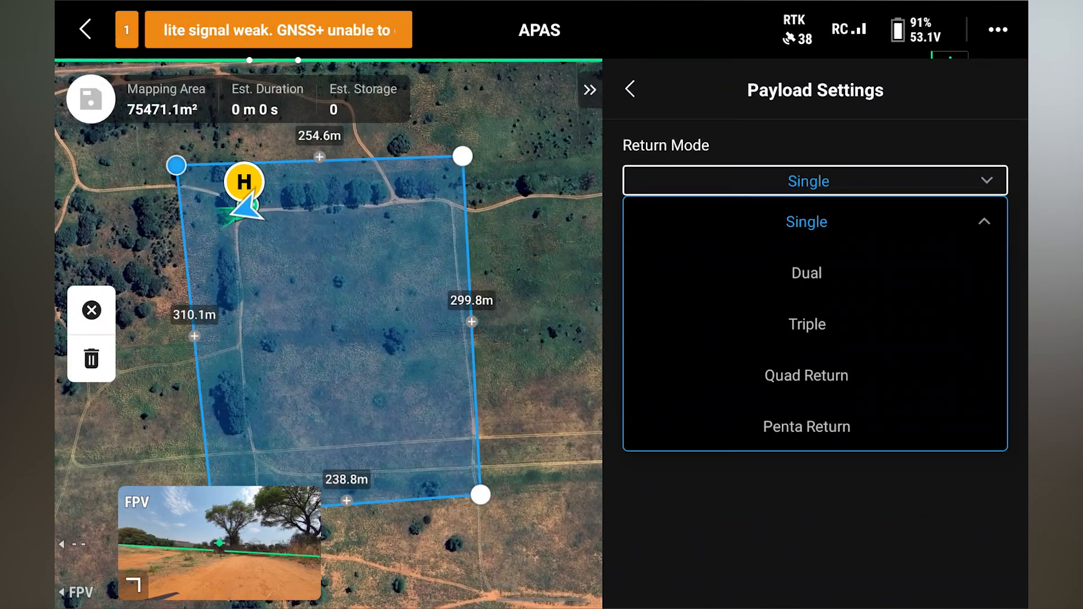
pyautogui.click(806, 427)
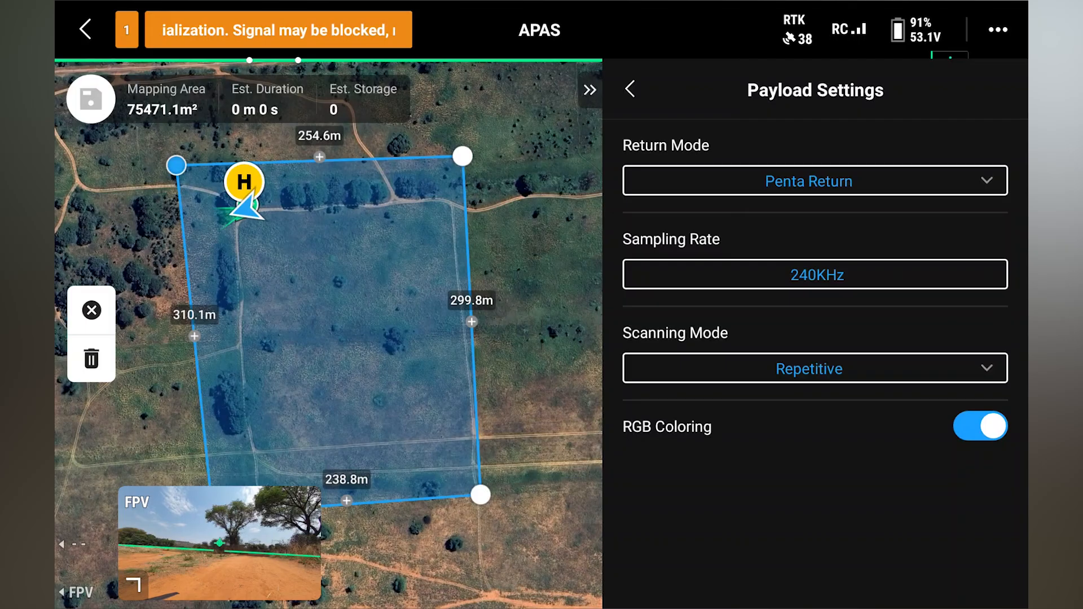
pyautogui.click(630, 91)
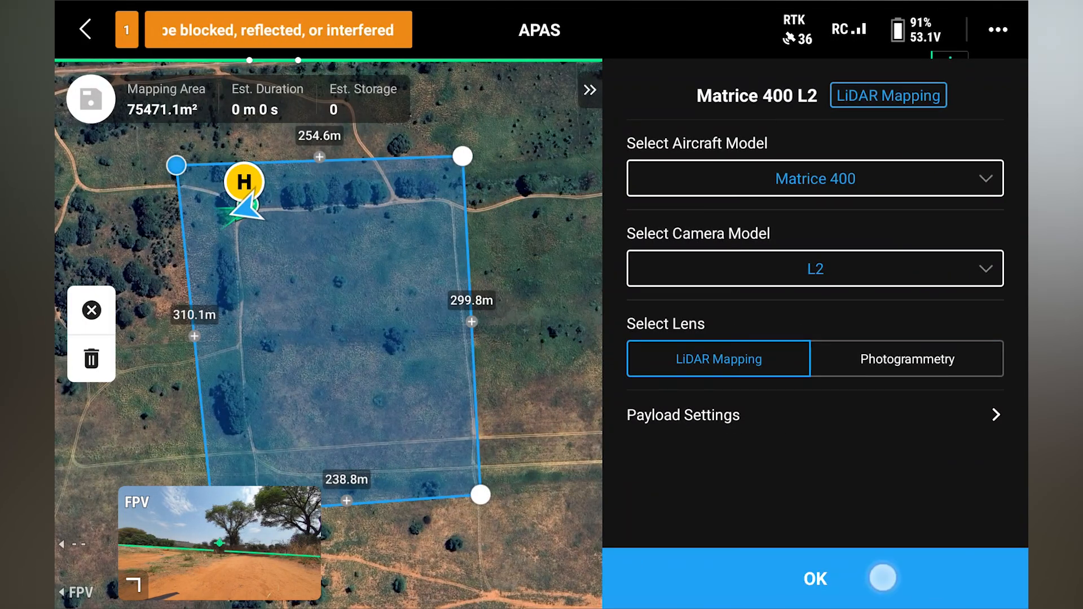
pyautogui.click(815, 578)
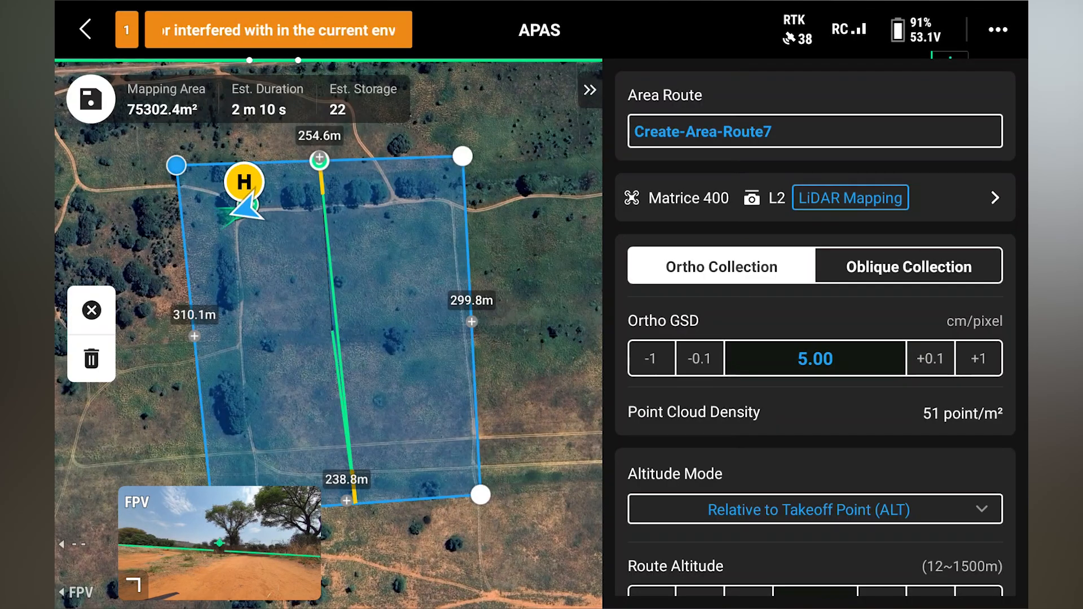
# Step: Lower the route speed to 8 m/s while keeping the 86.1 m route altitude
pyautogui.click(909, 265)
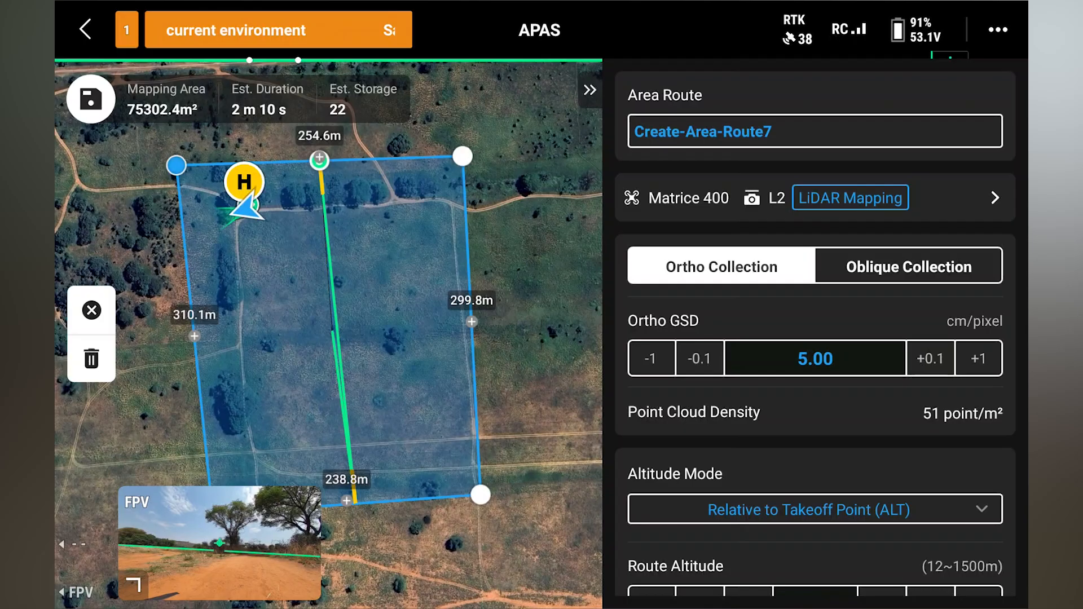
pyautogui.scroll(-3)
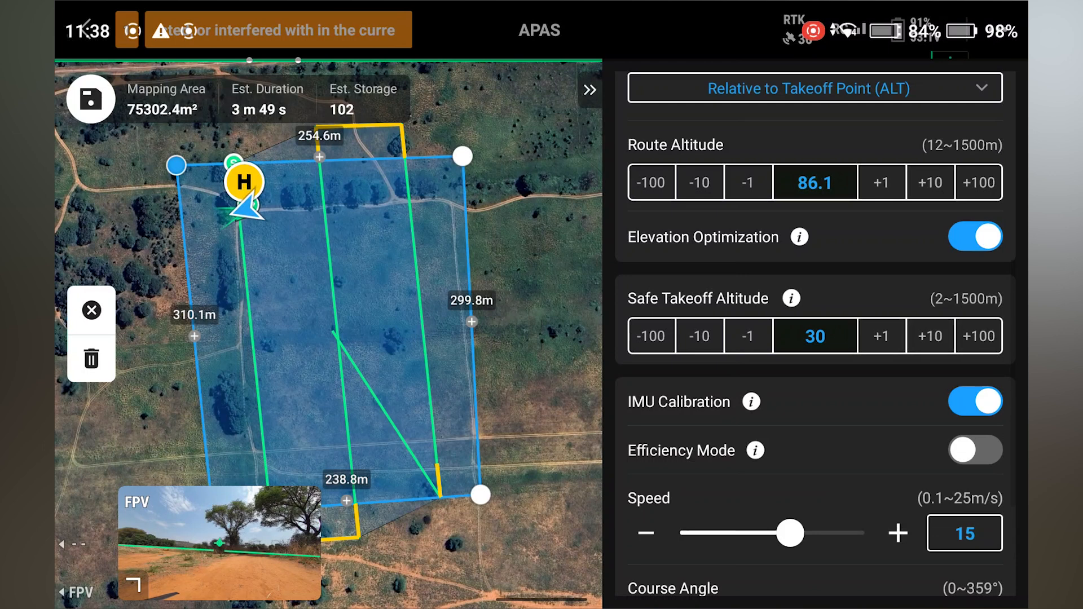
pyautogui.scroll(3)
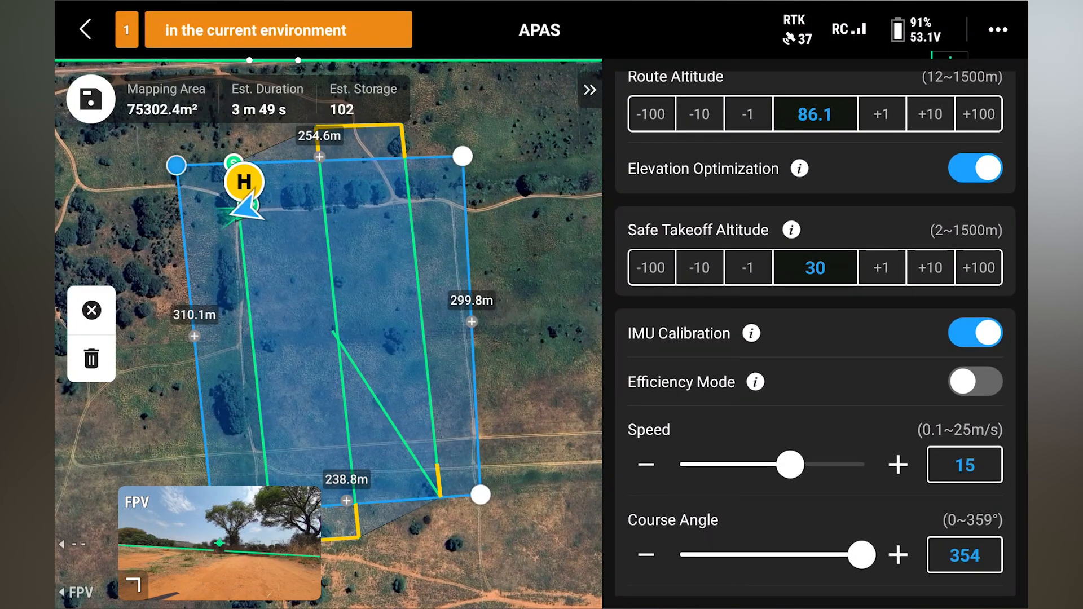
pyautogui.scroll(-3)
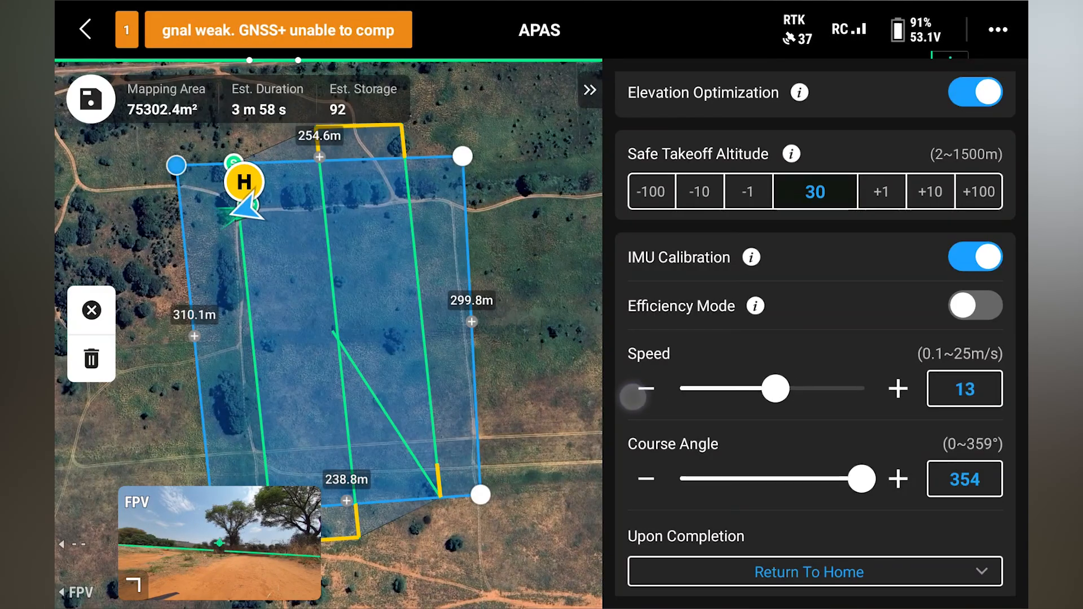
pyautogui.click(634, 389)
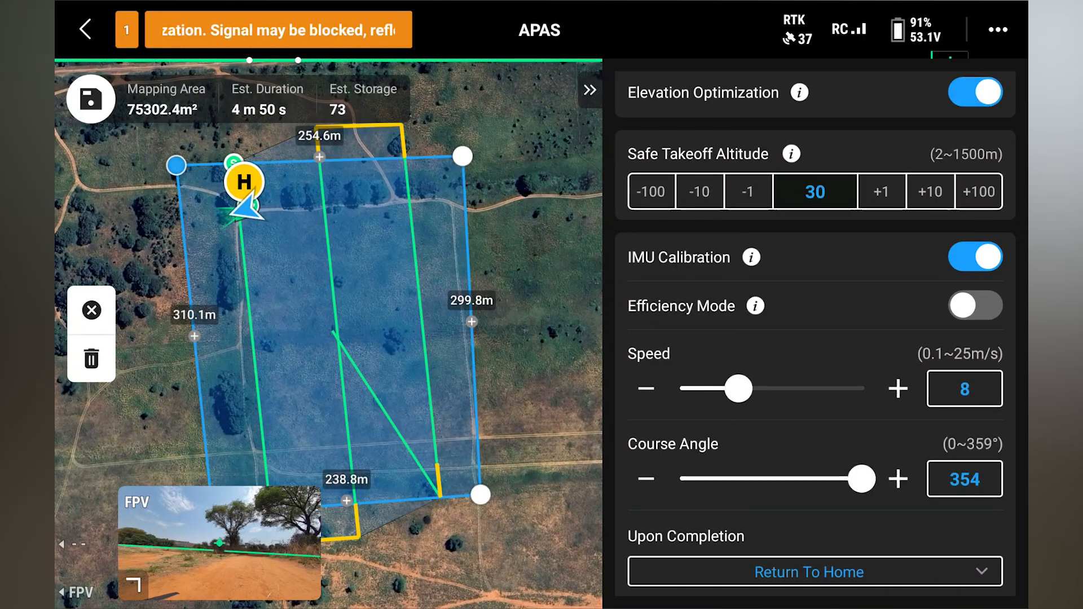
pyautogui.scroll(-3)
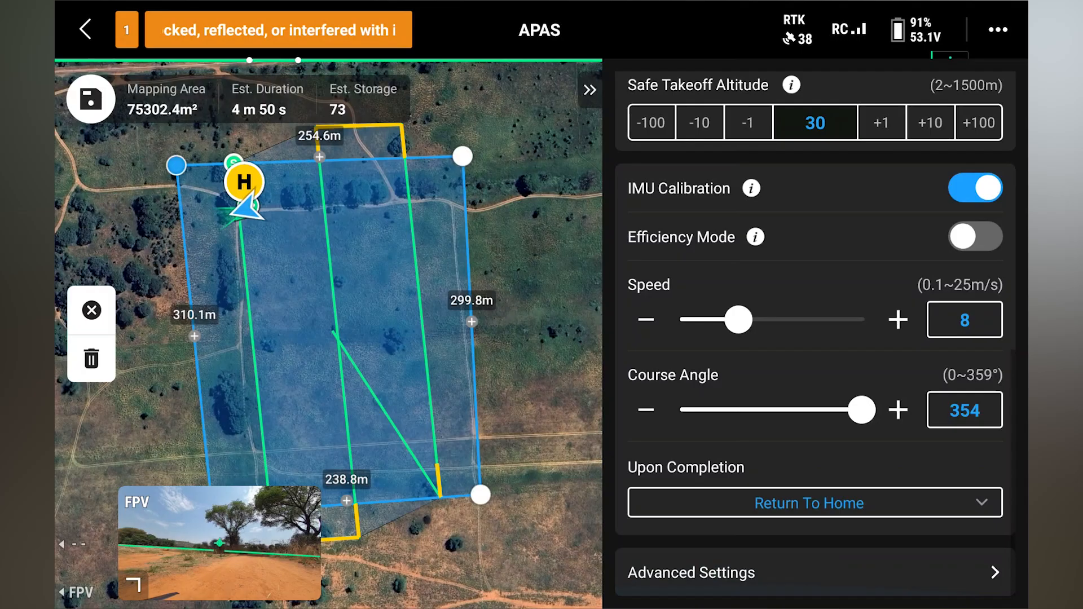
pyautogui.click(692, 573)
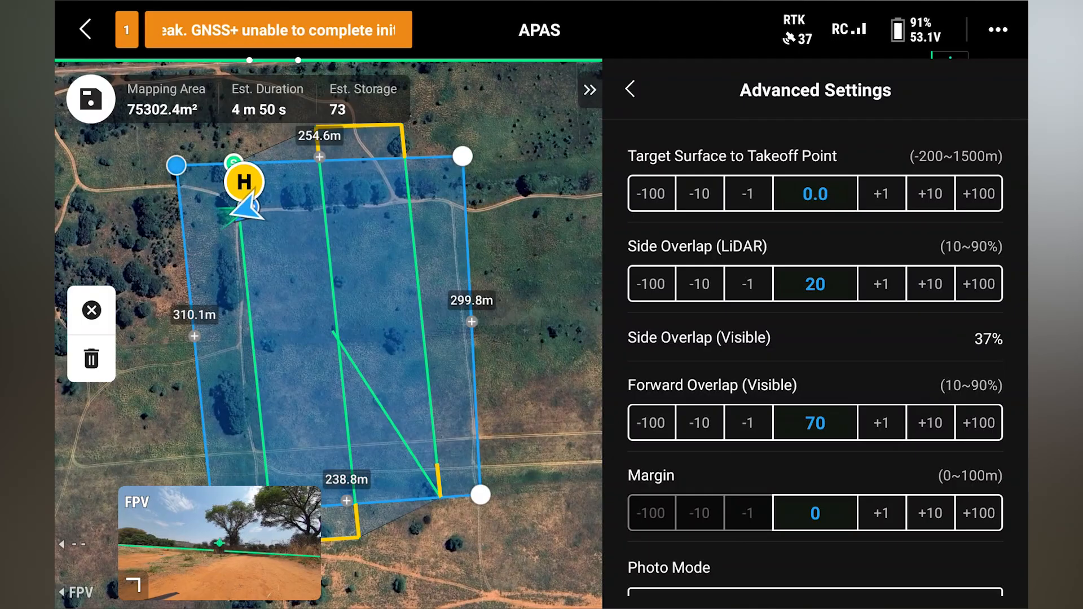
# Step: Review advanced settings: 20% LiDAR side overlap, 70% forward overlap, 15 m/s takeoff speed
pyautogui.scroll(-3)
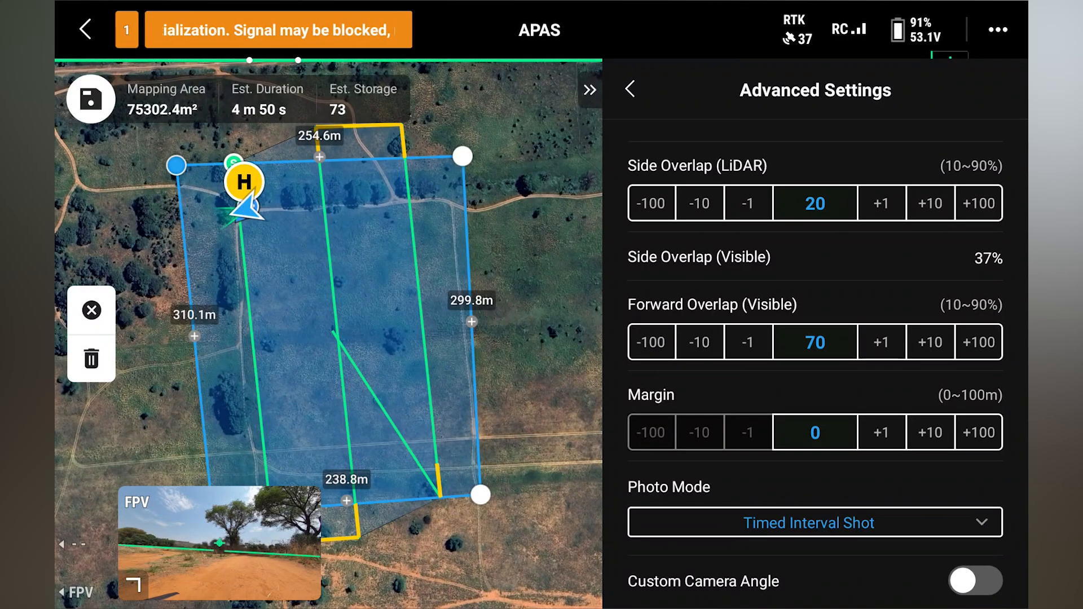
pyautogui.scroll(-3)
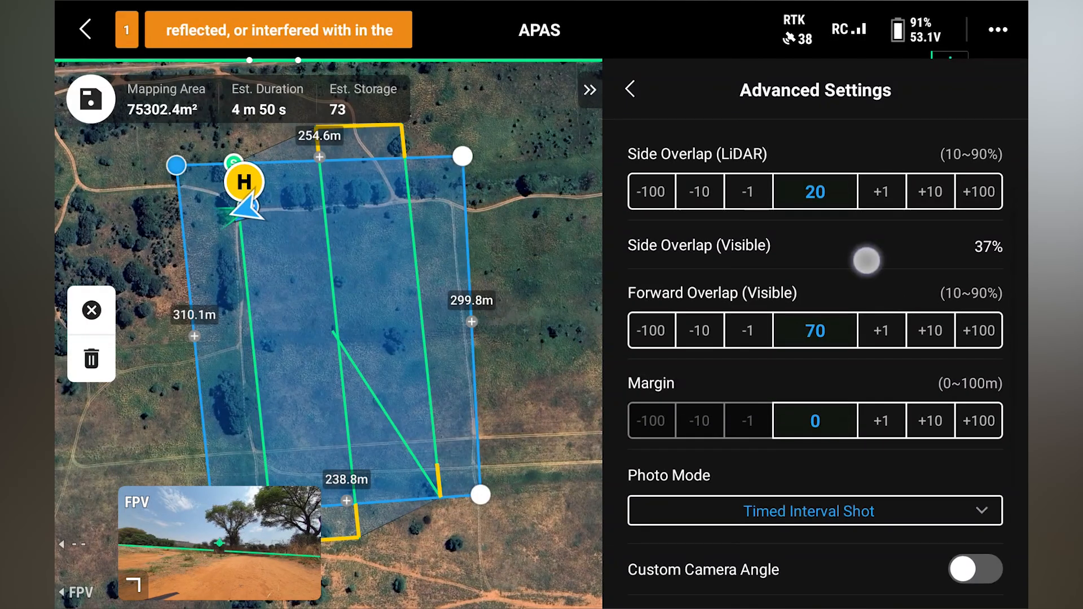
pyautogui.scroll(3)
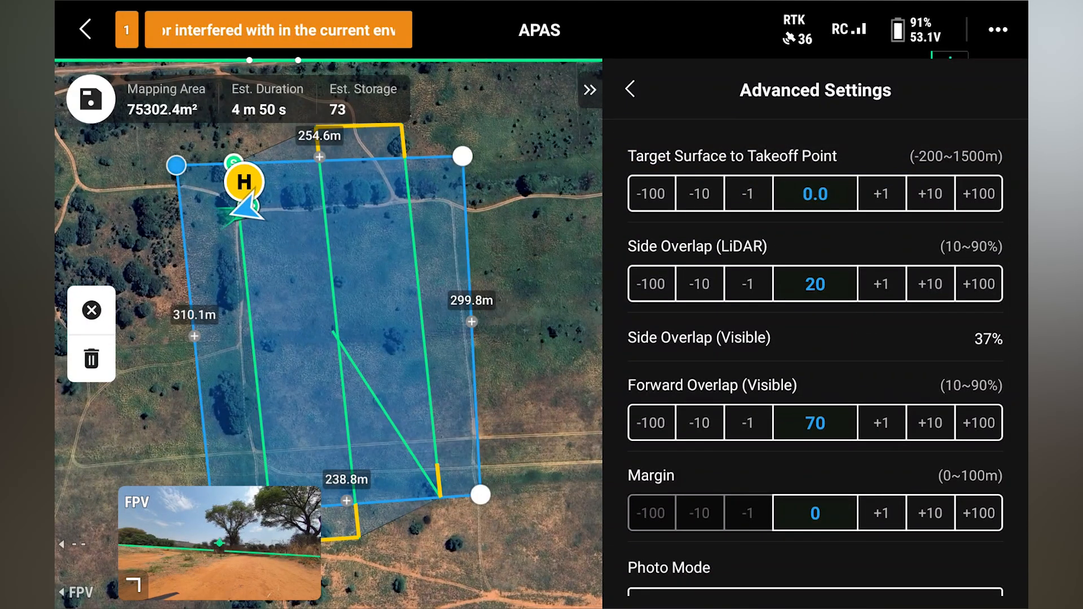
pyautogui.scroll(-3)
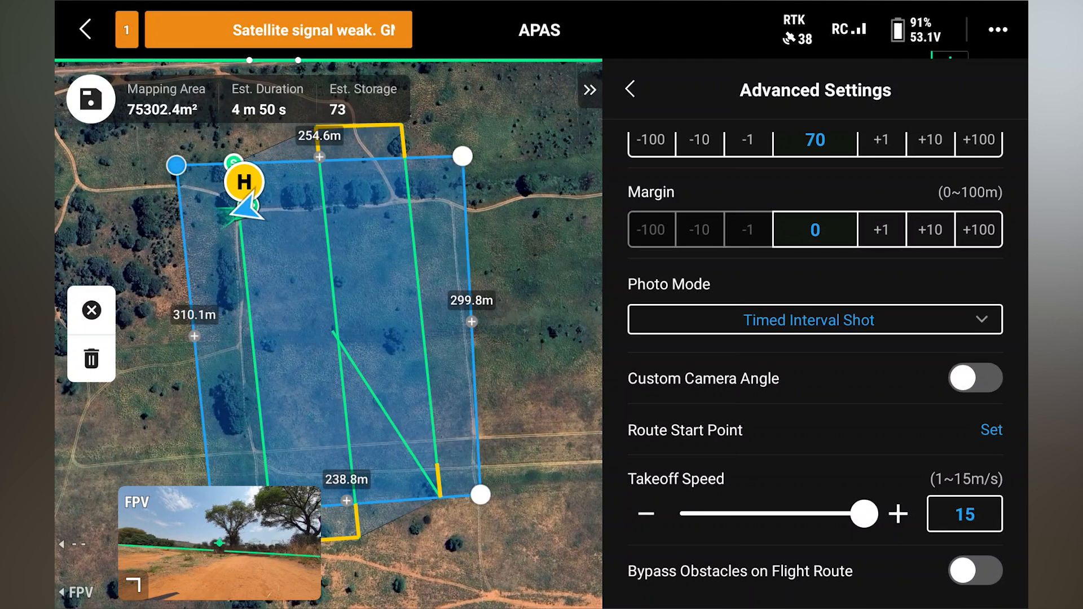
pyautogui.scroll(3)
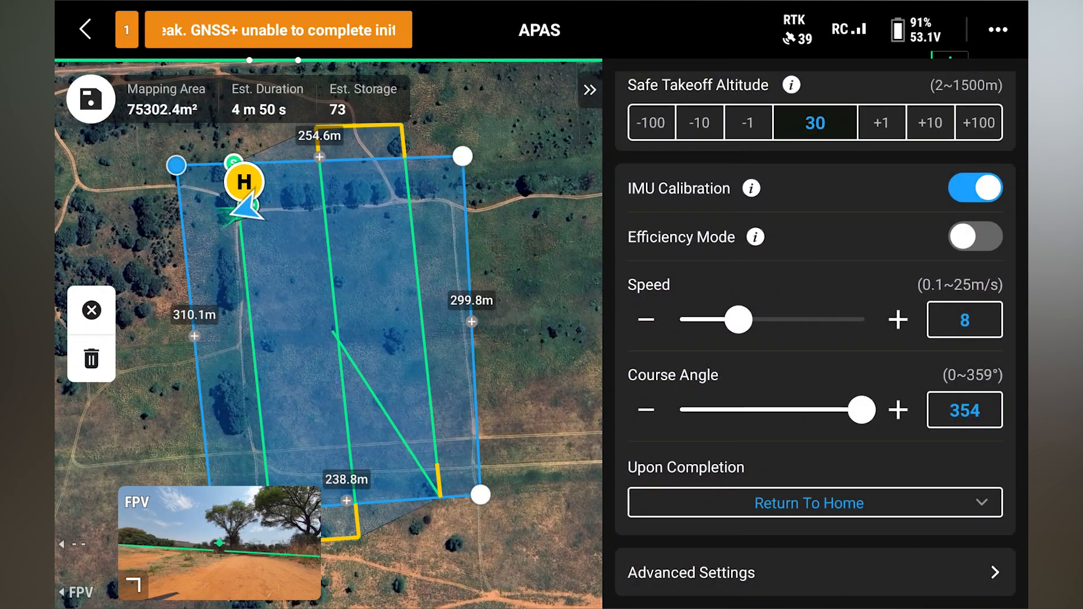
# Step: Collapse the route settings and bring up the Preflight Check screen for the route
pyautogui.click(588, 90)
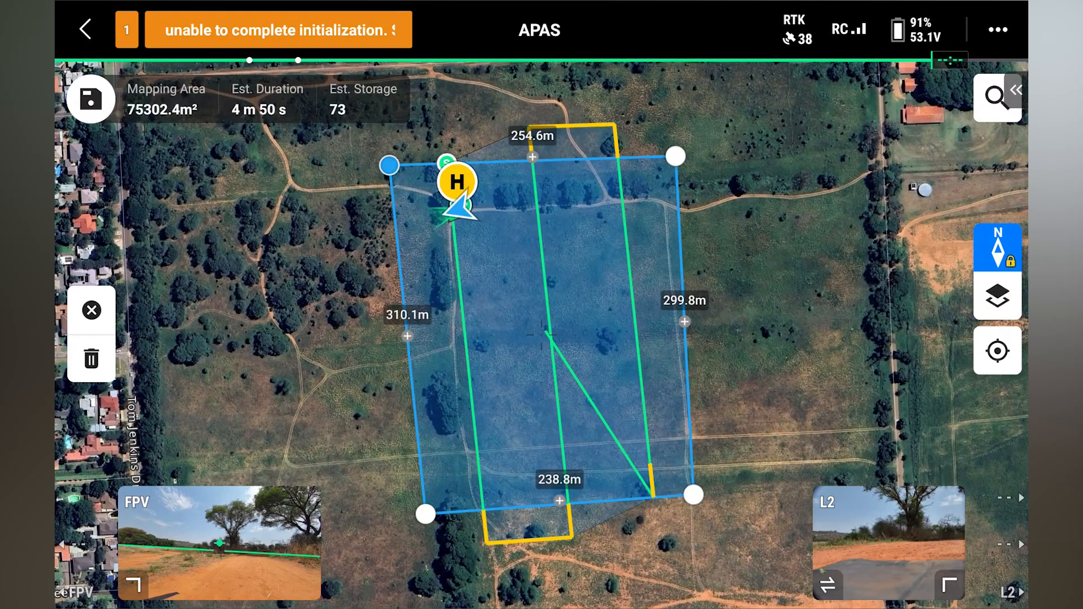
pyautogui.click(90, 99)
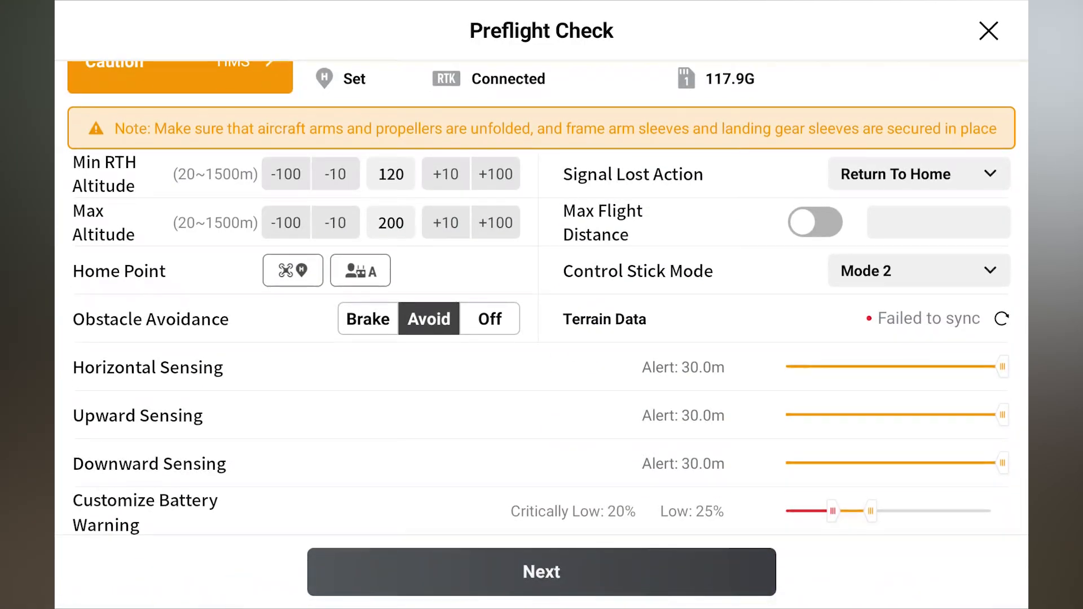
# Step: Upload the mission with Bypass Obstacles on Flight Route enabled and start the flight
pyautogui.click(541, 571)
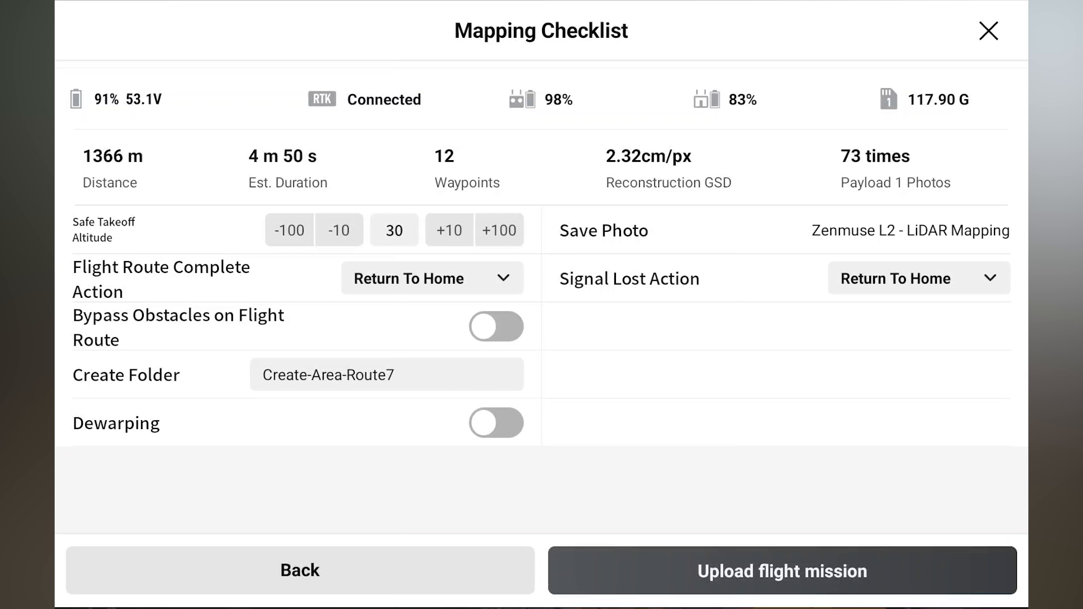
pyautogui.click(781, 571)
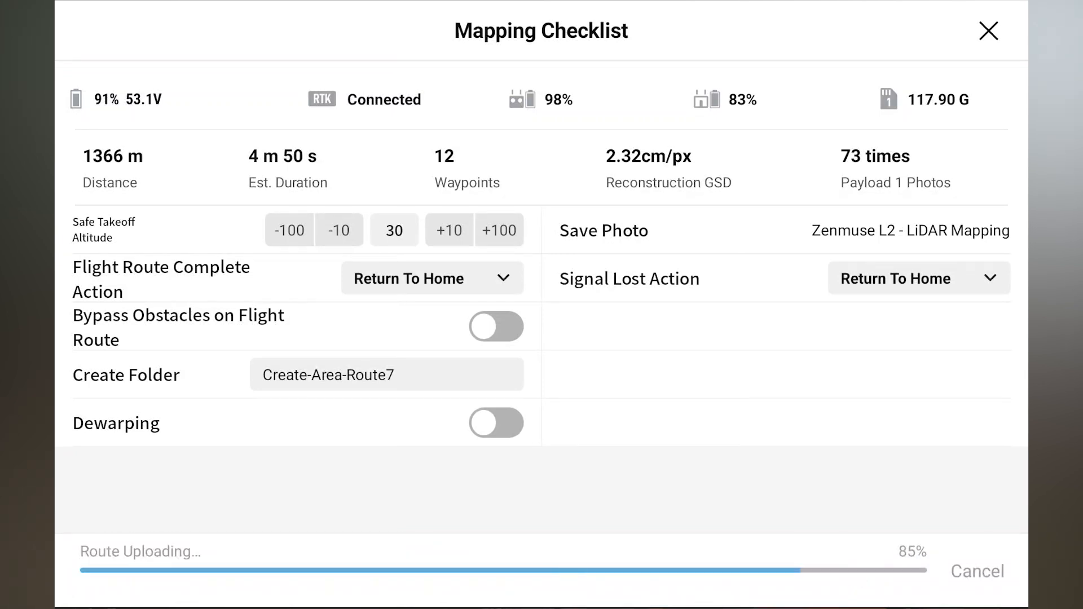
pyautogui.click(496, 327)
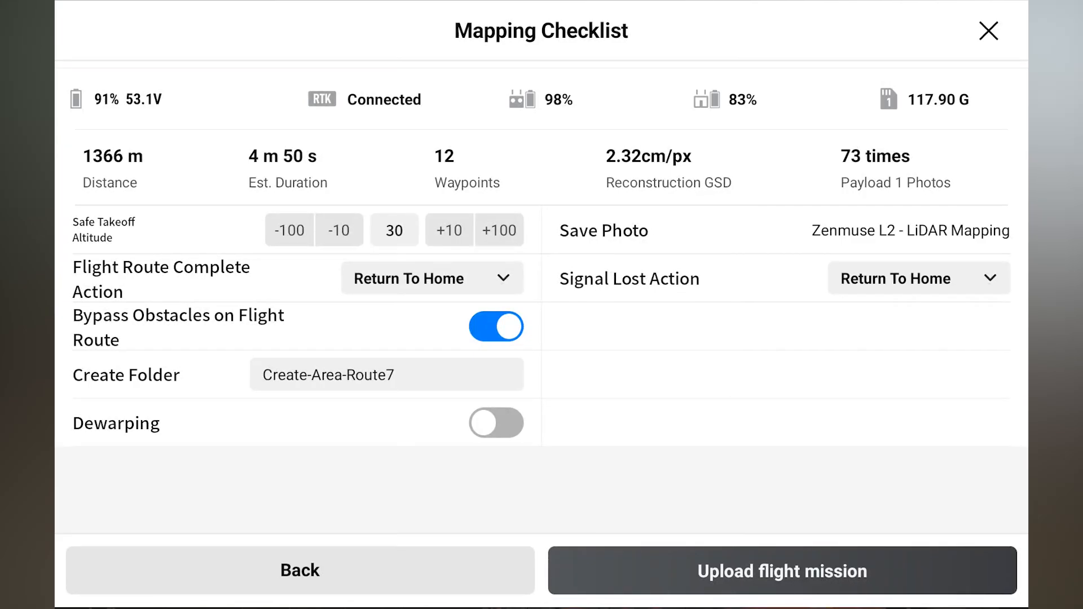
pyautogui.click(781, 571)
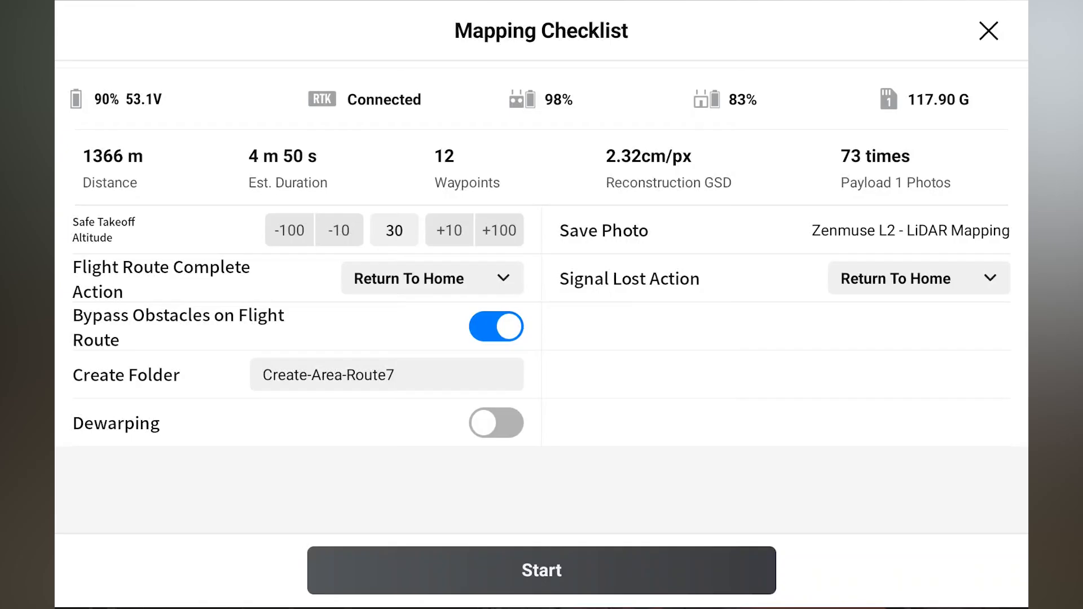
pyautogui.click(541, 570)
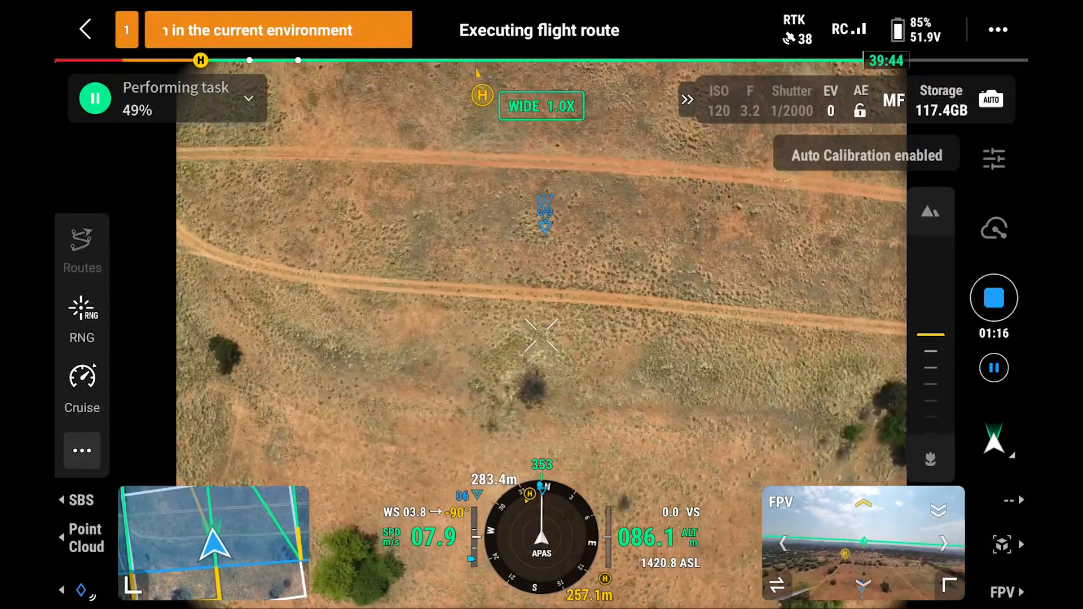
# Step: Review the RTK satellite and GNSS+ info in Precise Positioning Setting during the flight
pyautogui.click(794, 29)
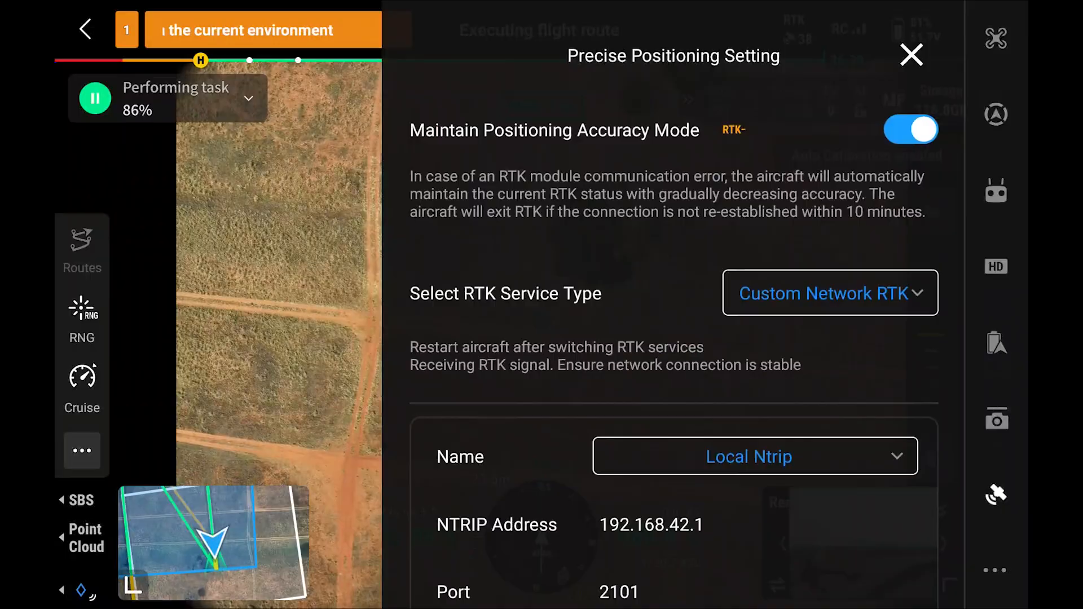
pyautogui.scroll(-3)
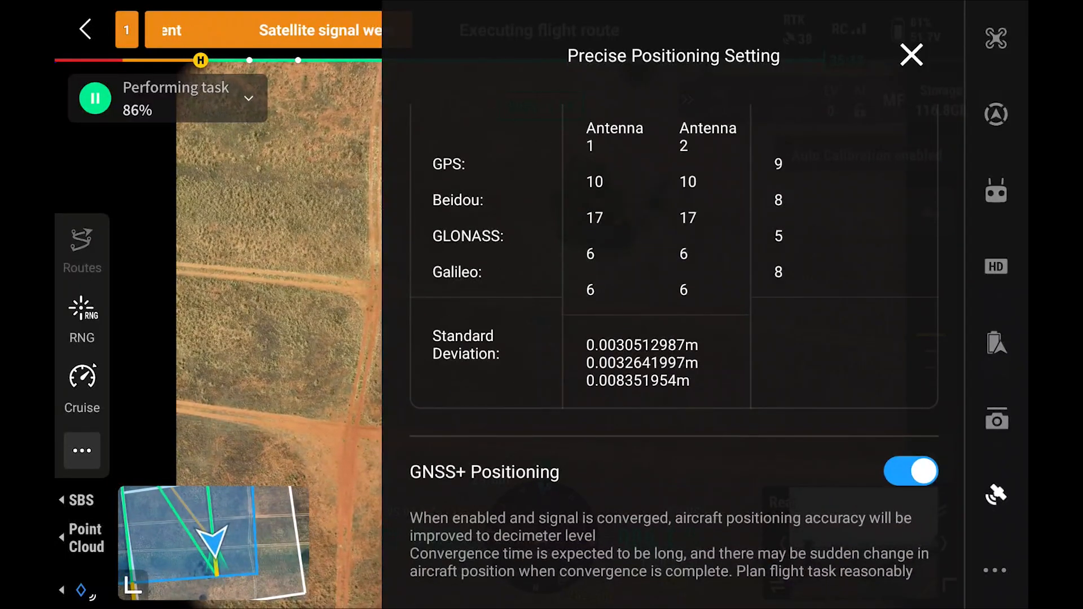
pyautogui.click(912, 55)
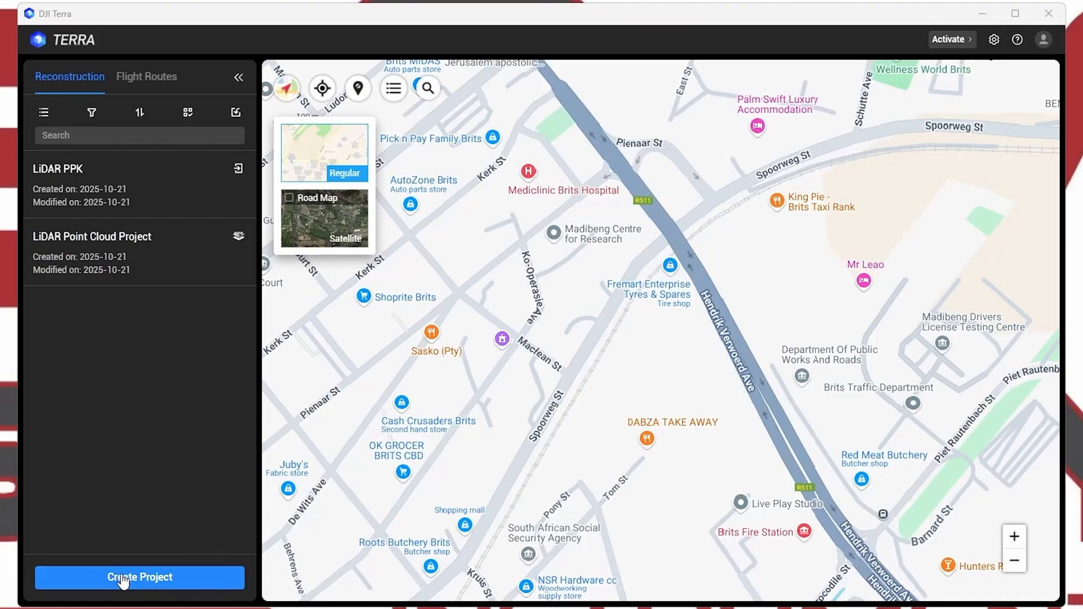
# Step: Create a LiDAR Point Cloud project named 'Lidar L2 SOM Test'
pyautogui.click(139, 577)
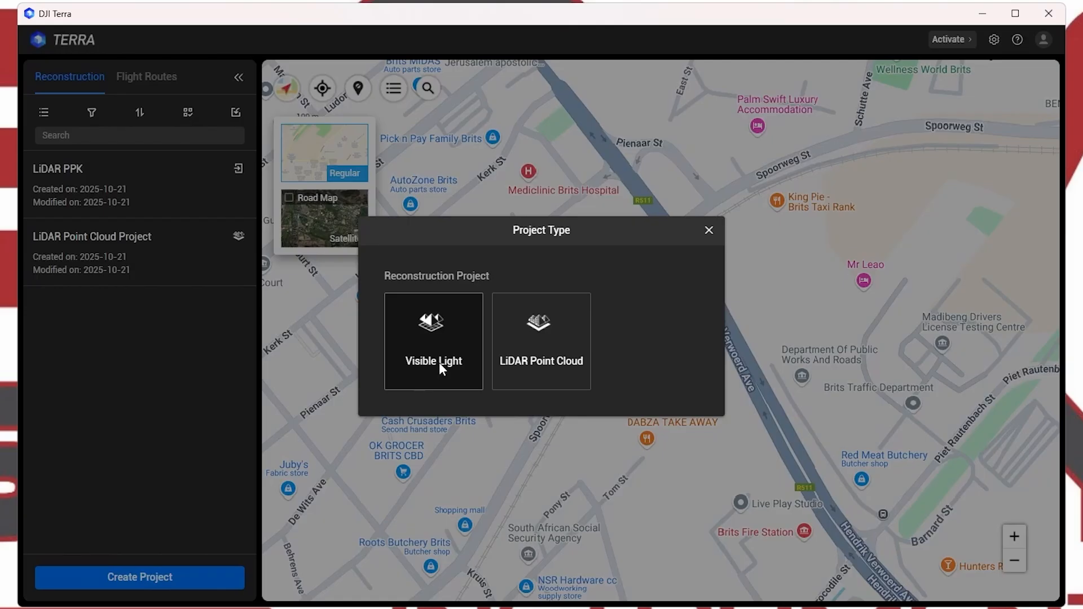
pyautogui.moveTo(540, 361)
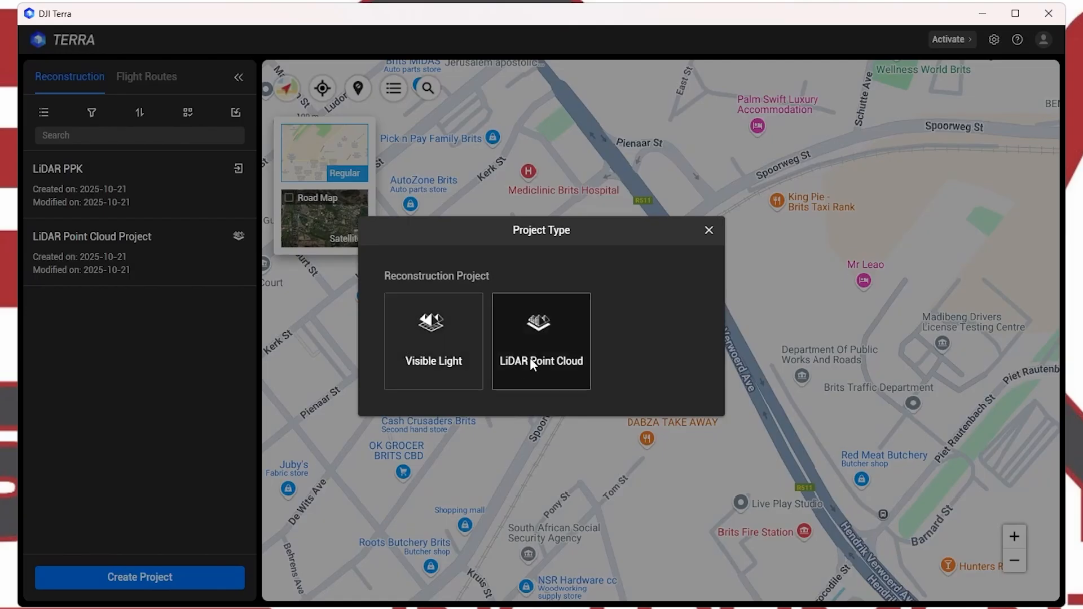
pyautogui.click(540, 341)
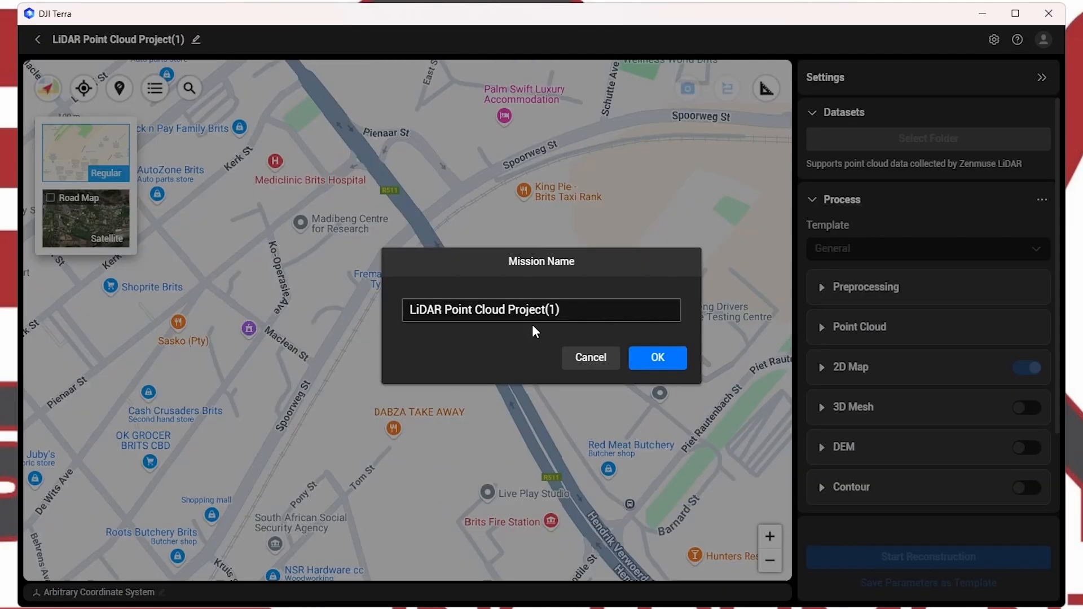
pyautogui.tripleClick(542, 309)
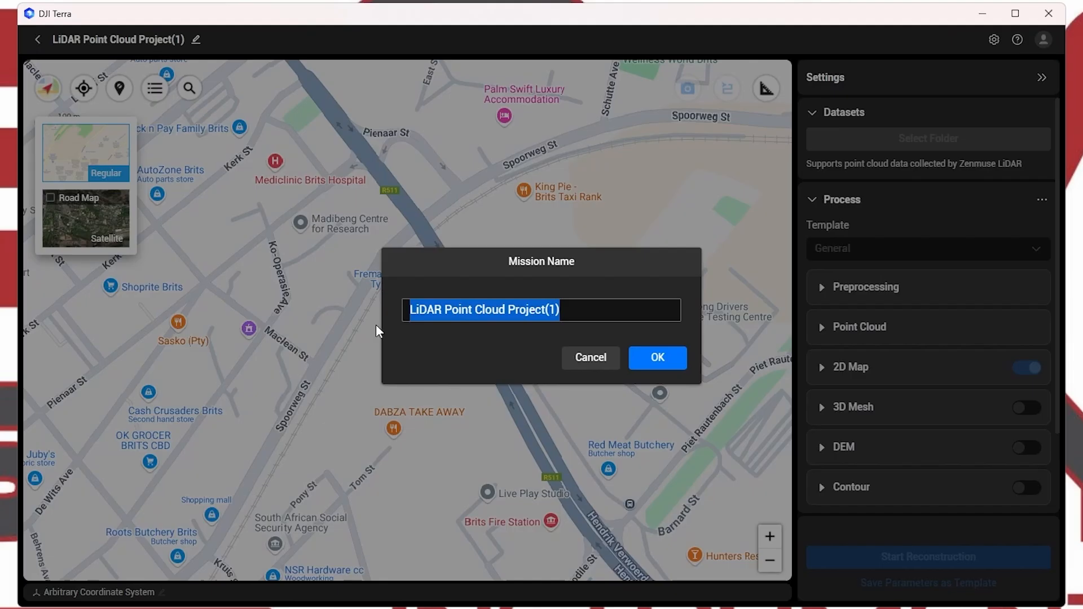
pyautogui.write('Lidar L2')
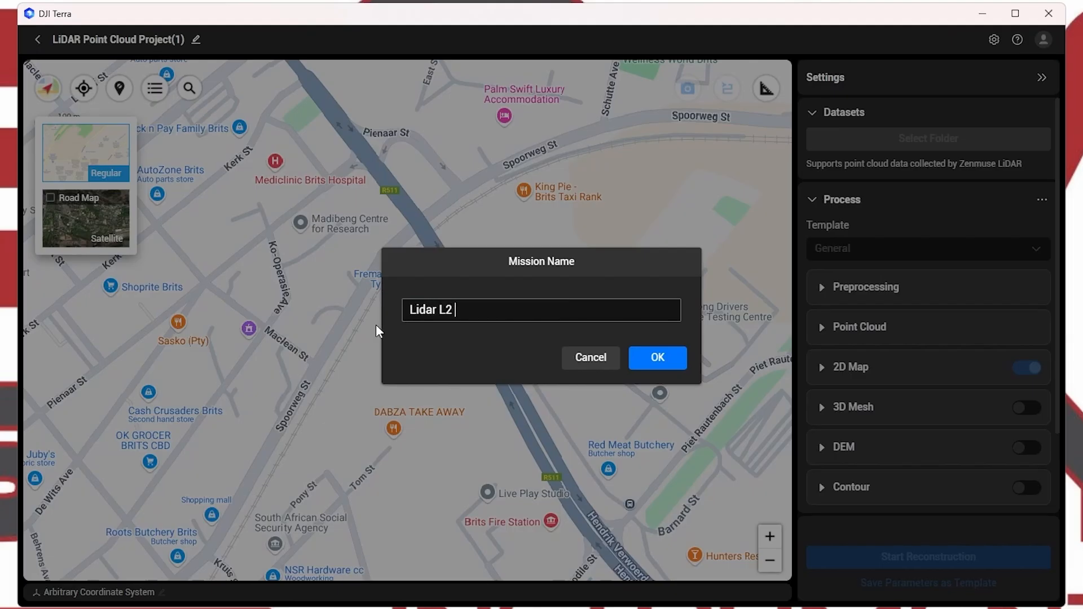
pyautogui.write('SOM')
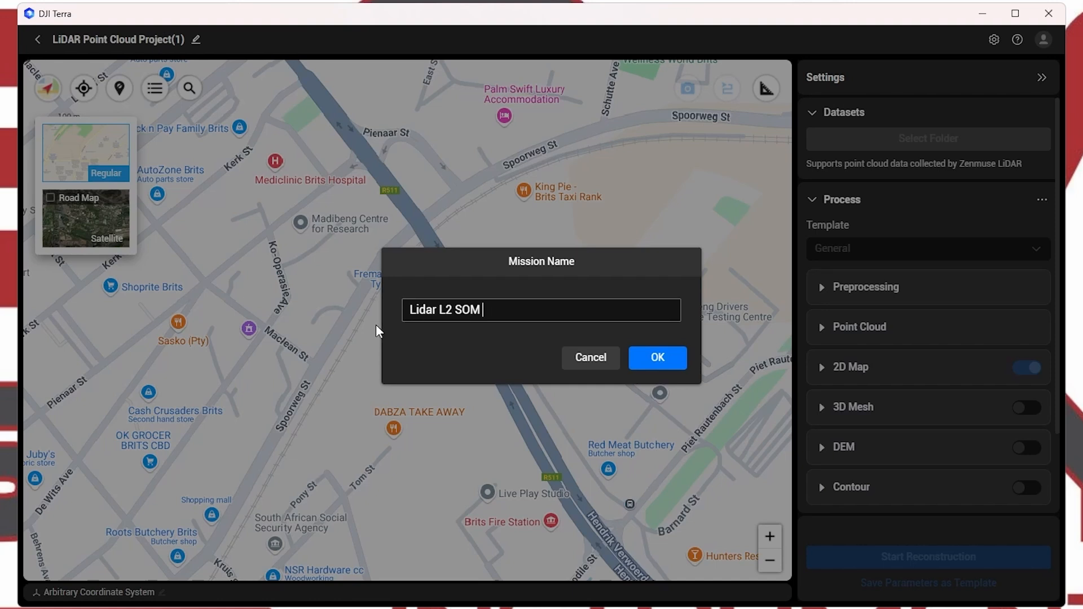
pyautogui.write('Test')
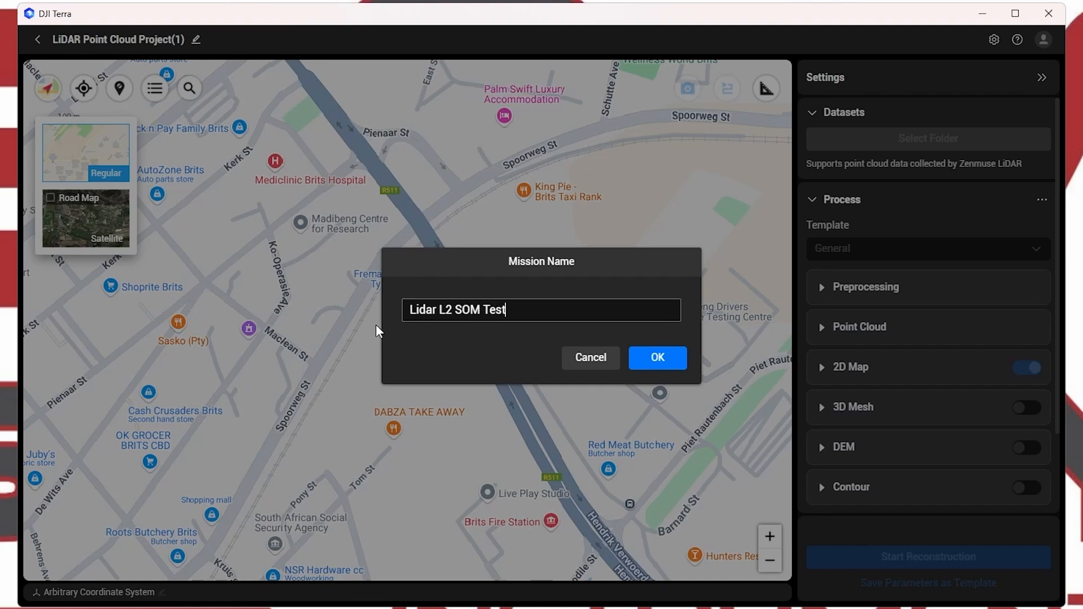
pyautogui.click(657, 358)
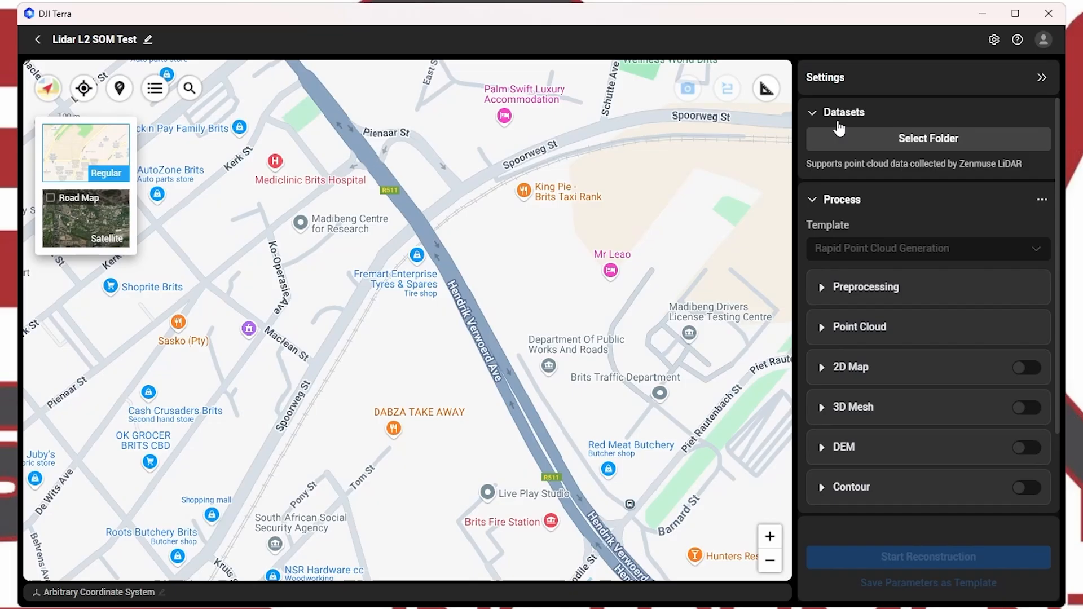
pyautogui.moveTo(876, 141)
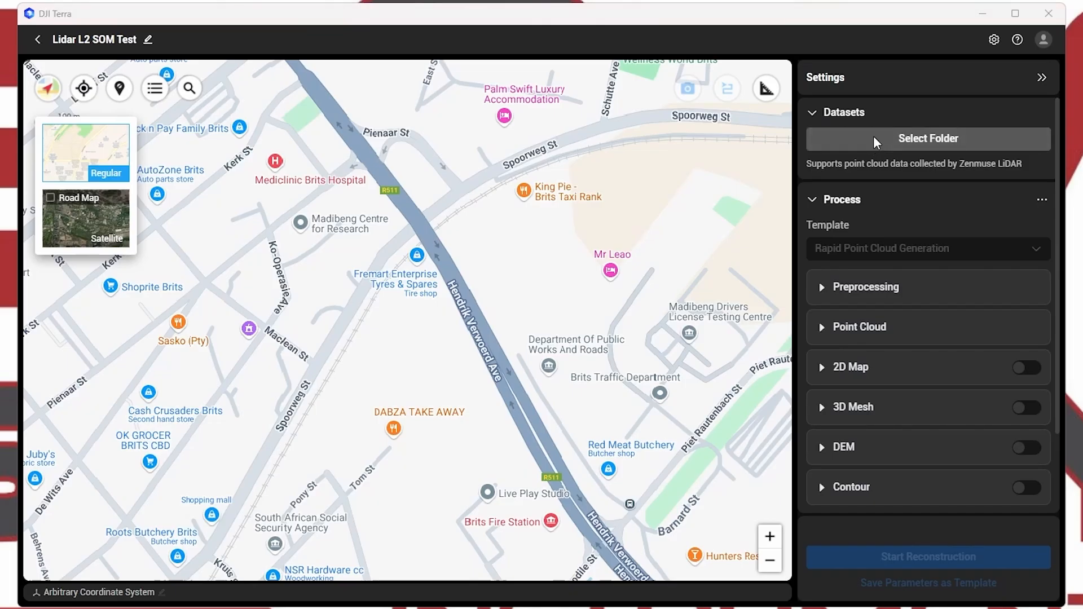
# Step: Bring up the folder chooser for the collected LiDAR dataset
pyautogui.click(928, 137)
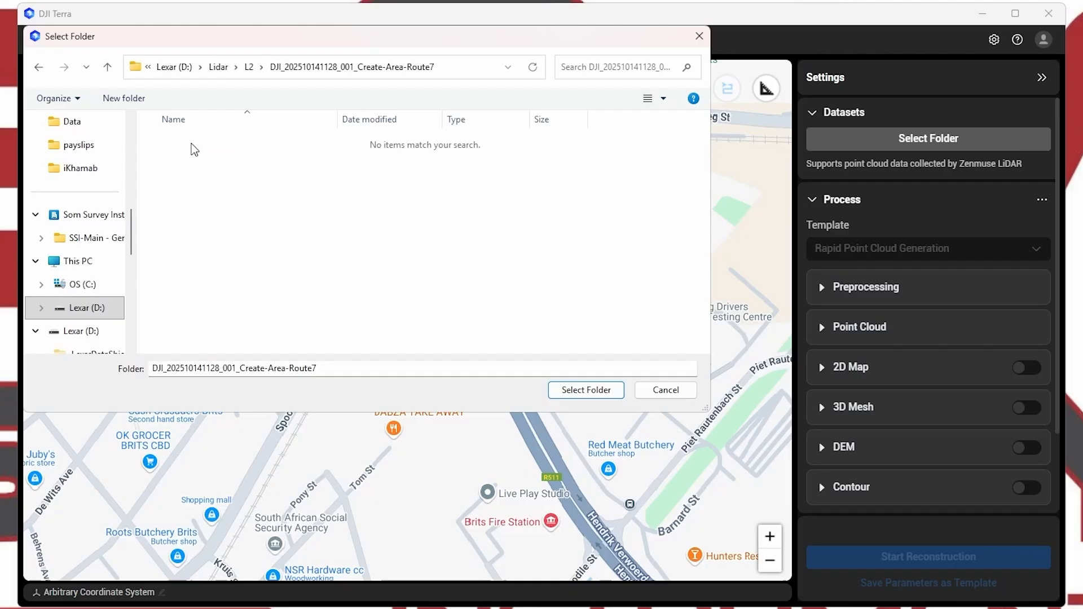
pyautogui.click(586, 389)
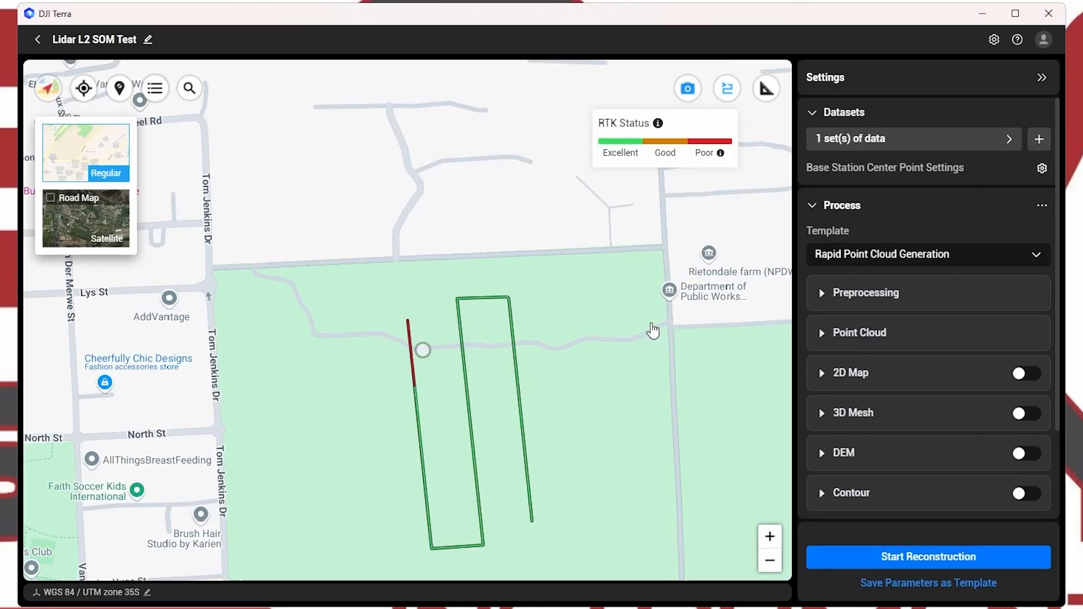
pyautogui.moveTo(479, 355)
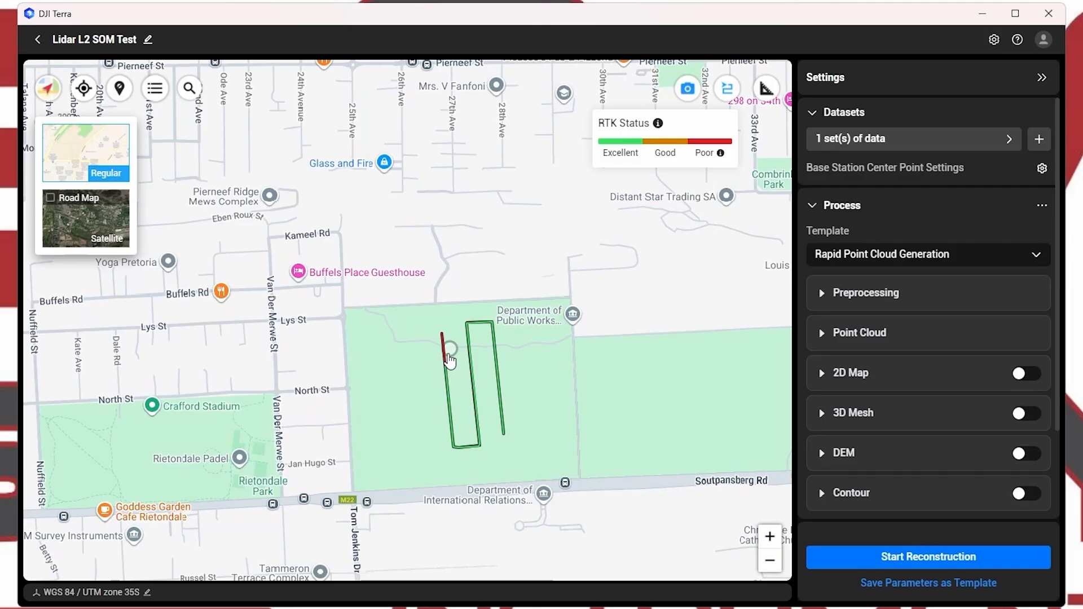
pyautogui.moveTo(499, 310)
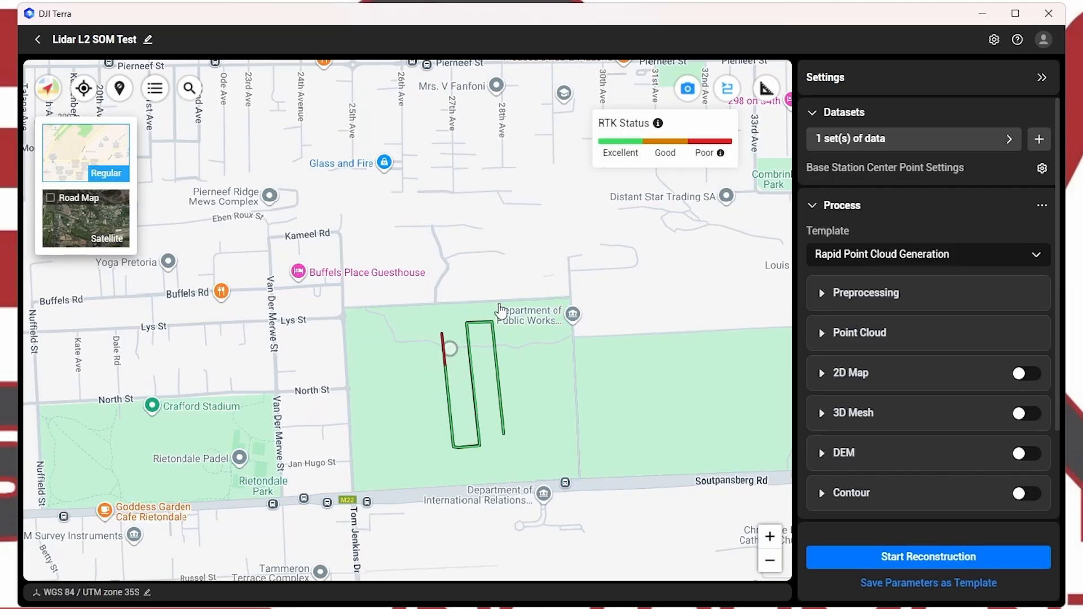
pyautogui.moveTo(449, 342)
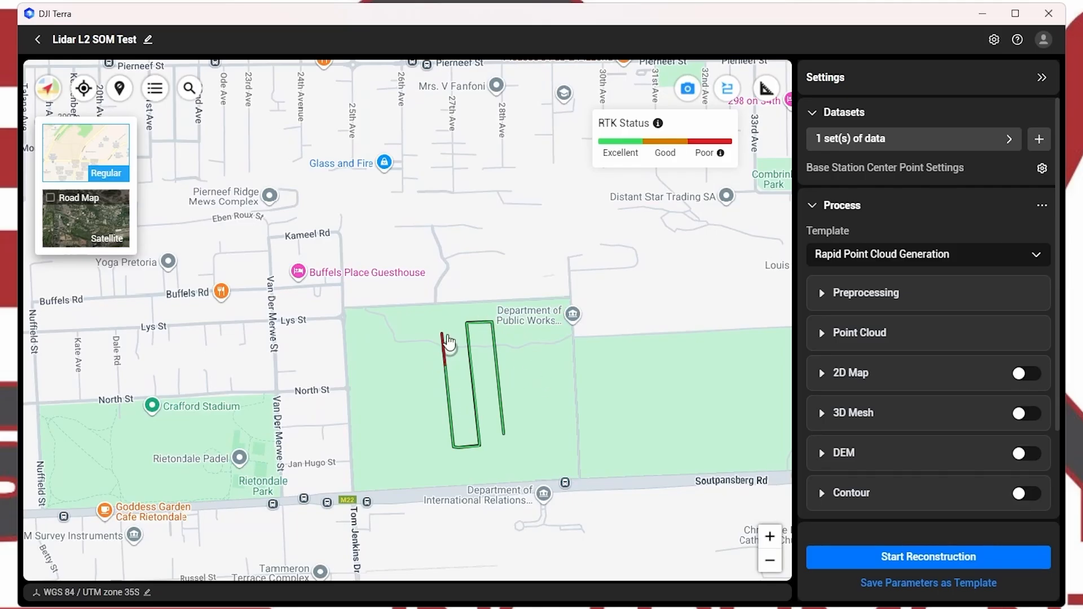
pyautogui.moveTo(450, 379)
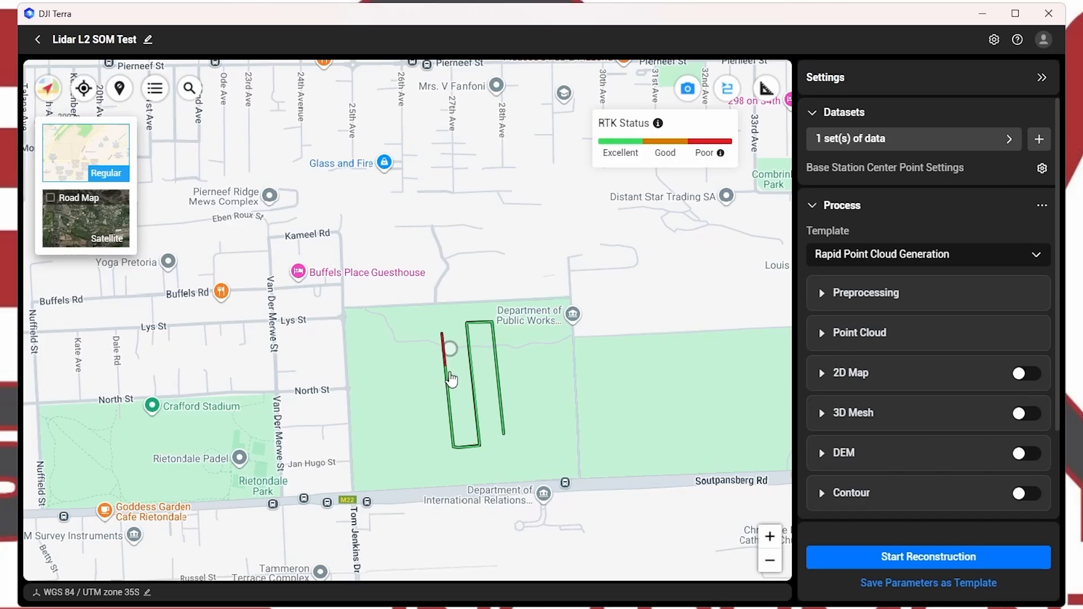
pyautogui.moveTo(446, 343)
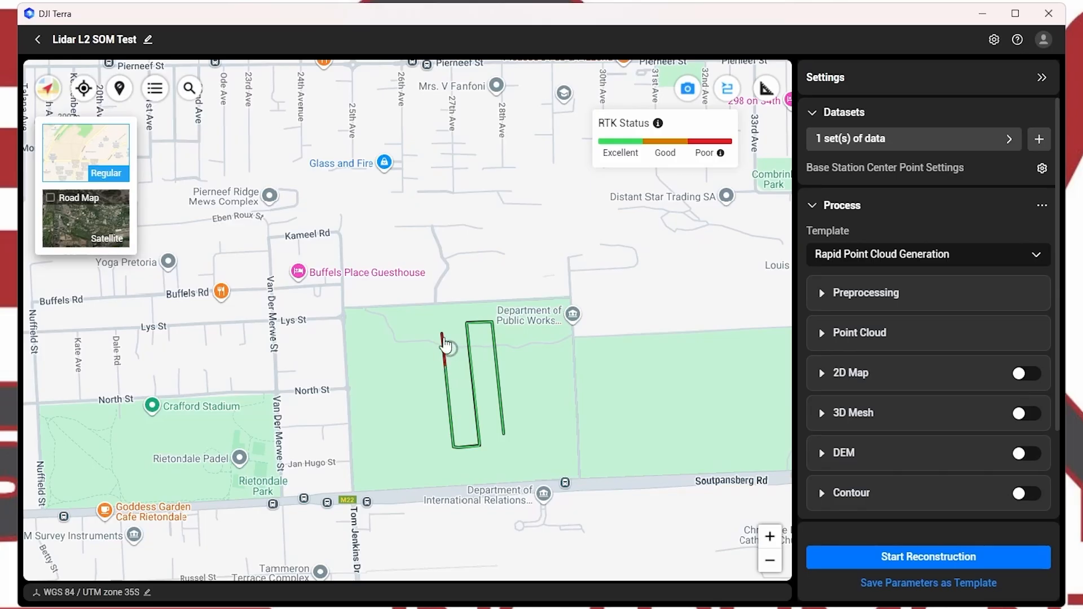
pyautogui.moveTo(485, 311)
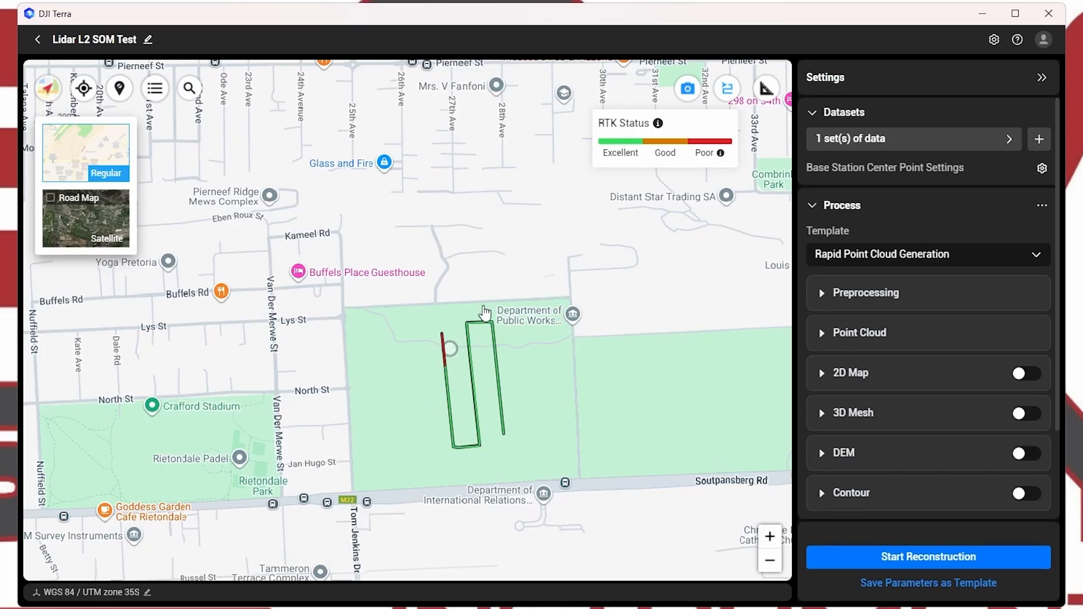
pyautogui.moveTo(617, 131)
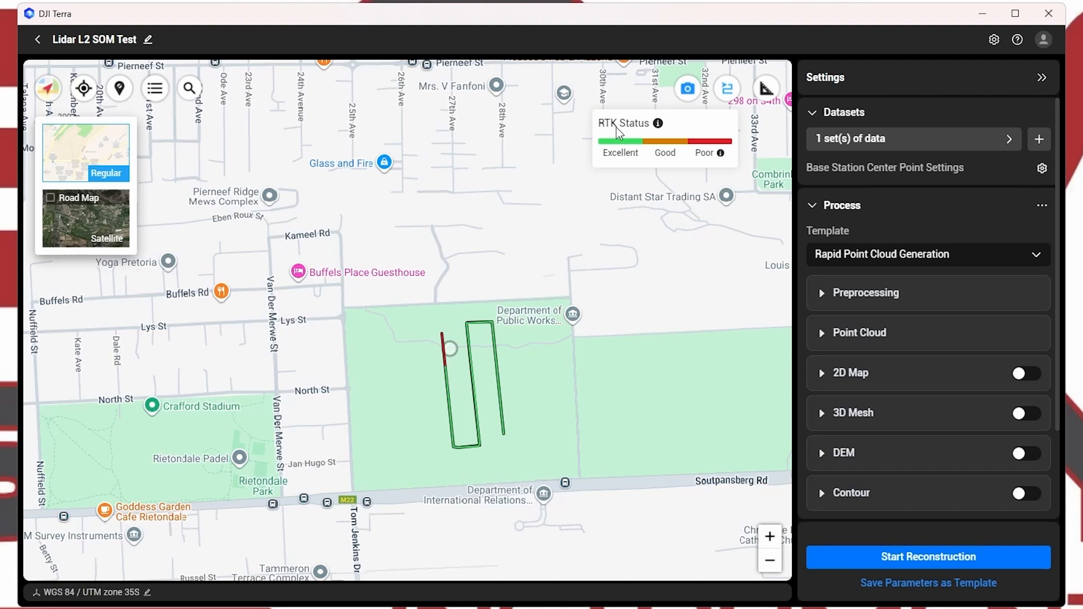
pyautogui.moveTo(719, 155)
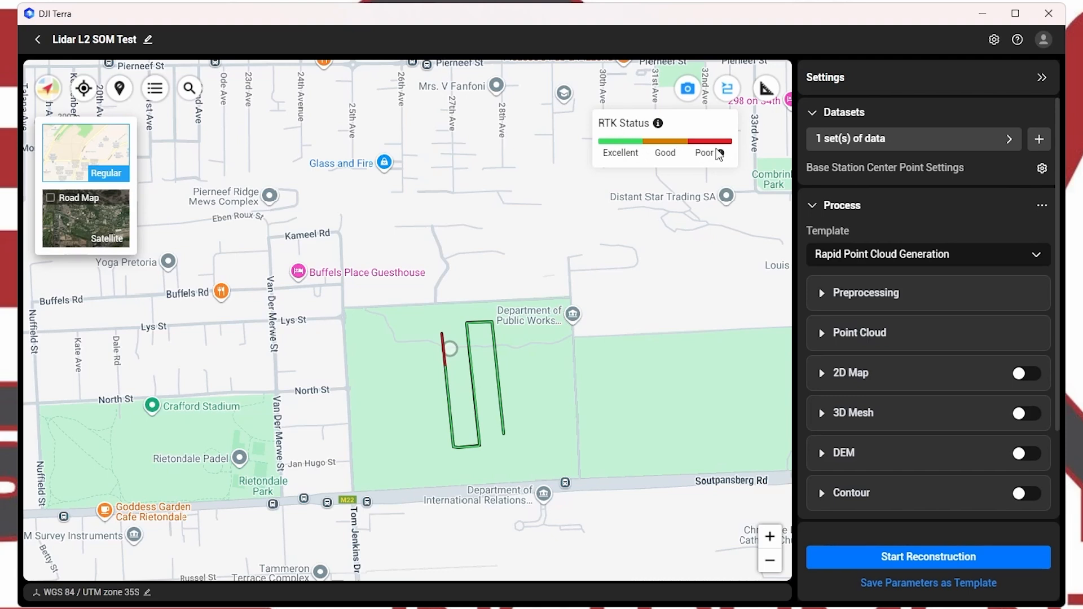
pyautogui.moveTo(615, 161)
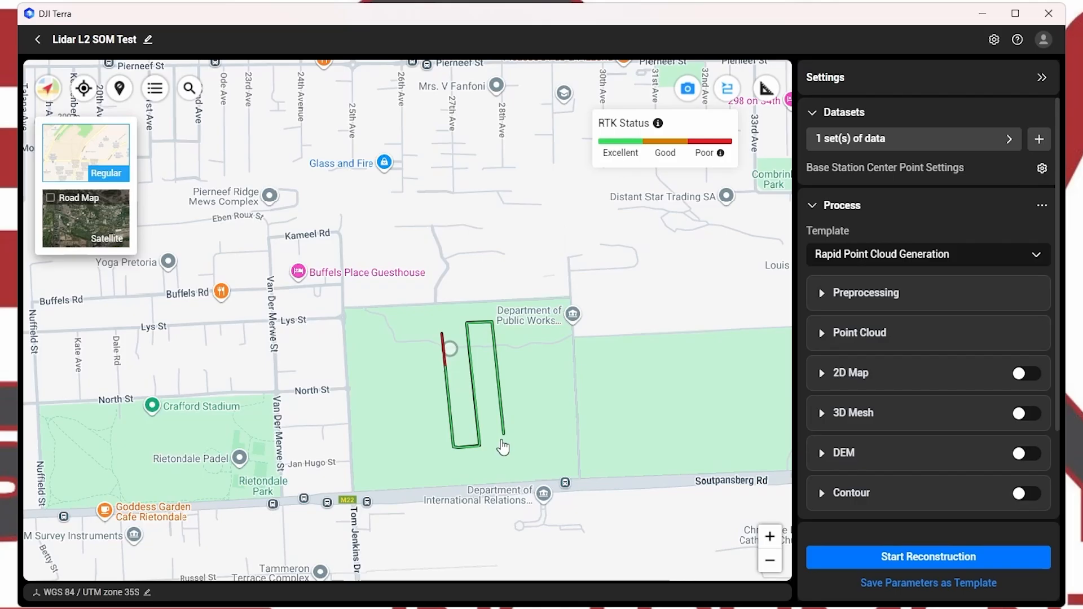
pyautogui.moveTo(472, 328)
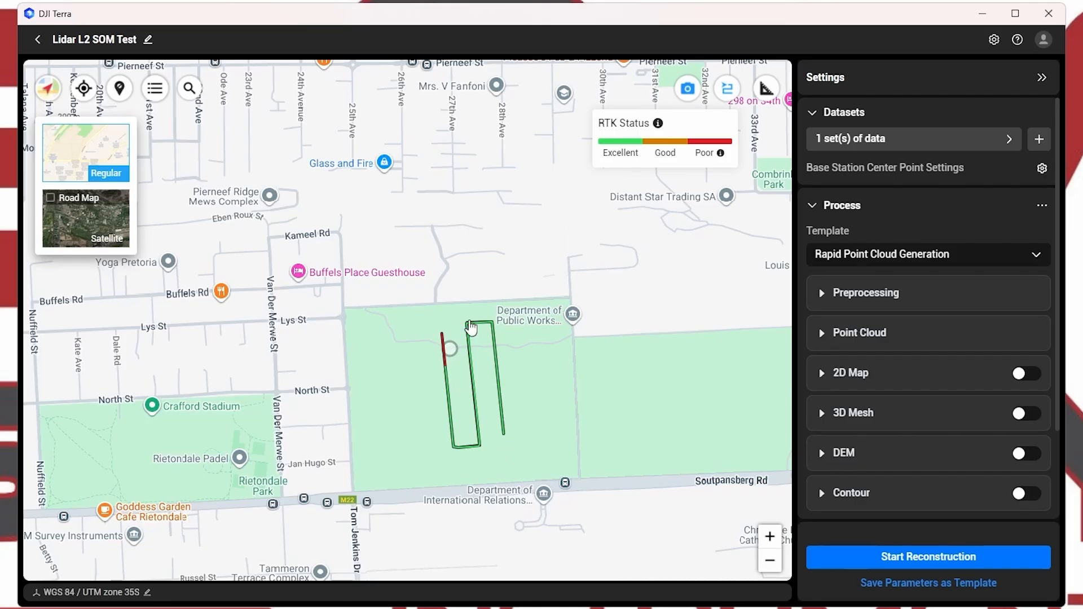
pyautogui.moveTo(520, 379)
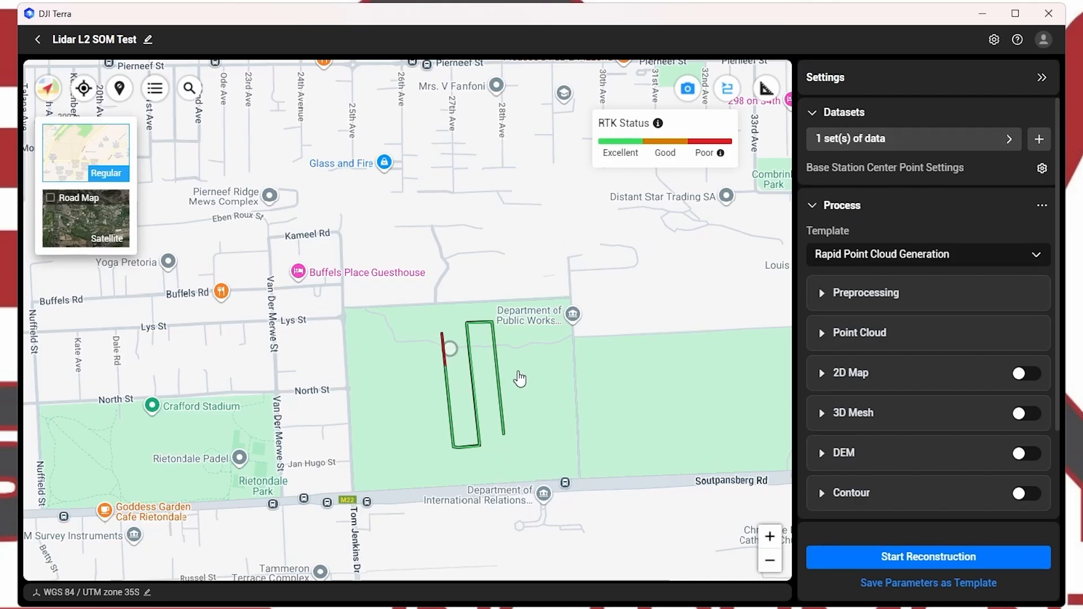
pyautogui.moveTo(530, 325)
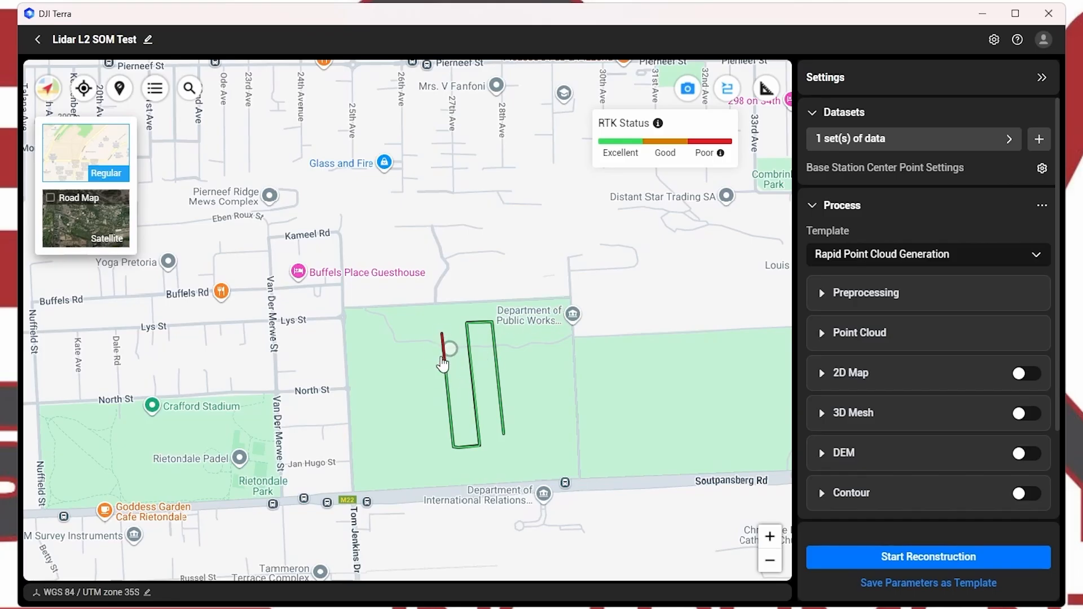
pyautogui.scroll(3)
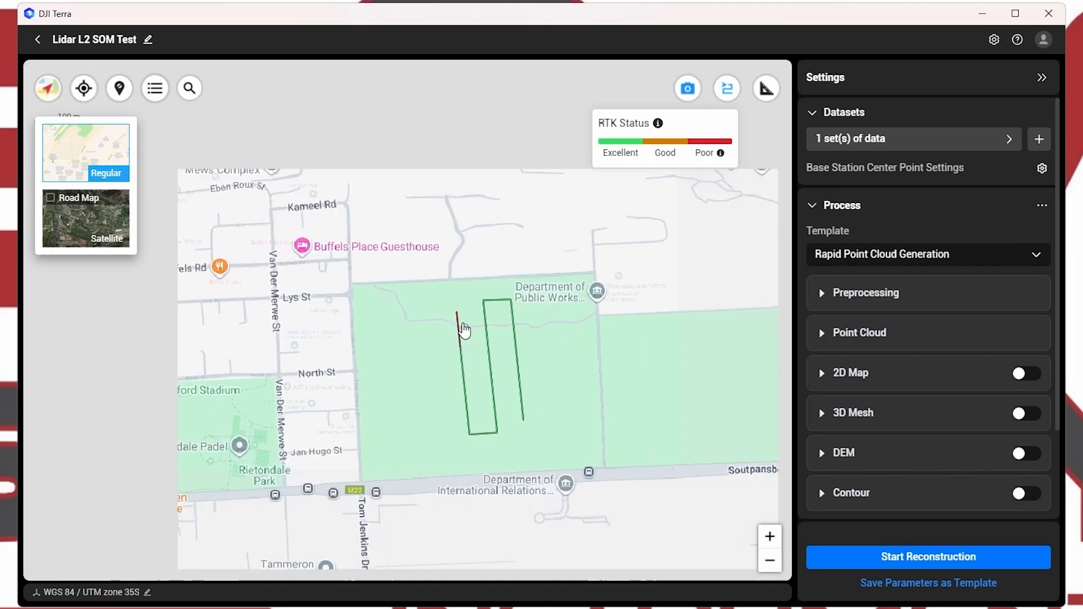
pyautogui.scroll(-3)
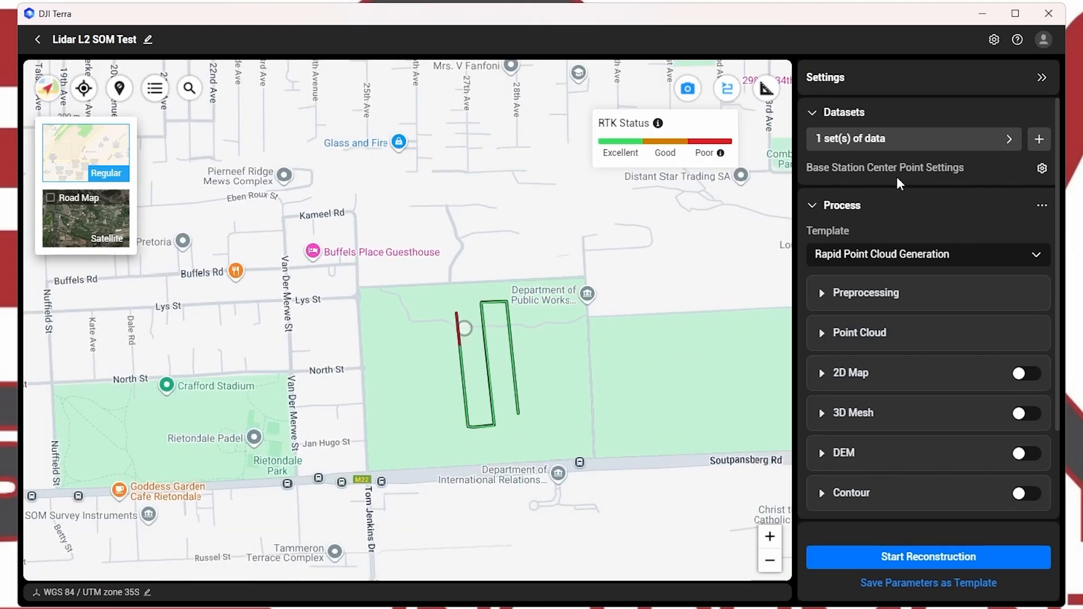
# Step: Search 'hart', choose the Hartebeesthoek94 projected system for the base station centre point and save it
pyautogui.click(1041, 167)
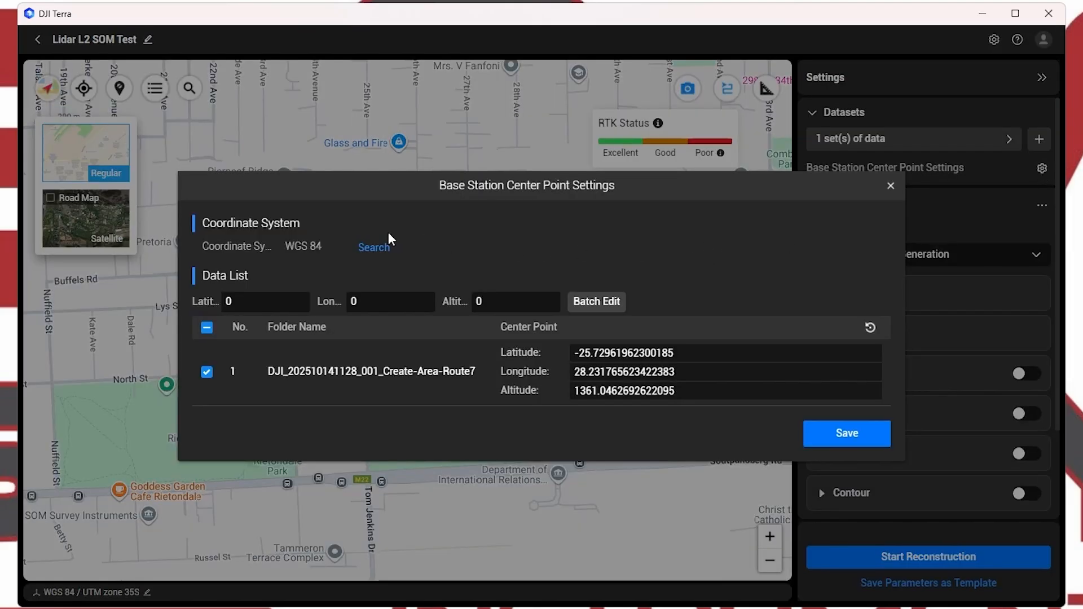
pyautogui.click(371, 248)
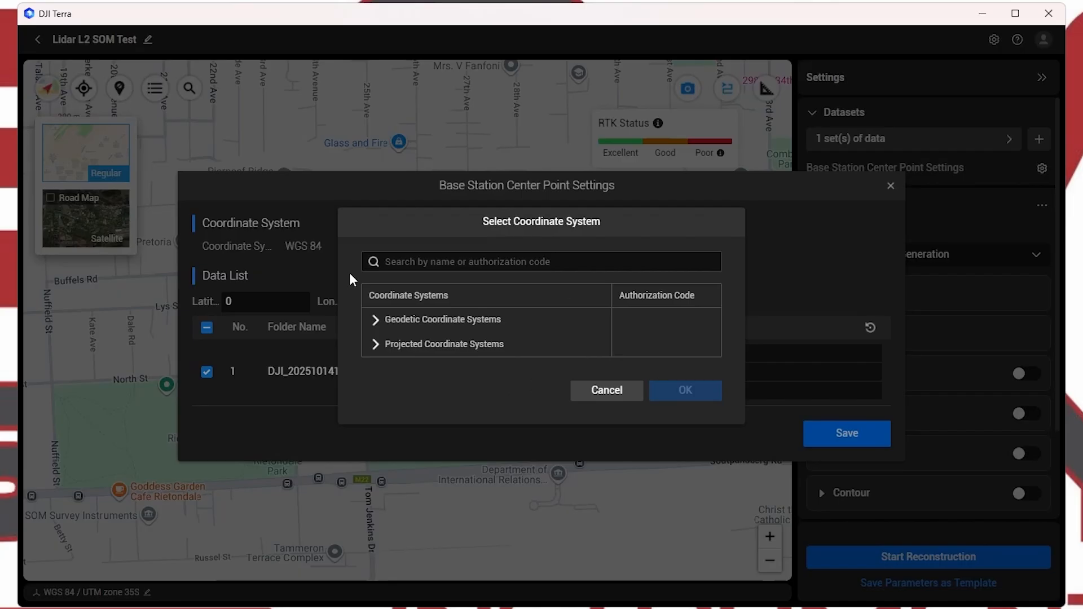
pyautogui.click(541, 262)
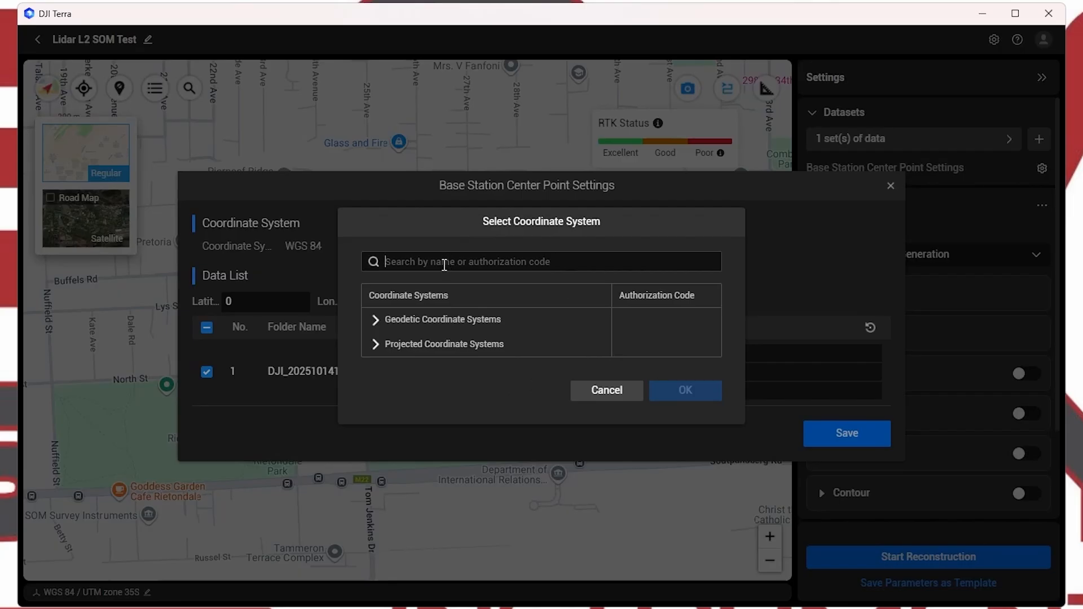
pyautogui.write('hart')
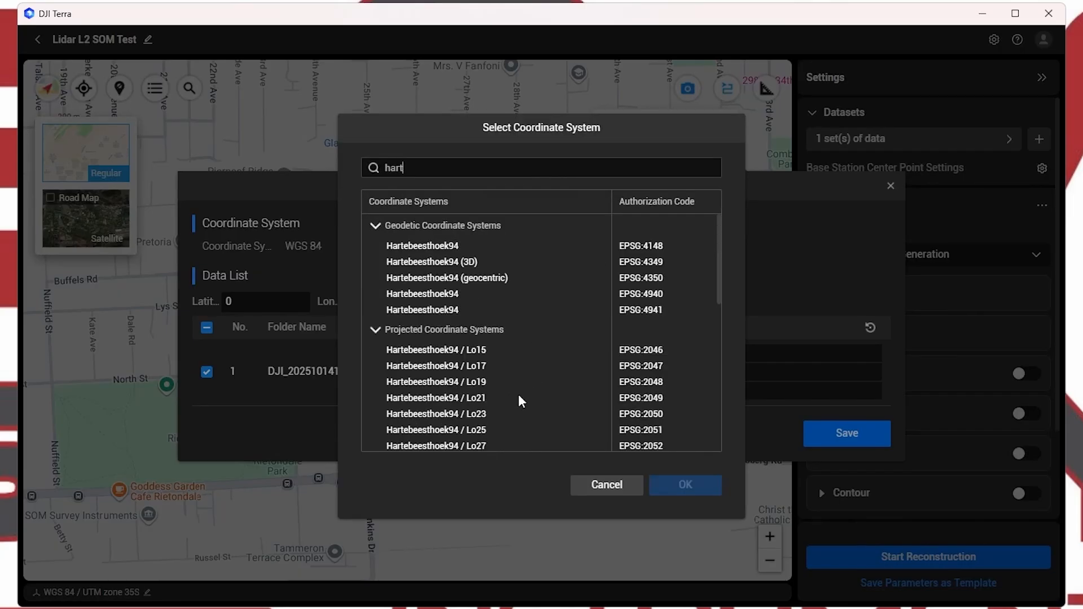
pyautogui.scroll(-3)
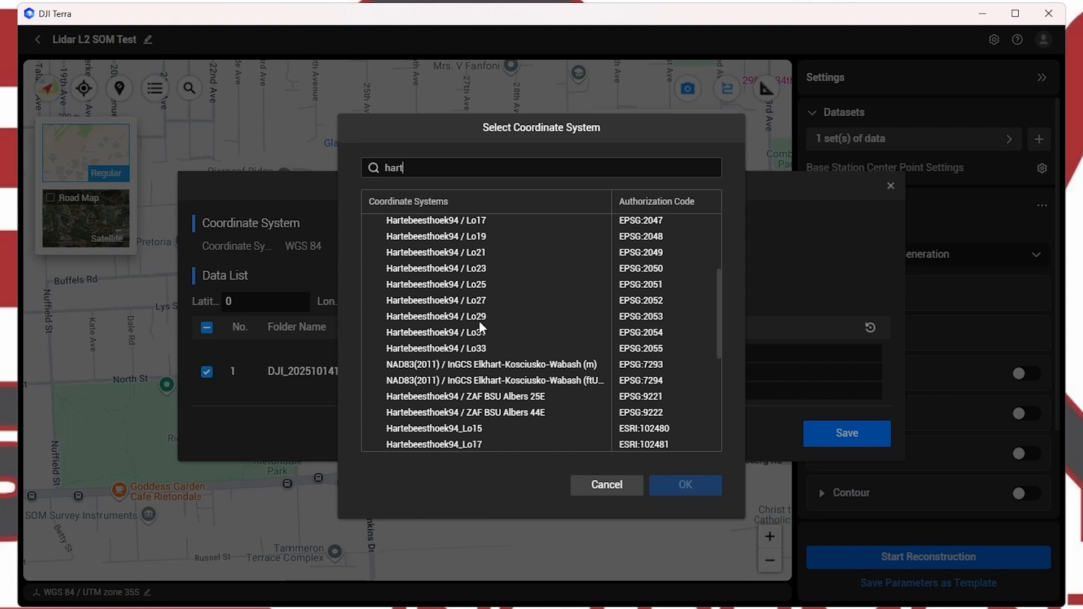
pyautogui.click(684, 486)
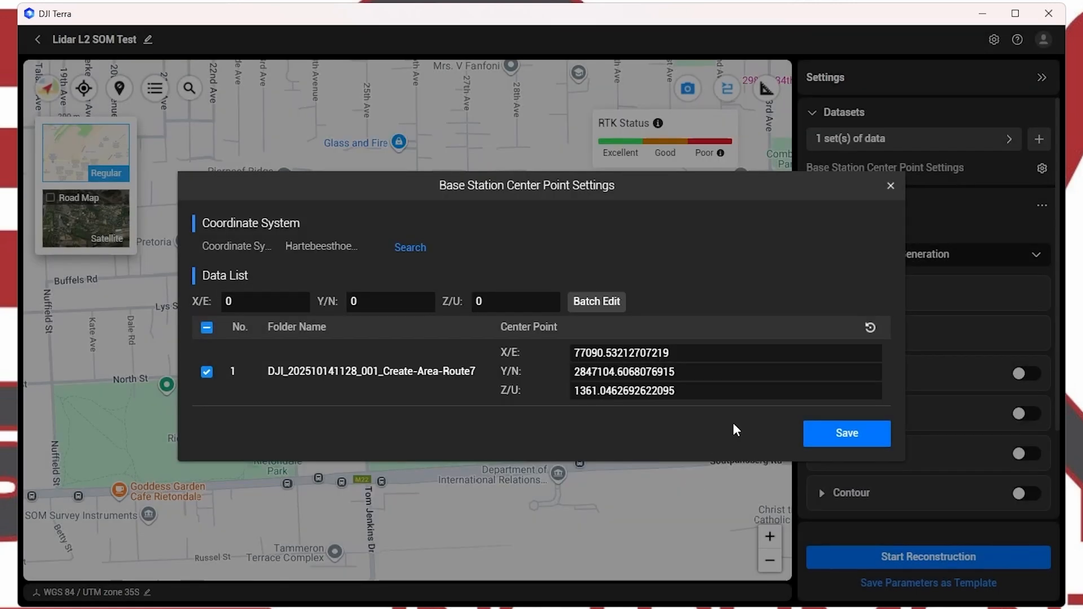
pyautogui.moveTo(519, 375)
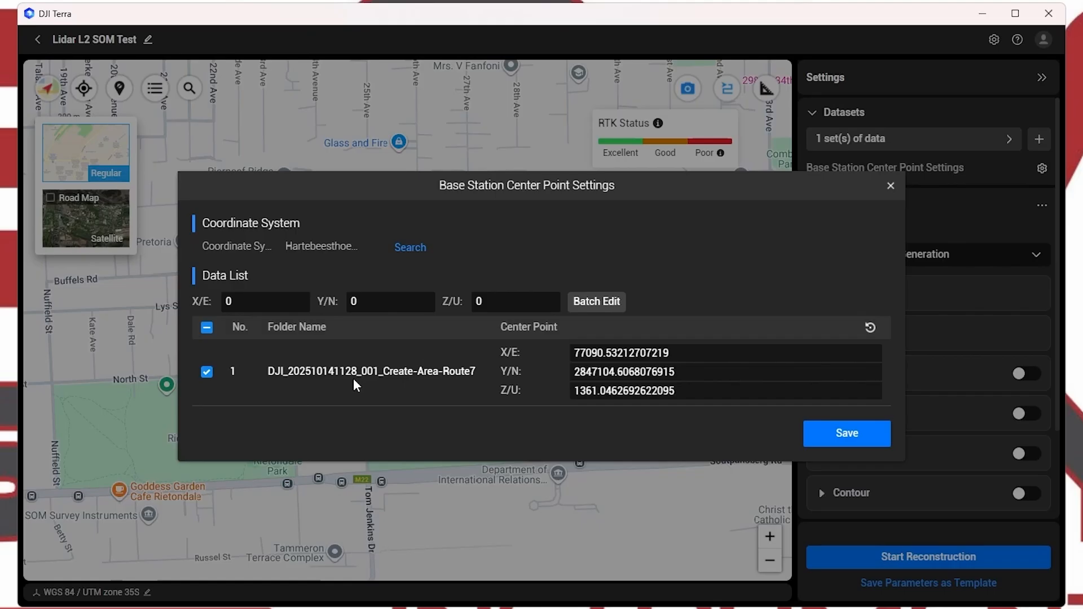
pyautogui.moveTo(448, 387)
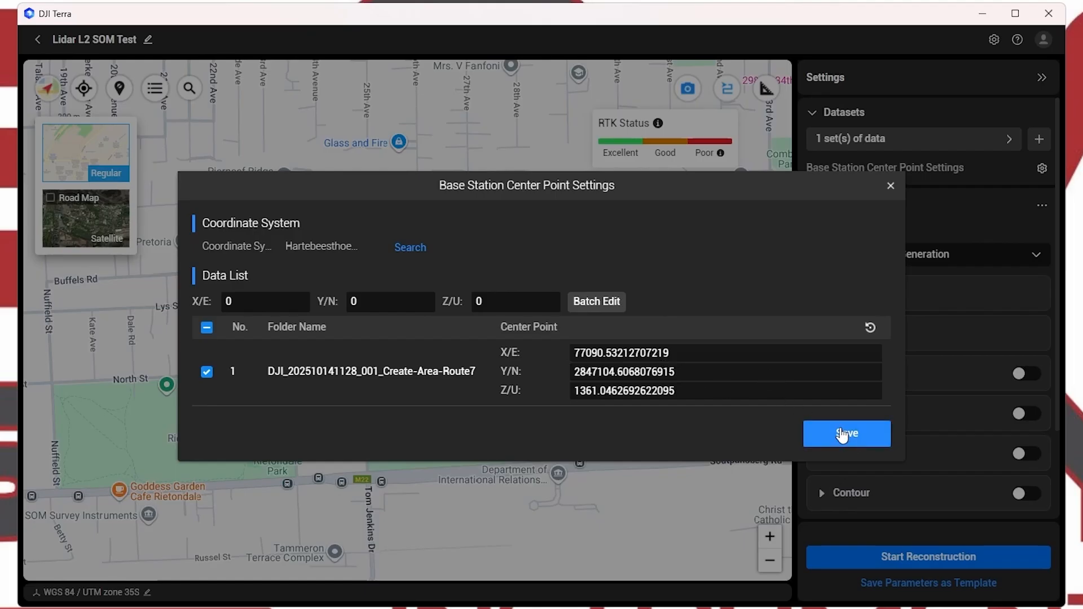
pyautogui.click(845, 433)
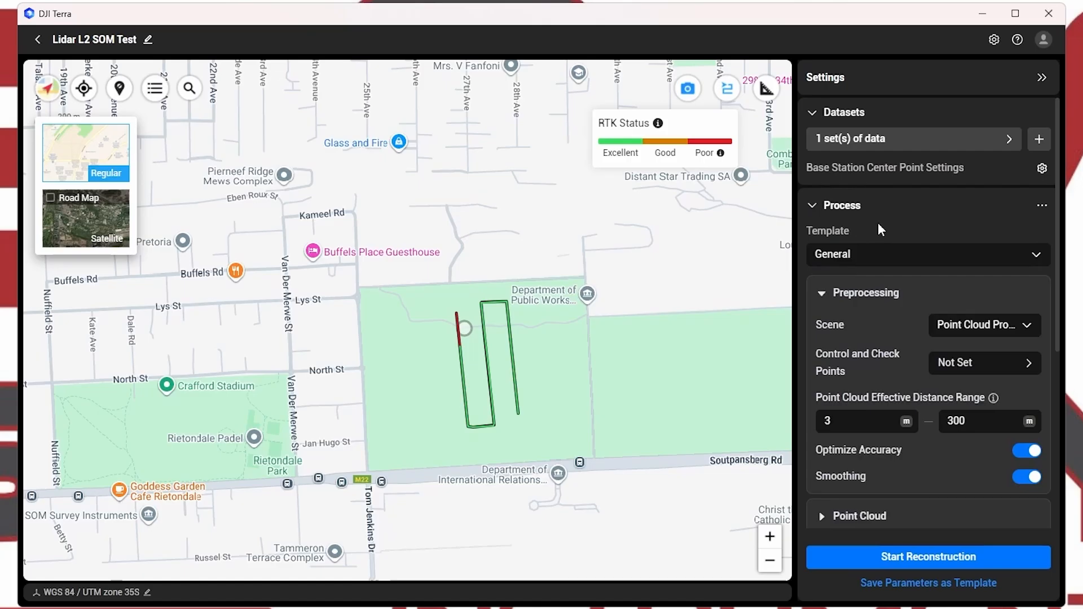
pyautogui.moveTo(921, 239)
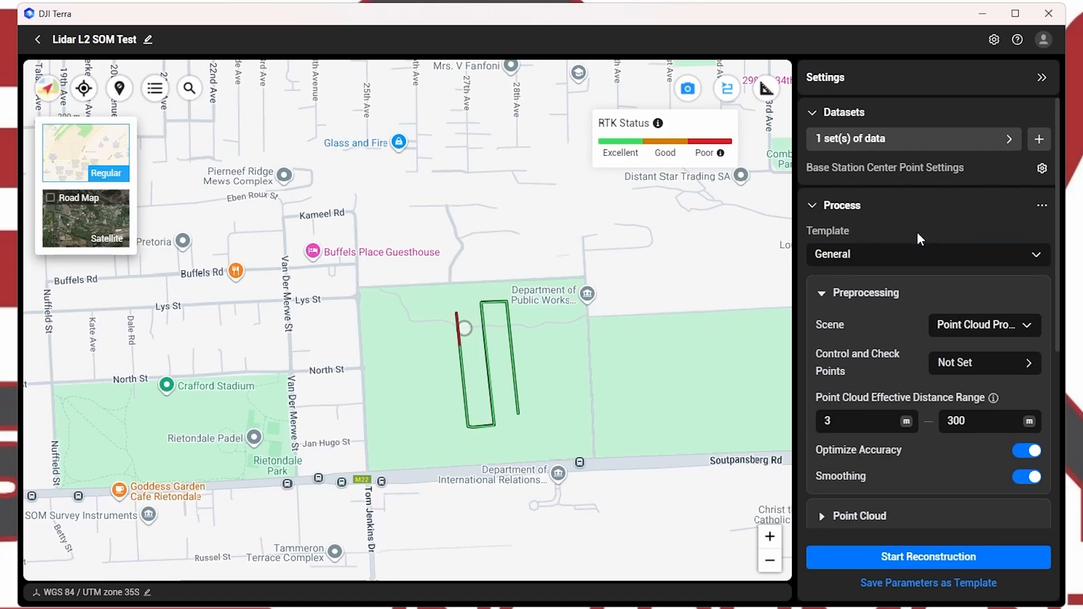
# Step: Keep the General template and Point Cloud Processing scene, then go to Control and Check Points
pyautogui.click(928, 254)
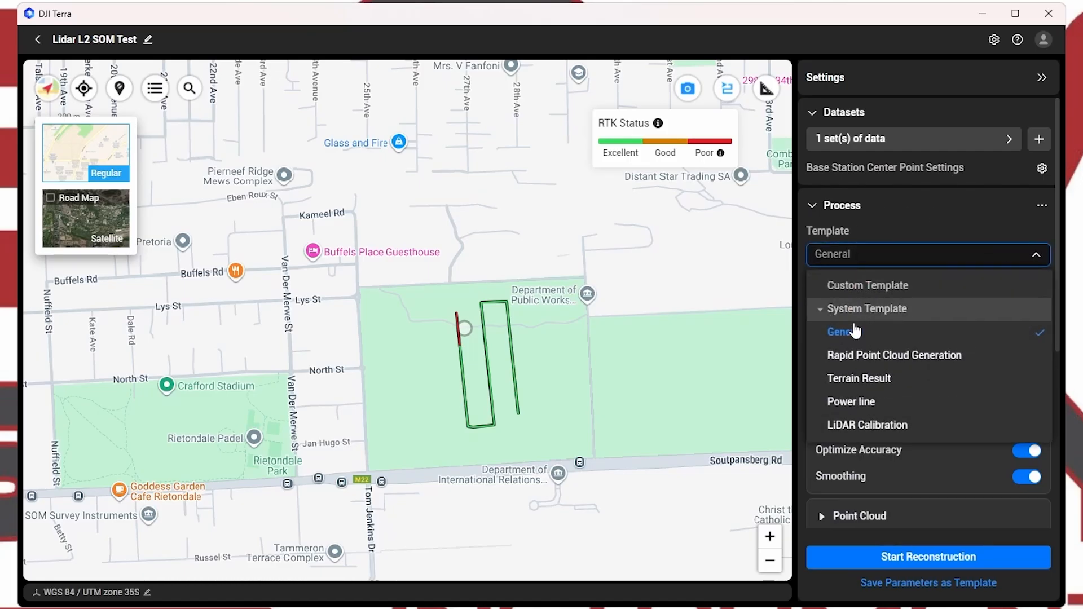
pyautogui.click(842, 332)
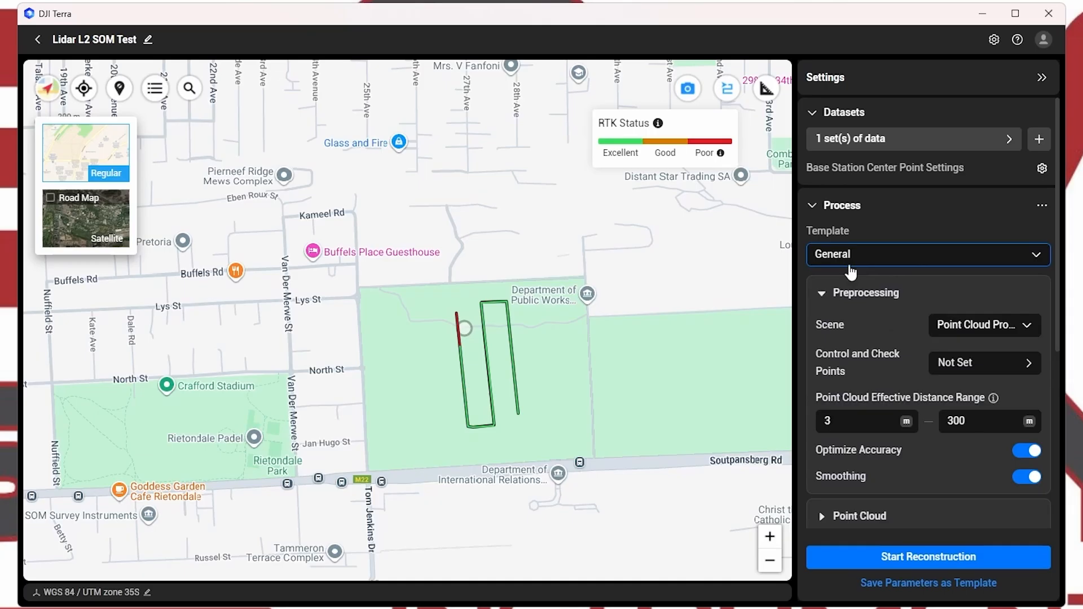
pyautogui.scroll(-3)
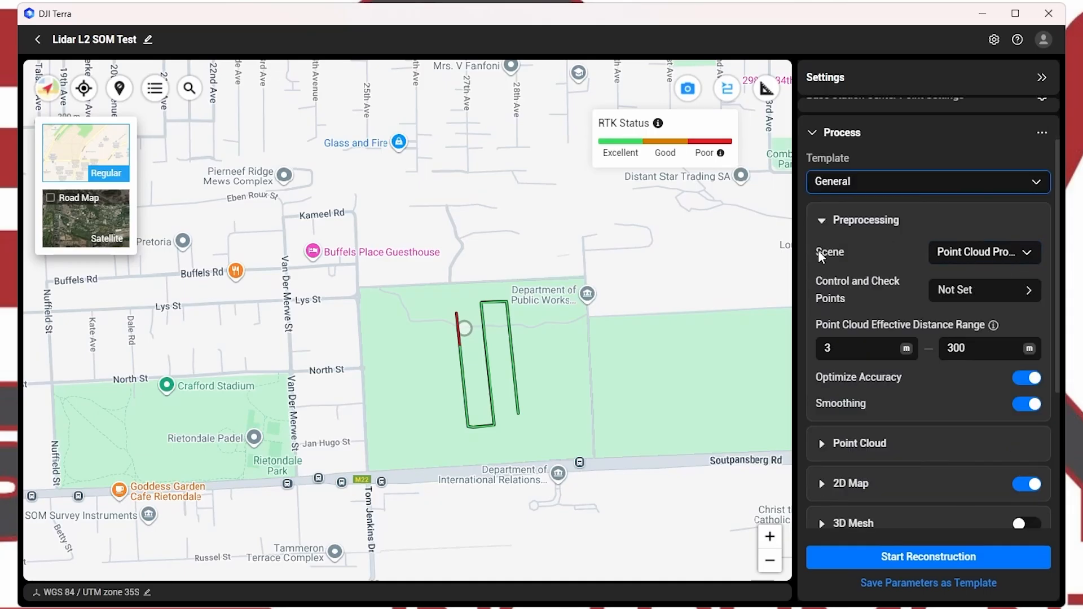
pyautogui.click(981, 252)
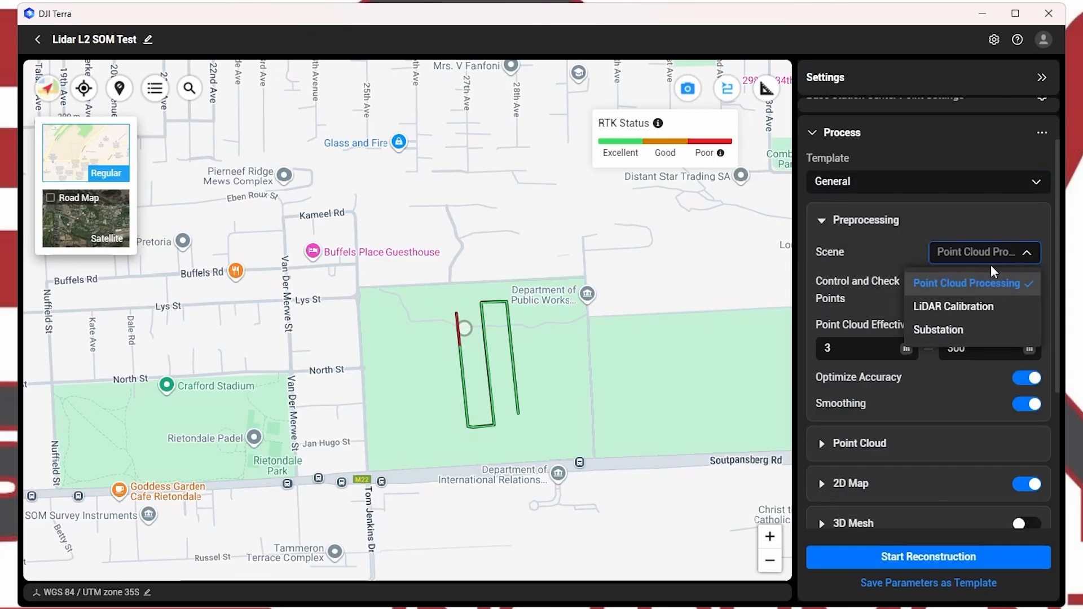
pyautogui.moveTo(995, 286)
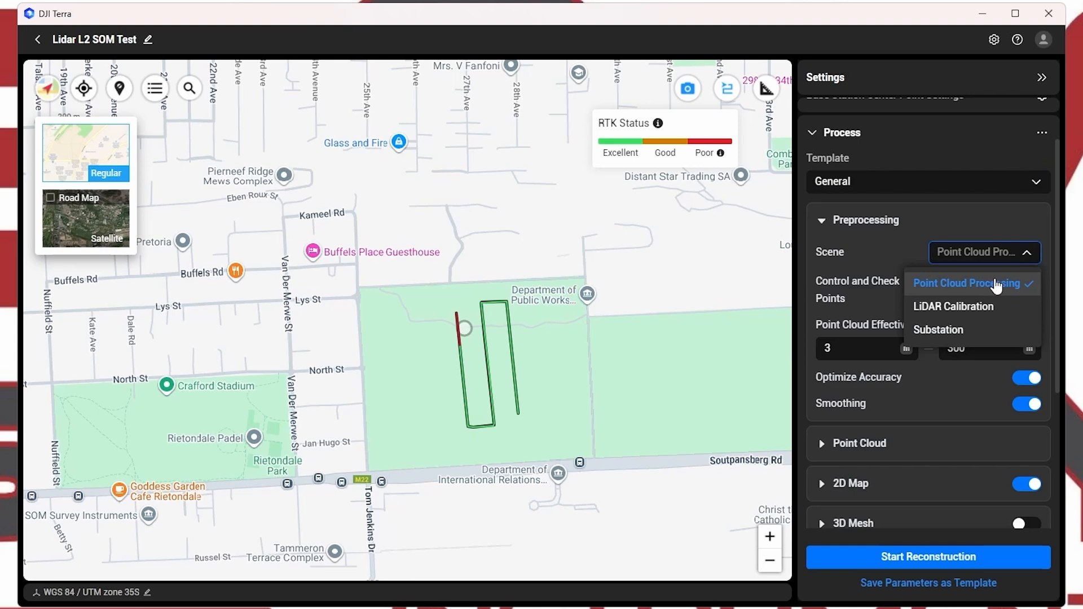
pyautogui.click(970, 283)
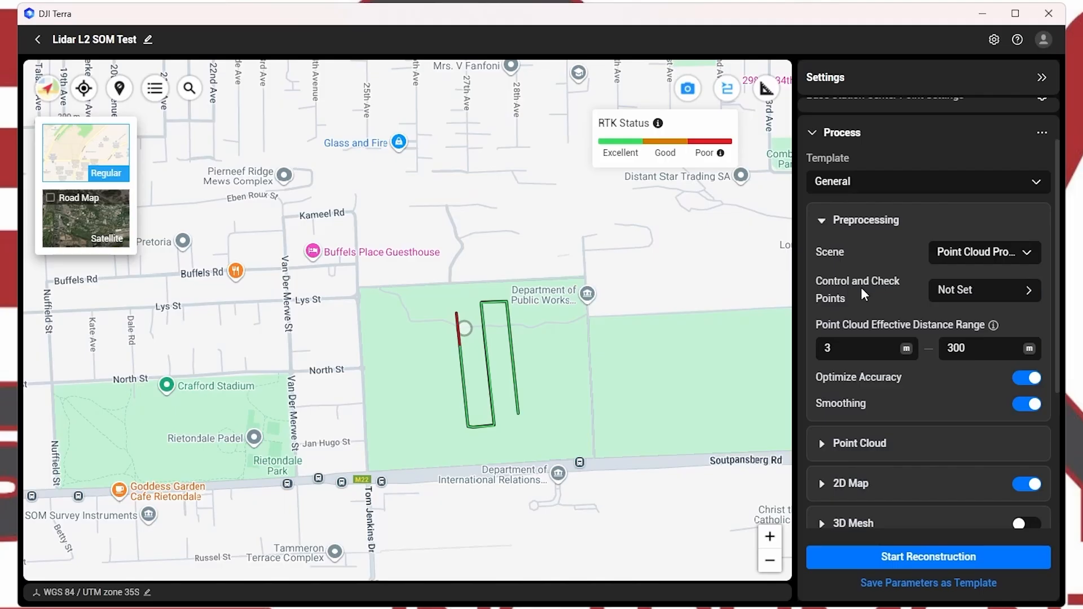
pyautogui.click(983, 290)
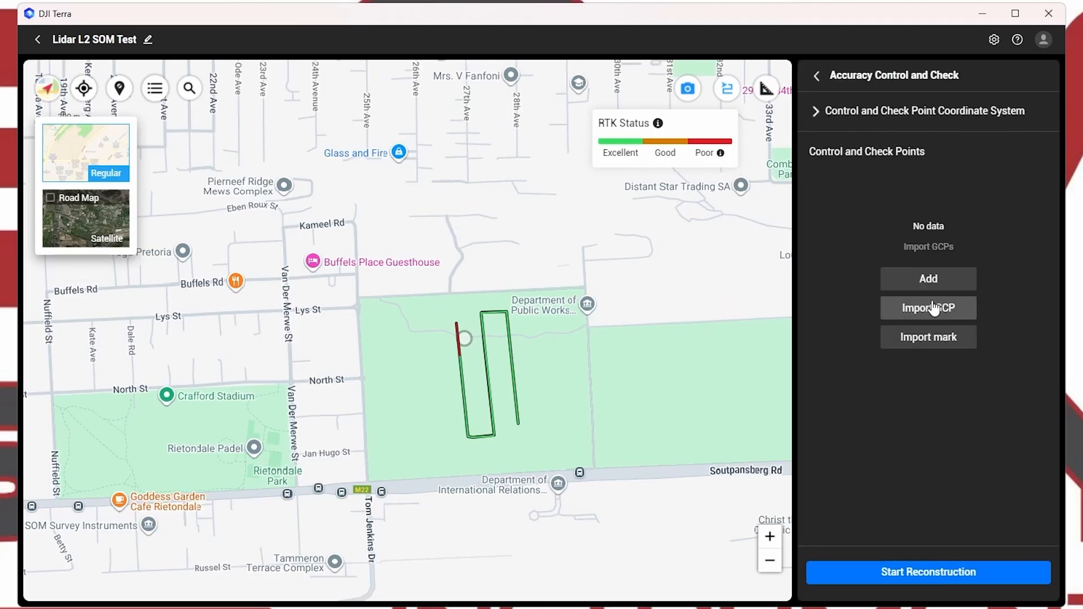
# Step: Import GCPs from LIDAR Survey GCP's.csv in the Survey GCPs folder
pyautogui.click(928, 307)
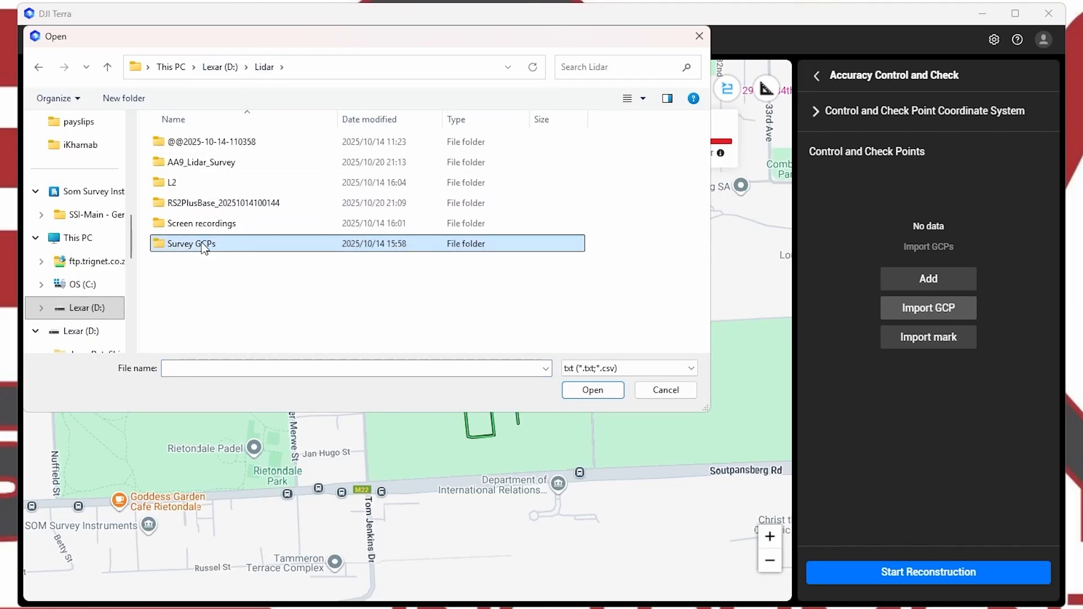
pyautogui.doubleClick(190, 244)
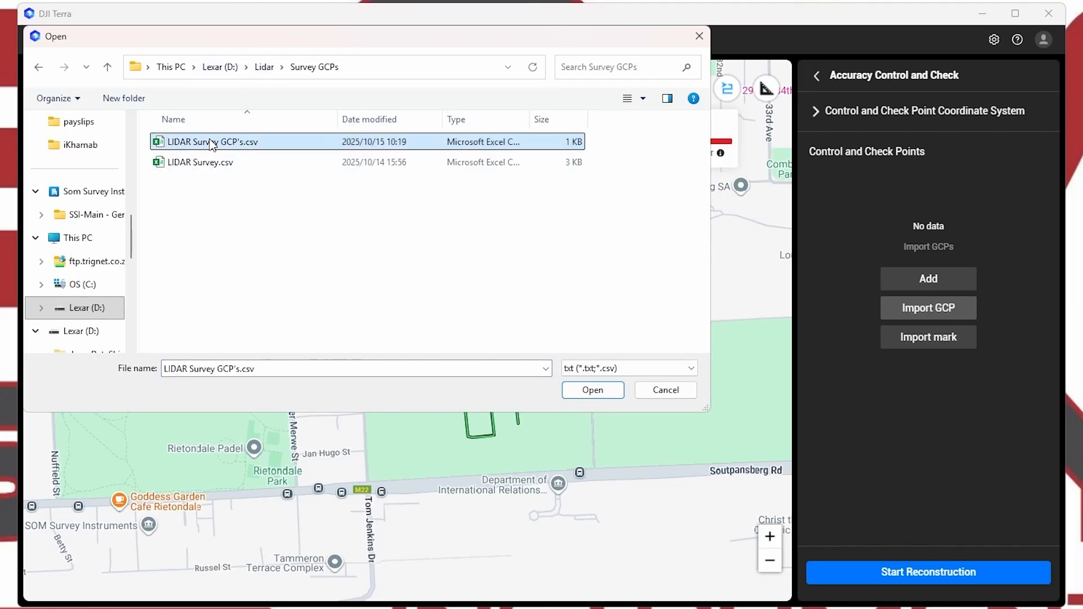
pyautogui.click(592, 389)
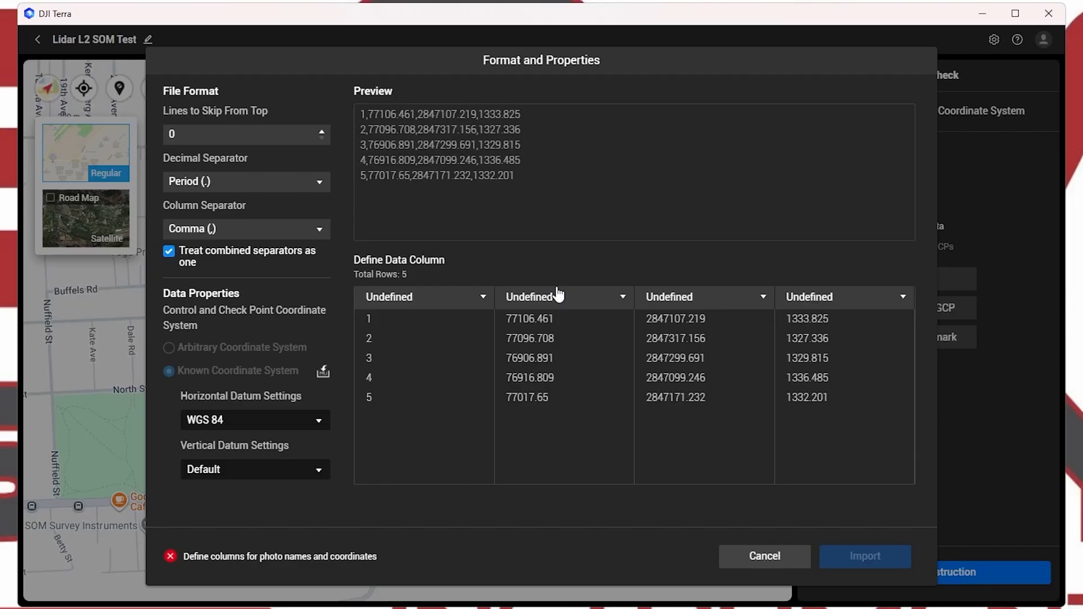
pyautogui.moveTo(201, 189)
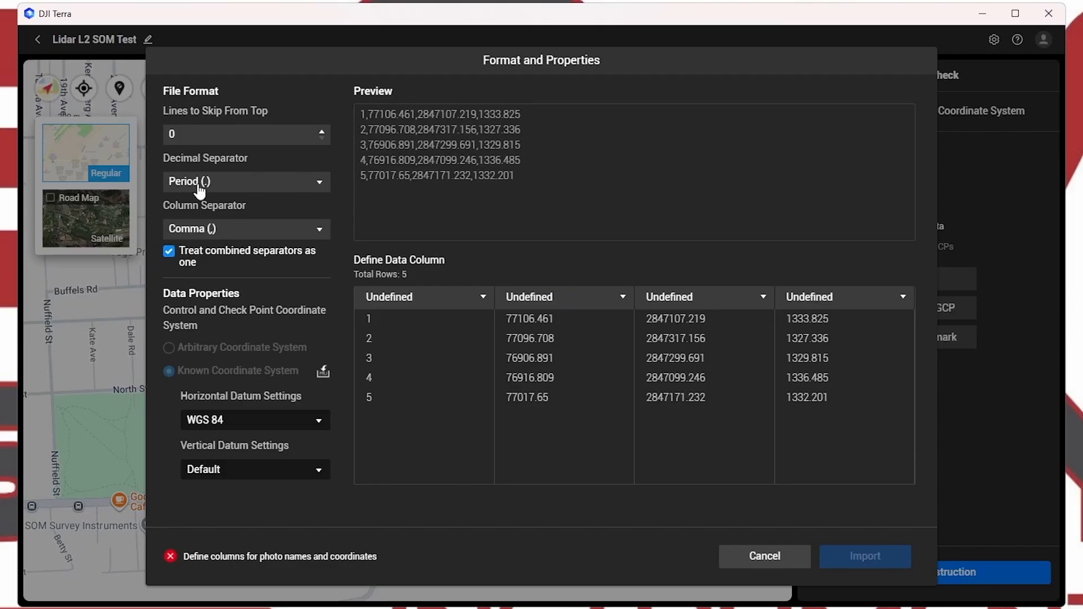
pyautogui.moveTo(347, 254)
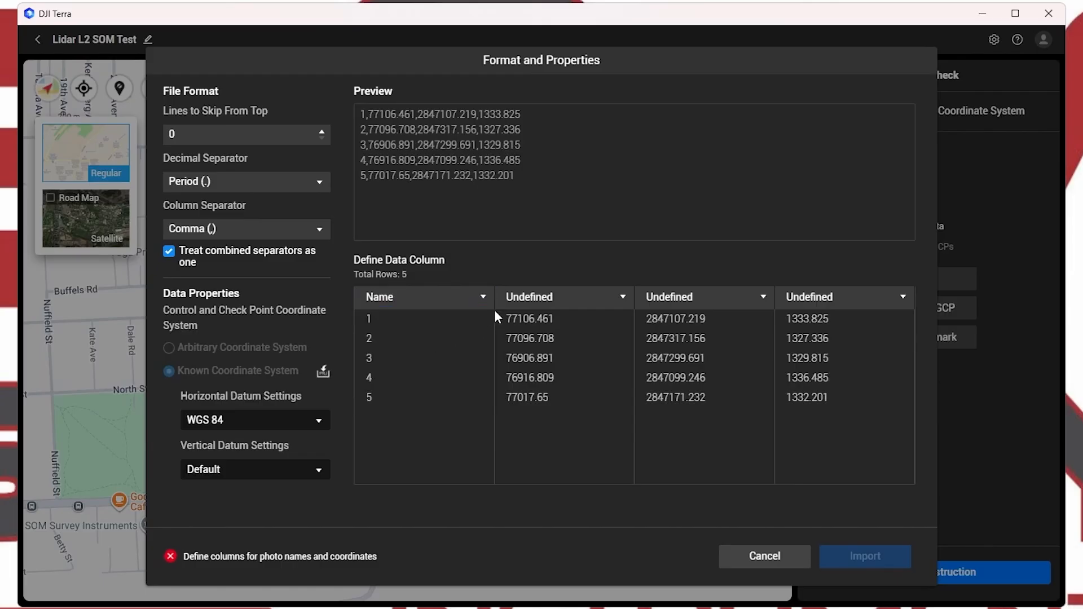
pyautogui.moveTo(476, 264)
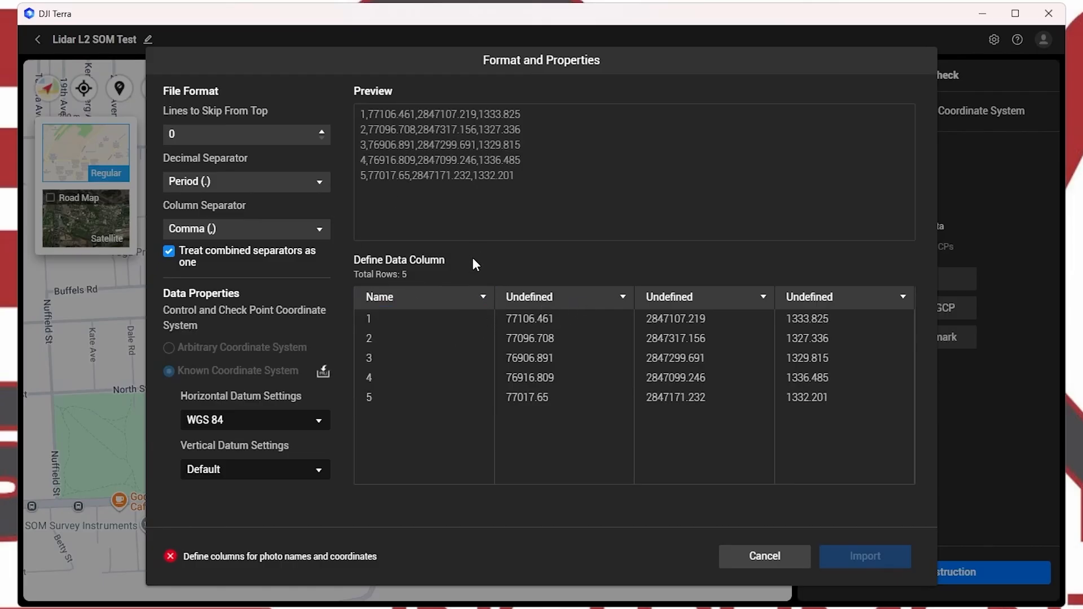
pyautogui.moveTo(345, 254)
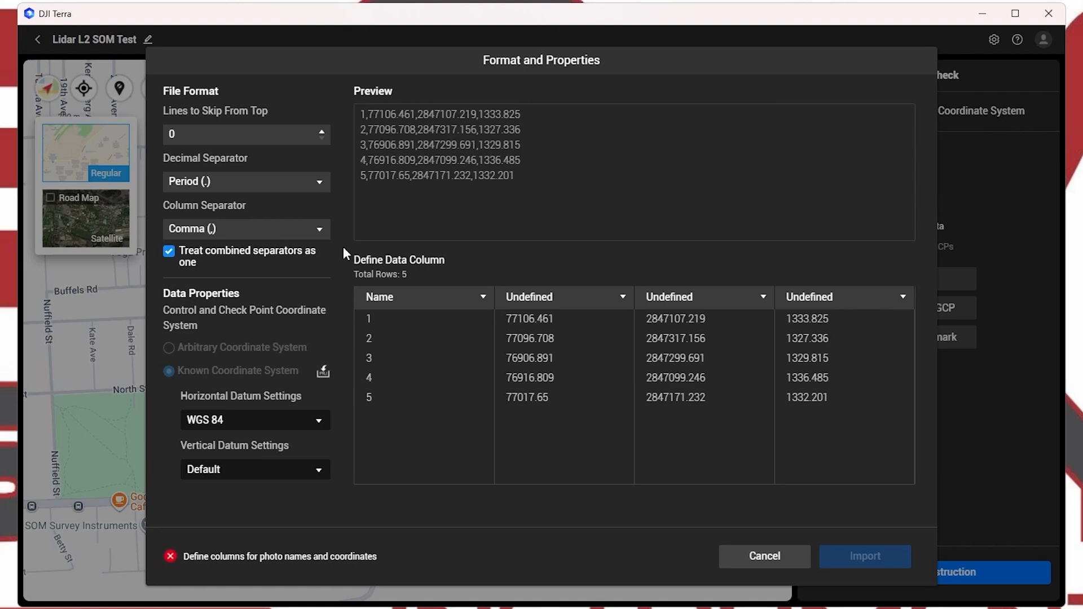
pyautogui.moveTo(625, 300)
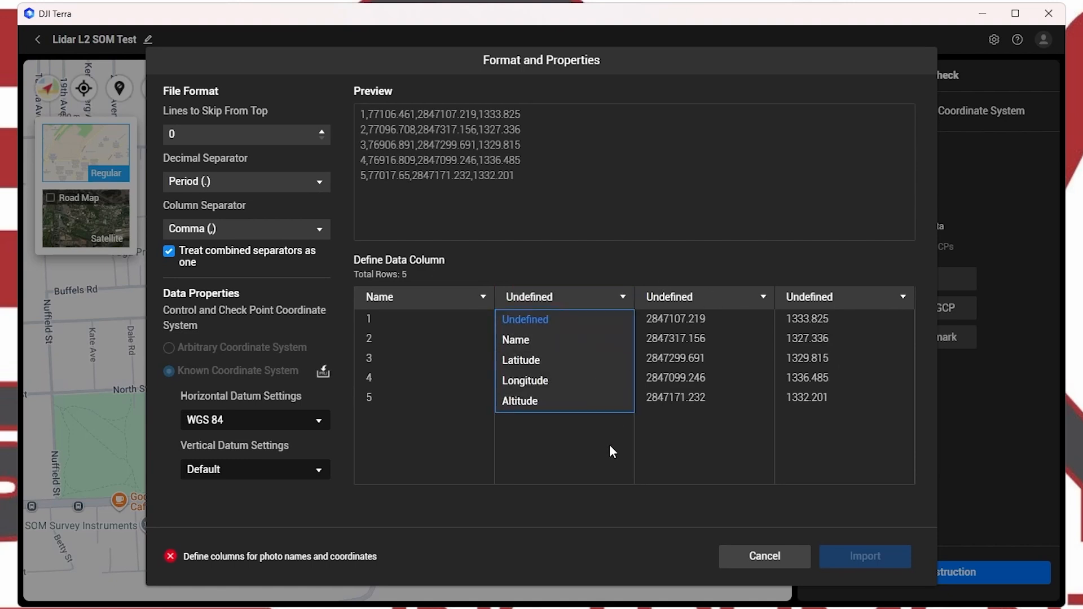
# Step: Set datums to Hartebeesthoek94 / Lo29 and SA LLD height, map columns X/E, Y/N, Z/U, and import the five points
pyautogui.click(254, 420)
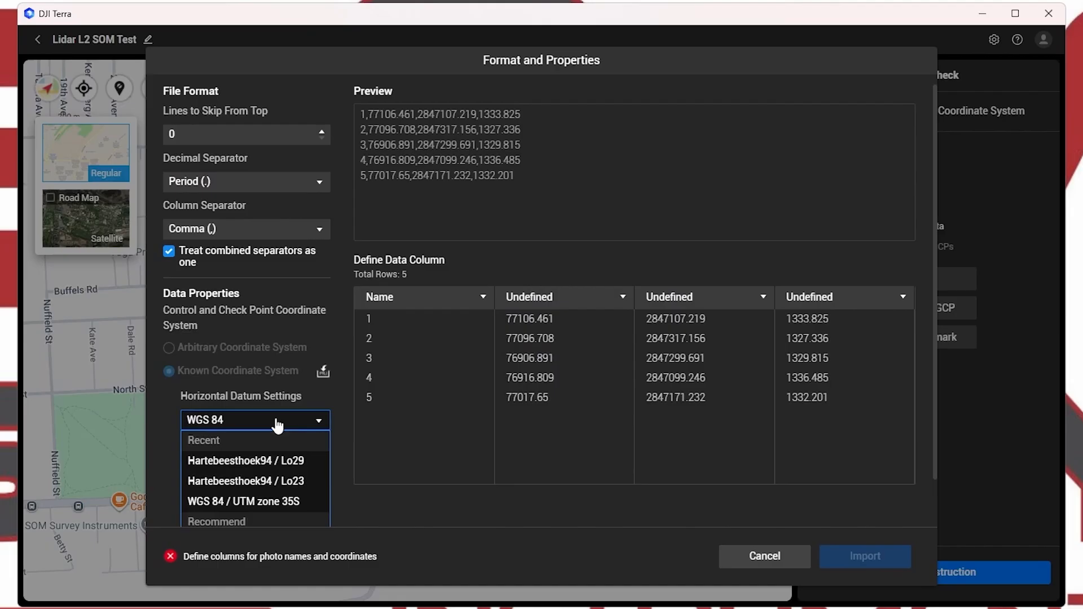
pyautogui.click(245, 461)
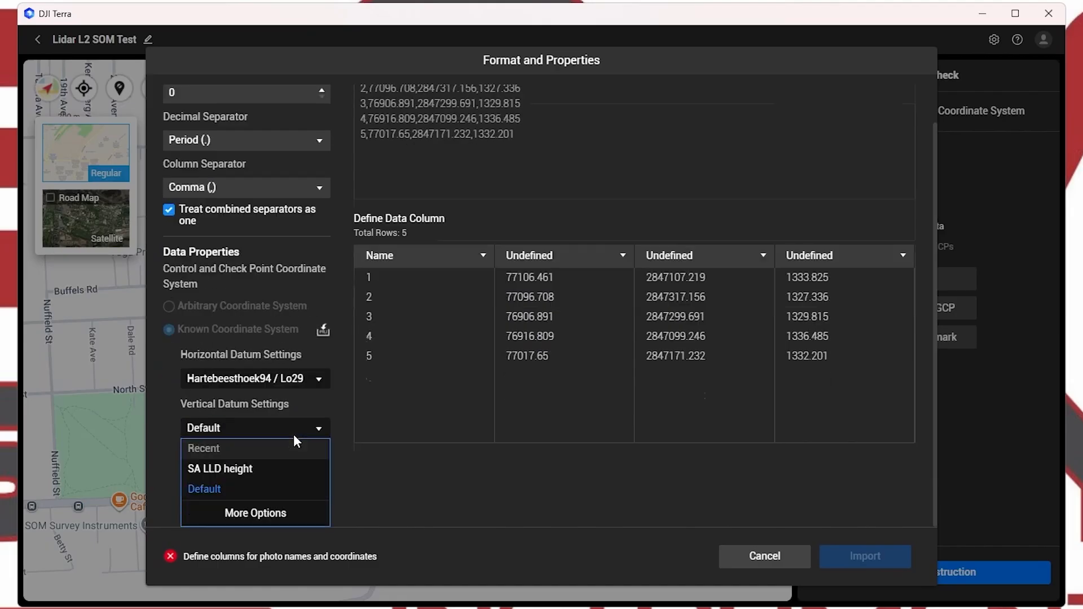
pyautogui.click(220, 468)
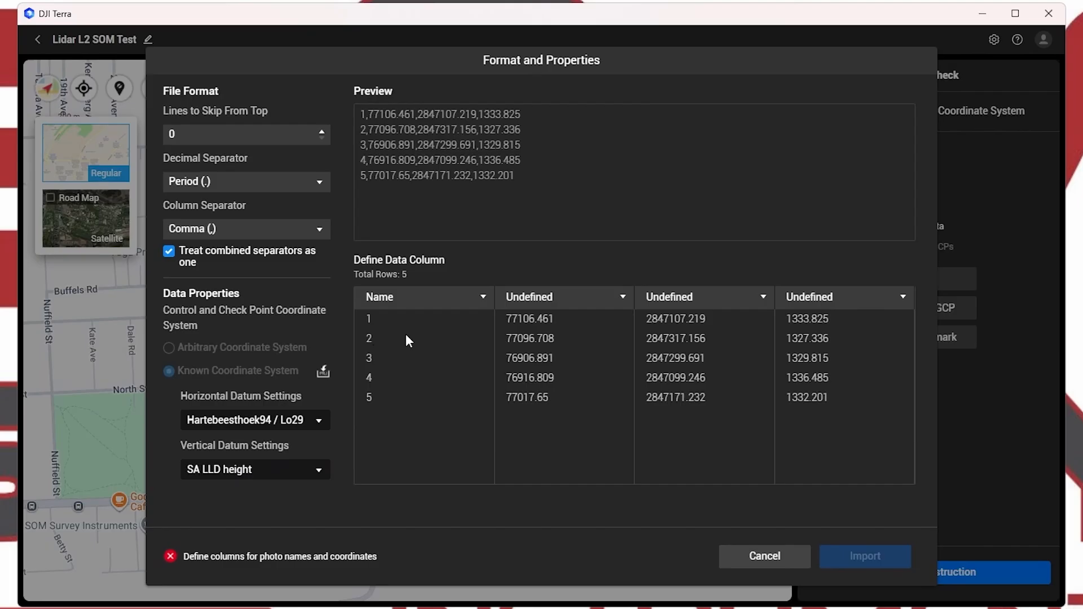
pyautogui.moveTo(268, 405)
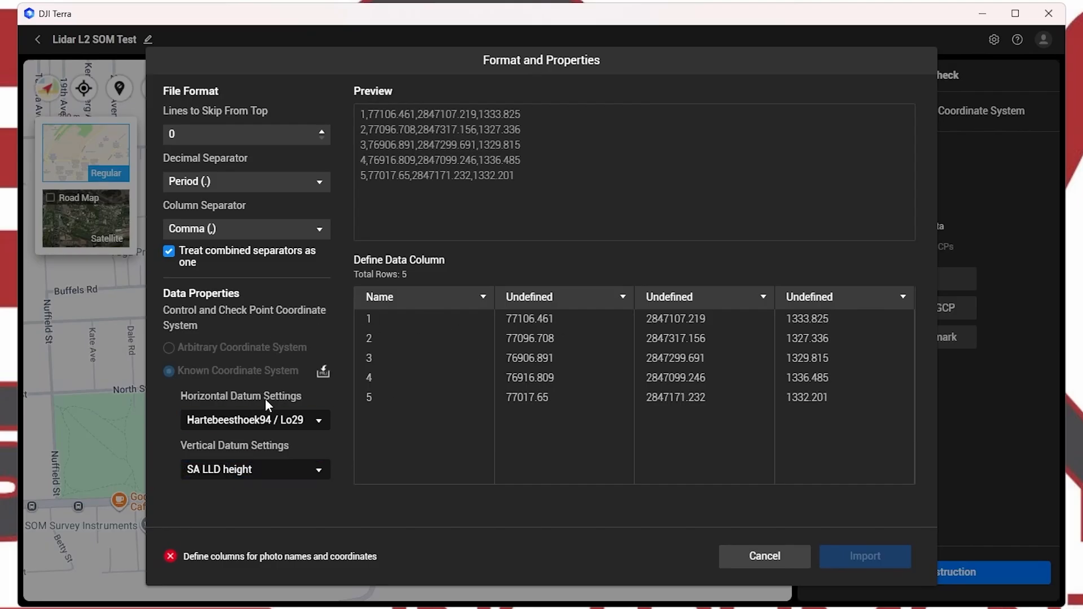
pyautogui.moveTo(521, 297)
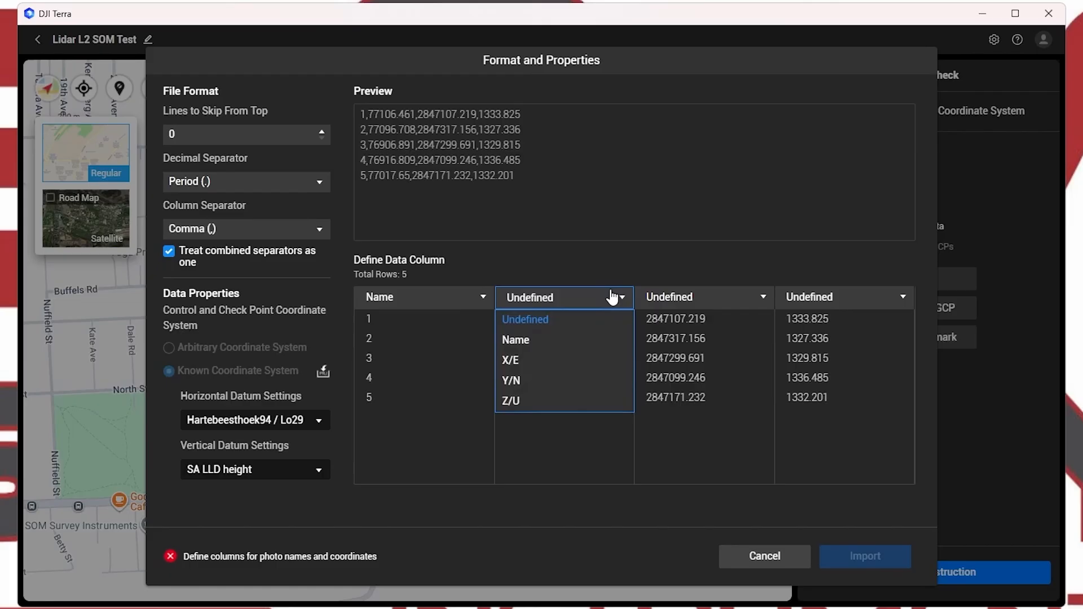
pyautogui.click(510, 360)
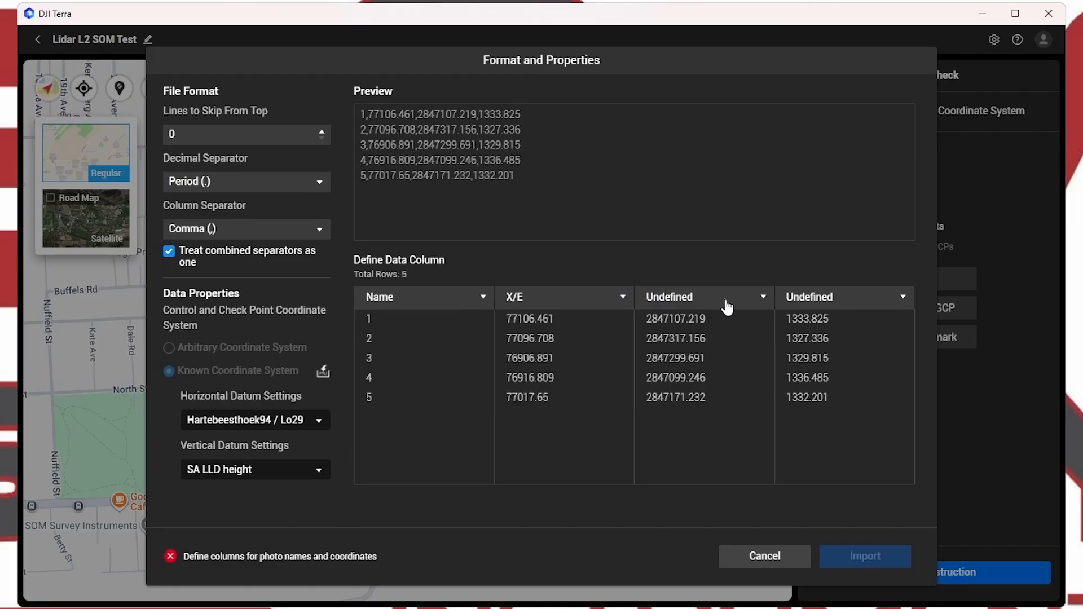
pyautogui.click(702, 297)
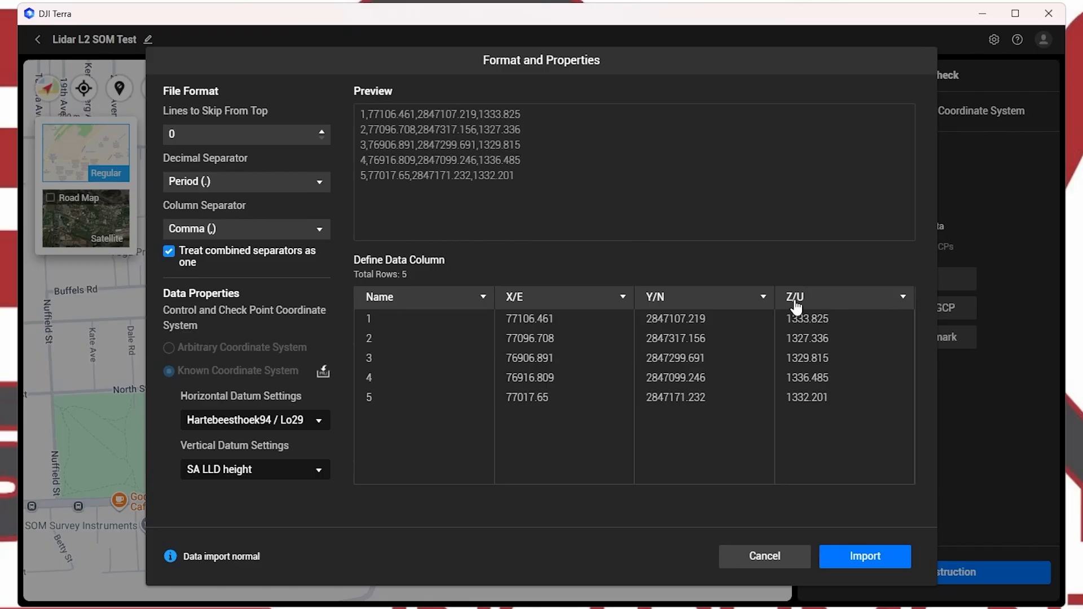
pyautogui.moveTo(688, 512)
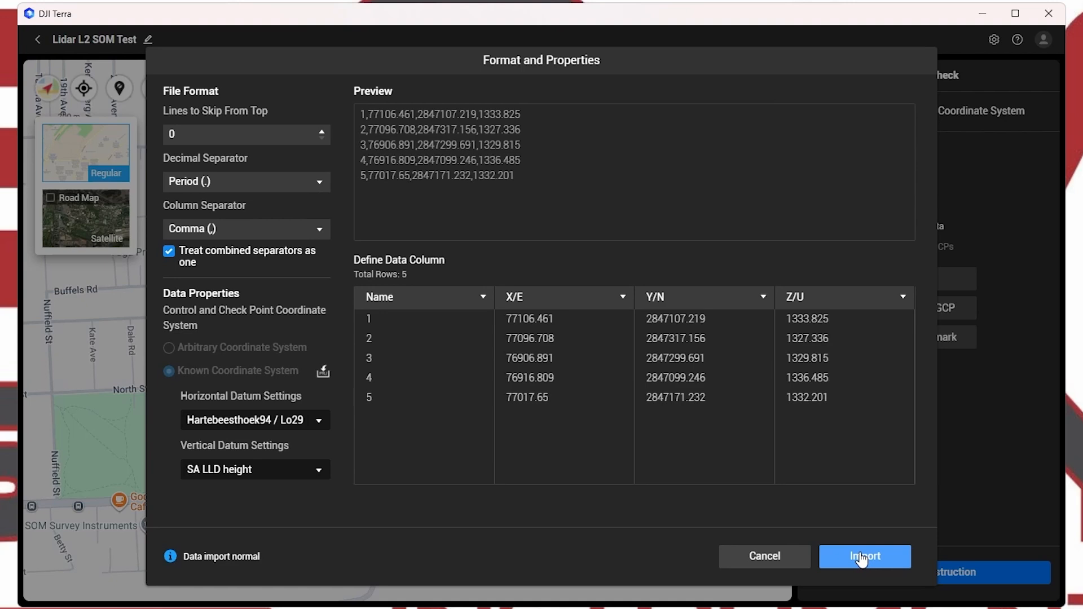
pyautogui.click(863, 556)
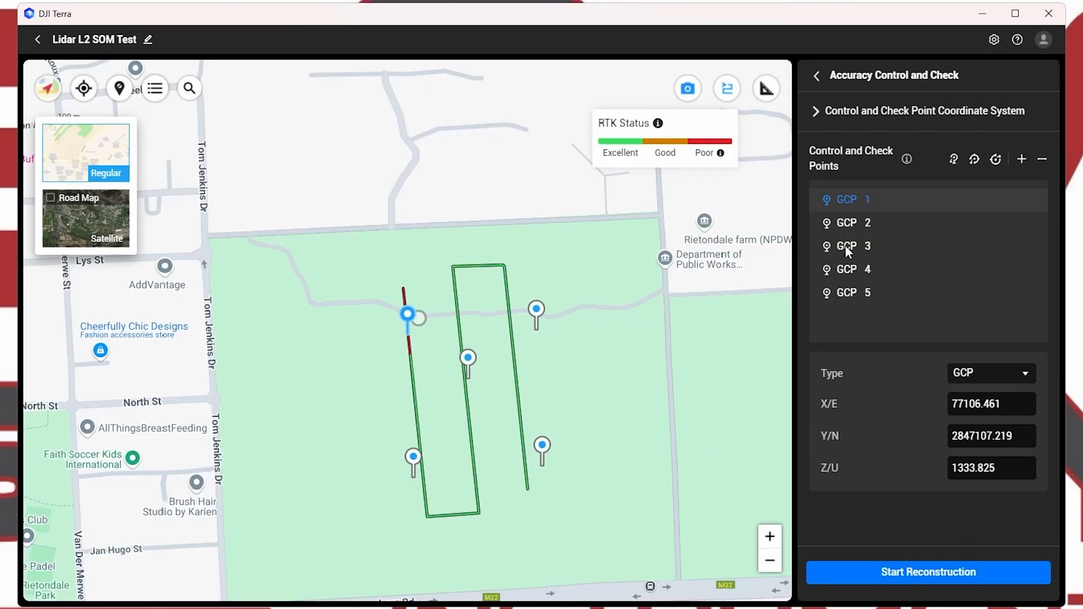
pyautogui.moveTo(830, 91)
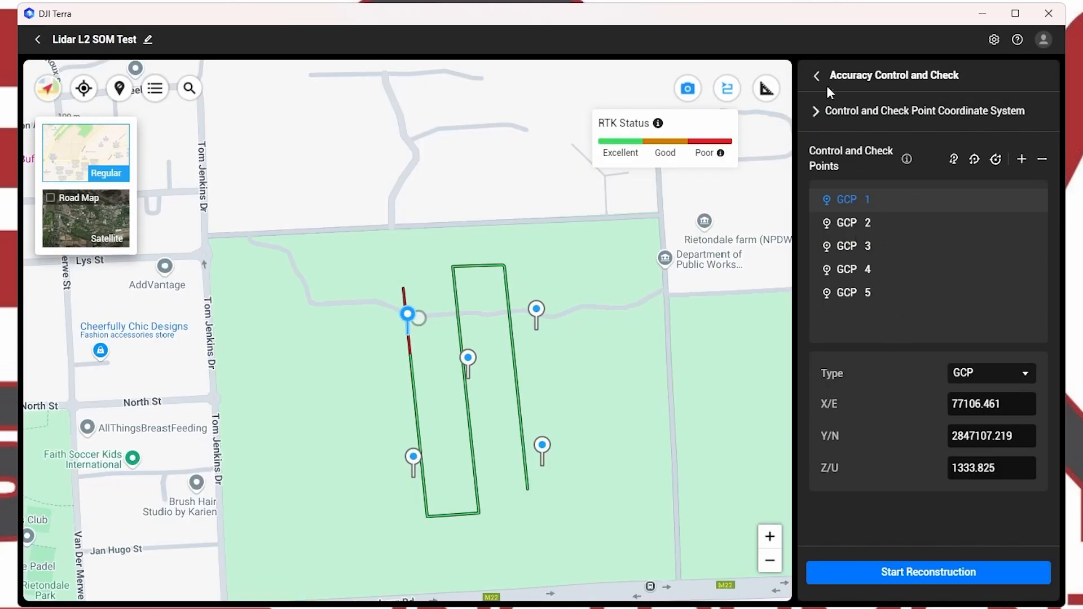
# Step: Go back from Accuracy Control and Check to the reconstruction settings
pyautogui.click(816, 76)
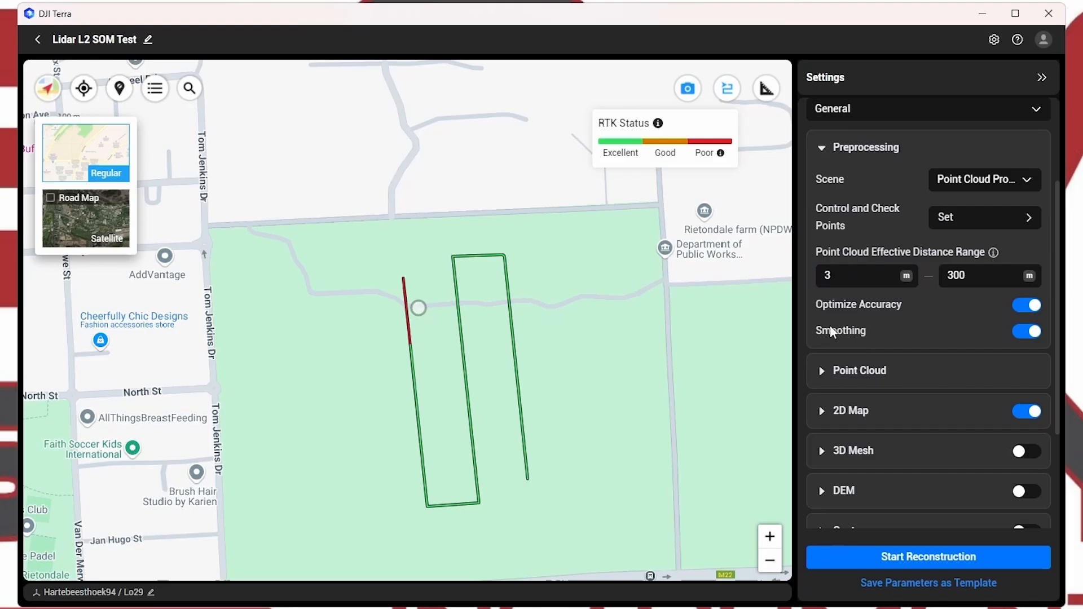
pyautogui.moveTo(834, 316)
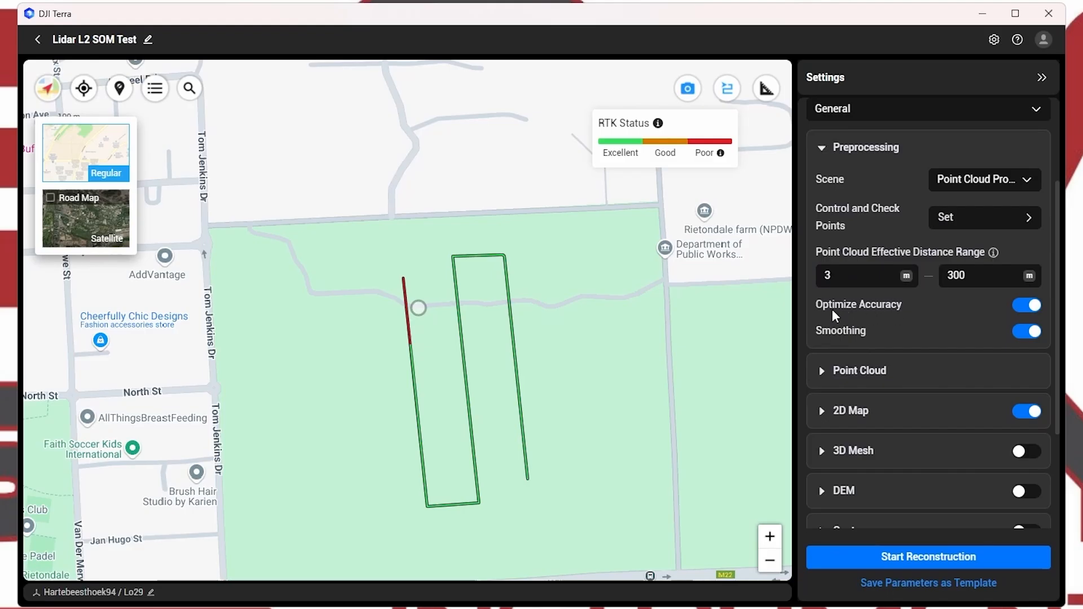
pyautogui.moveTo(867, 342)
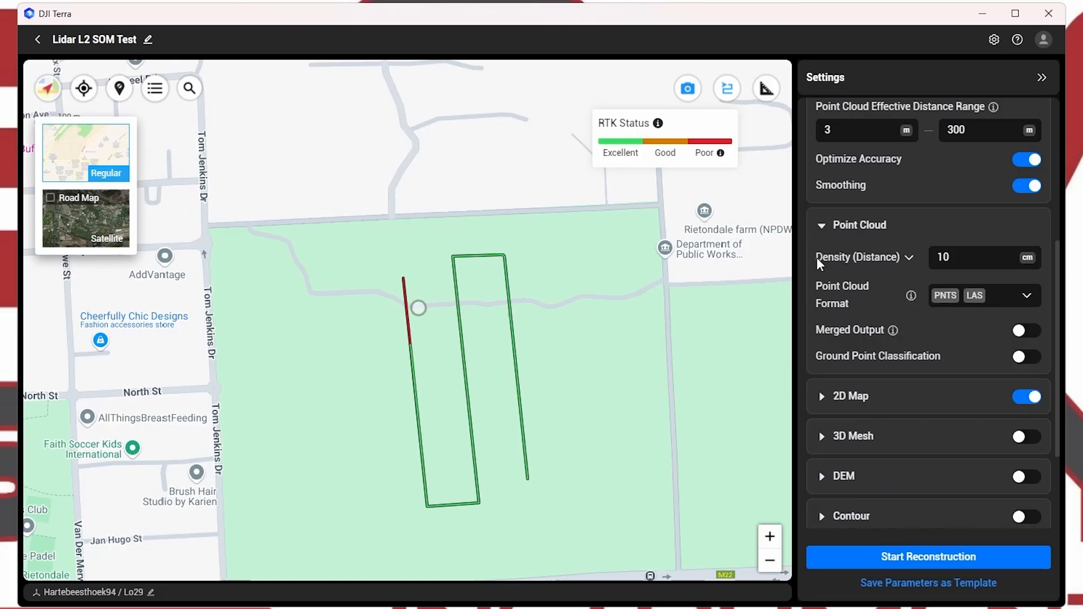
# Step: Edit the point cloud Density (Distance) value to 1 cm
pyautogui.click(980, 257)
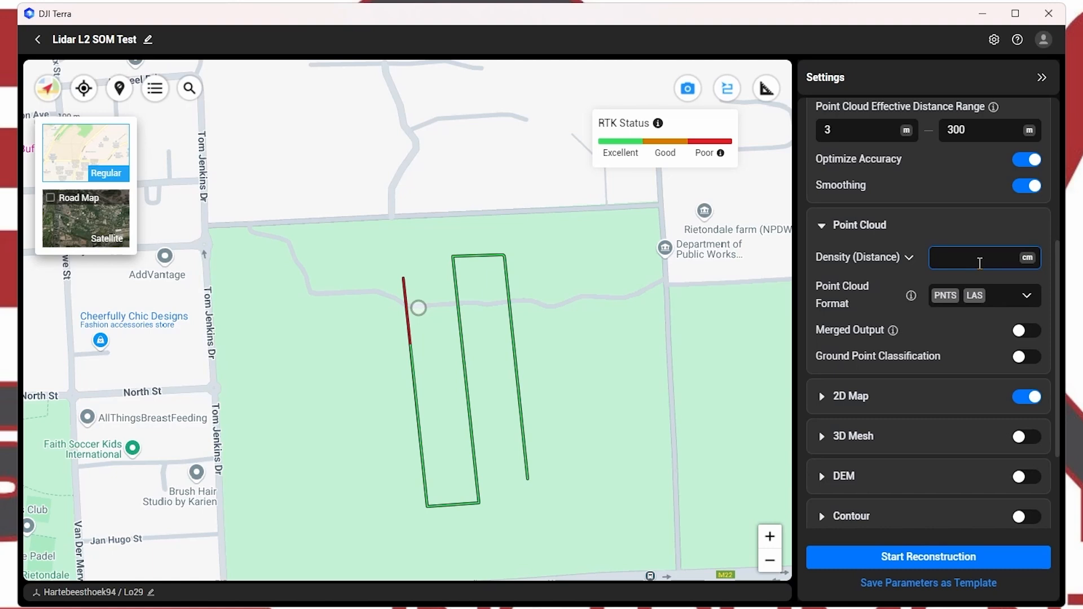
pyautogui.write('2')
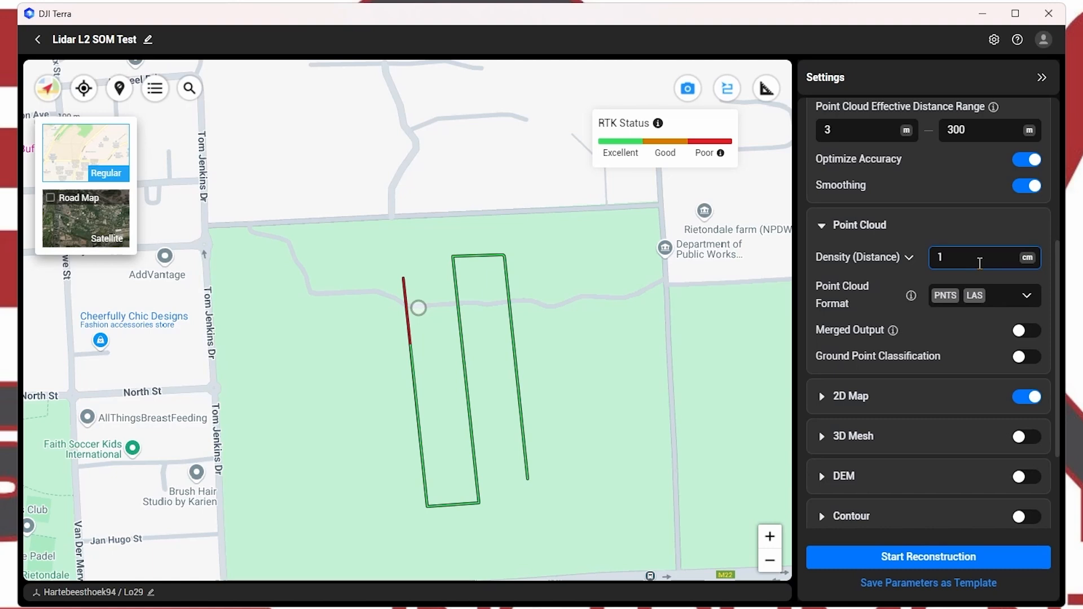
pyautogui.moveTo(1012, 249)
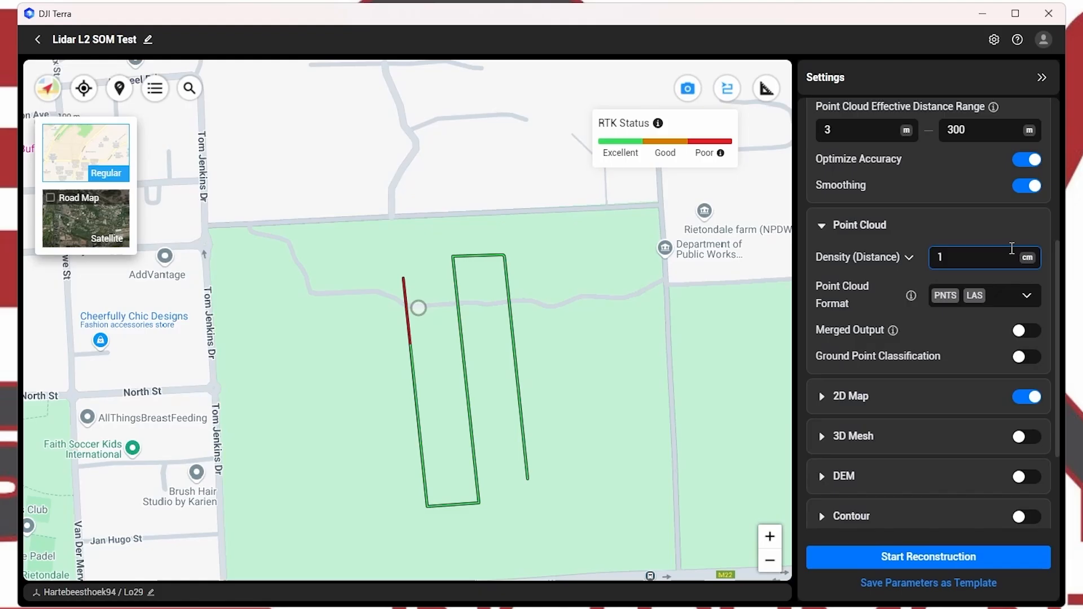
pyautogui.moveTo(873, 309)
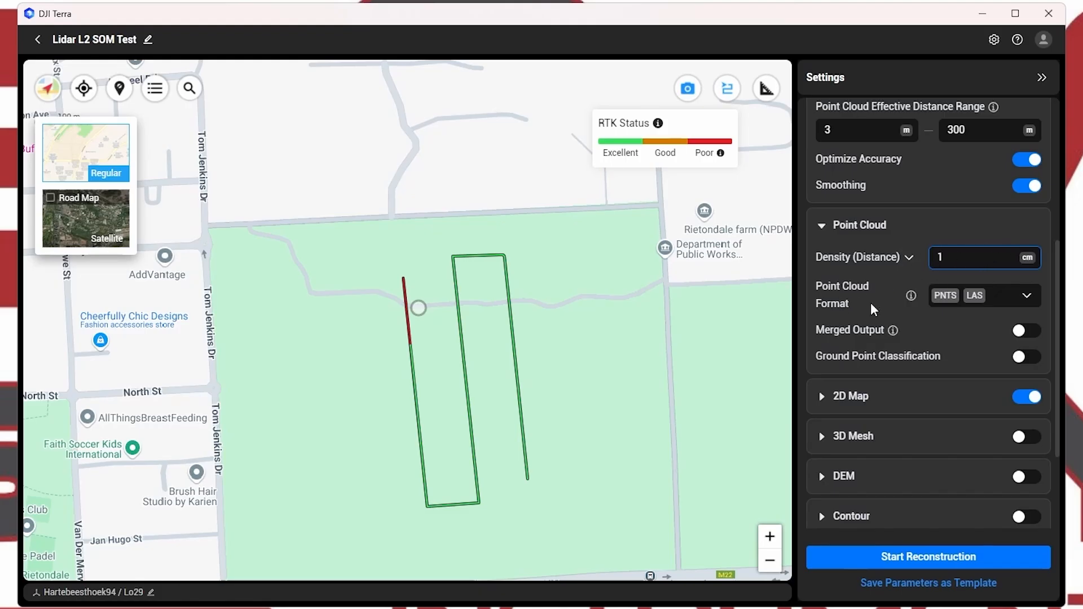
pyautogui.moveTo(832, 306)
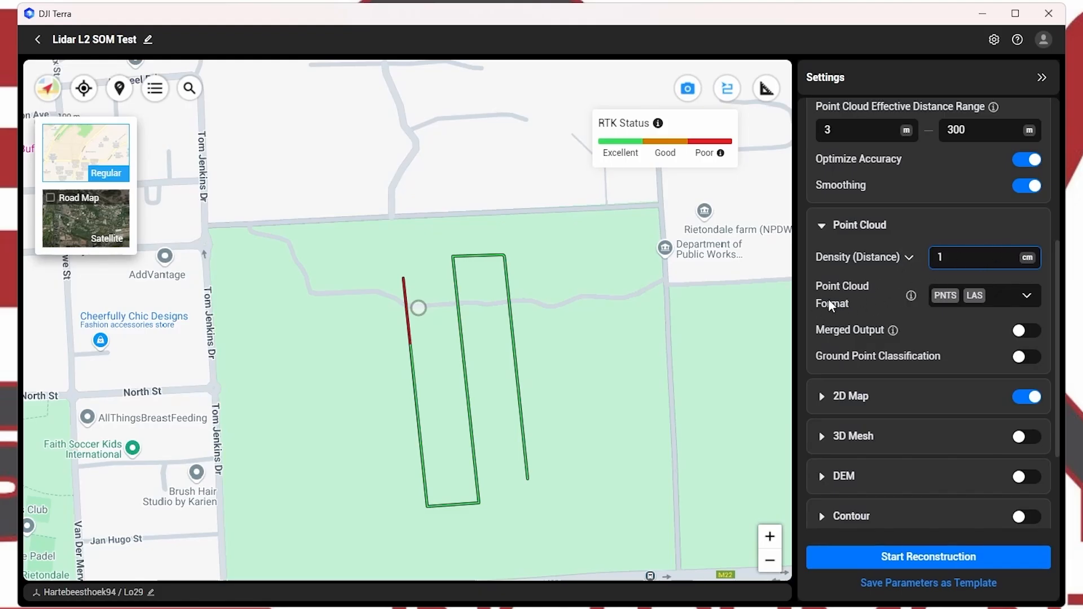
pyautogui.scroll(-3)
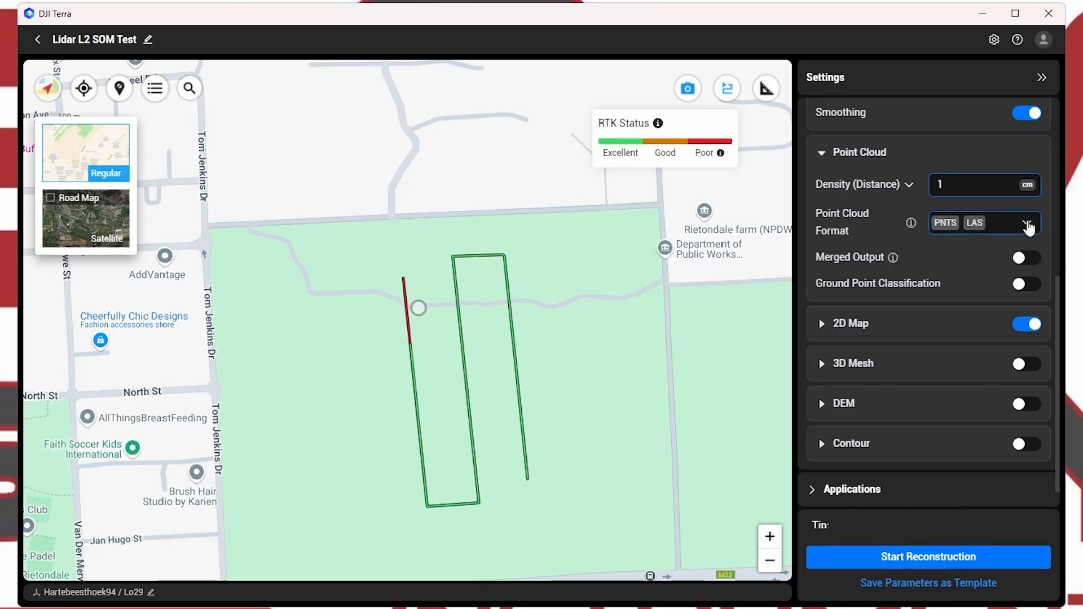
# Step: Confirm the point cloud output formats remain PNTS and LAS
pyautogui.click(1031, 223)
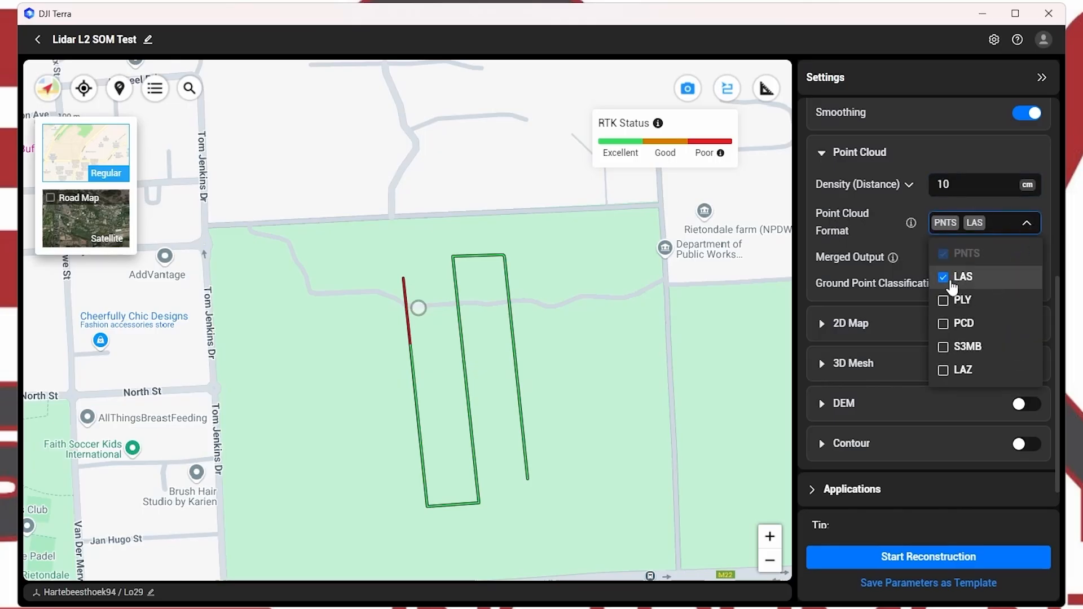
pyautogui.moveTo(960, 277)
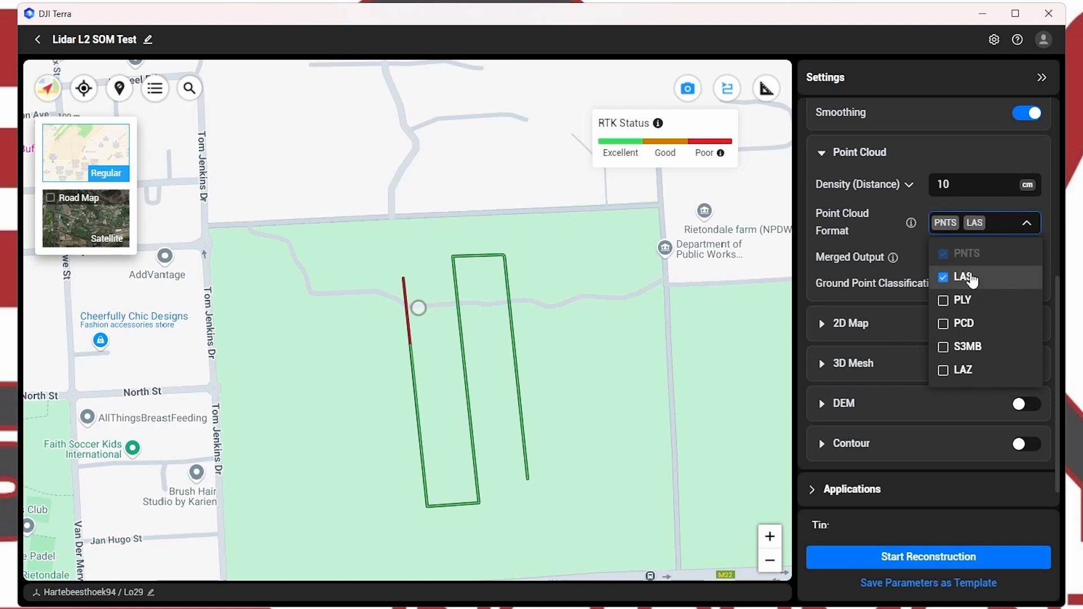
pyautogui.click(1032, 224)
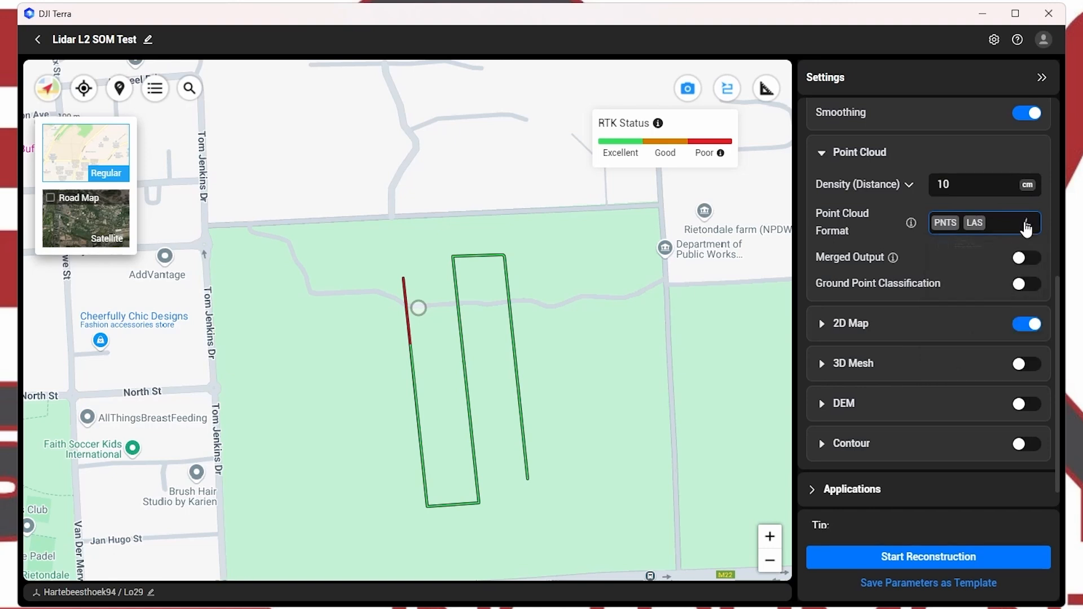
pyautogui.moveTo(953, 250)
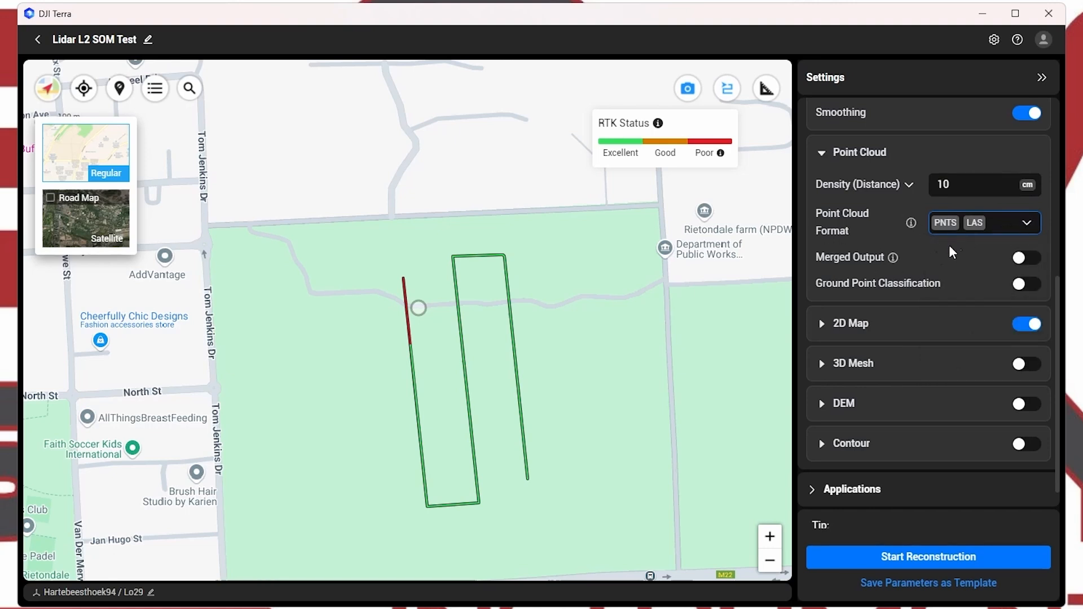
pyautogui.moveTo(836, 269)
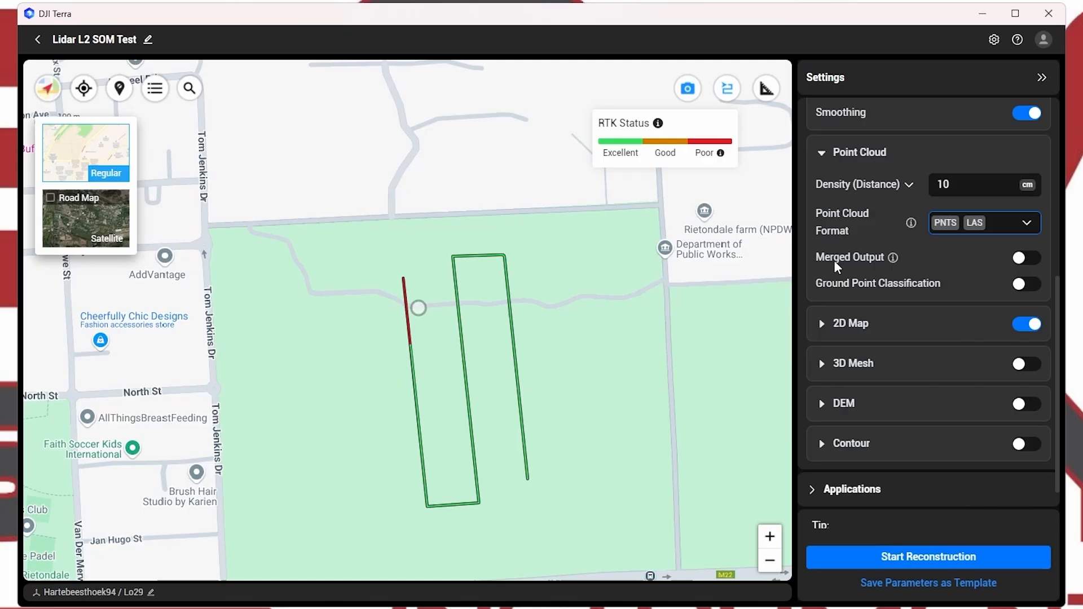
pyautogui.moveTo(895, 258)
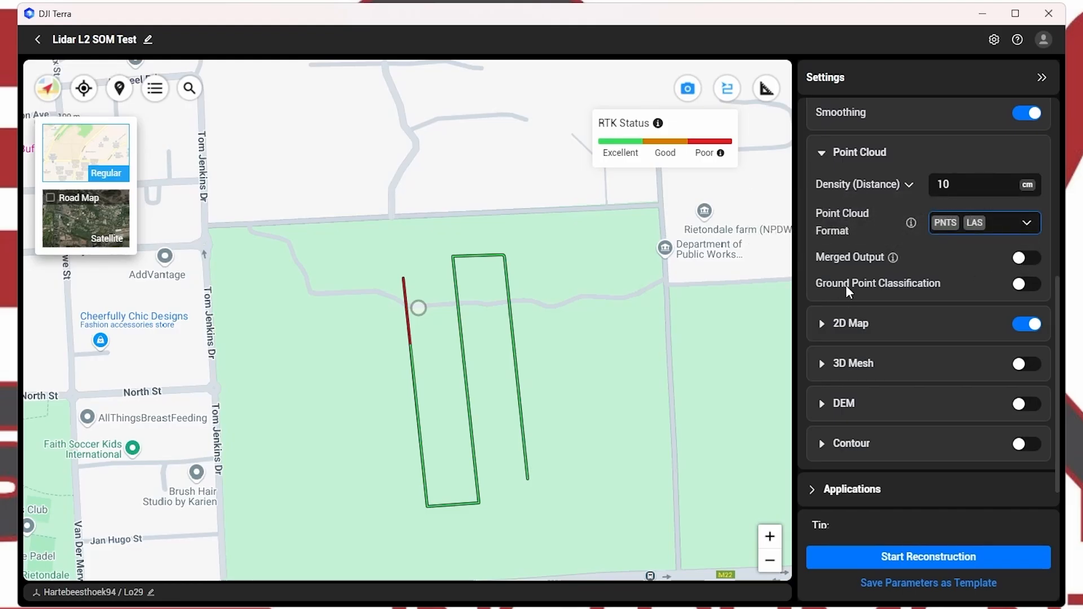
pyautogui.moveTo(839, 294)
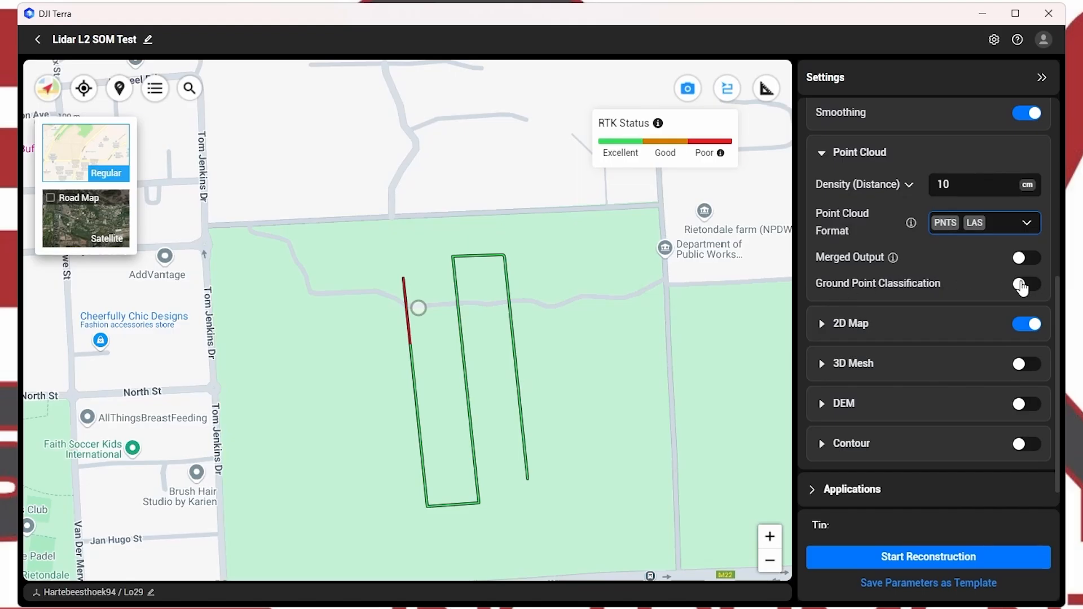
pyautogui.click(1025, 283)
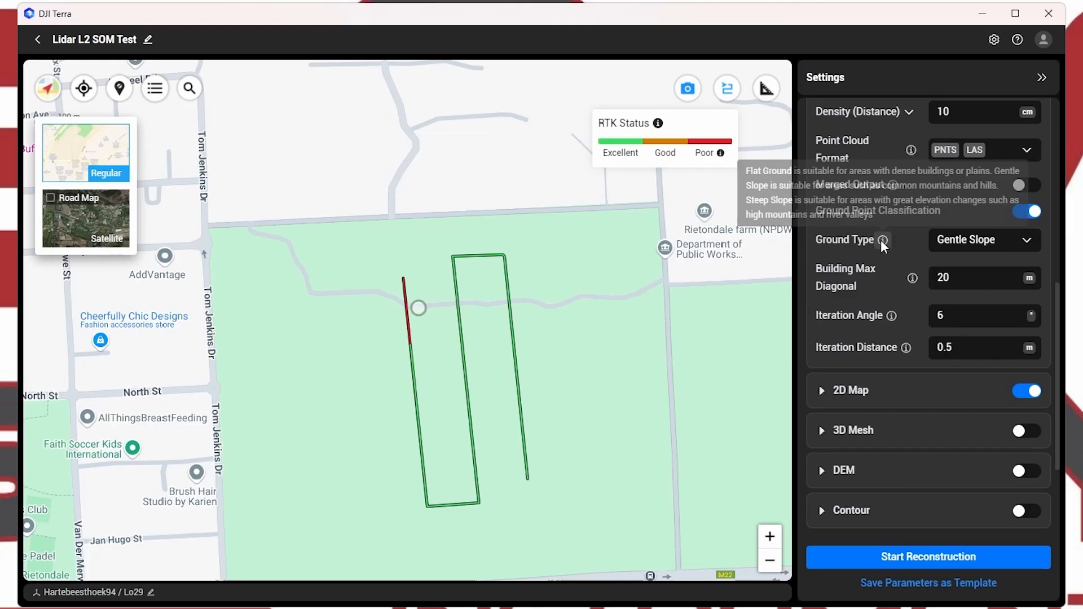
pyautogui.click(983, 239)
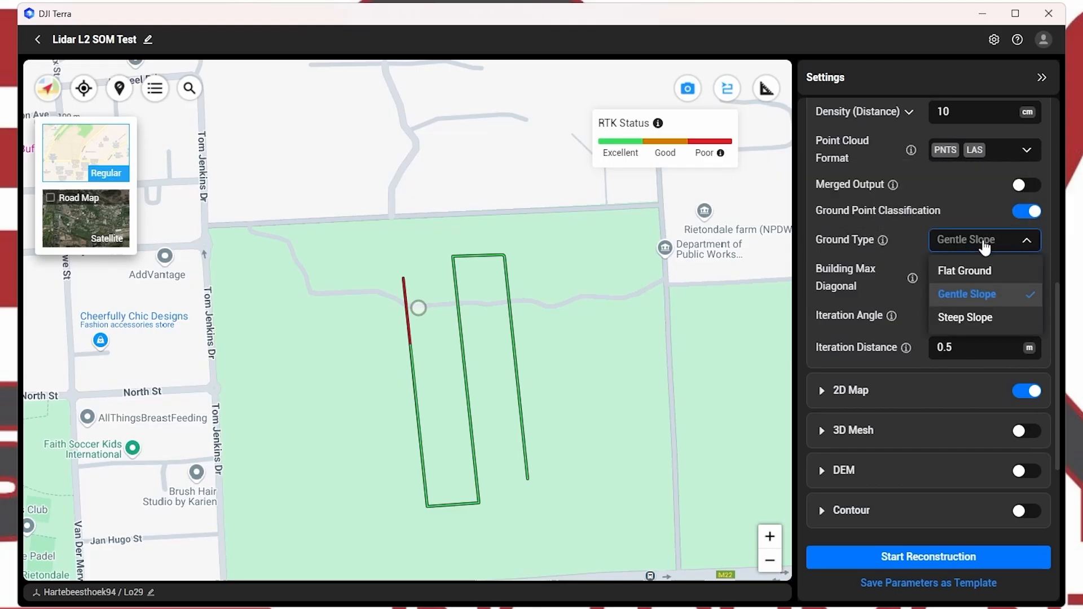
pyautogui.moveTo(892, 250)
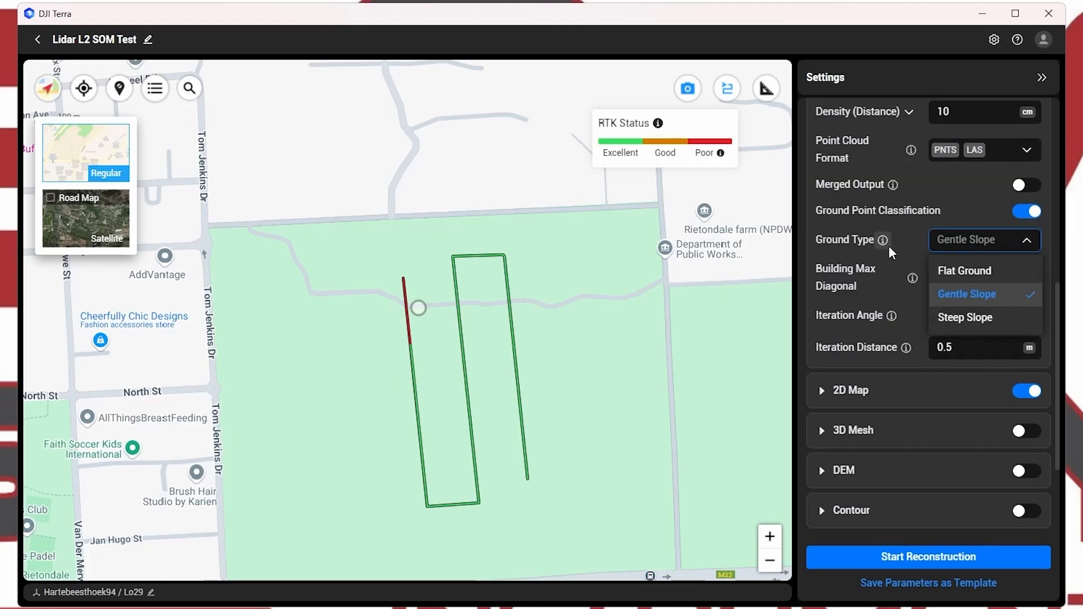
pyautogui.moveTo(965, 270)
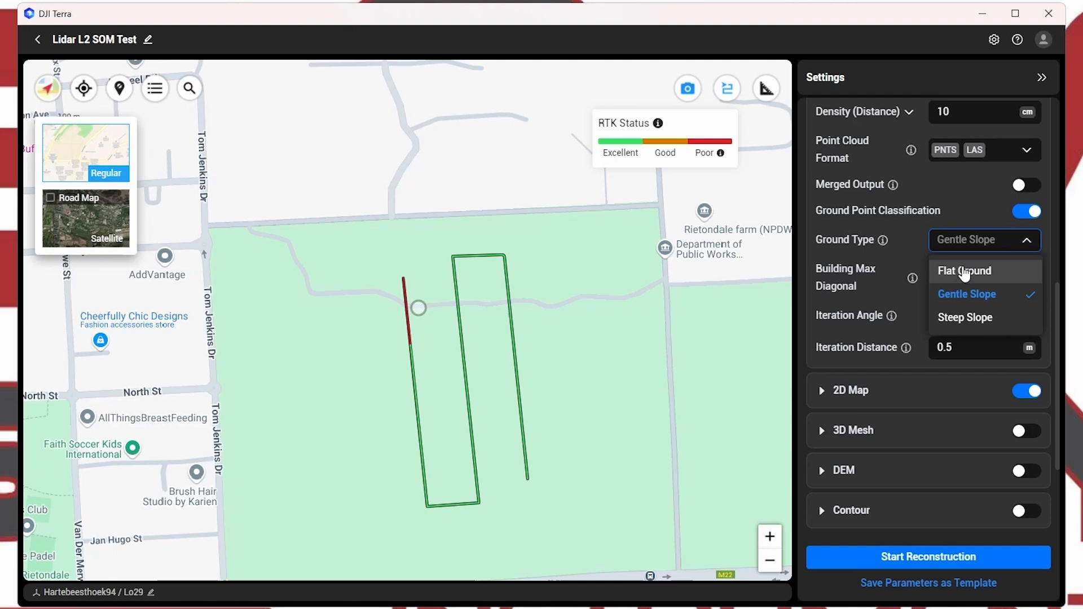
pyautogui.moveTo(967, 295)
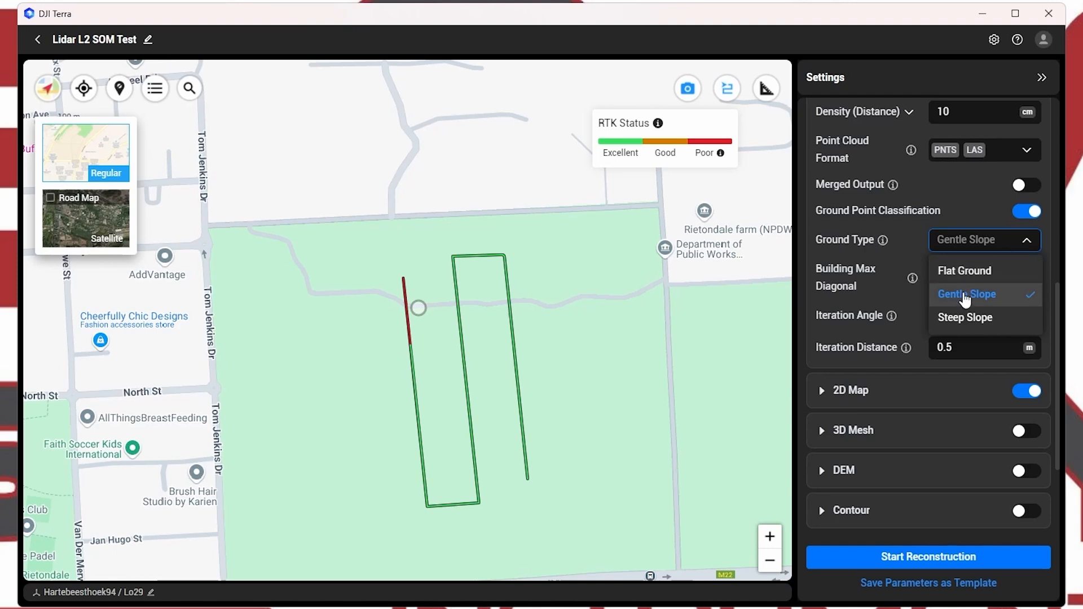
pyautogui.moveTo(967, 304)
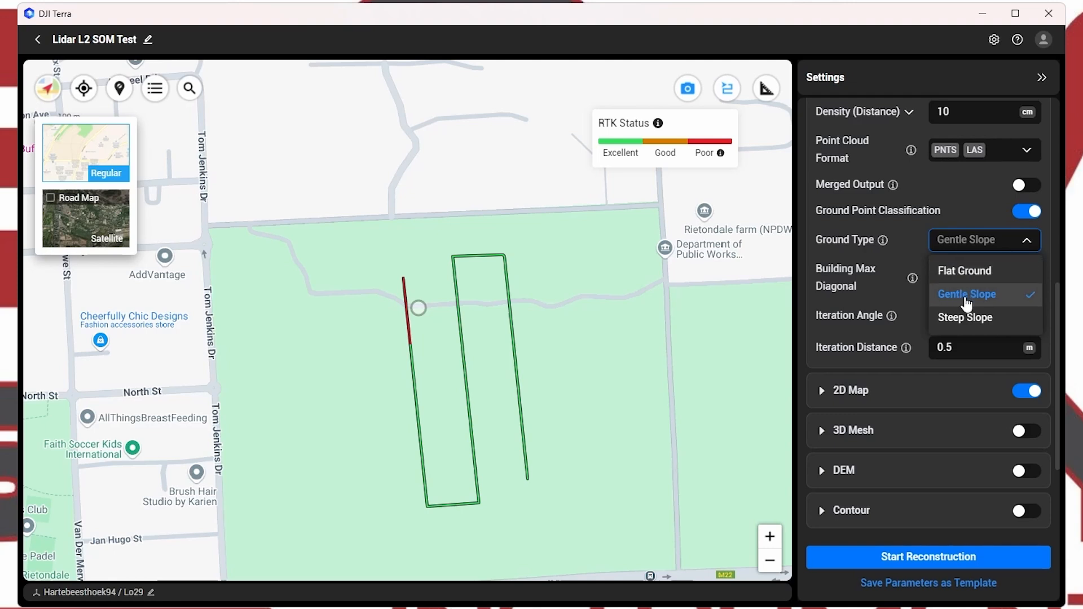
pyautogui.click(967, 294)
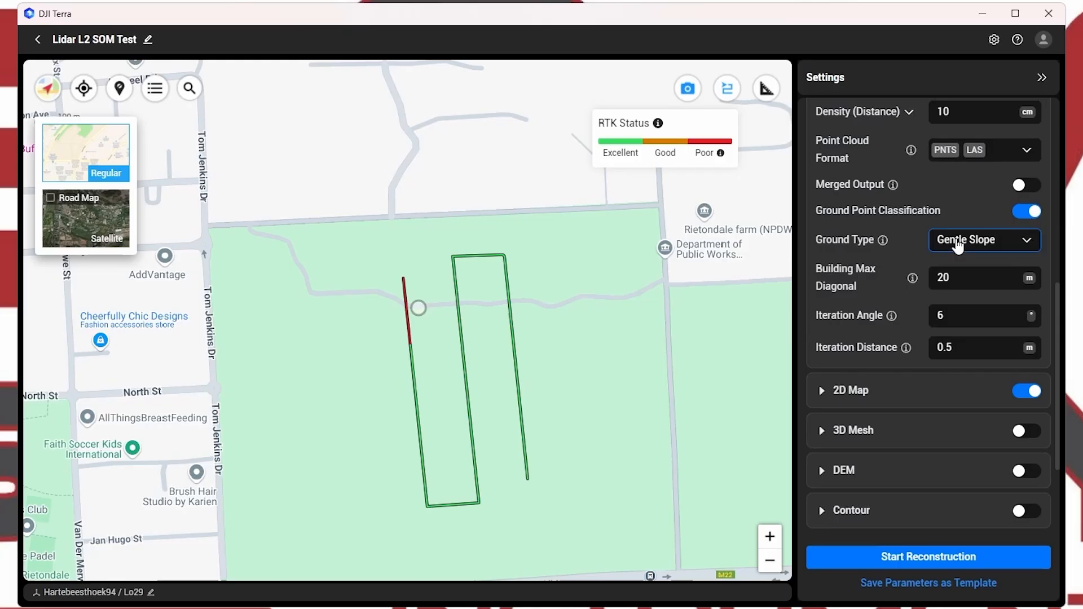
pyautogui.scroll(-3)
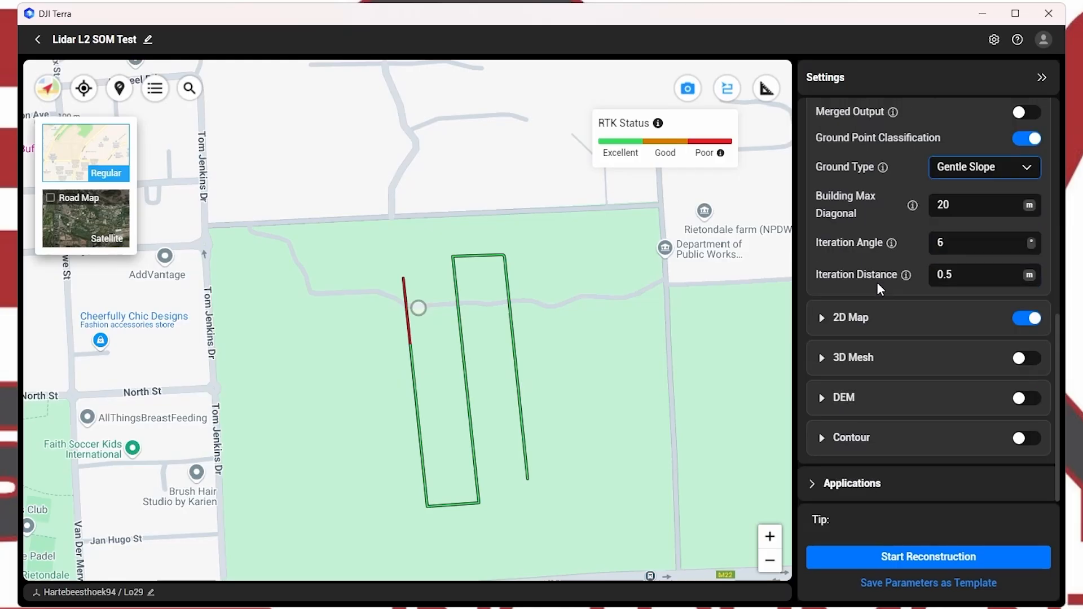
pyautogui.moveTo(872, 324)
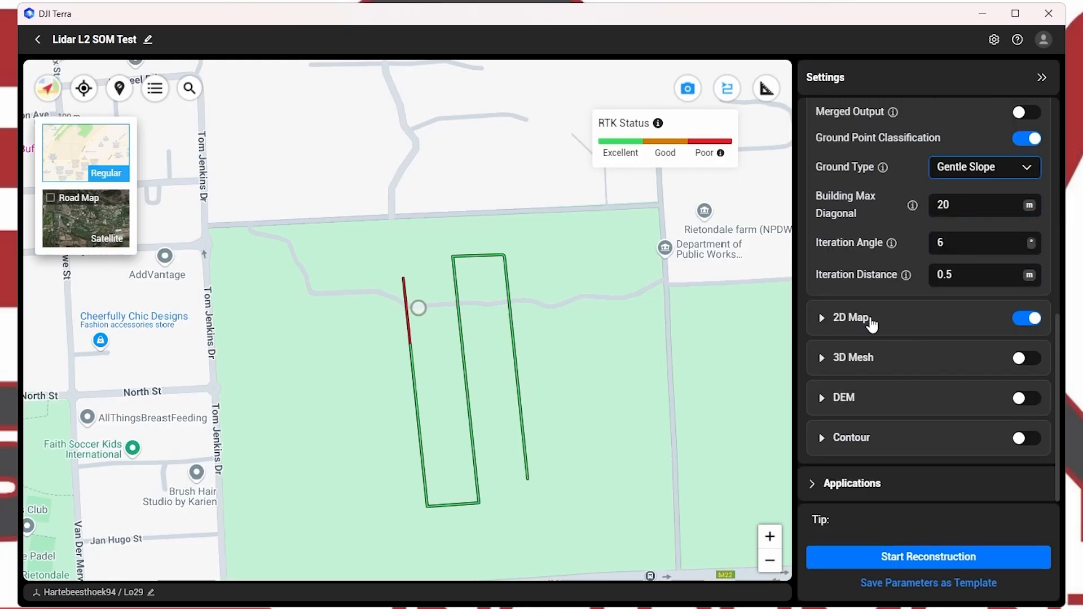
pyautogui.moveTo(815, 330)
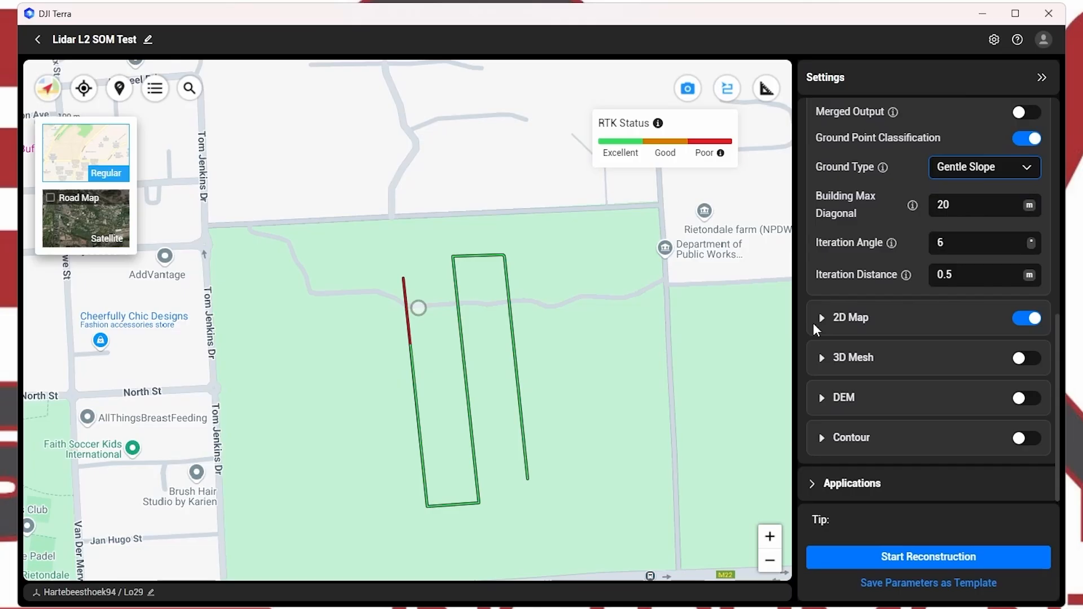
# Step: Expand the 3D Mesh, DEM and Contour output sections, leaving all of them off
pyautogui.click(854, 358)
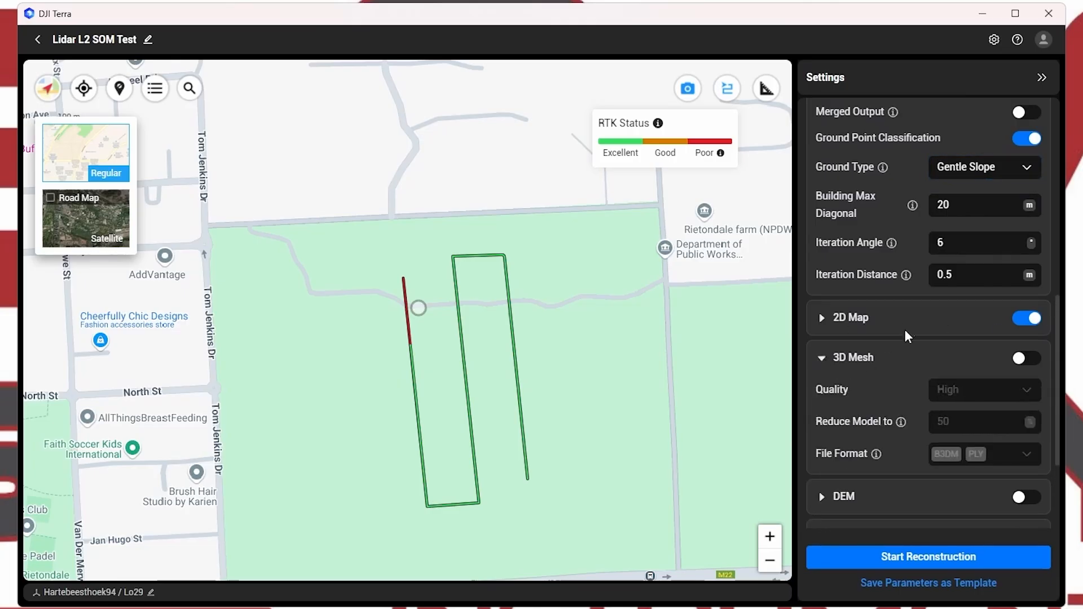
pyautogui.scroll(-3)
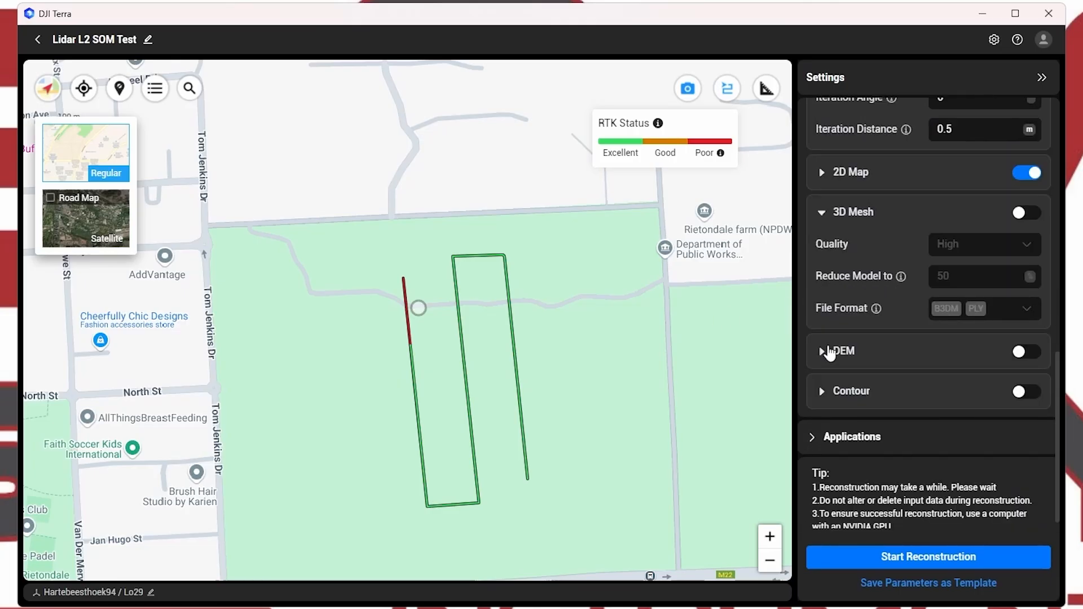
pyautogui.click(843, 351)
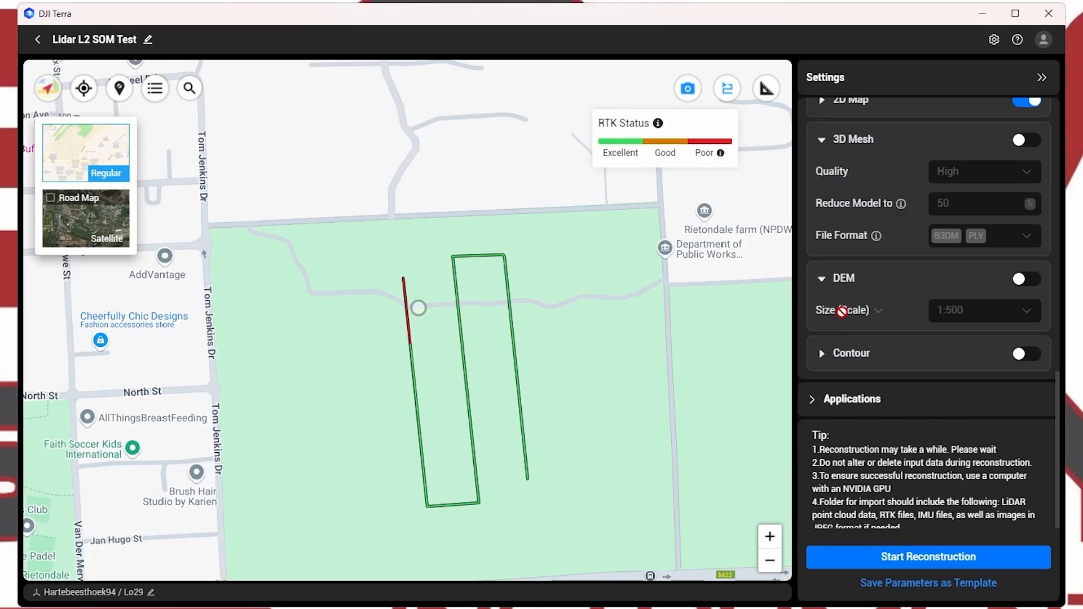
pyautogui.moveTo(916, 310)
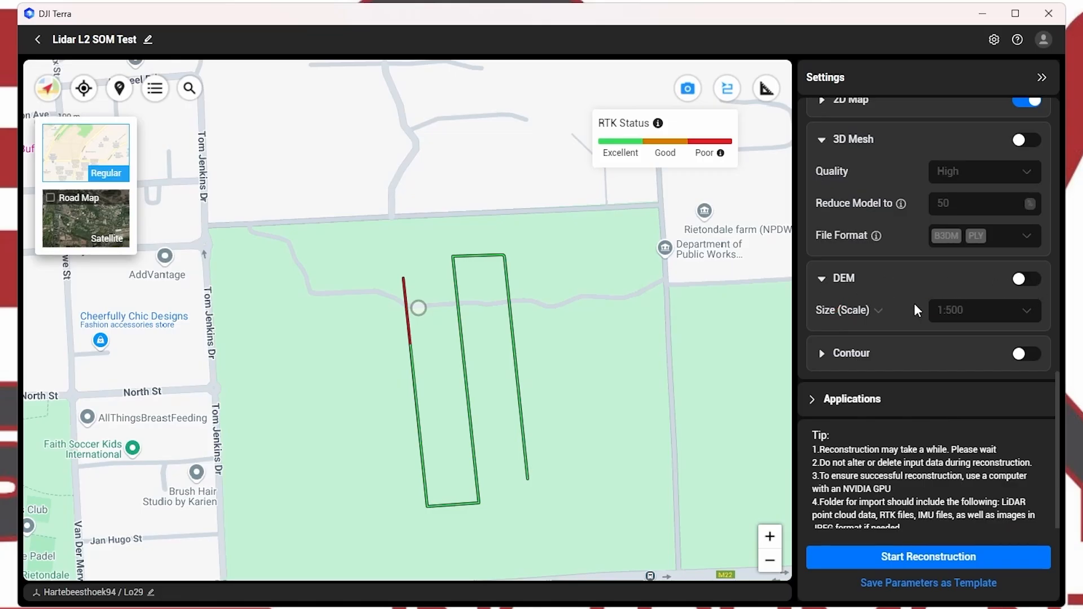
pyautogui.click(851, 354)
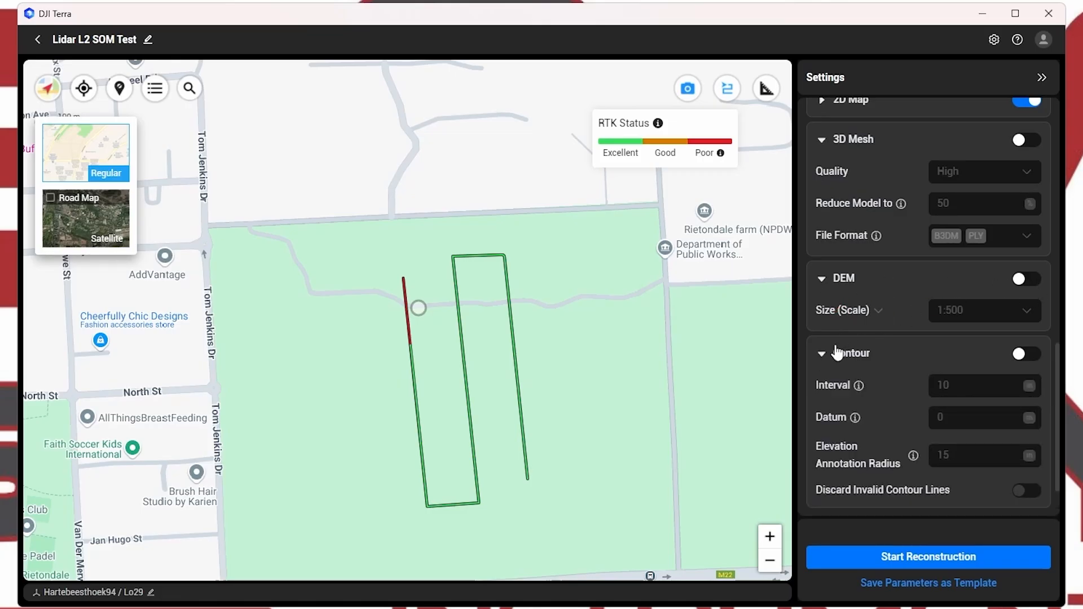
pyautogui.scroll(-3)
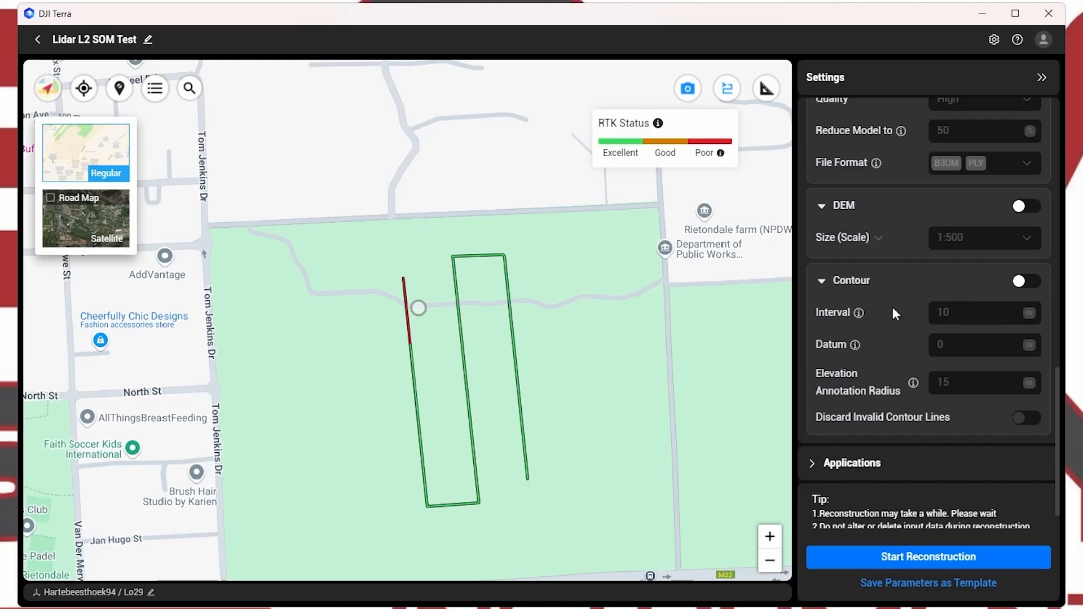
pyautogui.scroll(-3)
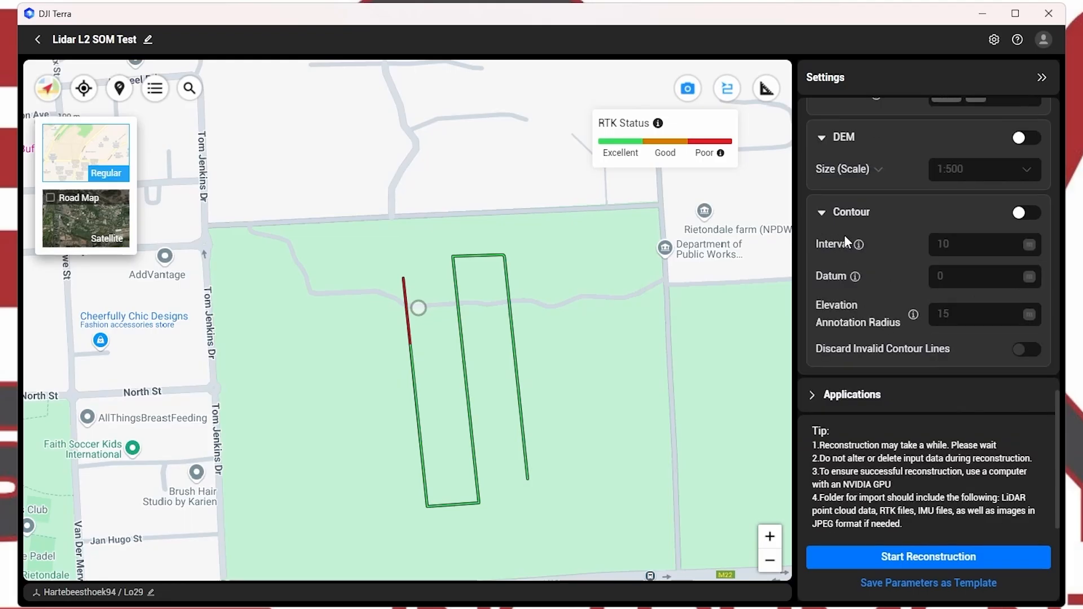
pyautogui.scroll(3)
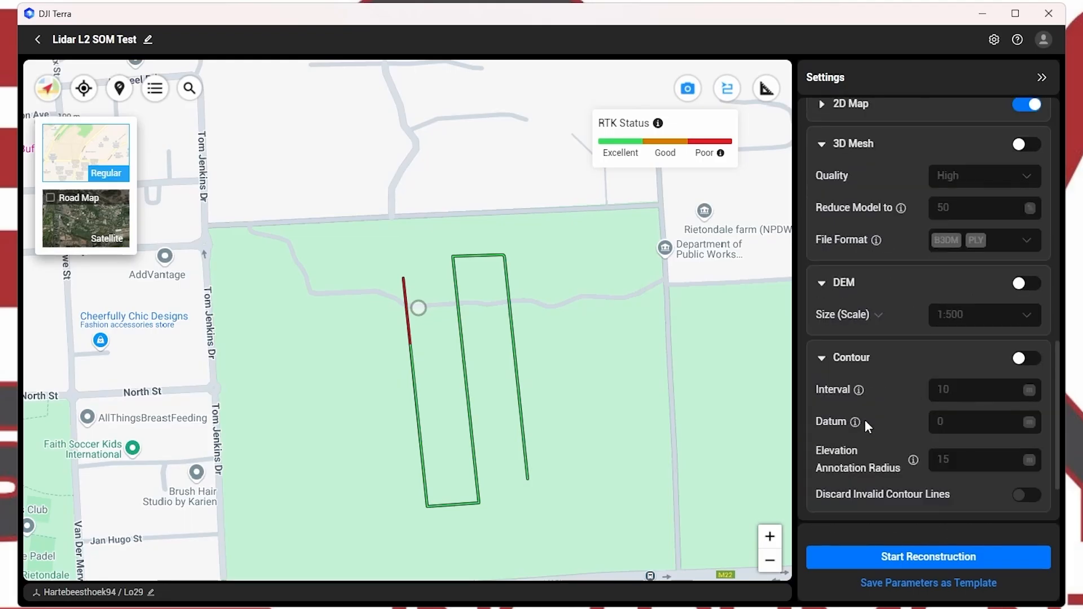
pyautogui.scroll(3)
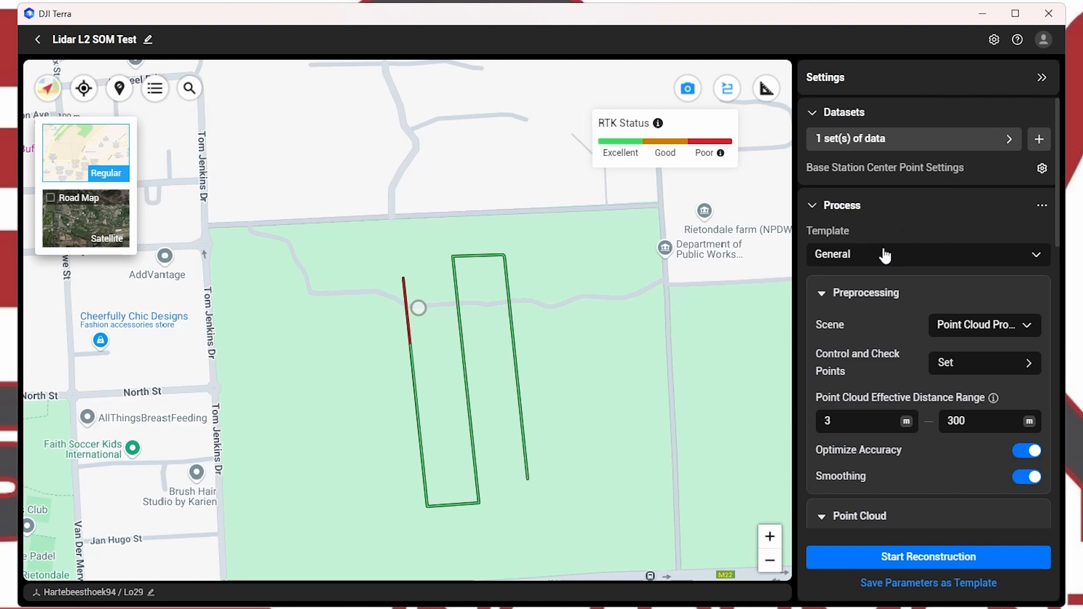
pyautogui.moveTo(908, 400)
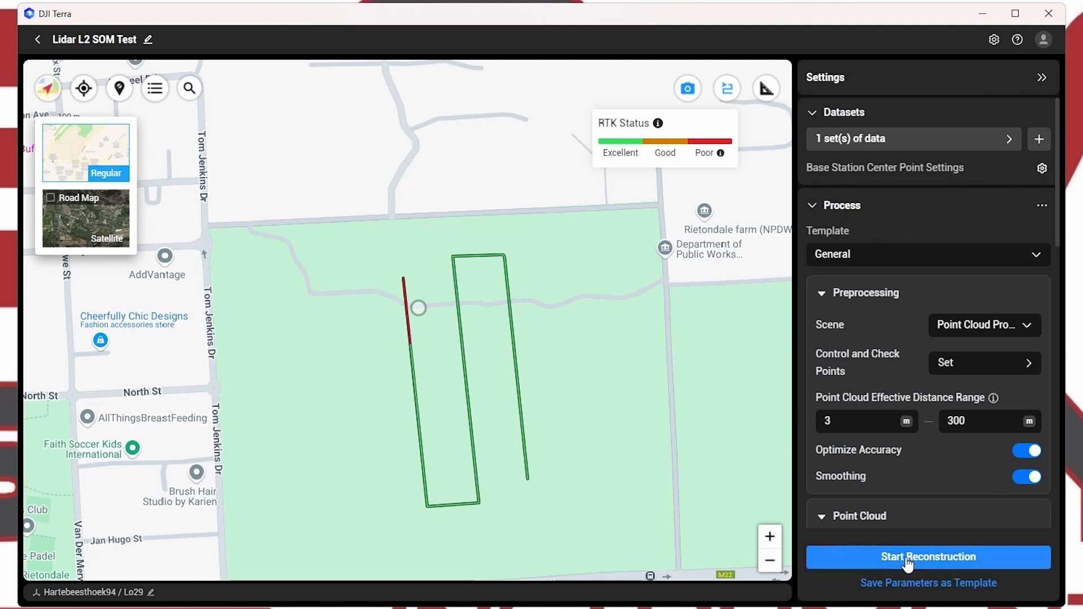
# Step: Start reconstruction and accept the Parameters Checklist with 2D Map and Point Cloud outputs
pyautogui.click(929, 557)
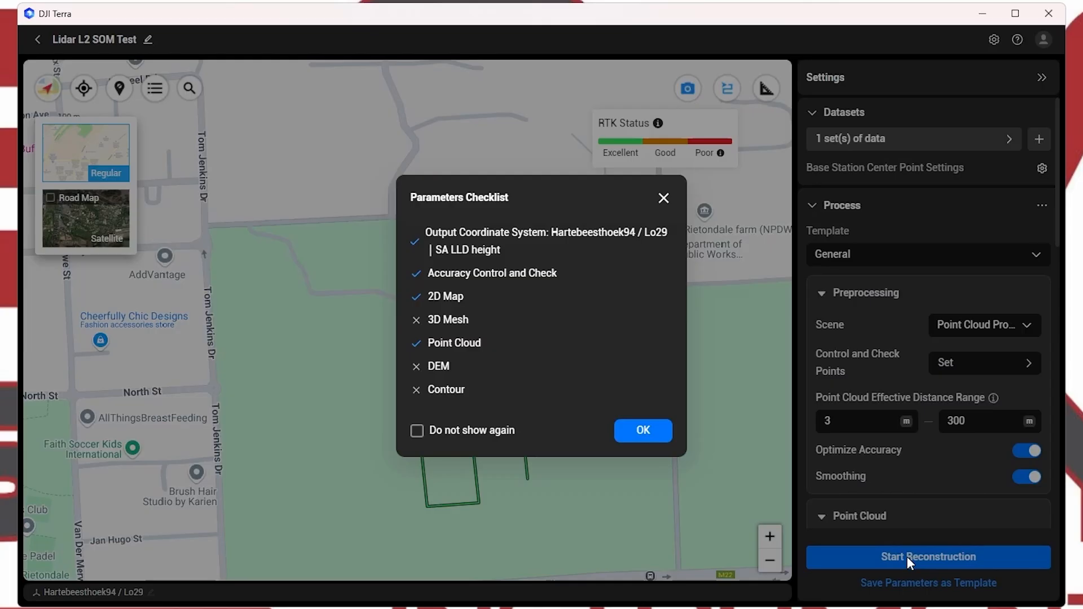
pyautogui.moveTo(427, 212)
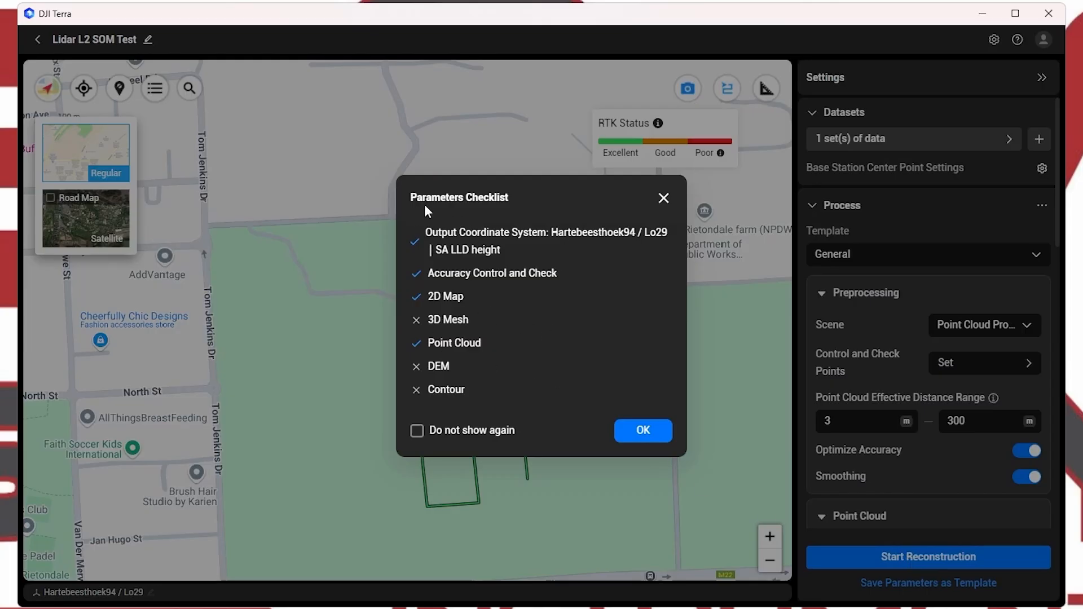
pyautogui.moveTo(458, 337)
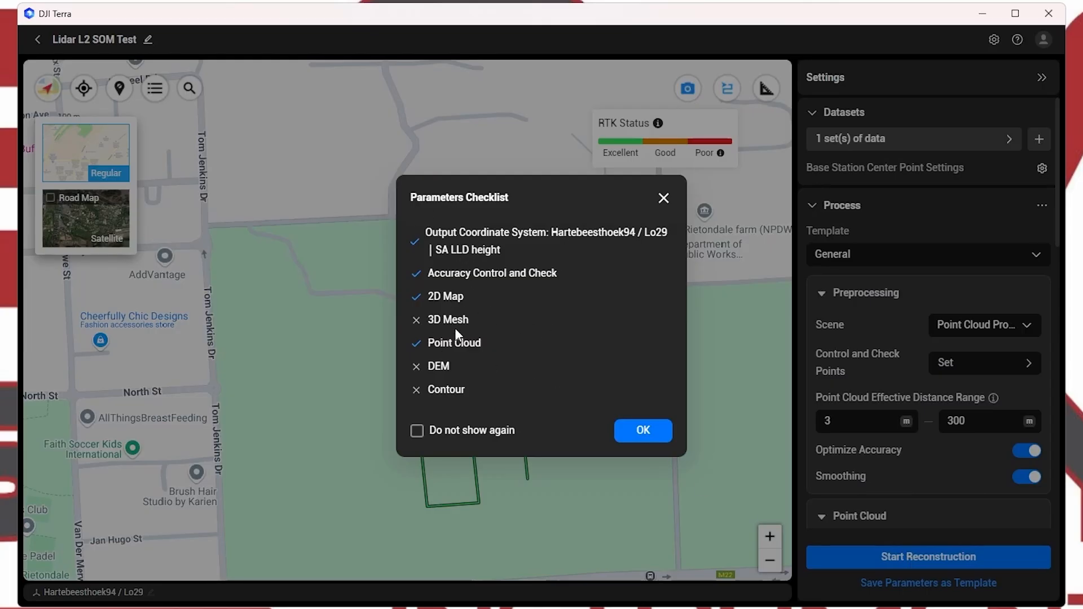
pyautogui.moveTo(438, 215)
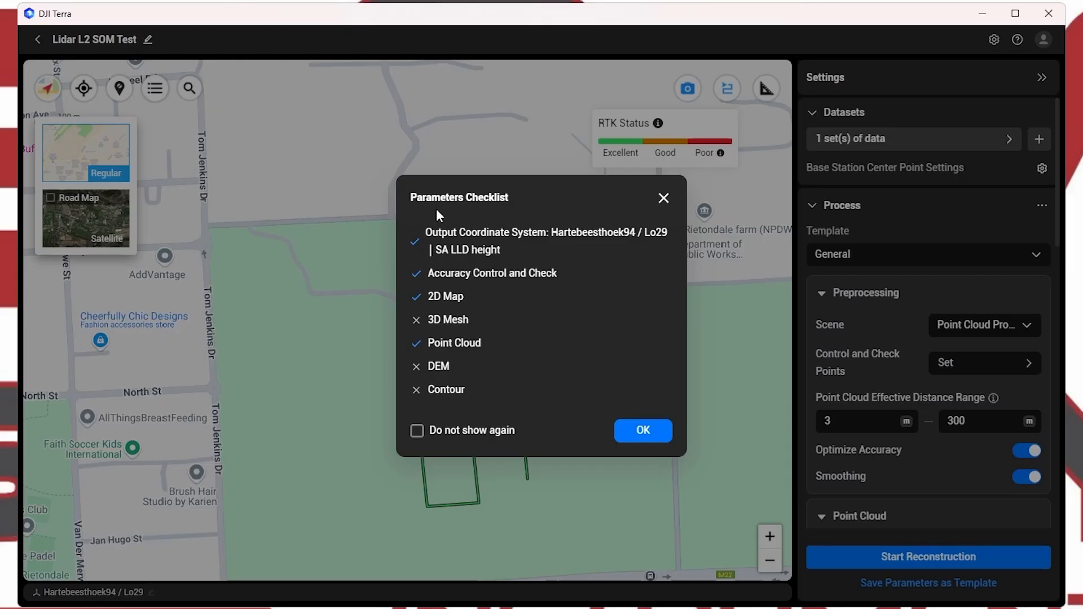
pyautogui.moveTo(458, 281)
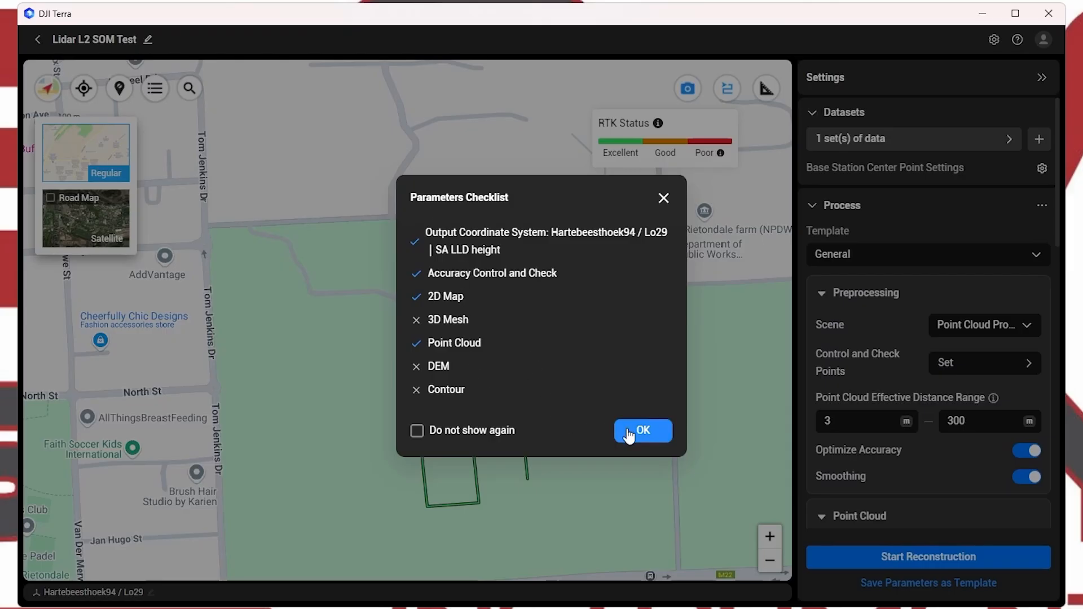
pyautogui.click(642, 430)
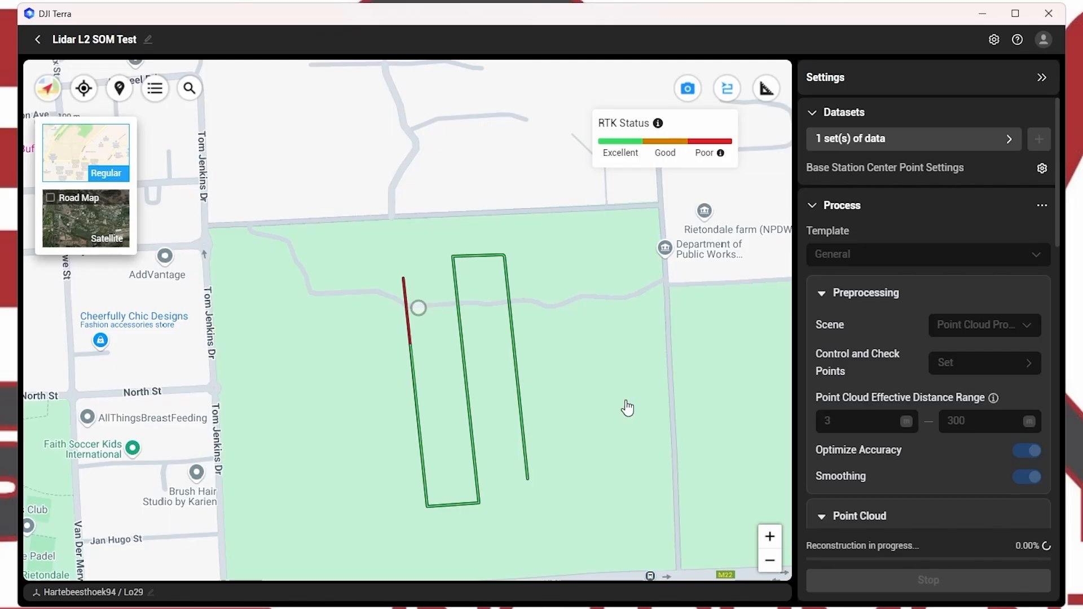
pyautogui.moveTo(837, 553)
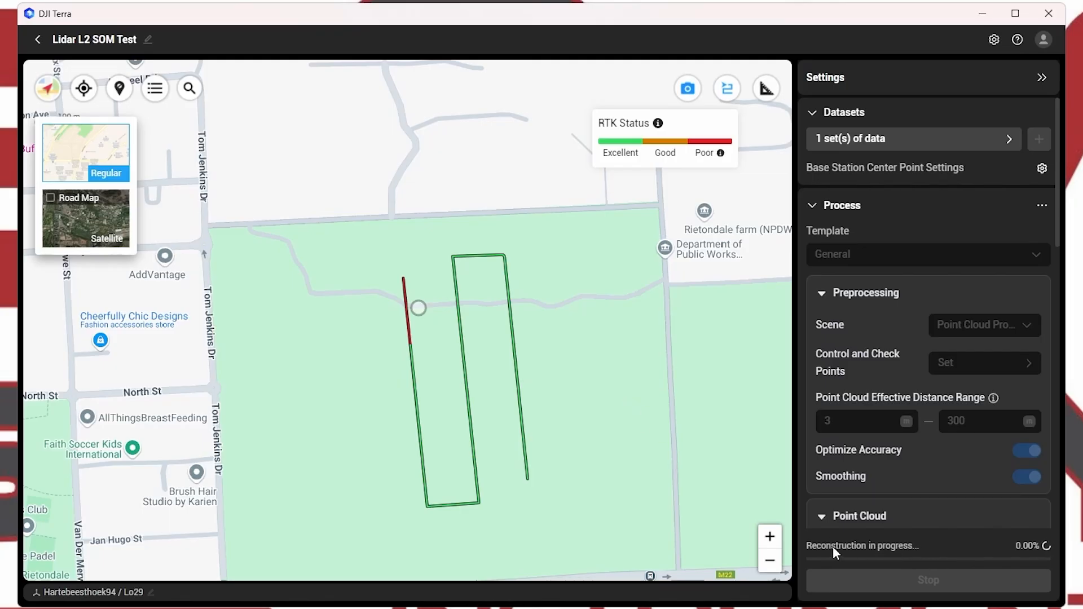
pyautogui.moveTo(721, 506)
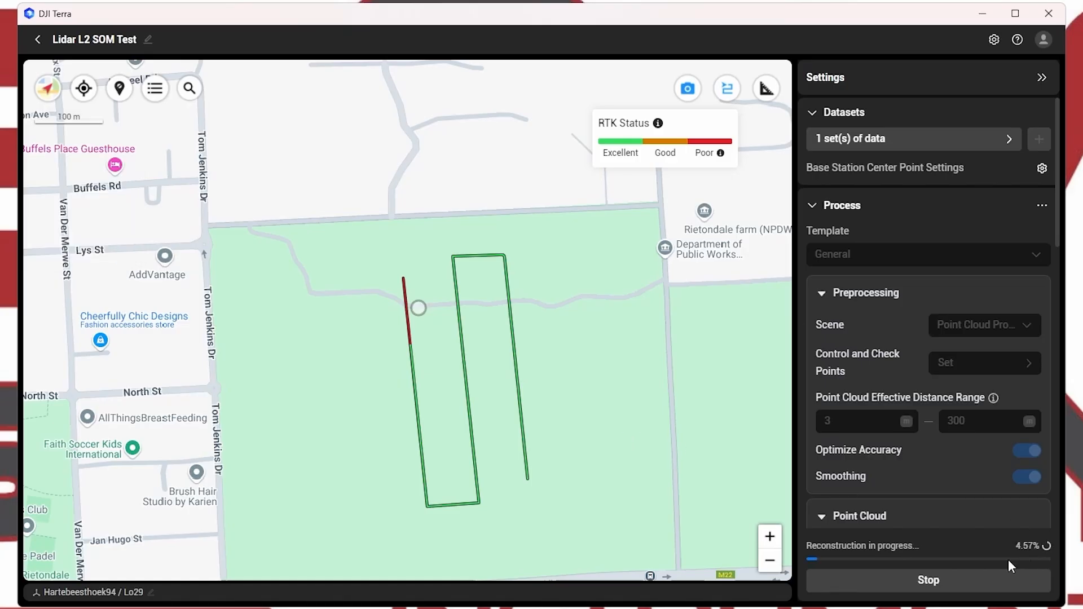
pyautogui.moveTo(593, 324)
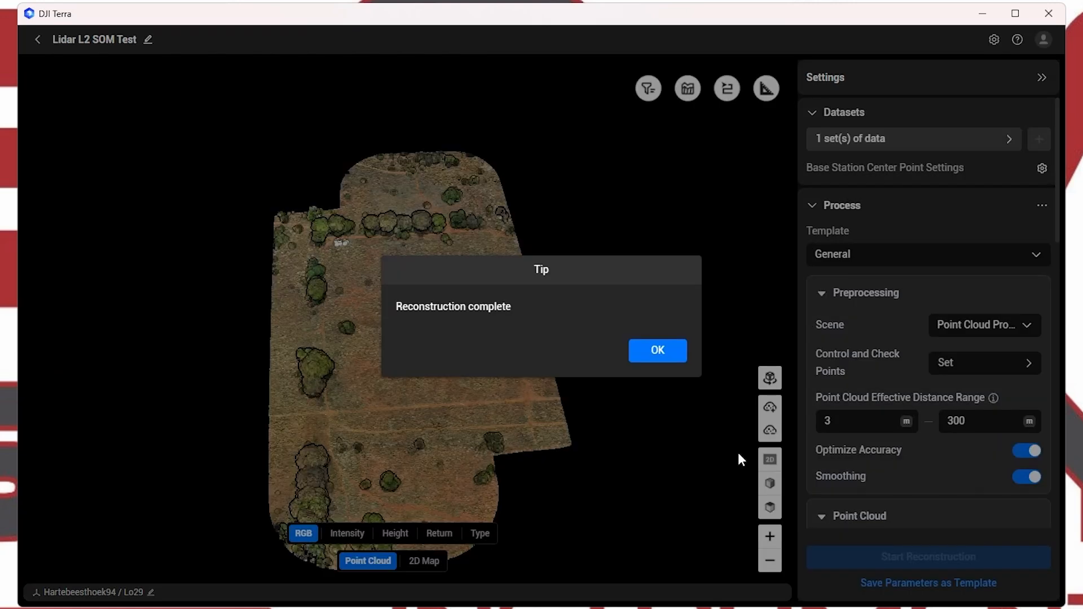
pyautogui.moveTo(746, 448)
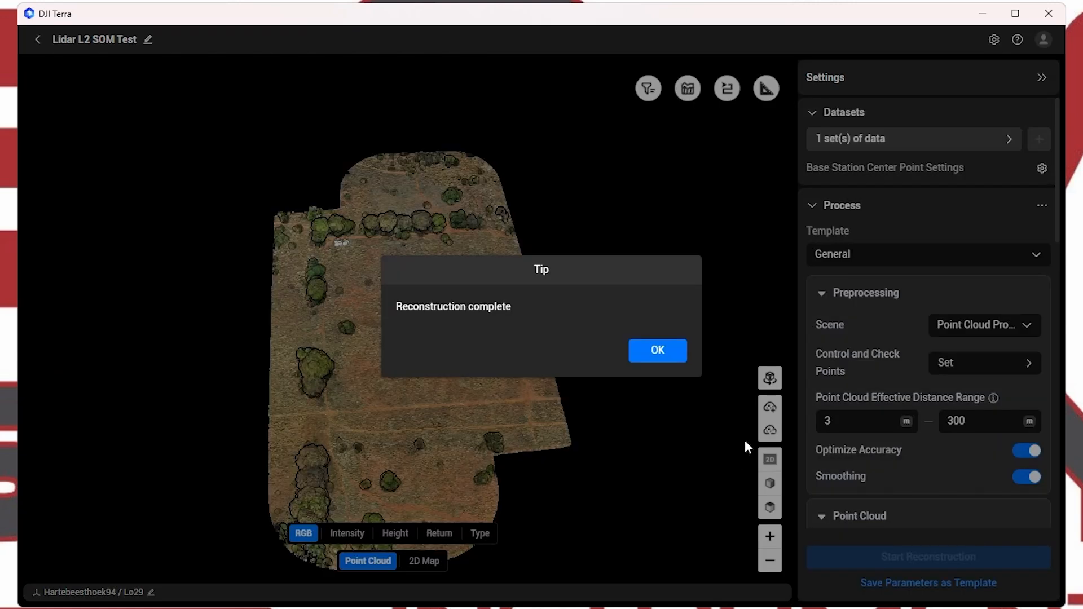
pyautogui.moveTo(462, 318)
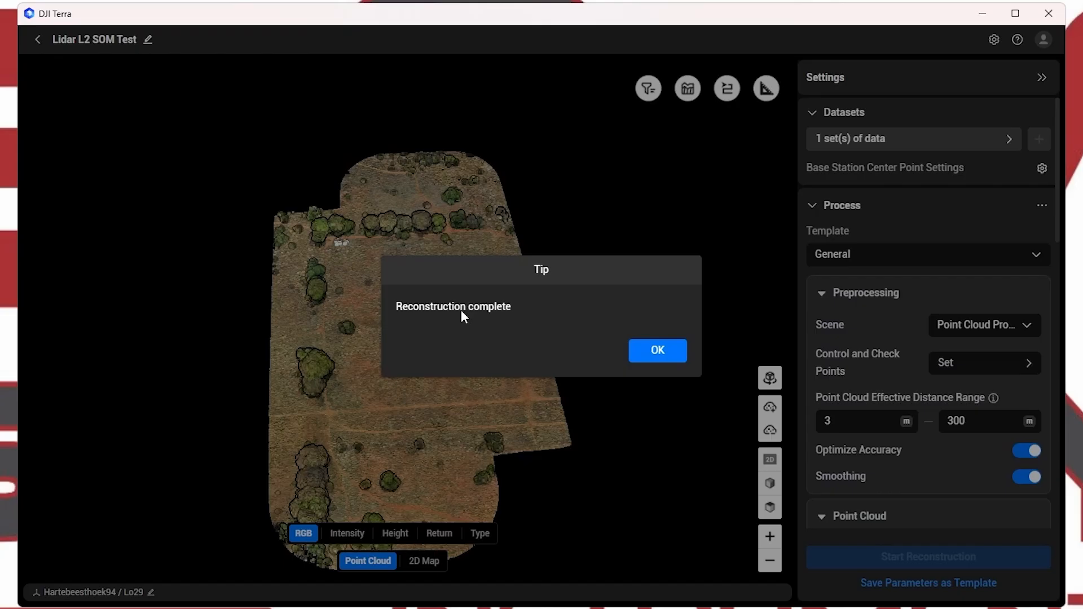
pyautogui.moveTo(656, 351)
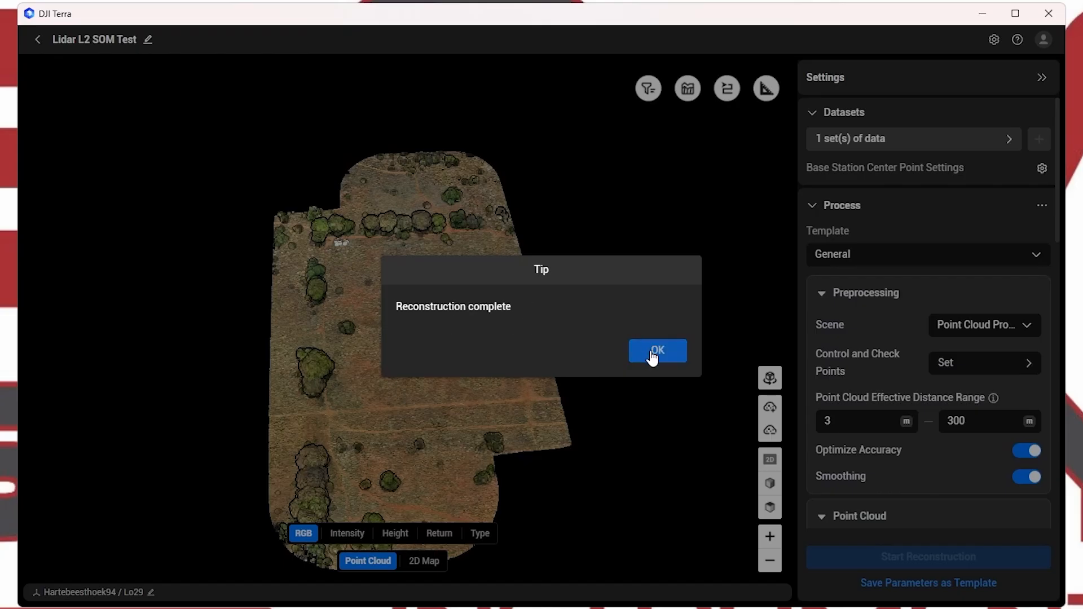
# Step: Dismiss the 'Reconstruction complete' tip to view the colored point cloud
pyautogui.click(657, 351)
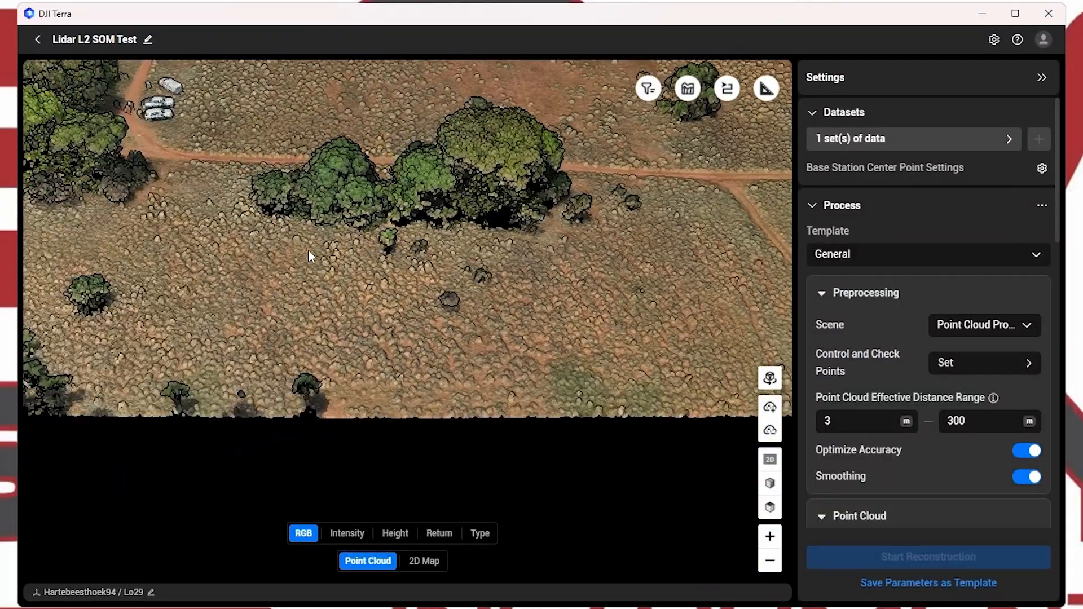
# Step: Pan across the trees and track up close, then colour the point cloud by Intensity
pyautogui.moveTo(309, 256); pyautogui.dragTo(190, 208)
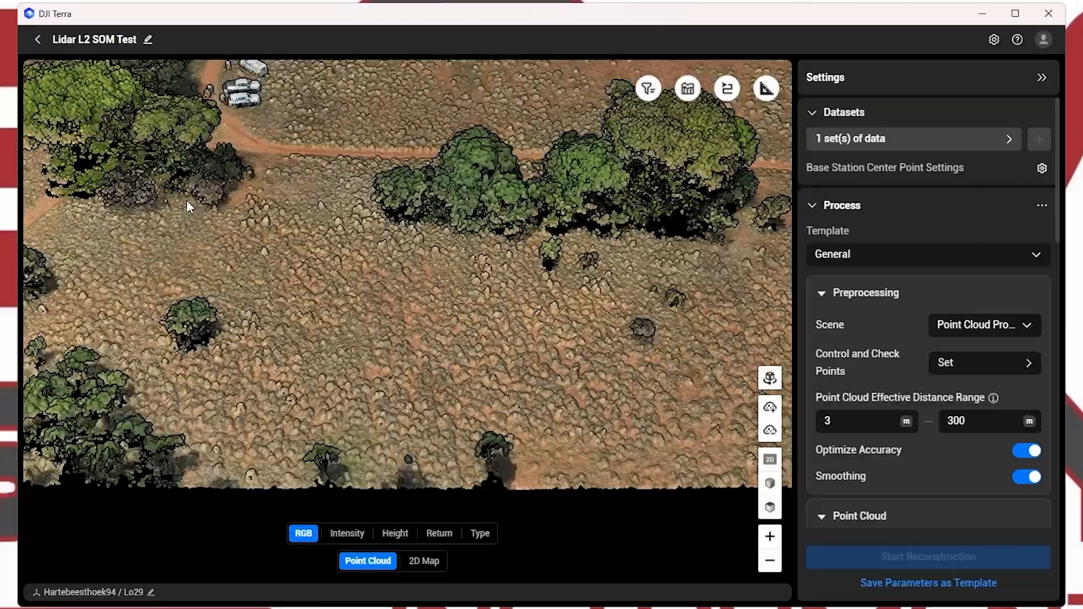
pyautogui.moveTo(190, 207); pyautogui.dragTo(297, 211)
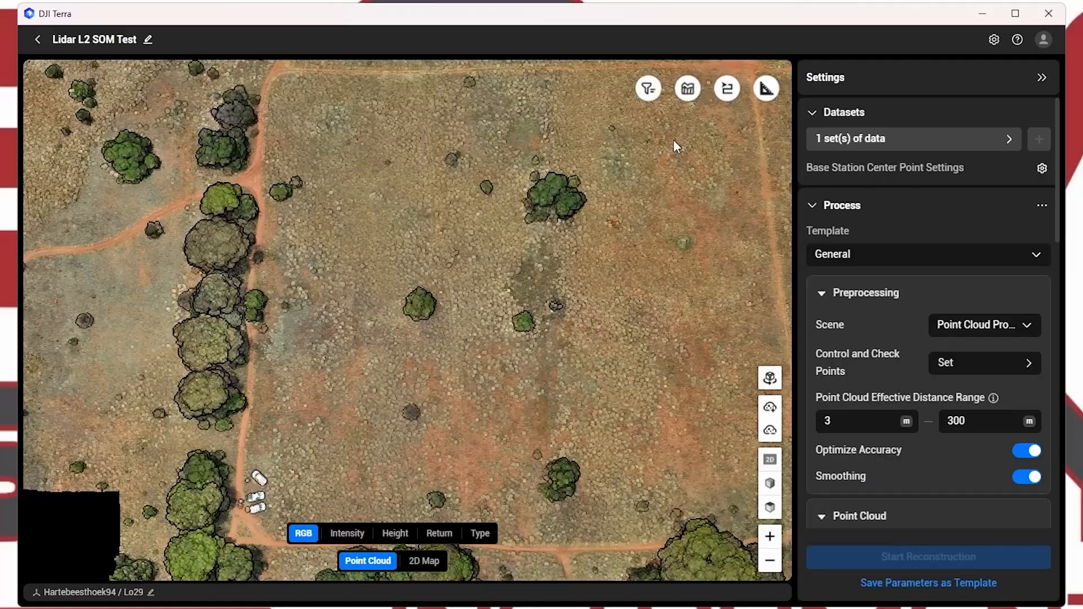
pyautogui.moveTo(775, 337)
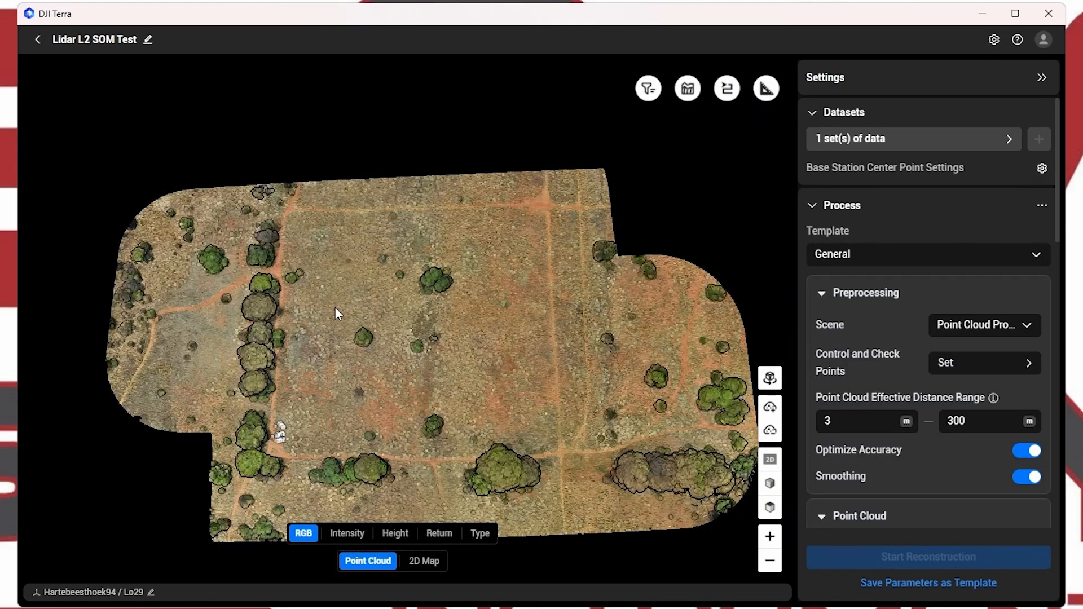
pyautogui.moveTo(345, 352)
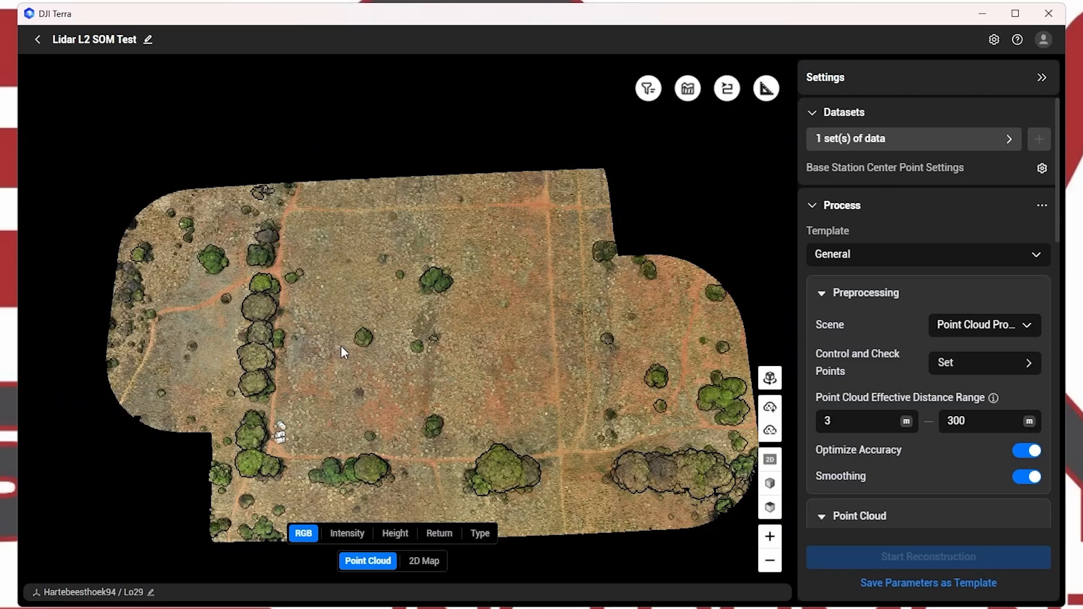
pyautogui.moveTo(348, 542)
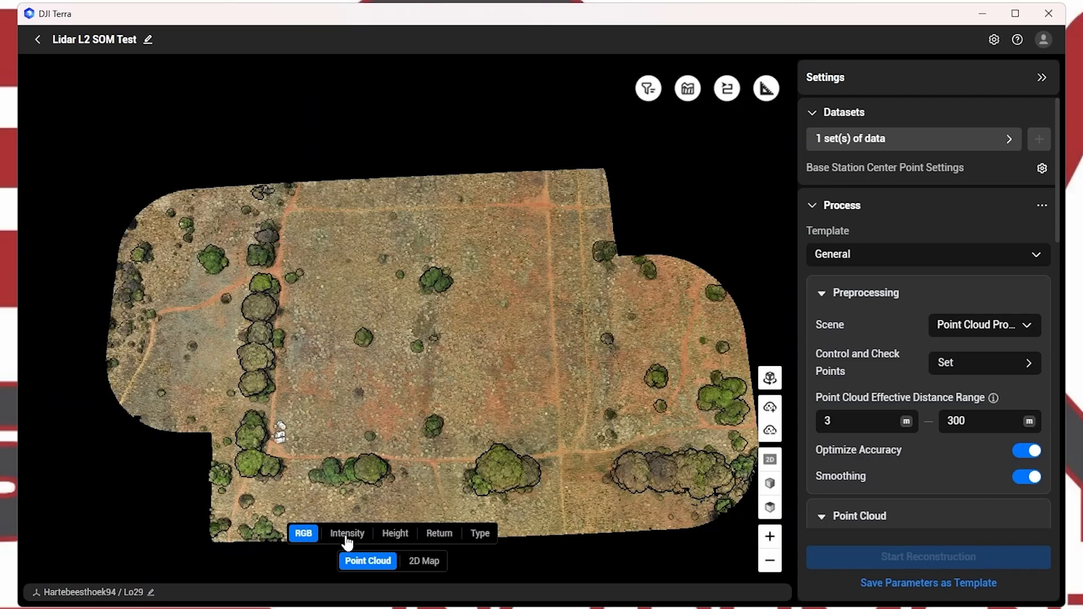
pyautogui.click(346, 534)
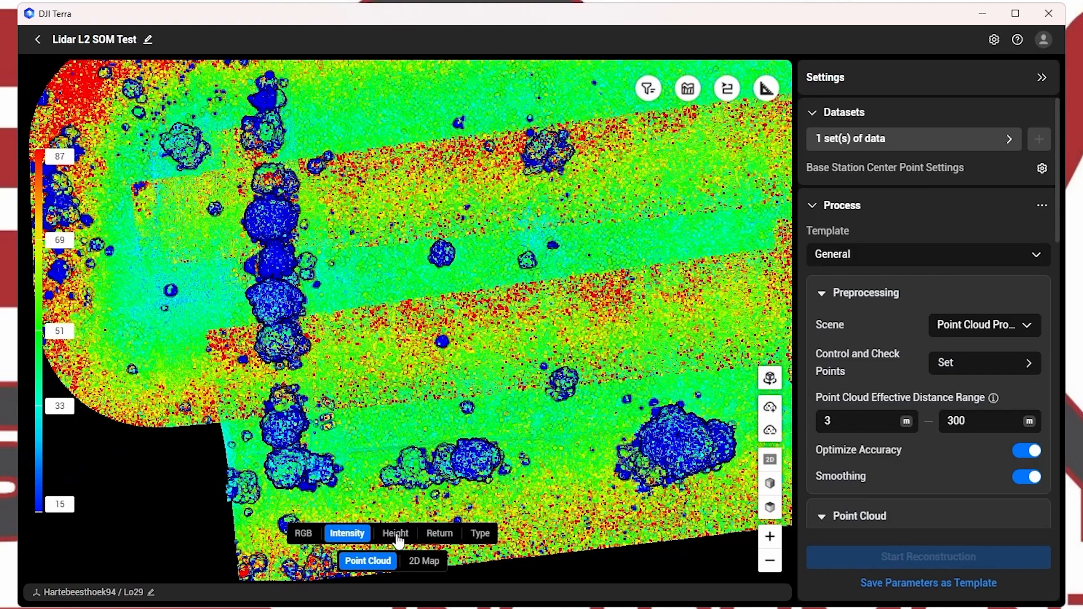
# Step: Colour the point cloud by Height, then by Return number, then by point Type
pyautogui.click(395, 533)
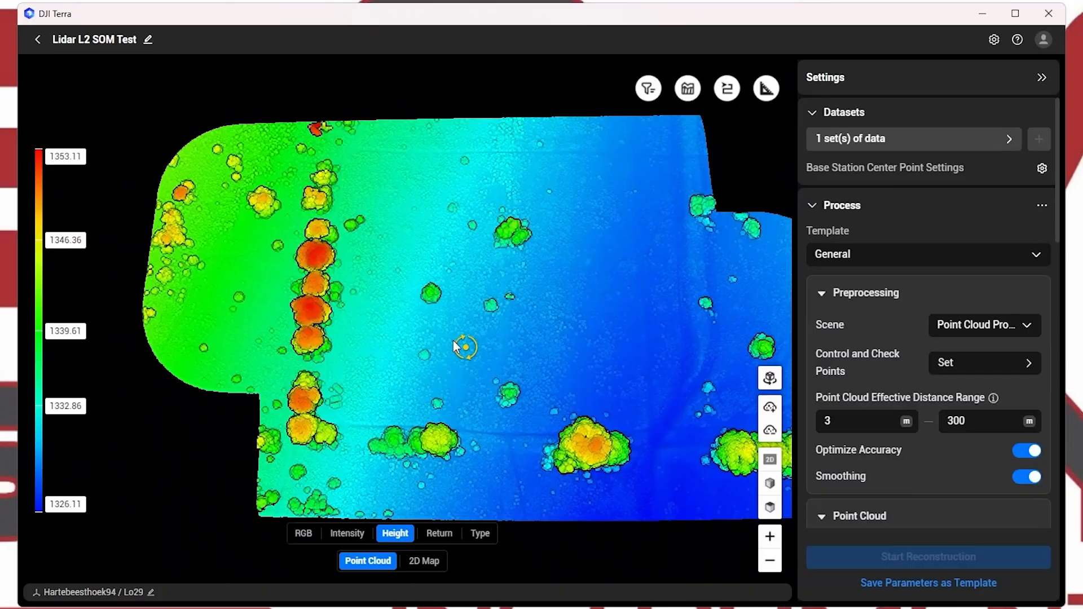
pyautogui.click(439, 534)
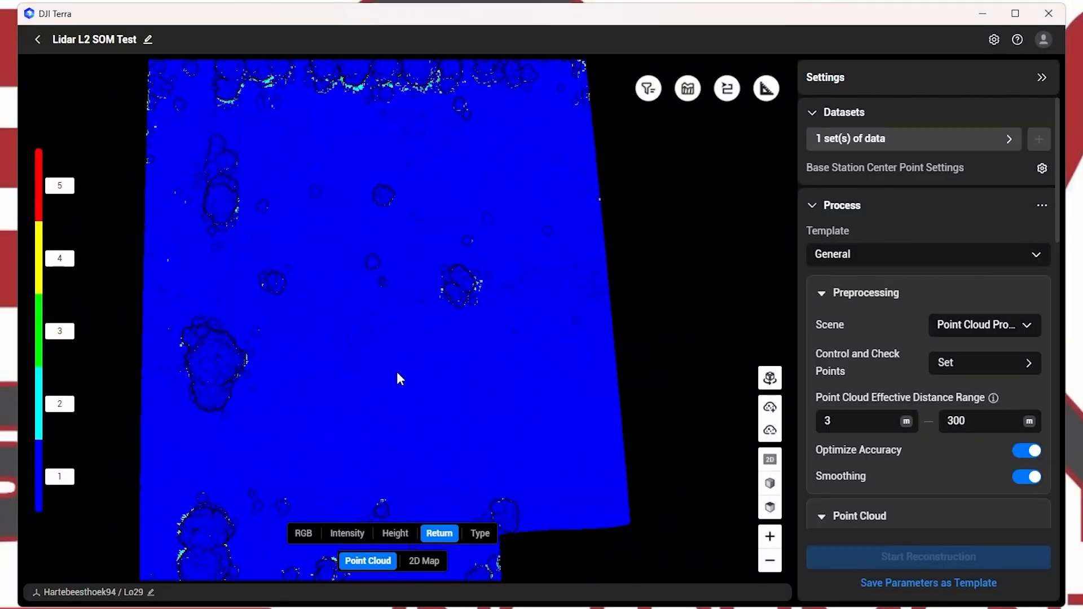
pyautogui.click(479, 533)
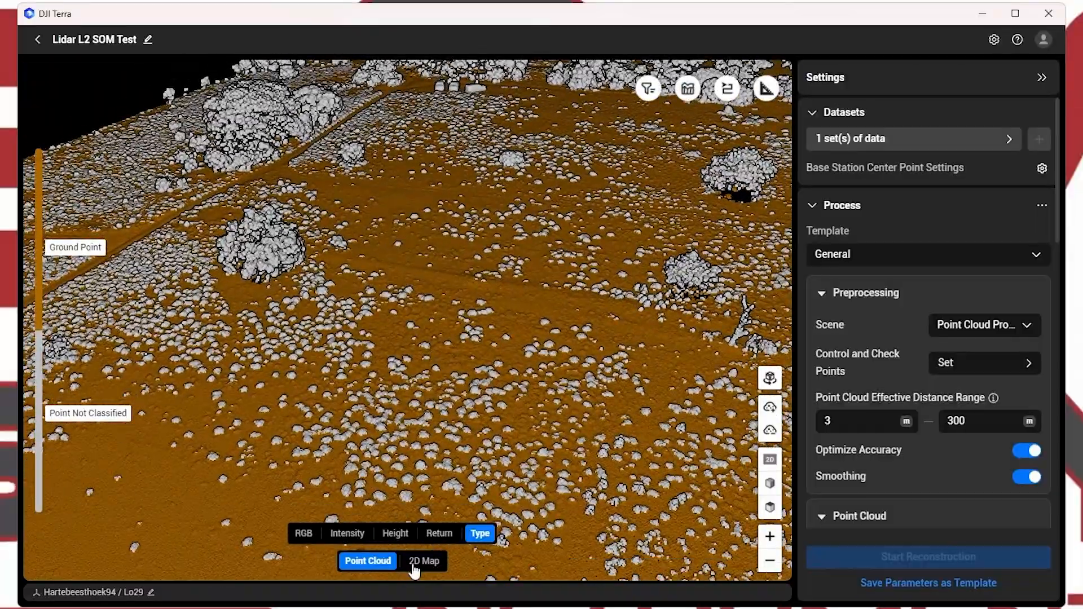
# Step: Switch the point cloud back to RGB colouring and scroll Settings down to the DEM and Contour options
pyautogui.click(302, 533)
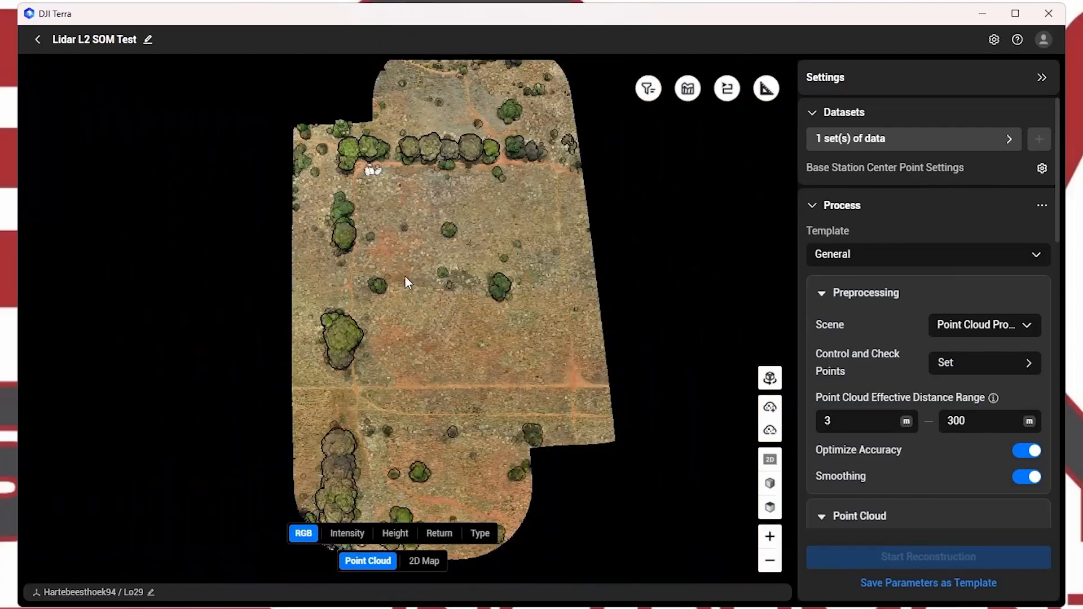
pyautogui.moveTo(500, 332)
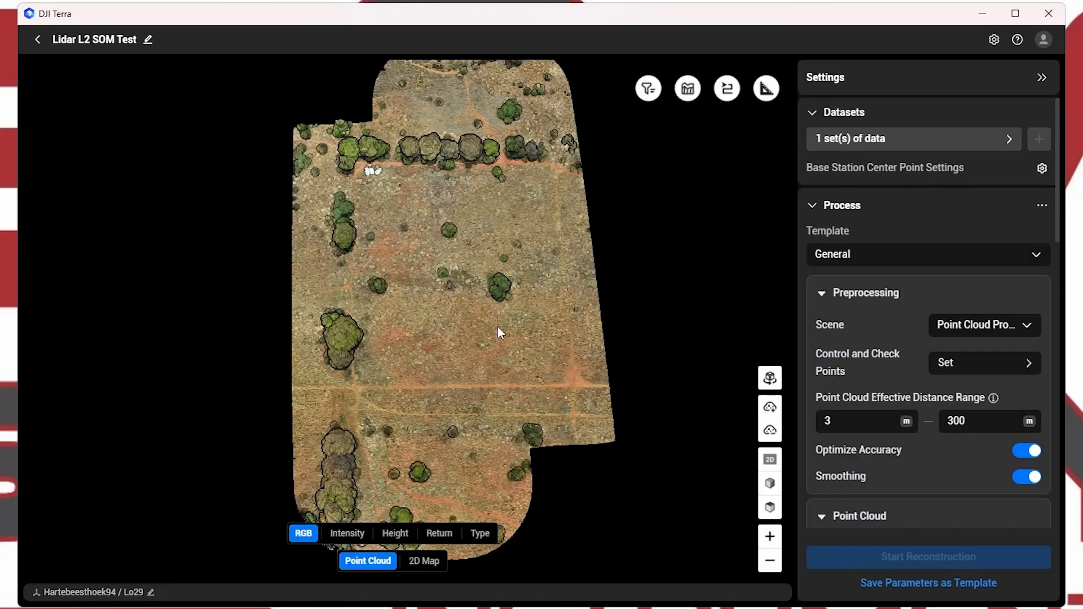
pyautogui.scroll(-3)
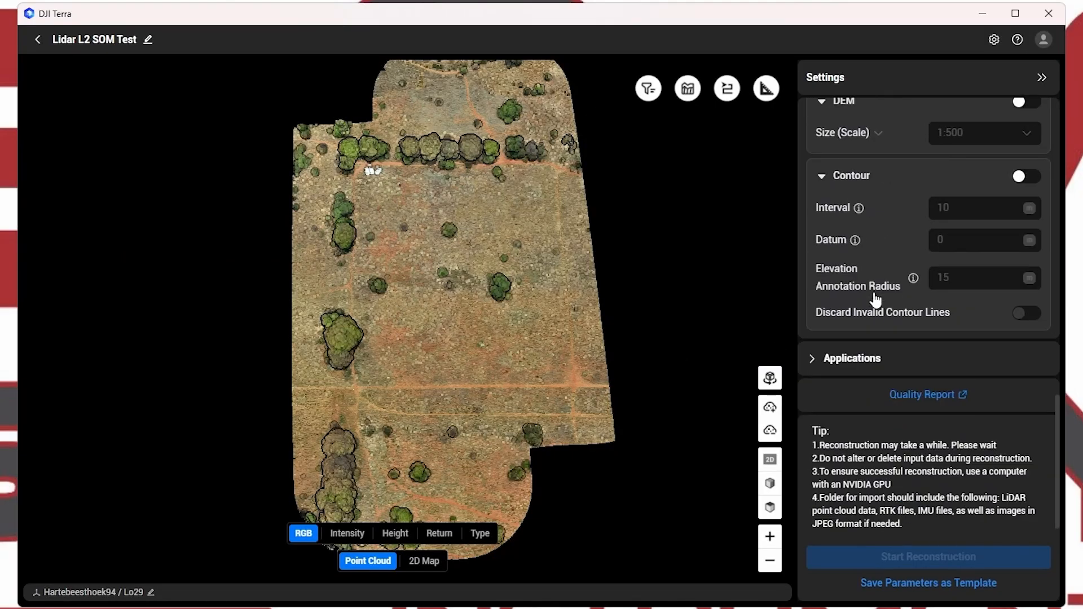
# Step: Open the Quality Report and cancel the Save As PDF dialog so it shows on screen
pyautogui.click(922, 395)
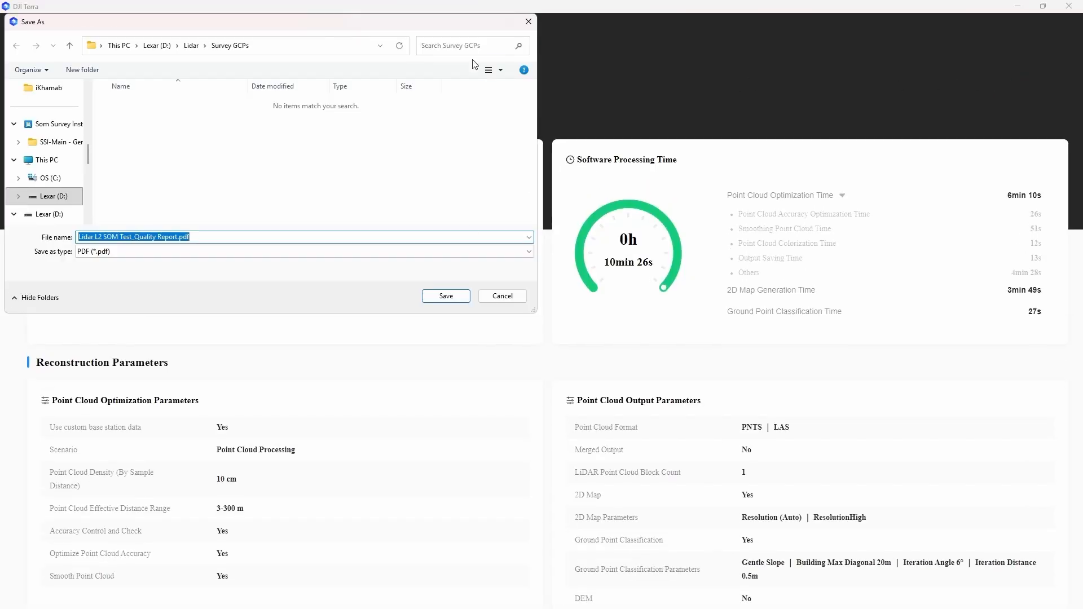
pyautogui.moveTo(245, 264)
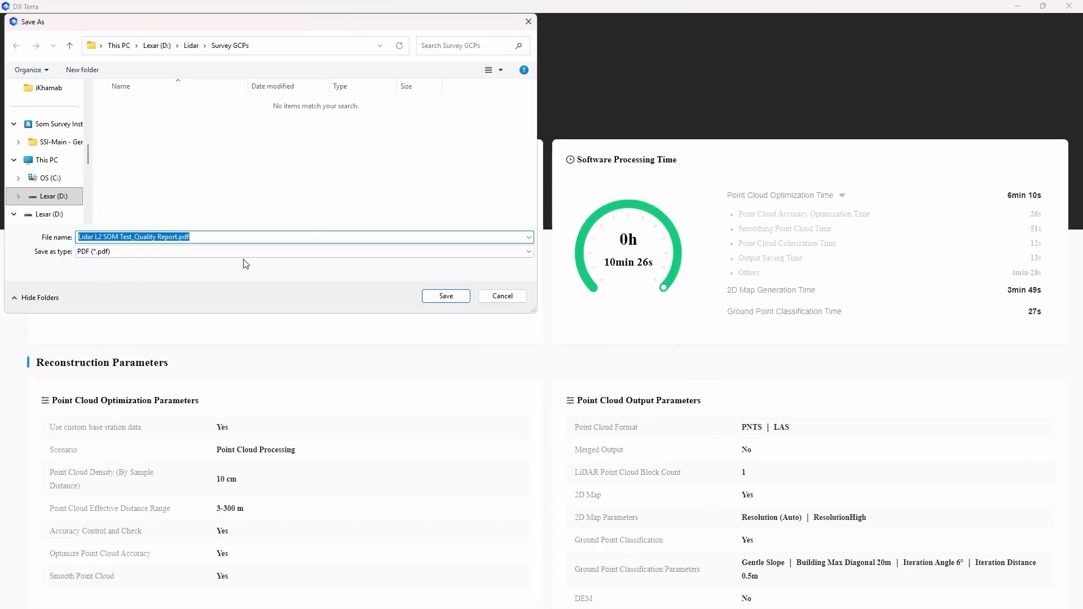
pyautogui.click(444, 296)
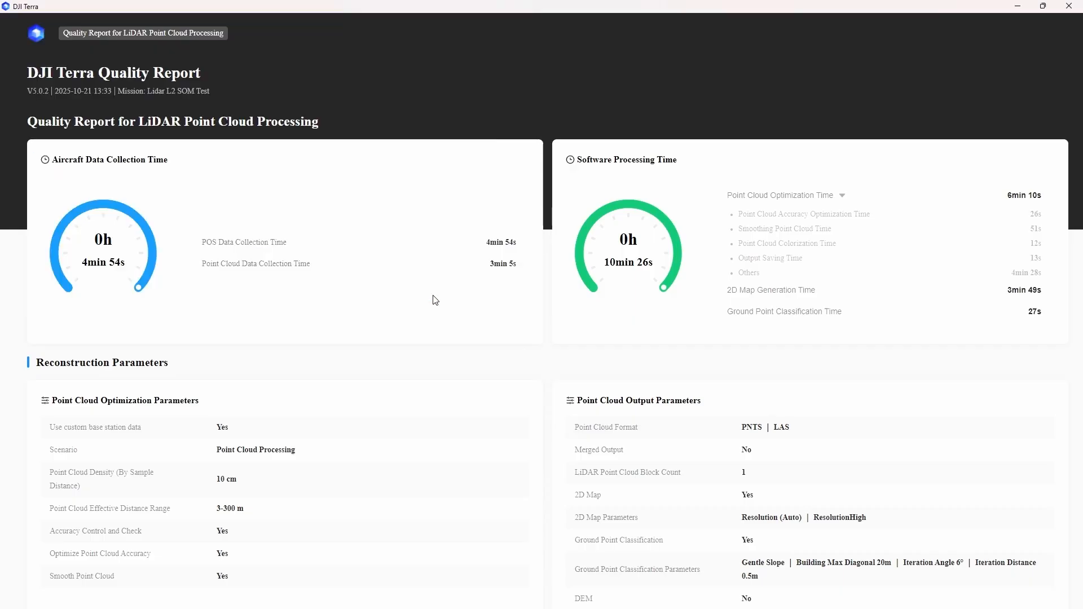
pyautogui.moveTo(101, 202)
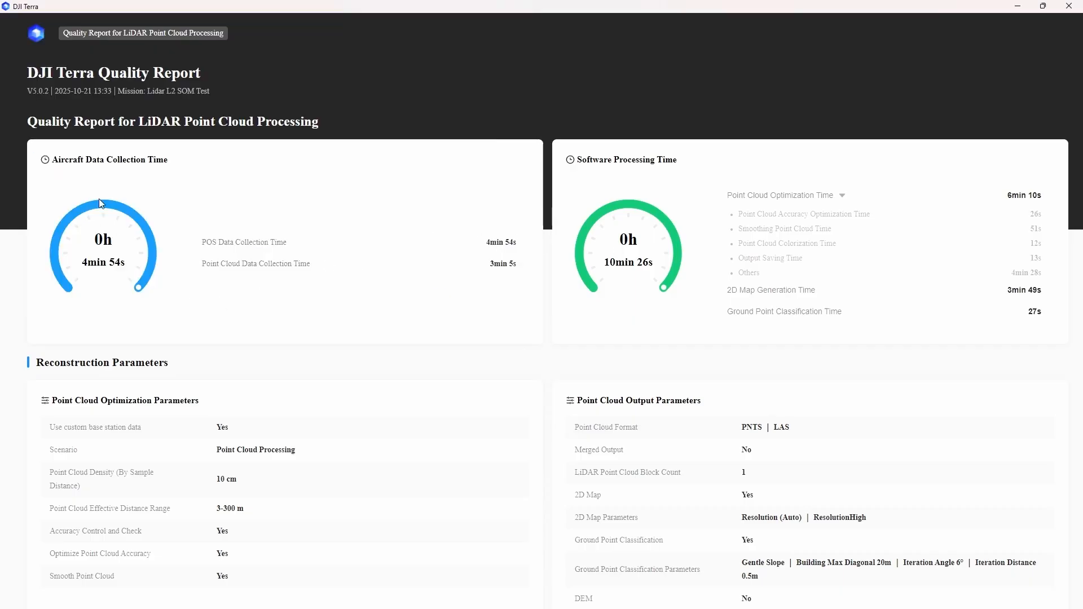
pyautogui.moveTo(97, 263)
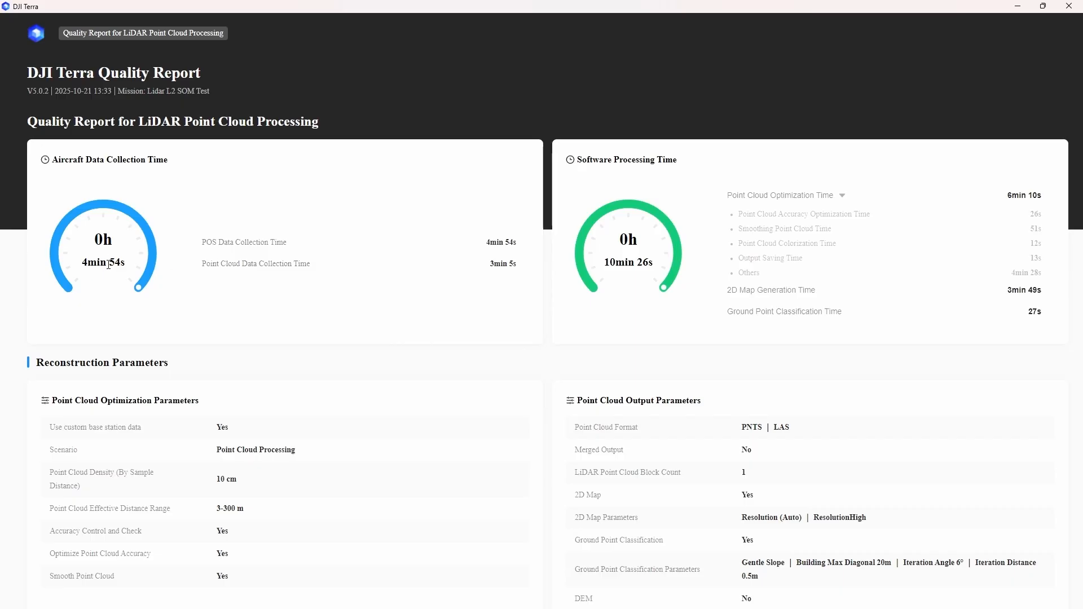
# Step: Scroll the quality report down through the Mission Parameters and System Parameters sections
pyautogui.click(826, 196)
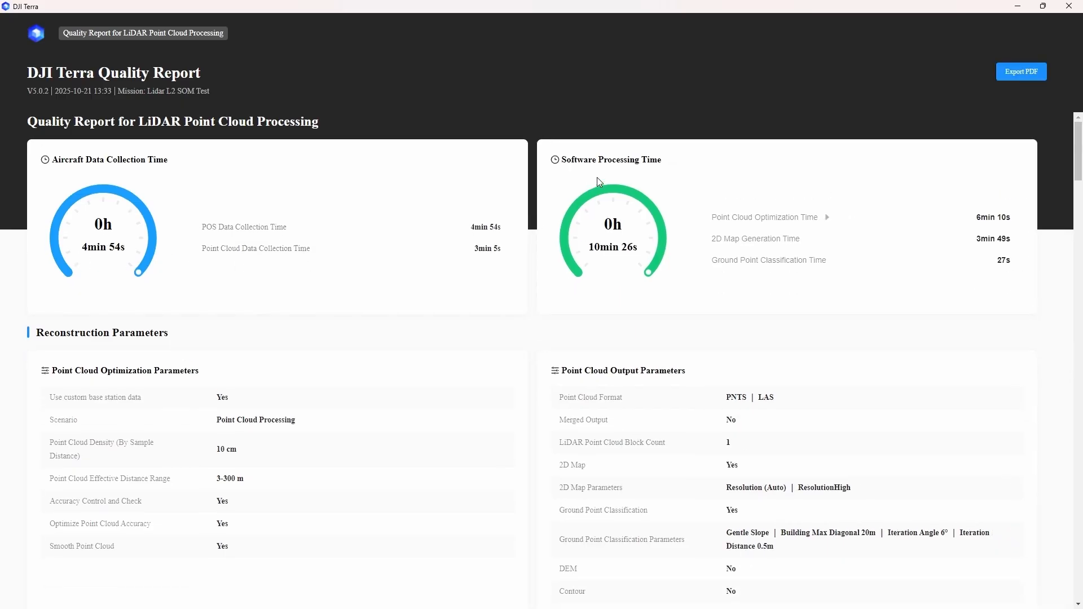
pyautogui.moveTo(604, 259)
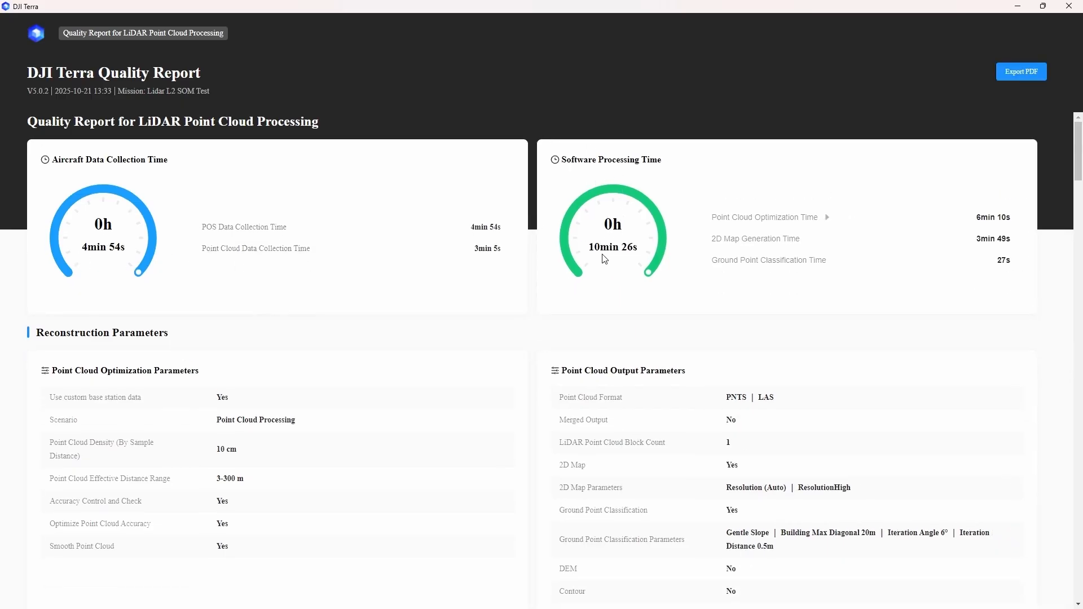
pyautogui.scroll(-3)
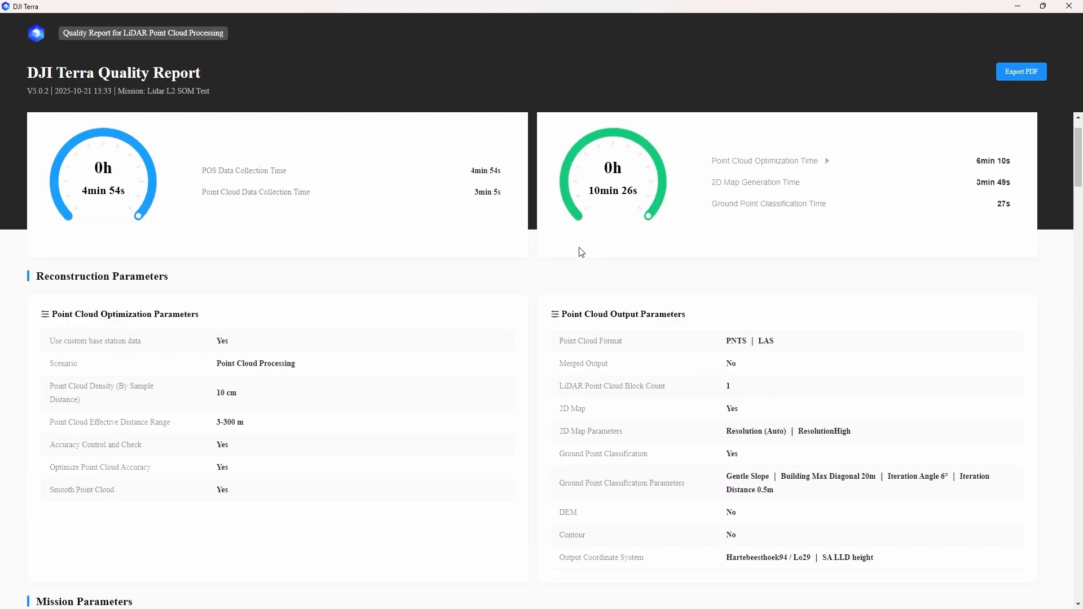
pyautogui.scroll(-3)
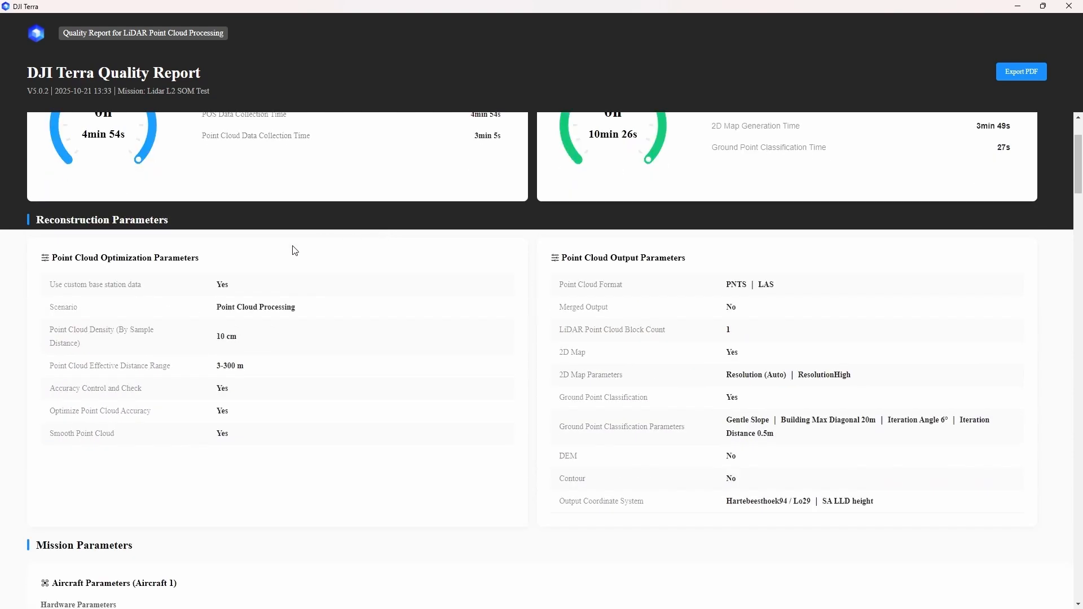
pyautogui.scroll(-3)
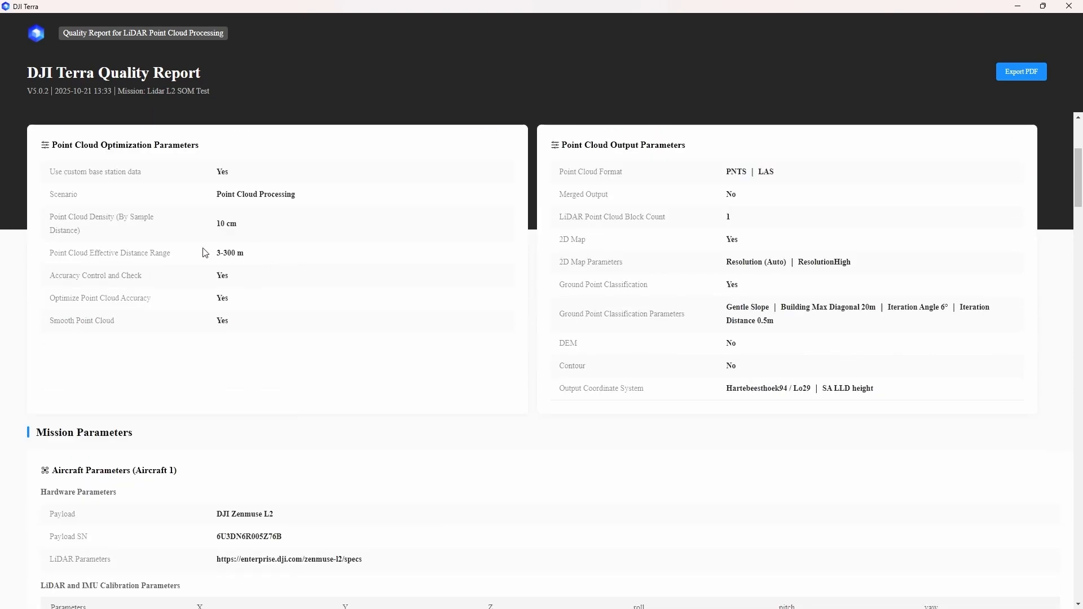
pyautogui.moveTo(254, 215)
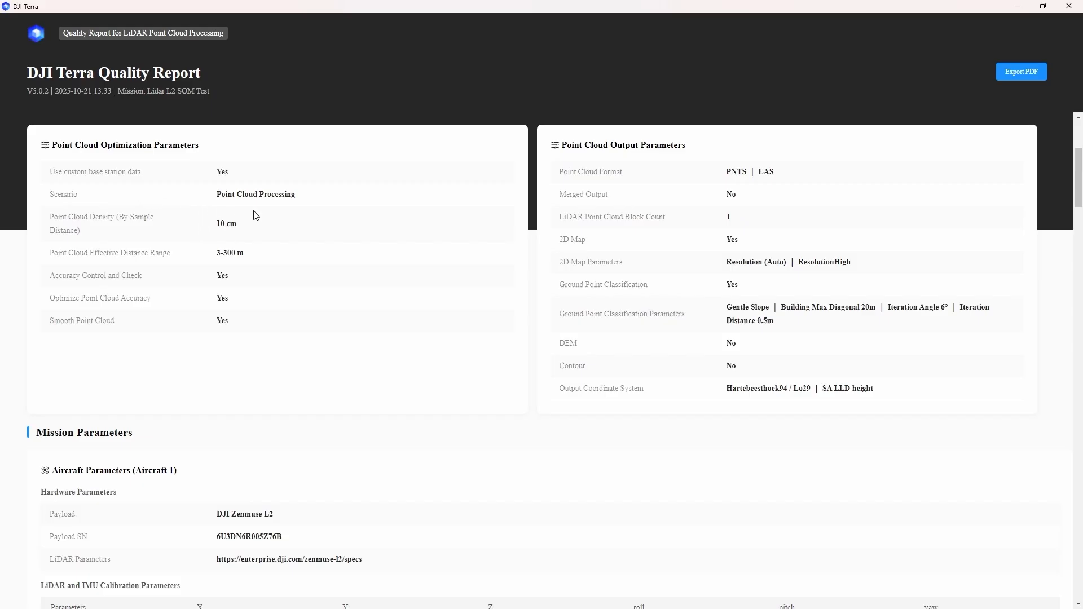
pyautogui.moveTo(650, 241)
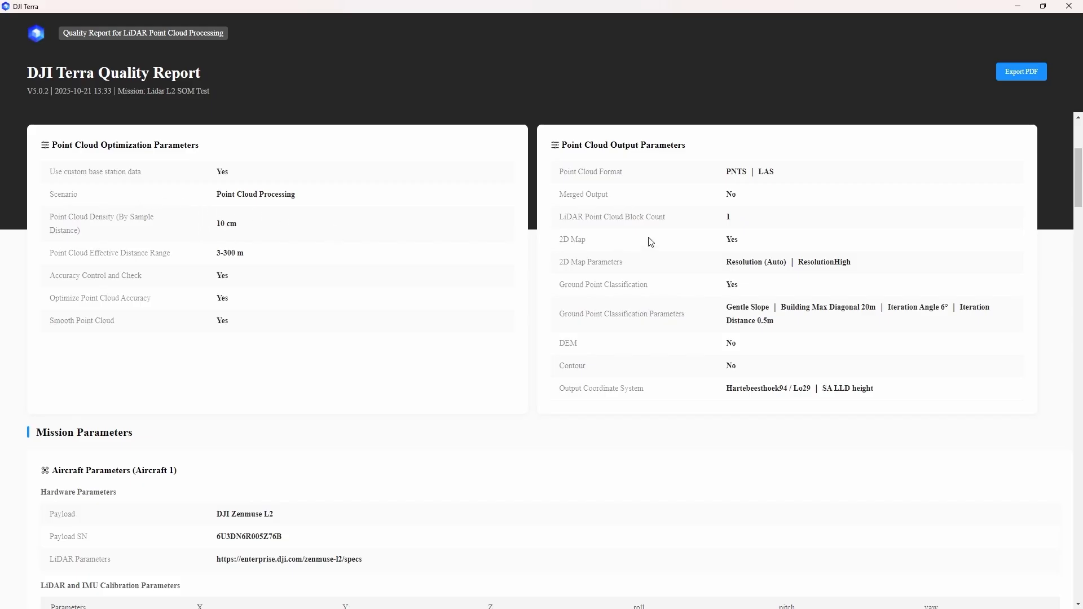
pyautogui.scroll(-3)
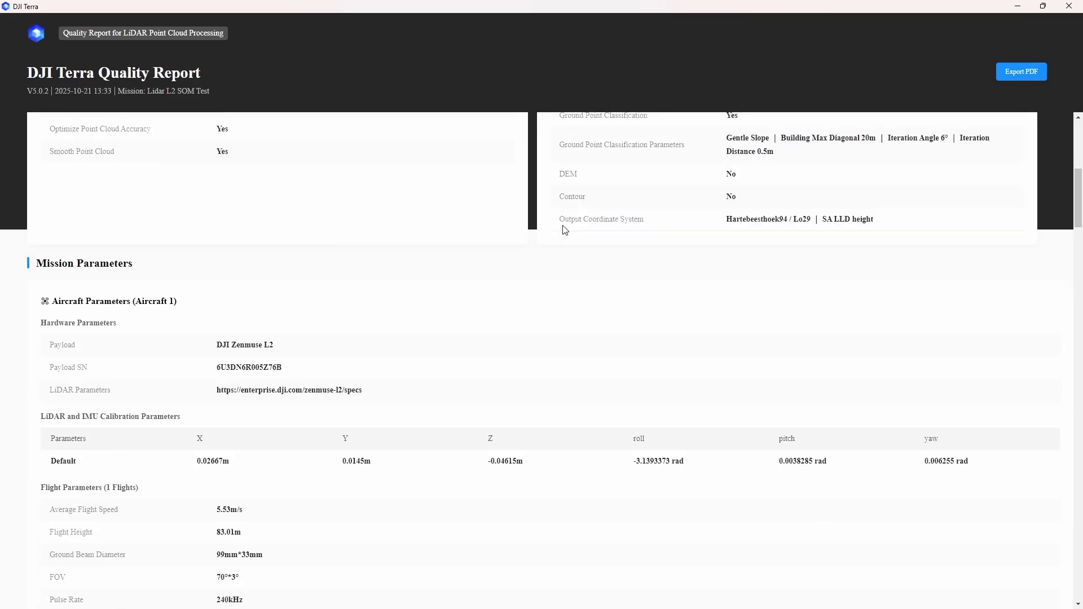
pyautogui.scroll(-3)
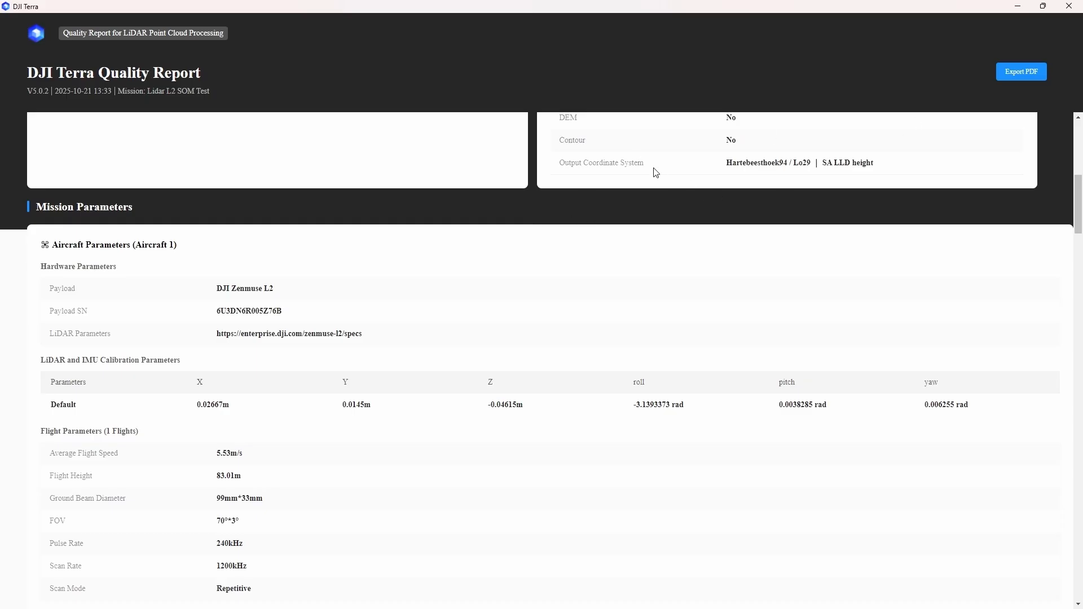
pyautogui.scroll(-3)
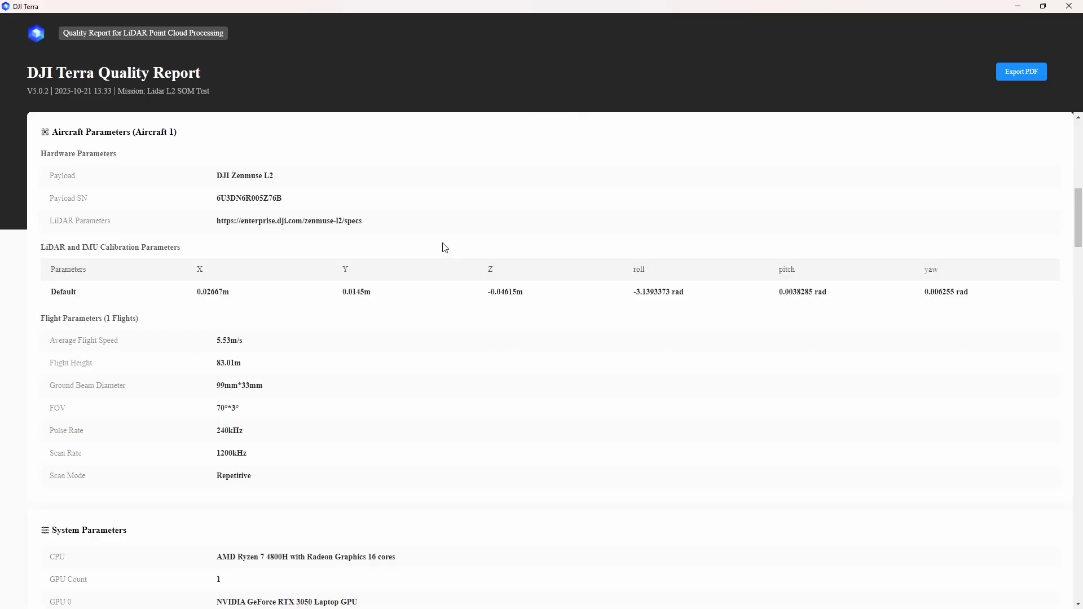
pyautogui.moveTo(118, 273)
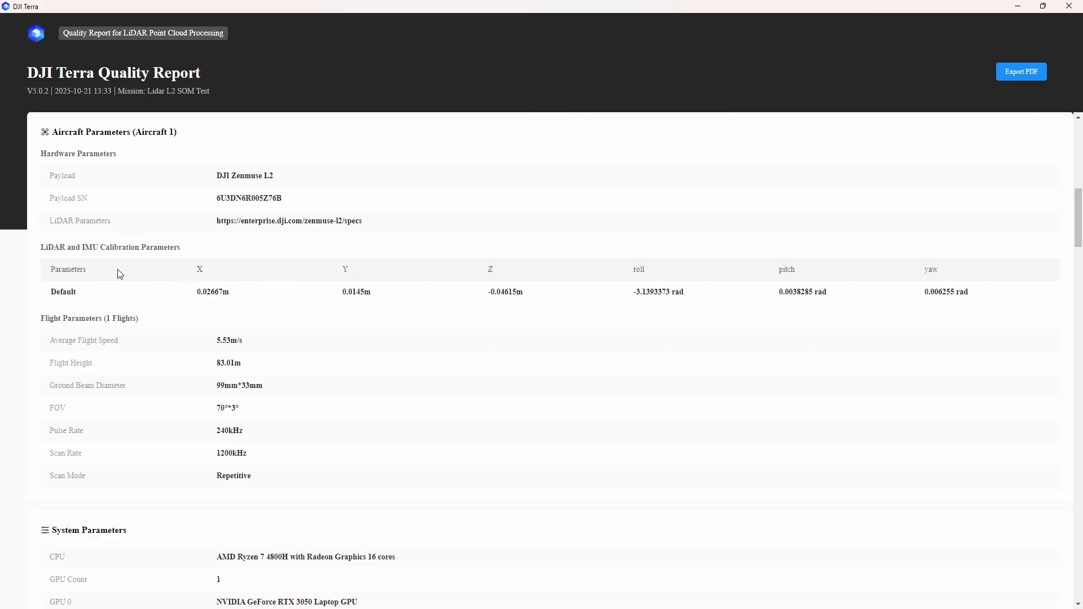
pyautogui.moveTo(102, 262)
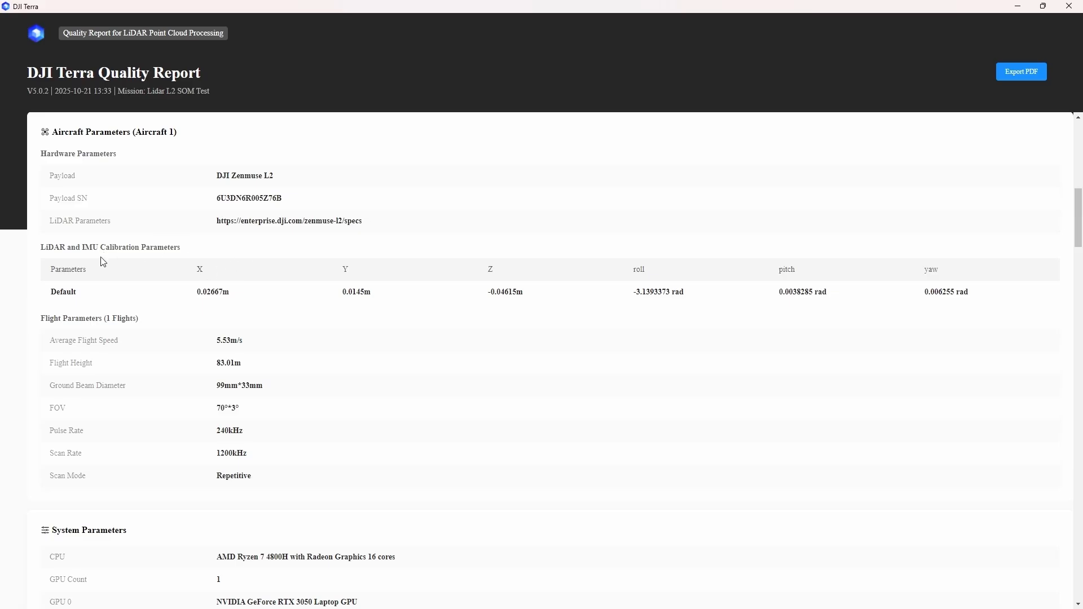
# Step: Continue to the Accuracy Parameters control point errors and highlight the Min Altitude Difference value
pyautogui.scroll(-3)
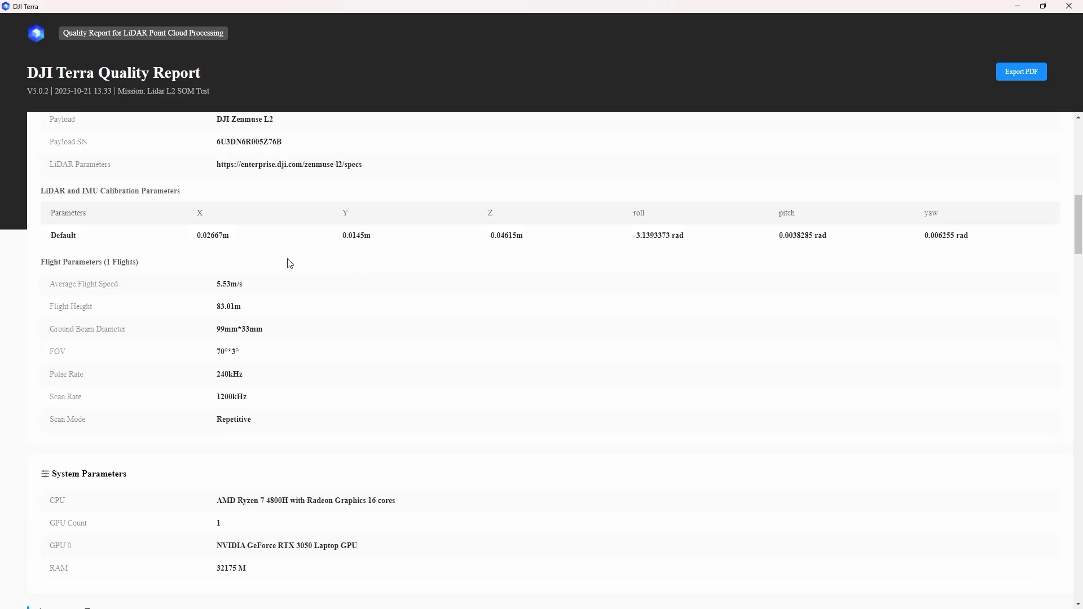
pyautogui.scroll(-3)
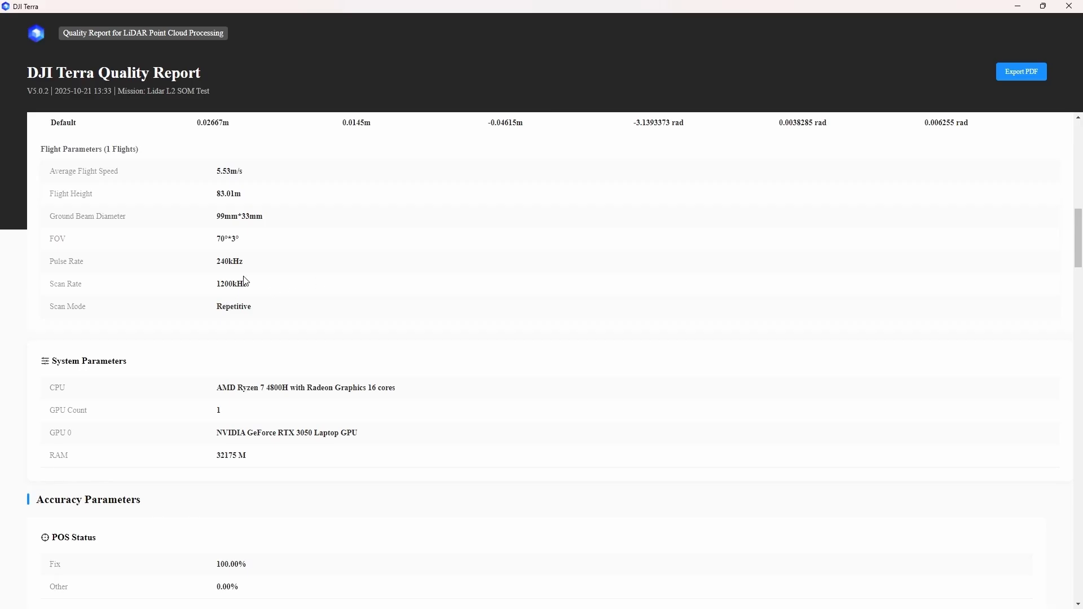
pyautogui.scroll(-3)
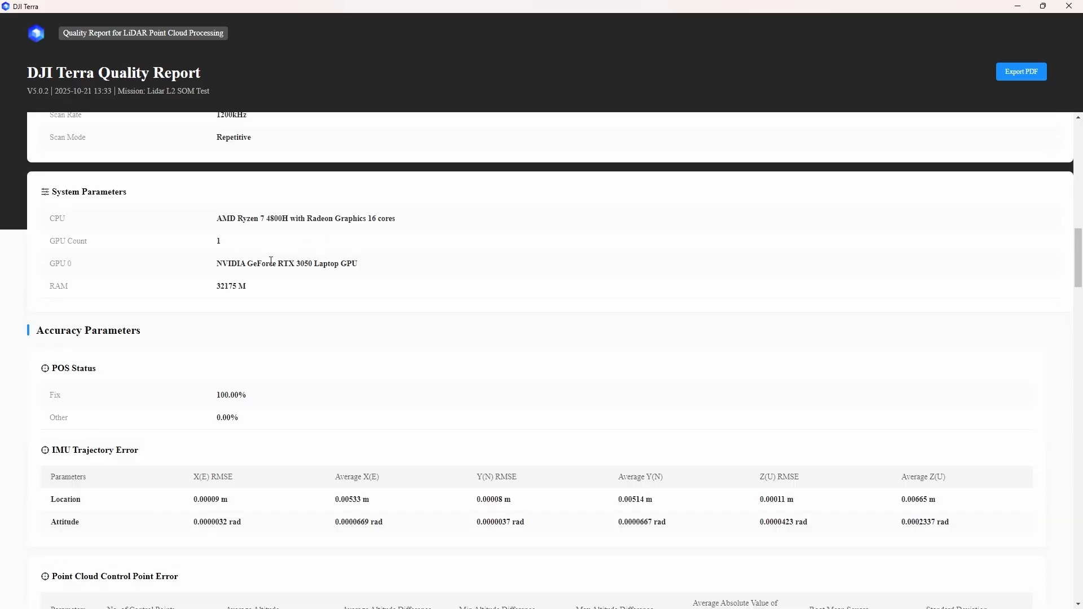
pyautogui.scroll(-3)
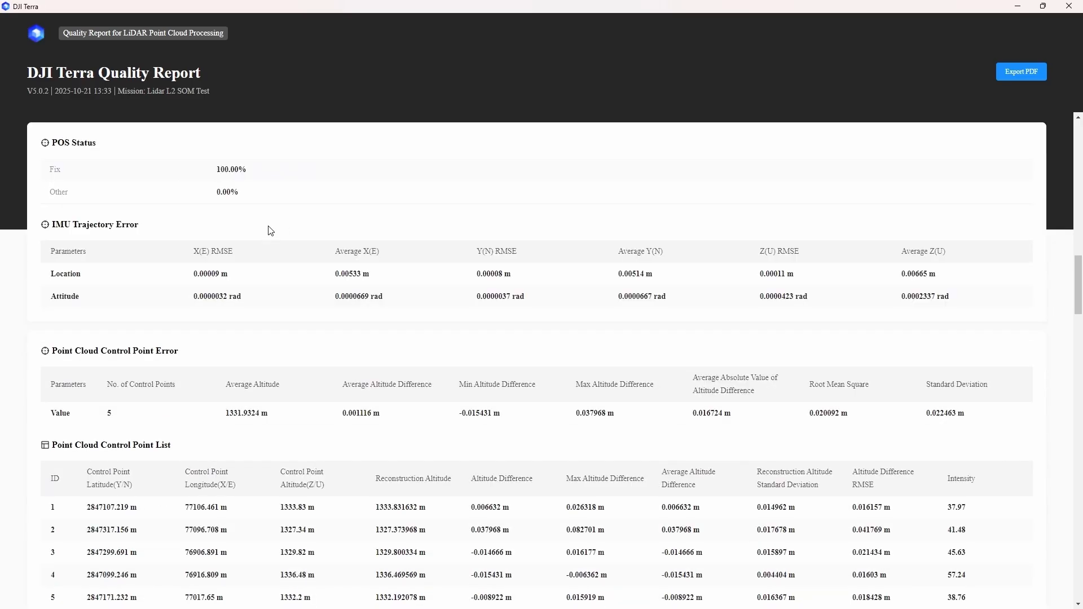
pyautogui.moveTo(256, 190)
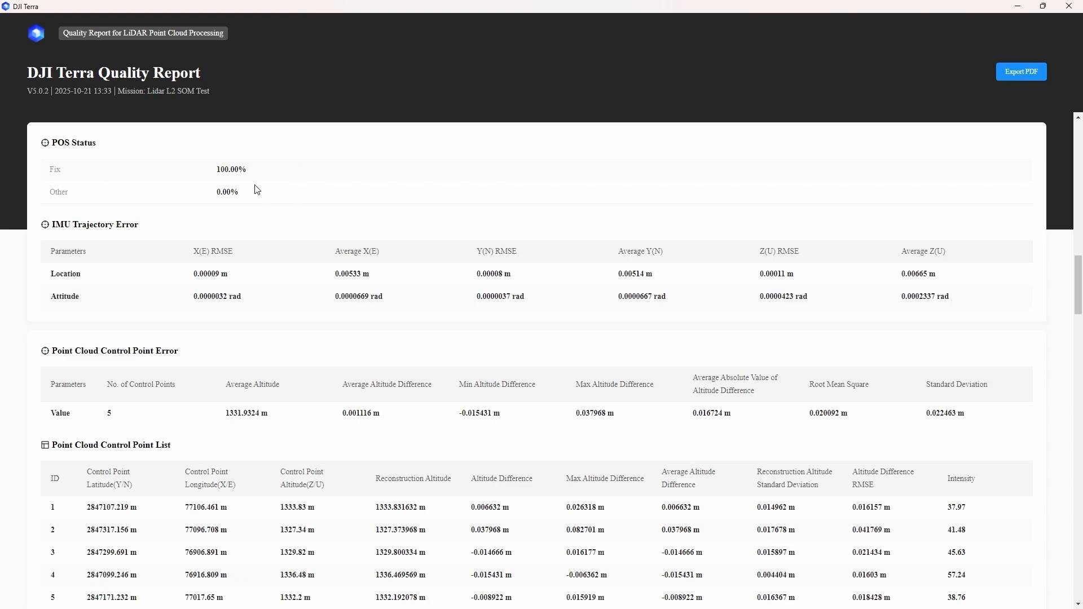
pyautogui.moveTo(48, 173)
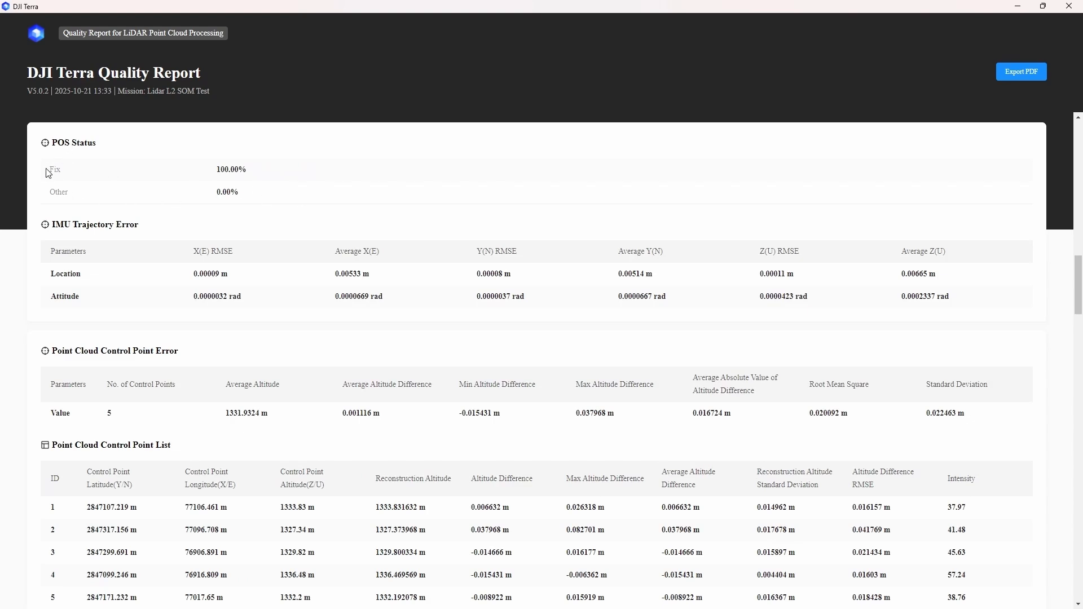
pyautogui.moveTo(147, 176)
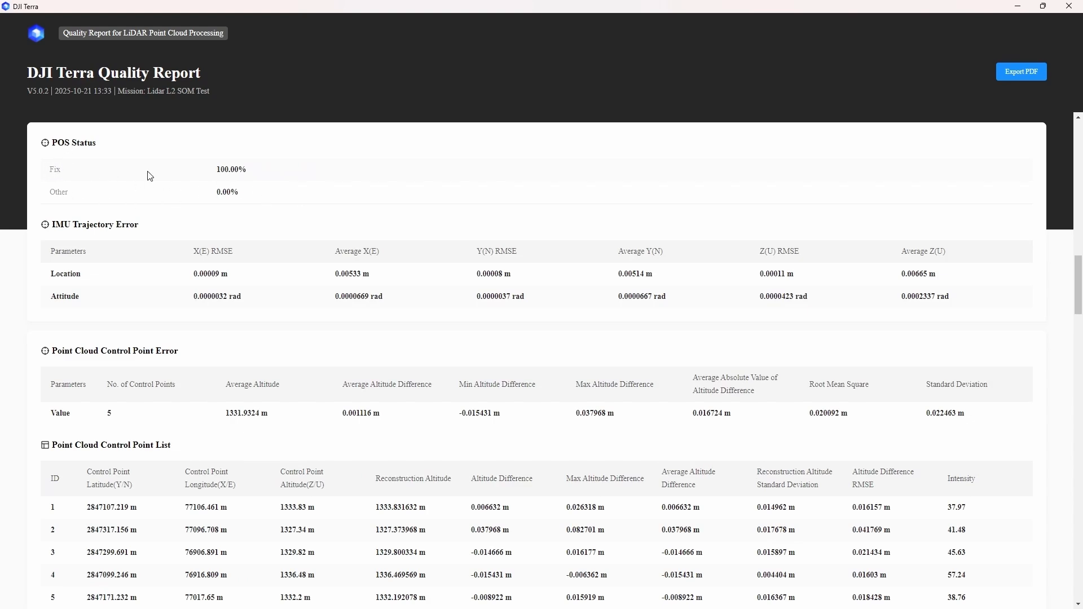
pyautogui.scroll(-3)
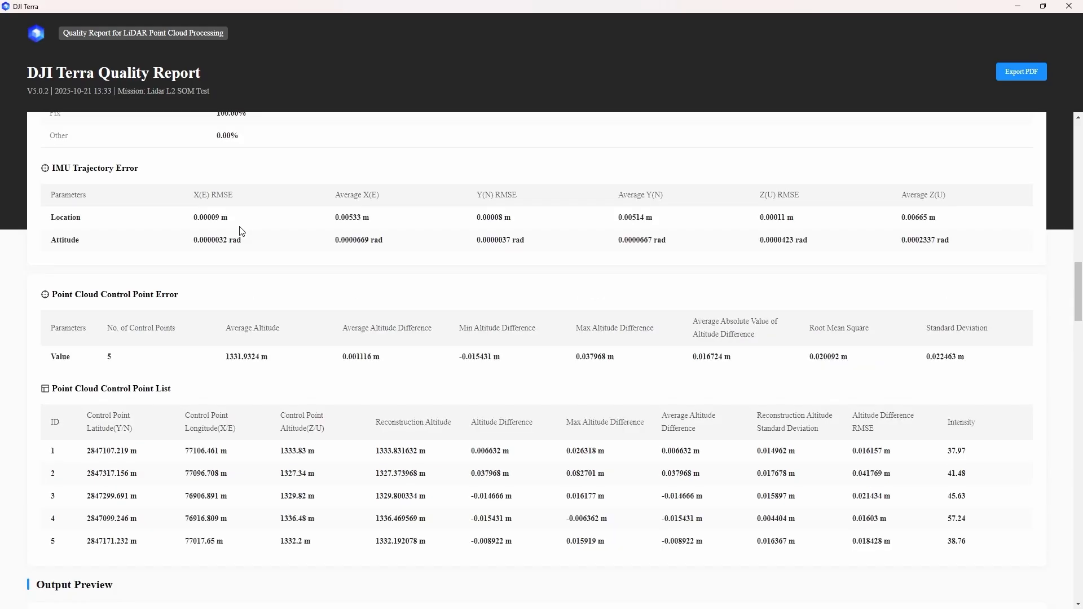
pyautogui.moveTo(218, 228)
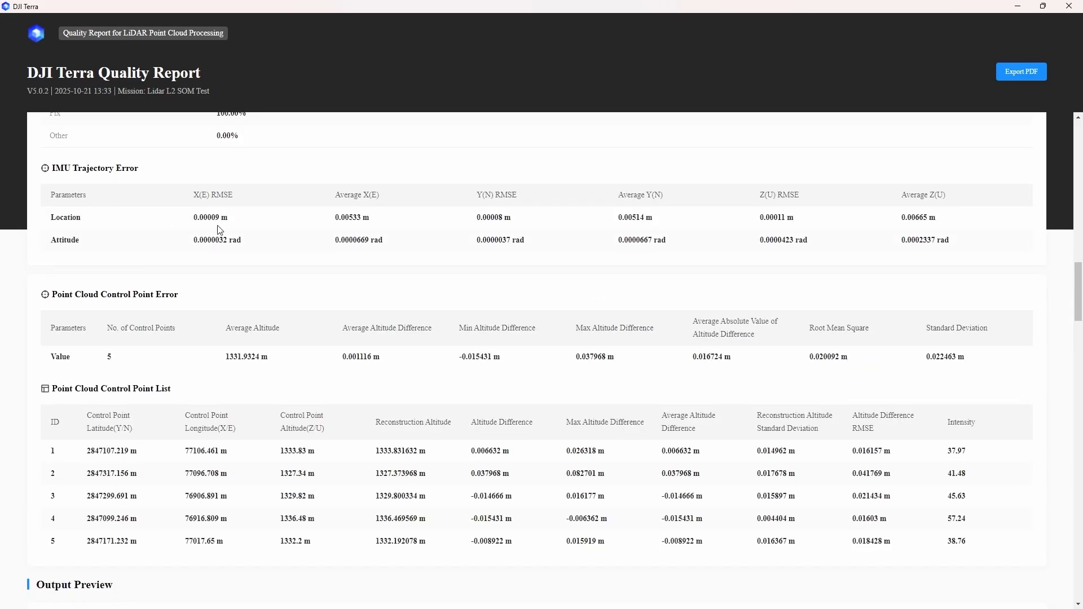
pyautogui.moveTo(525, 213)
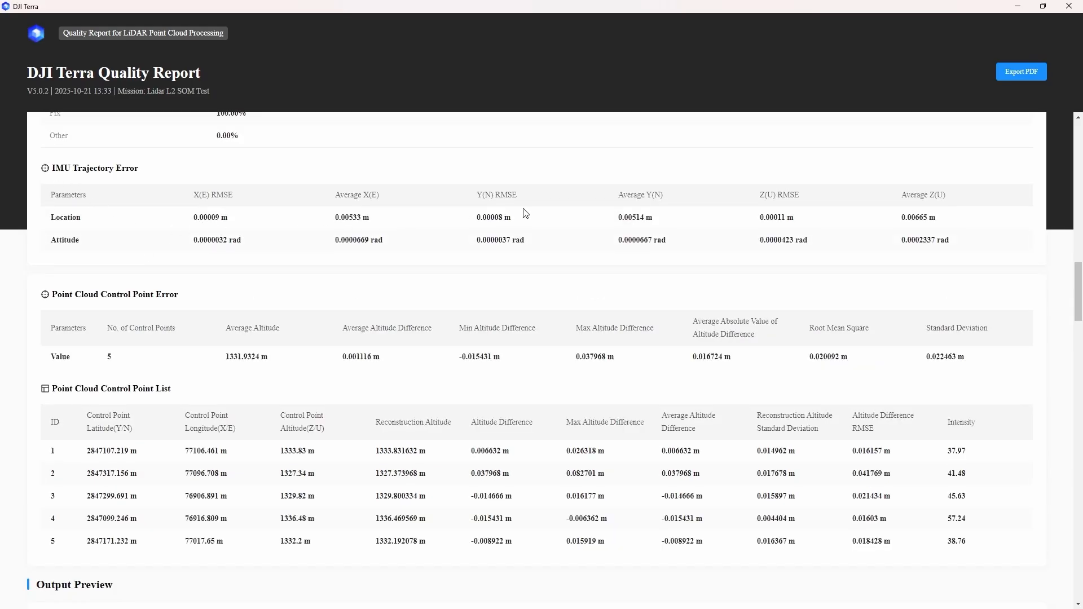
pyautogui.scroll(-3)
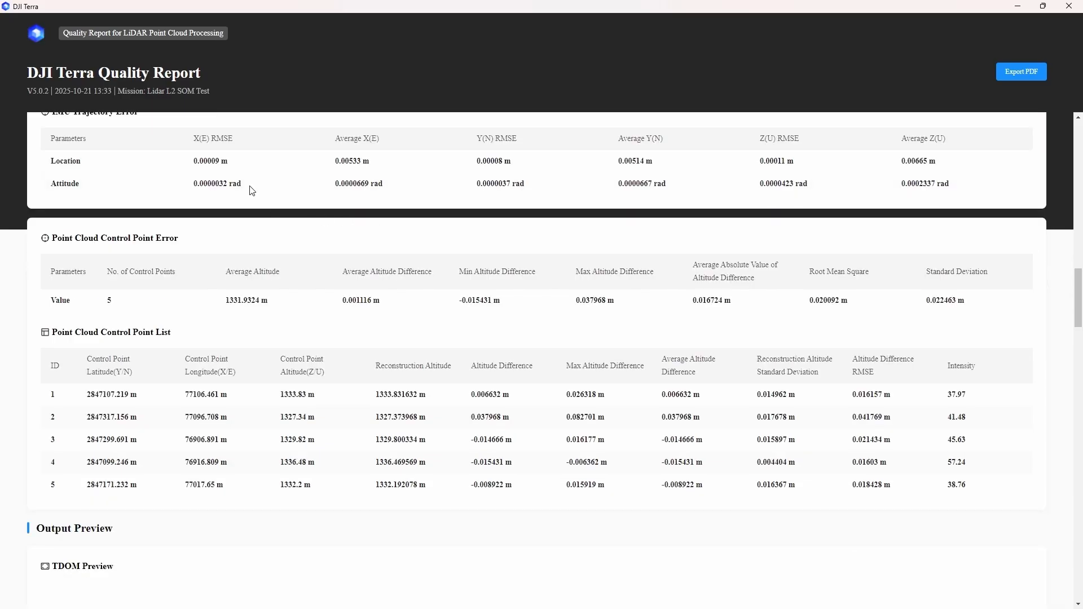
pyautogui.scroll(-3)
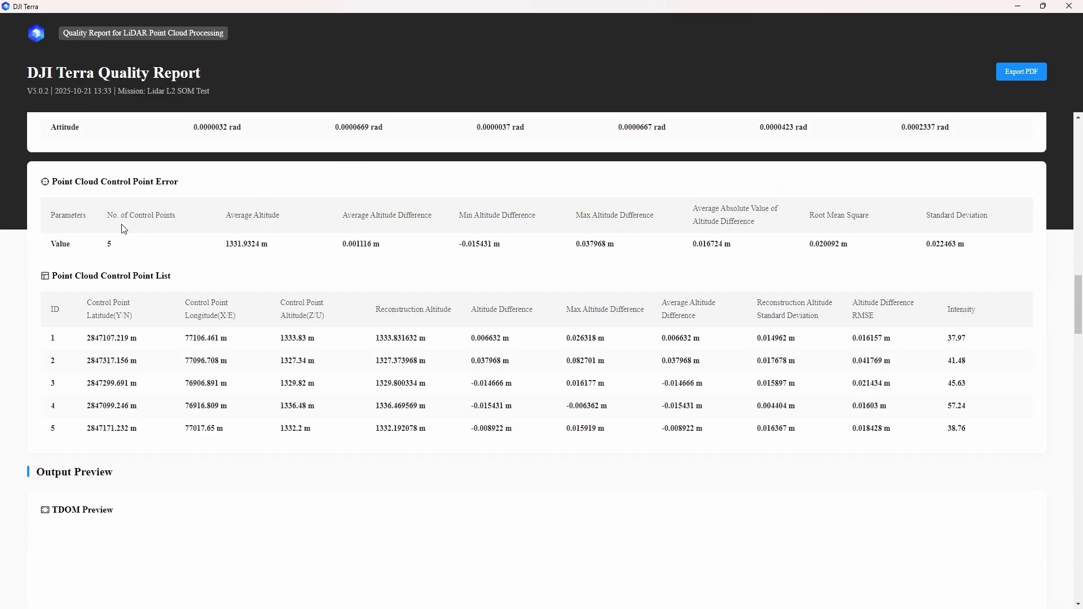
pyautogui.moveTo(164, 202)
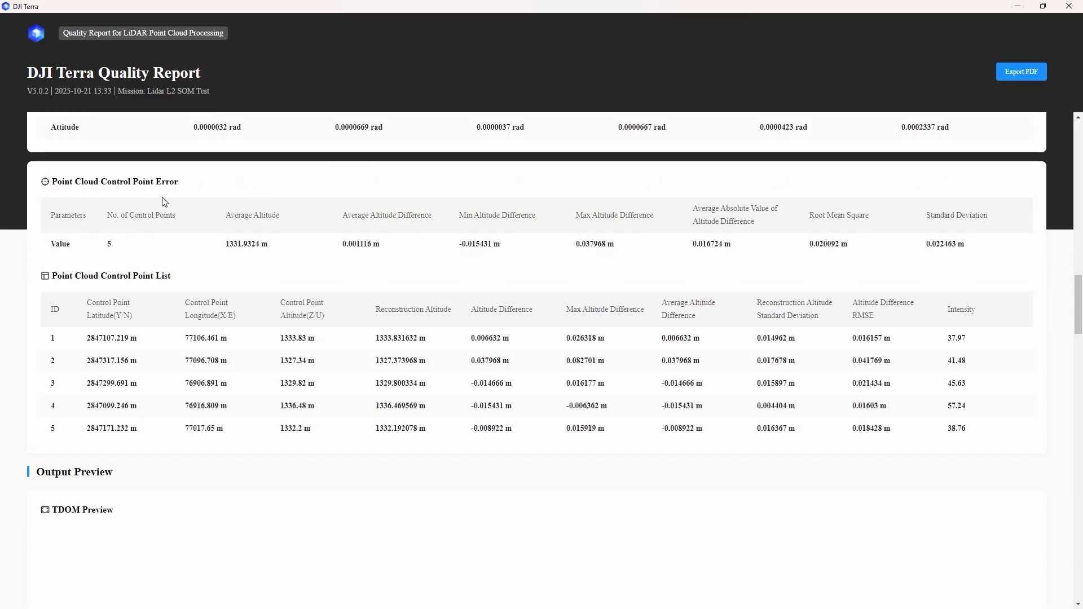
pyautogui.moveTo(92, 201)
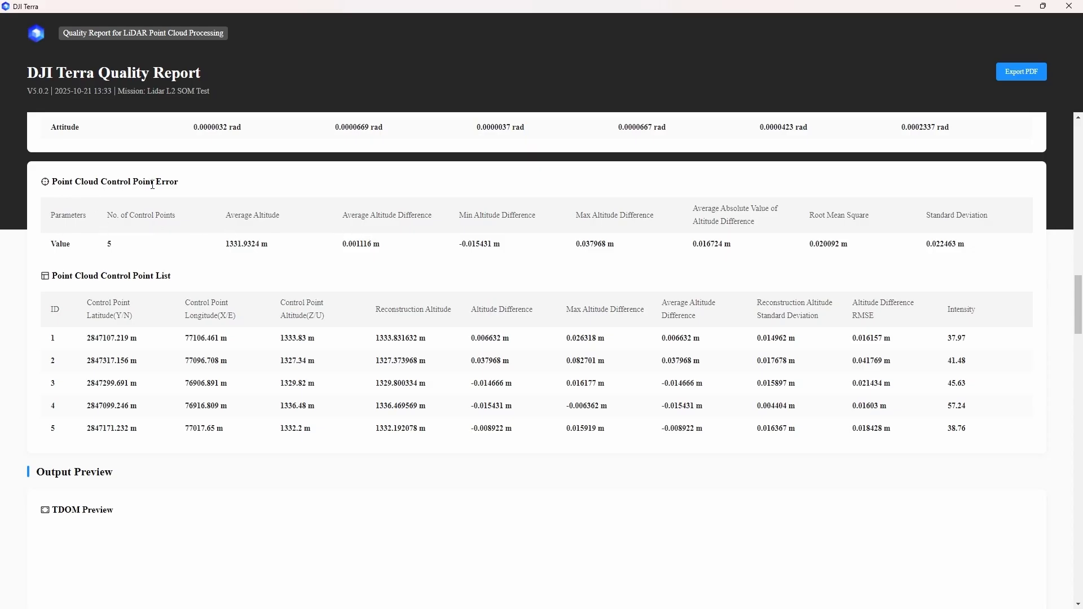
pyautogui.moveTo(353, 249)
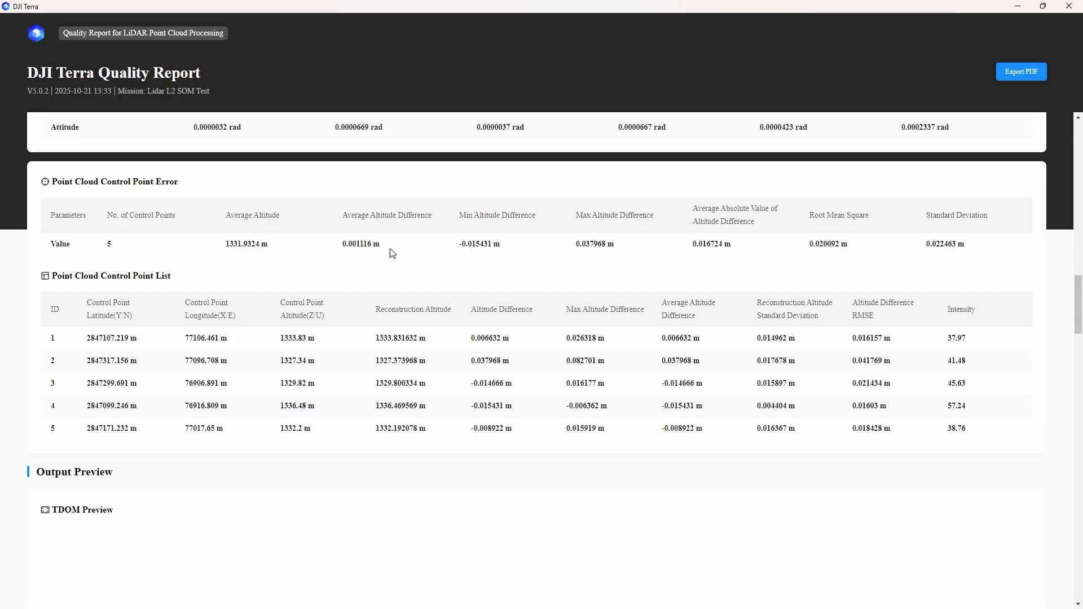
pyautogui.moveTo(290, 260)
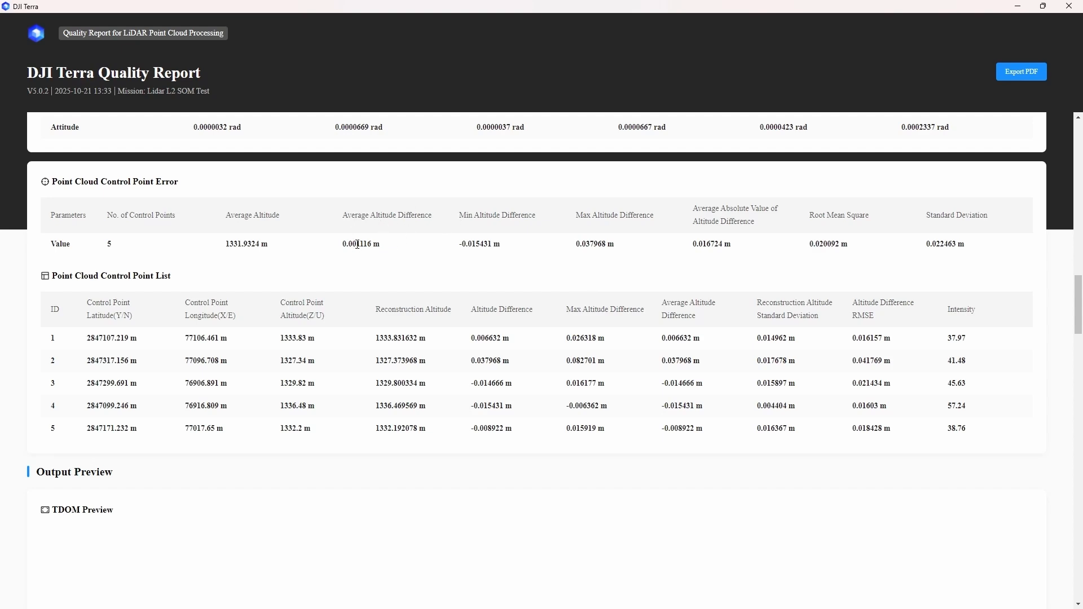
pyautogui.moveTo(456, 217)
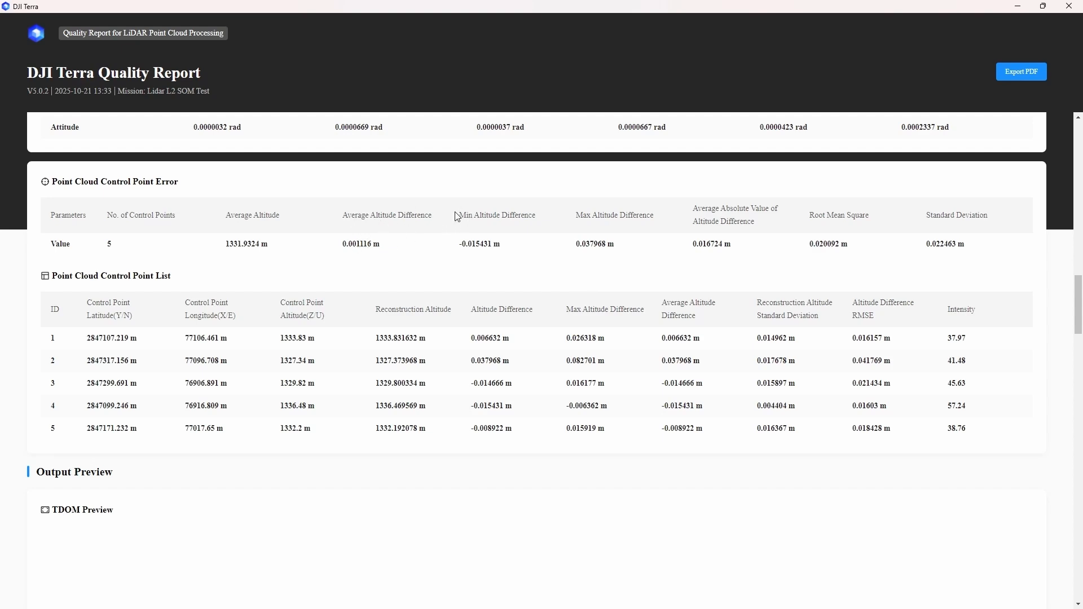
pyautogui.moveTo(472, 258)
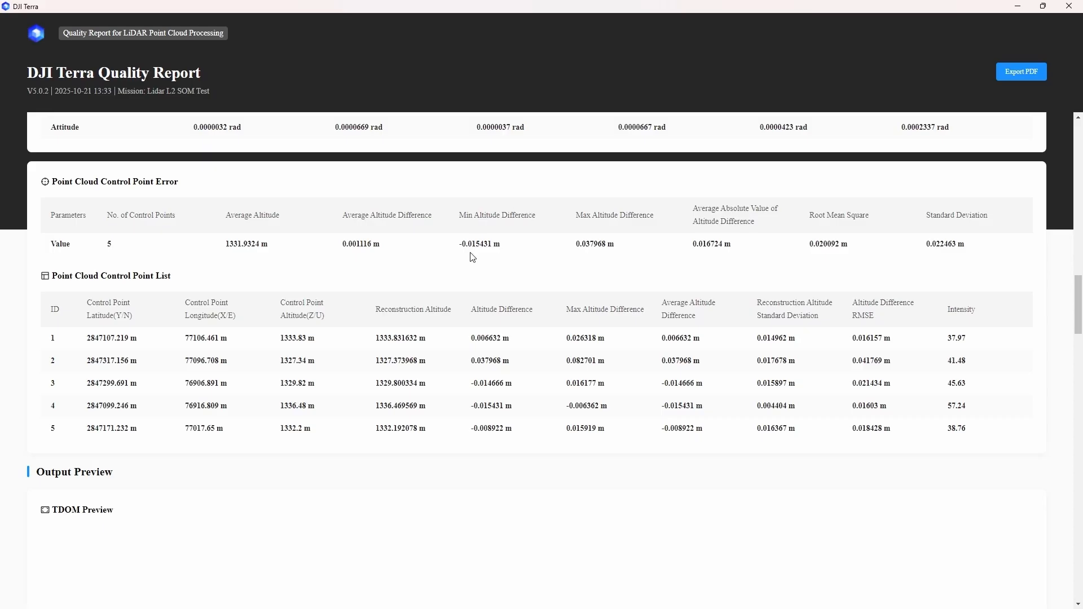
pyautogui.doubleClick(475, 244)
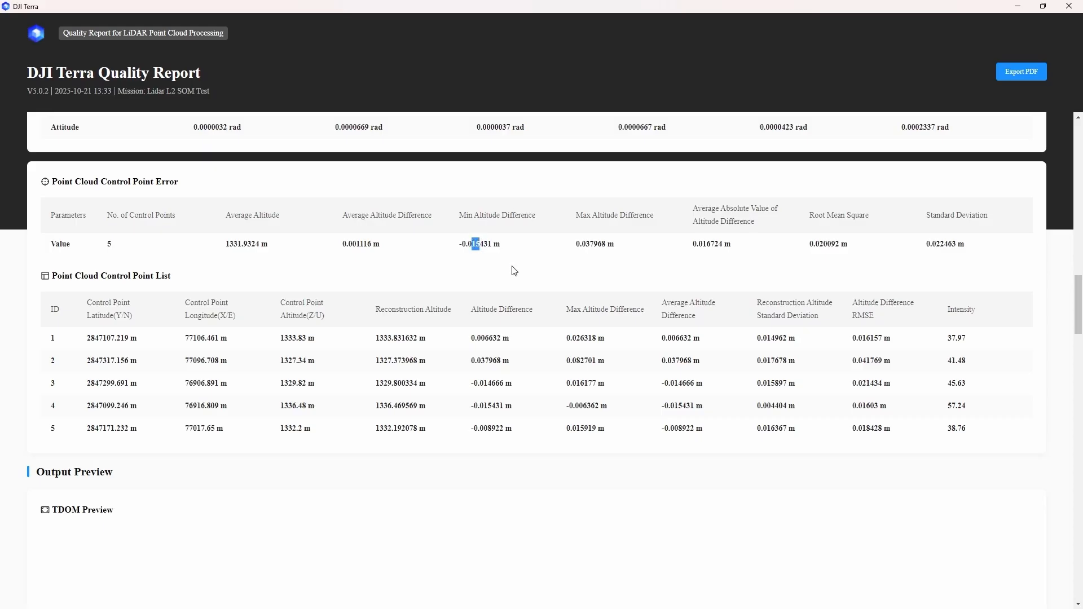
pyautogui.moveTo(586, 243)
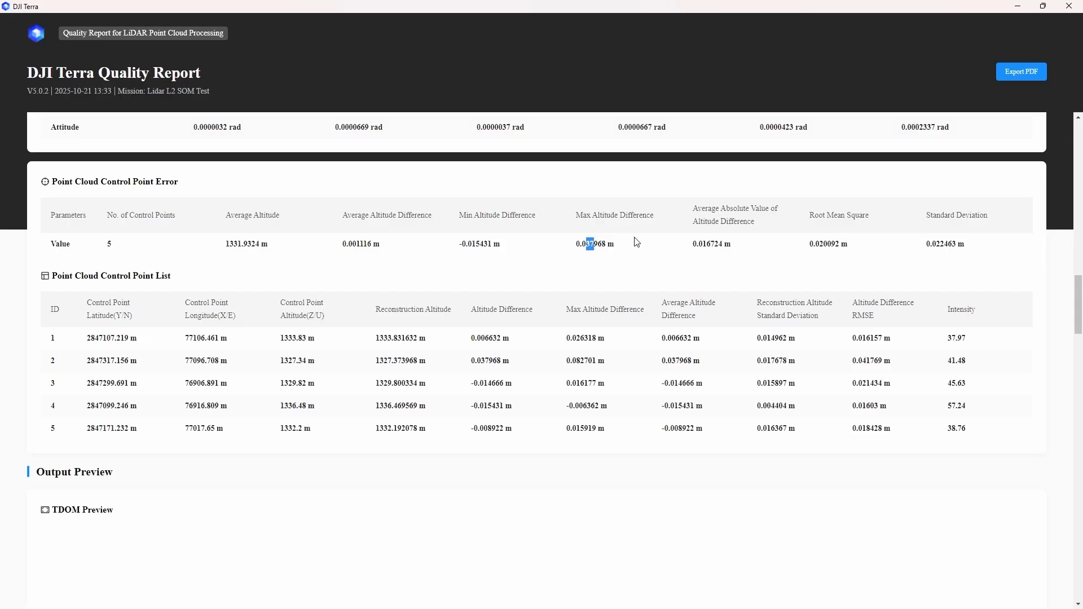
pyautogui.moveTo(707, 220)
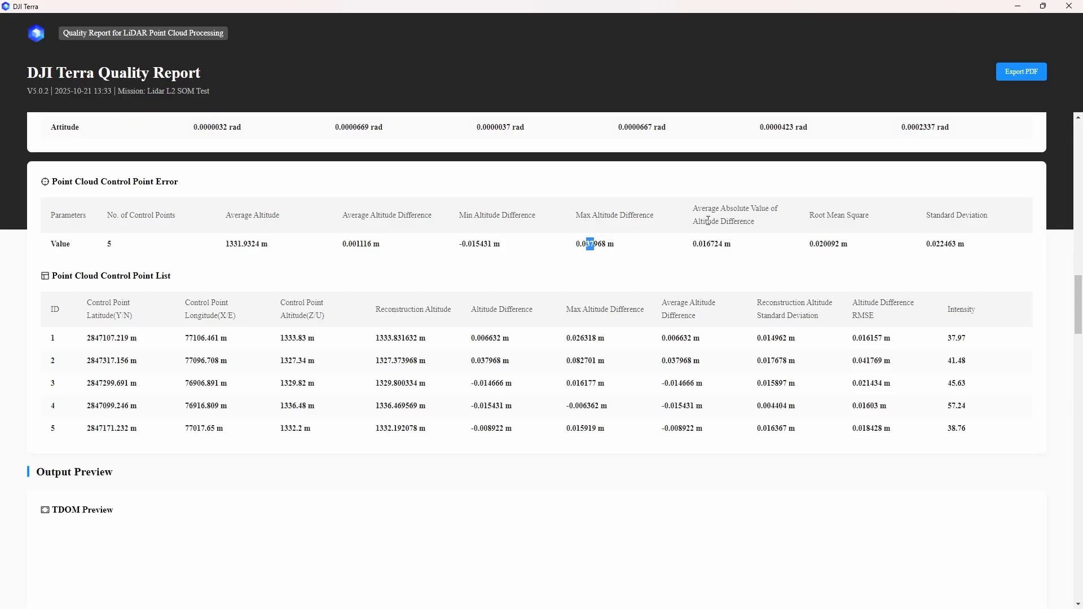
pyautogui.moveTo(704, 238)
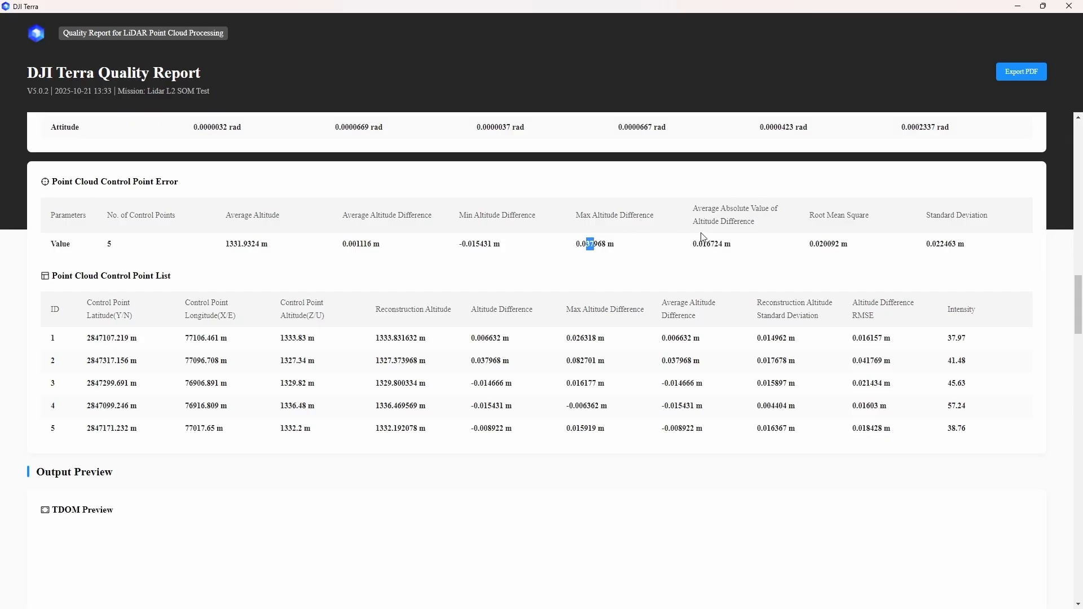
pyautogui.moveTo(703, 247)
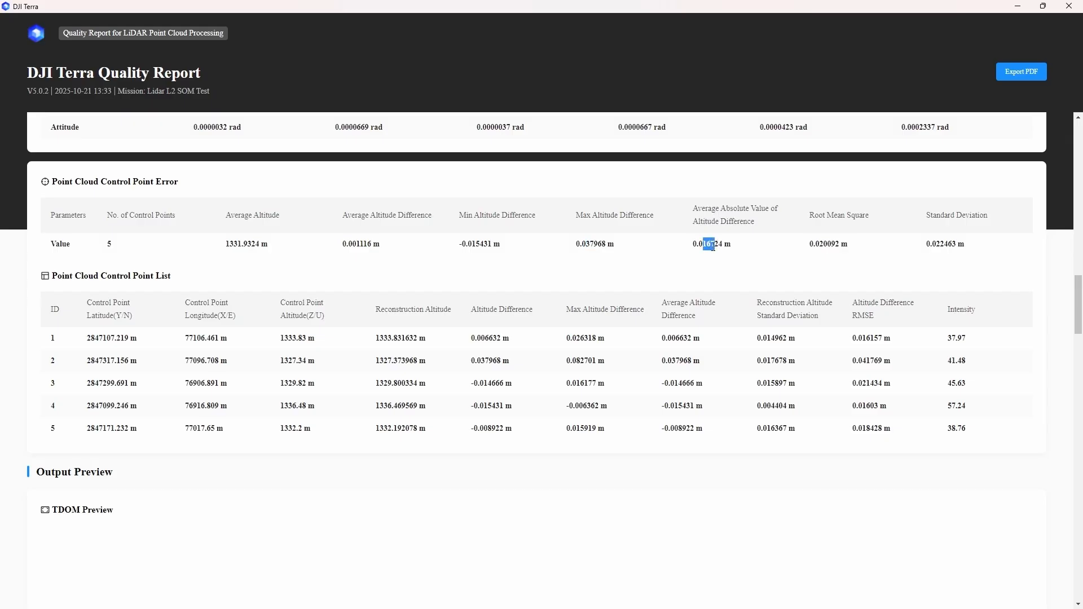
pyautogui.scroll(-3)
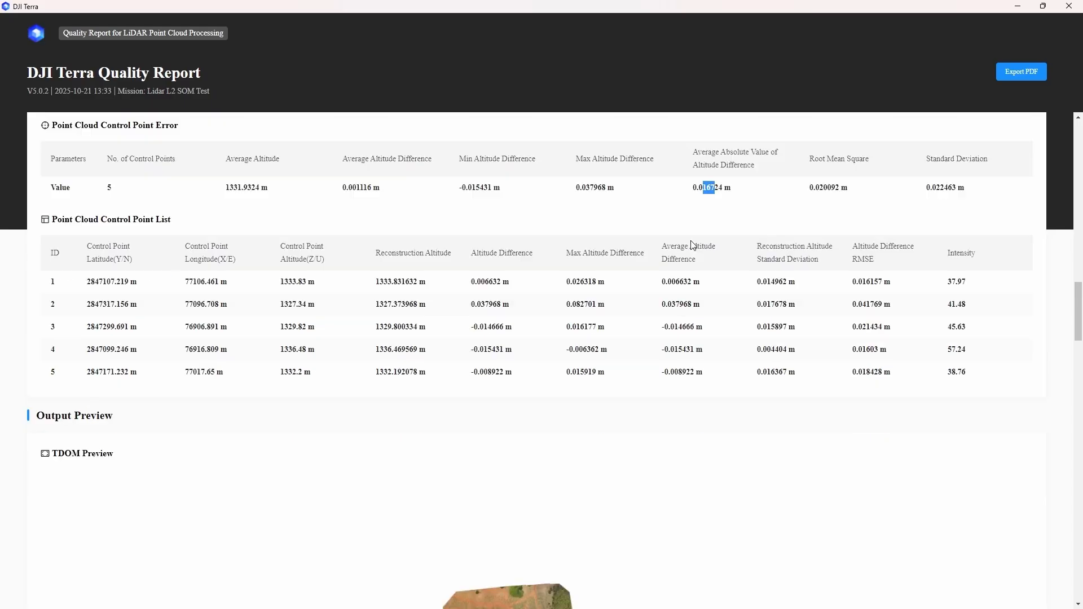
pyautogui.moveTo(72, 222)
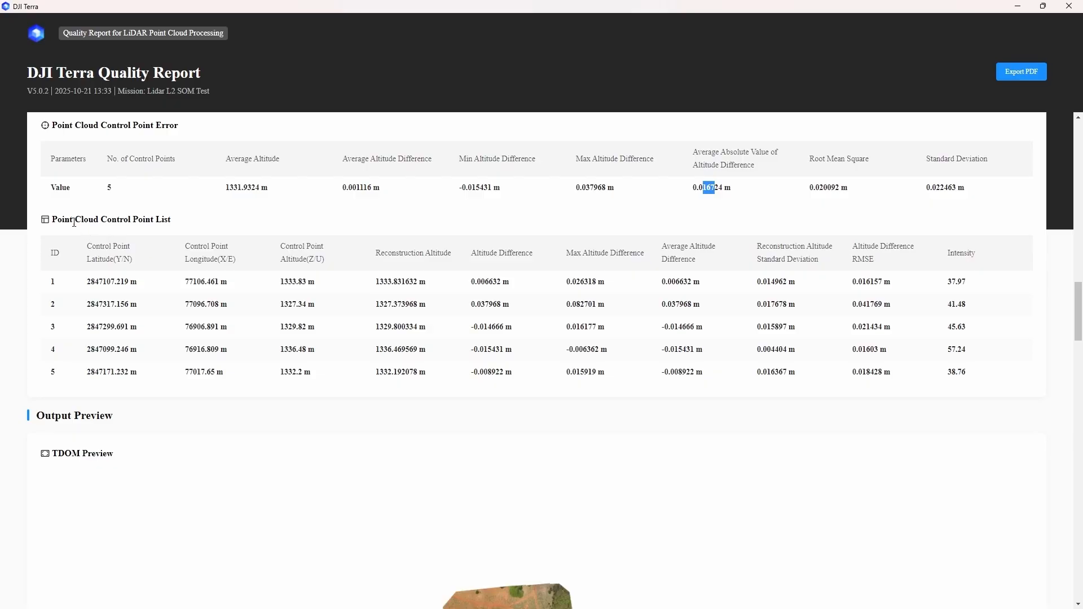
pyautogui.moveTo(147, 300)
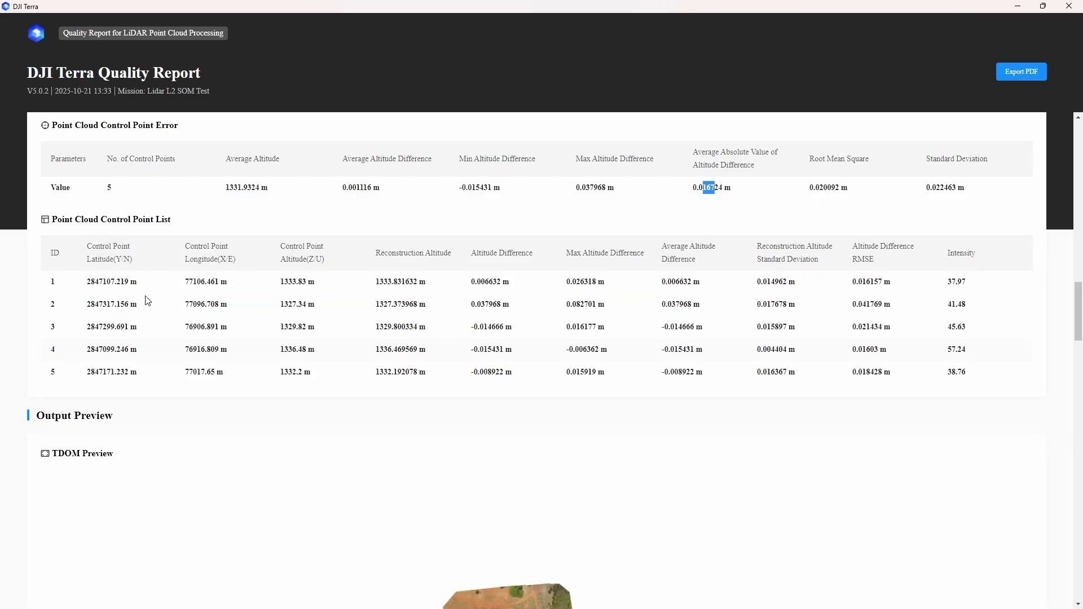
pyautogui.scroll(-3)
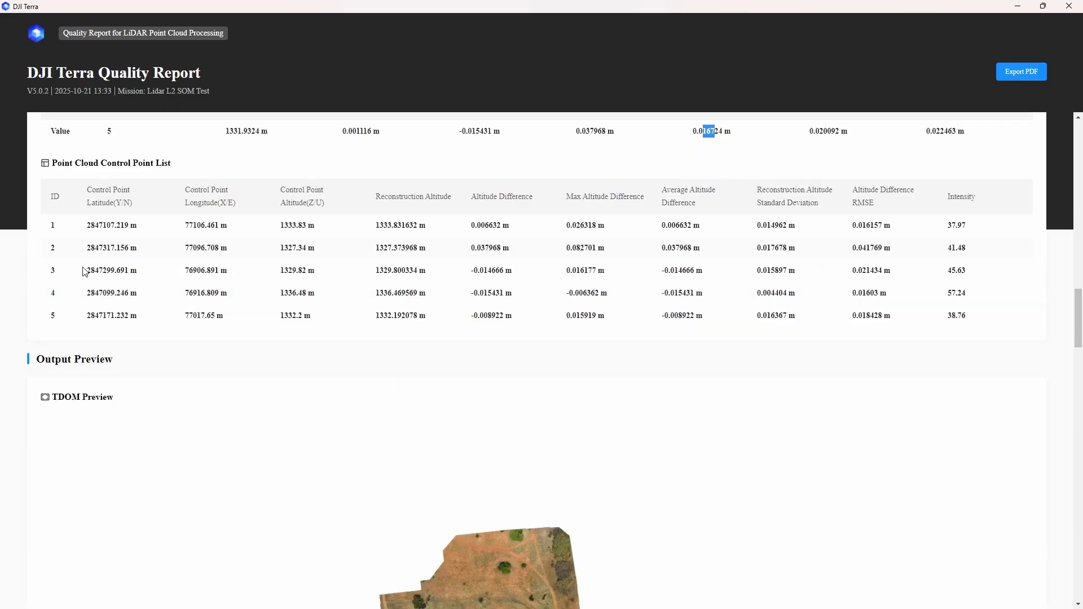
pyautogui.moveTo(318, 246)
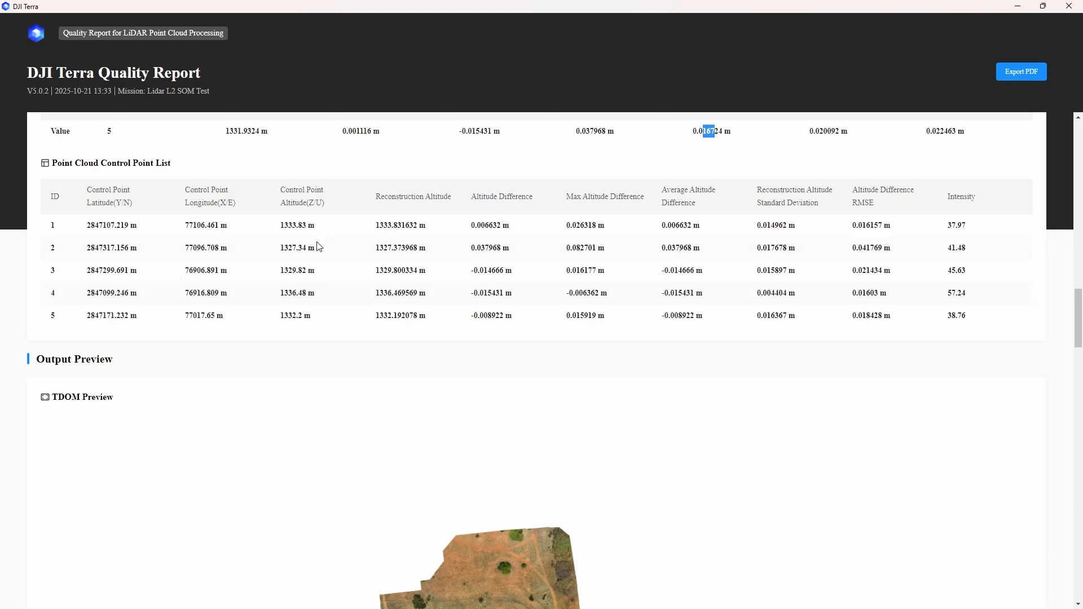
pyautogui.moveTo(508, 245)
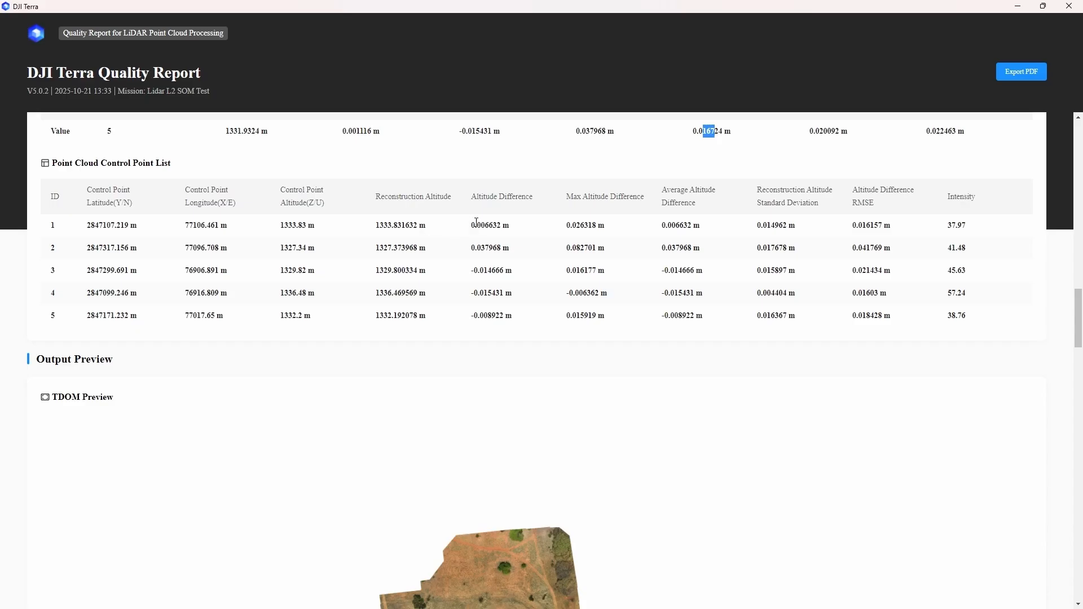
pyautogui.moveTo(485, 243)
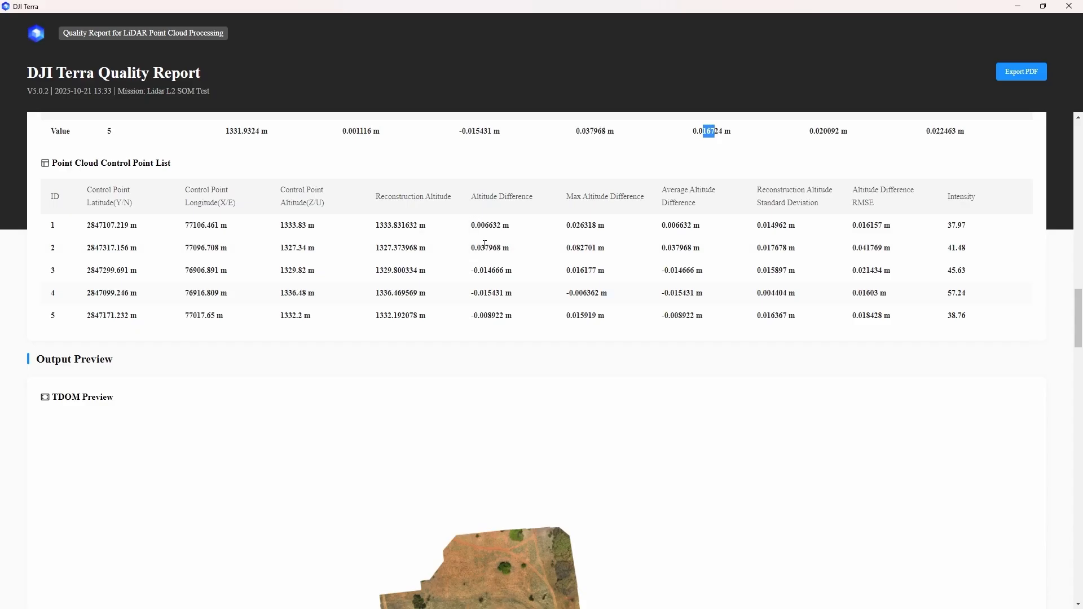
pyautogui.moveTo(495, 297)
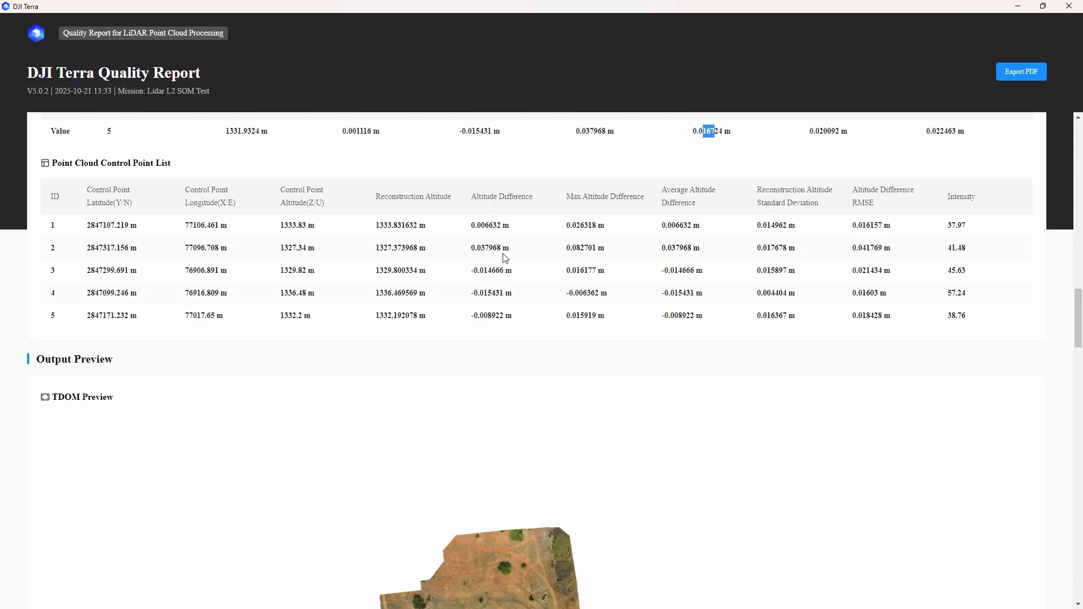
pyautogui.moveTo(473, 252)
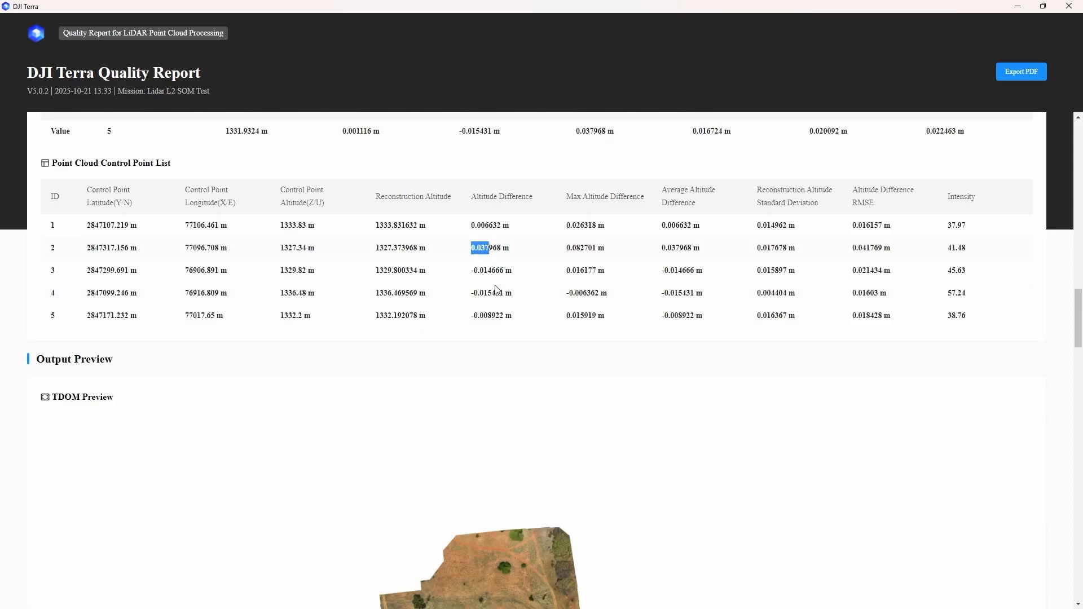
pyautogui.moveTo(487, 223)
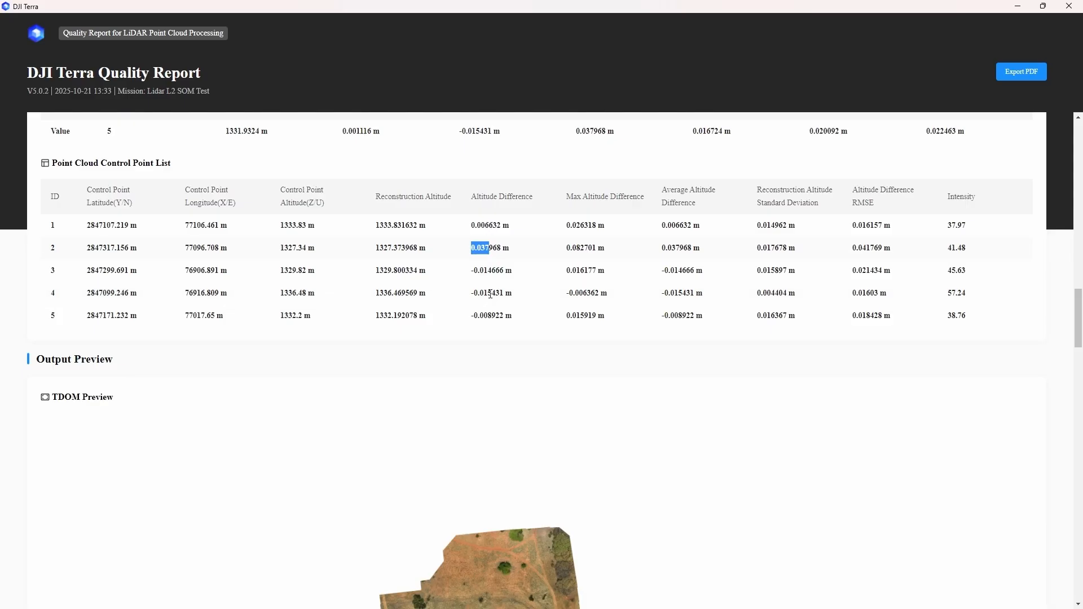
pyautogui.moveTo(476, 259)
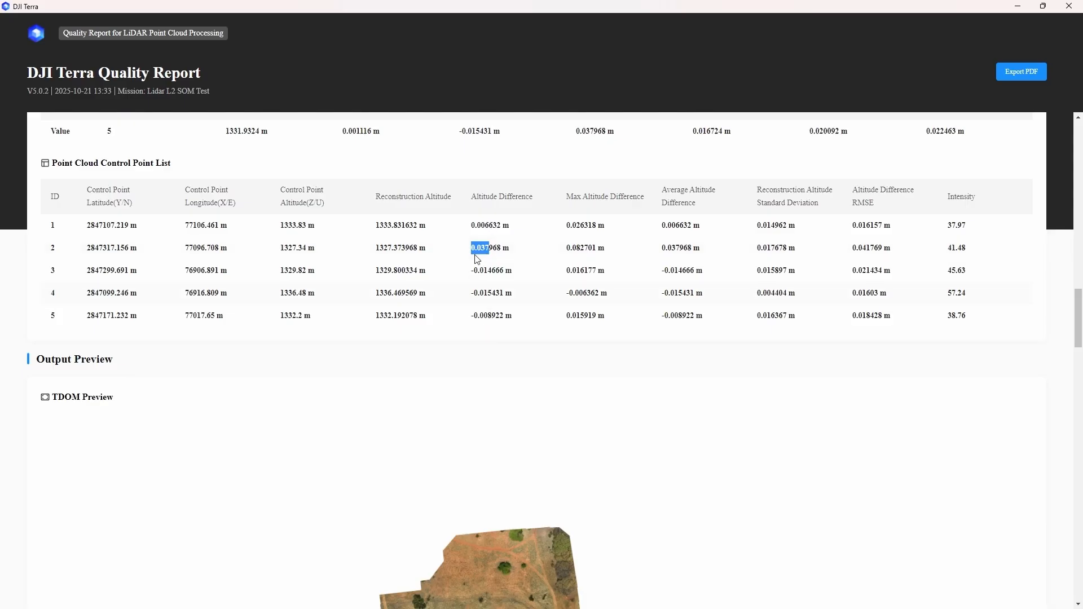
pyautogui.moveTo(576, 283)
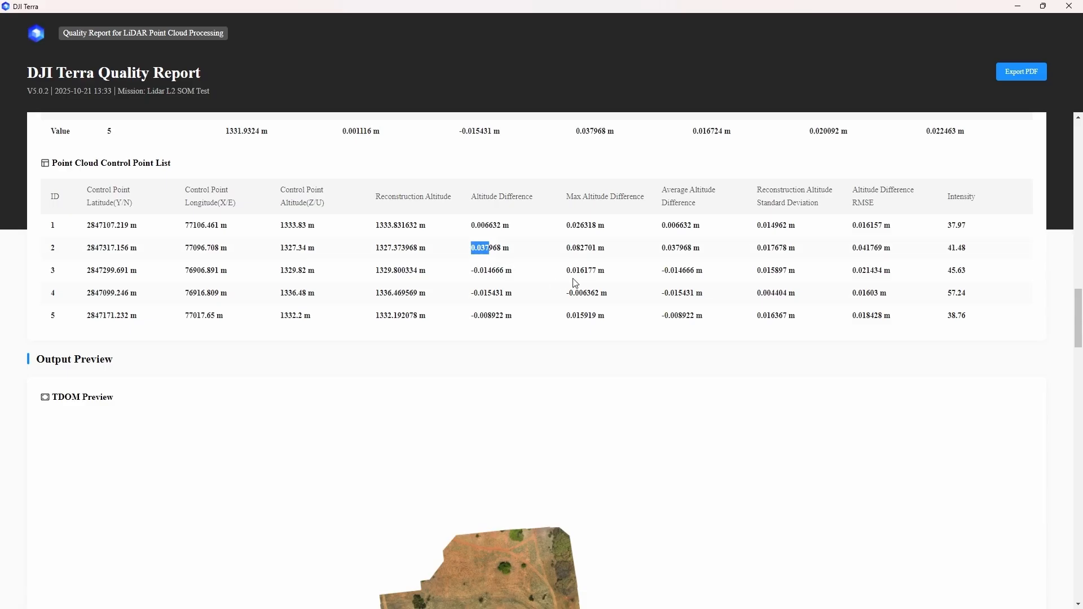
# Step: Scroll past the TDOM Preview (2.52 cm/px GSD) and Scene Overlapping map down to the DSM Preview
pyautogui.scroll(-3)
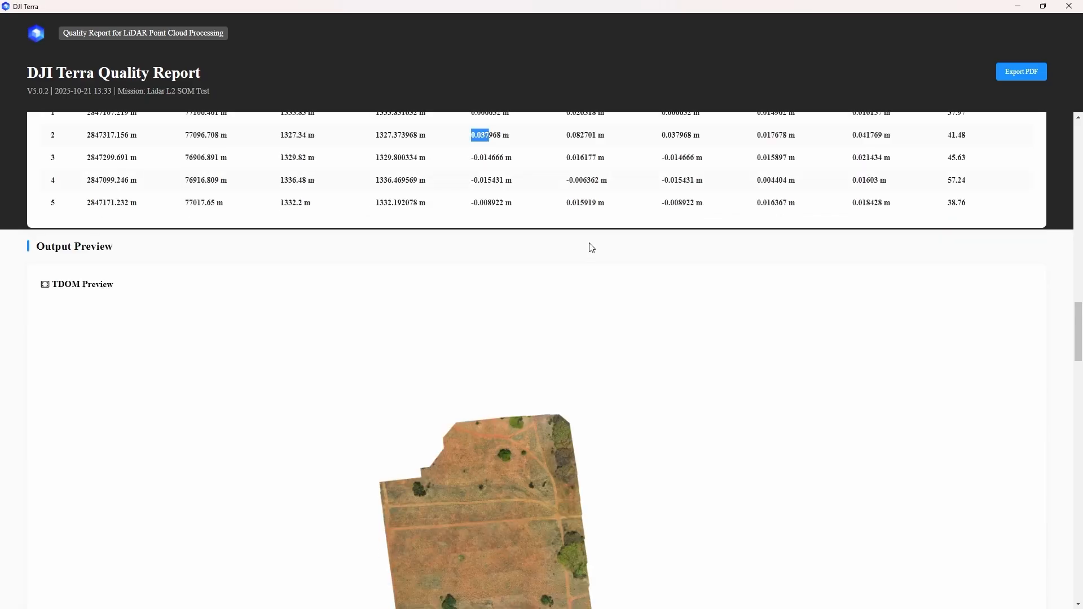
pyautogui.scroll(3)
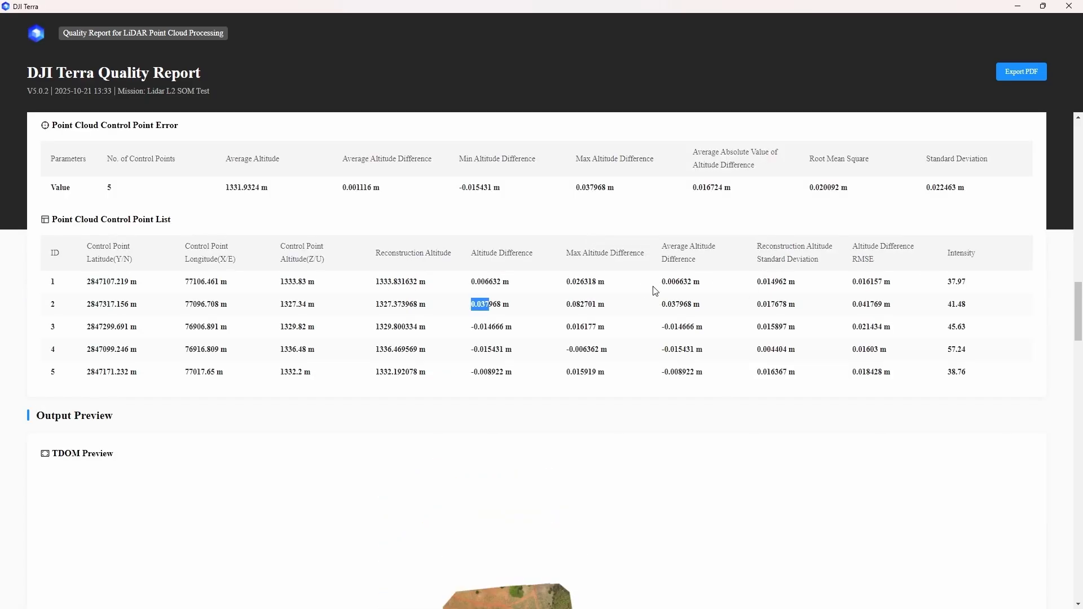
pyautogui.scroll(-3)
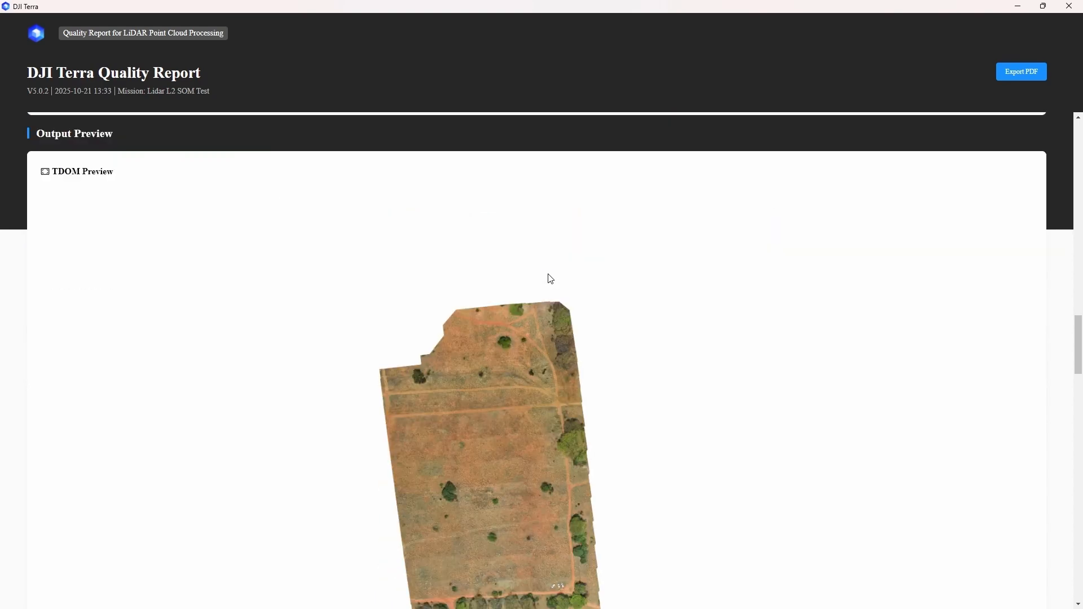
pyautogui.scroll(-3)
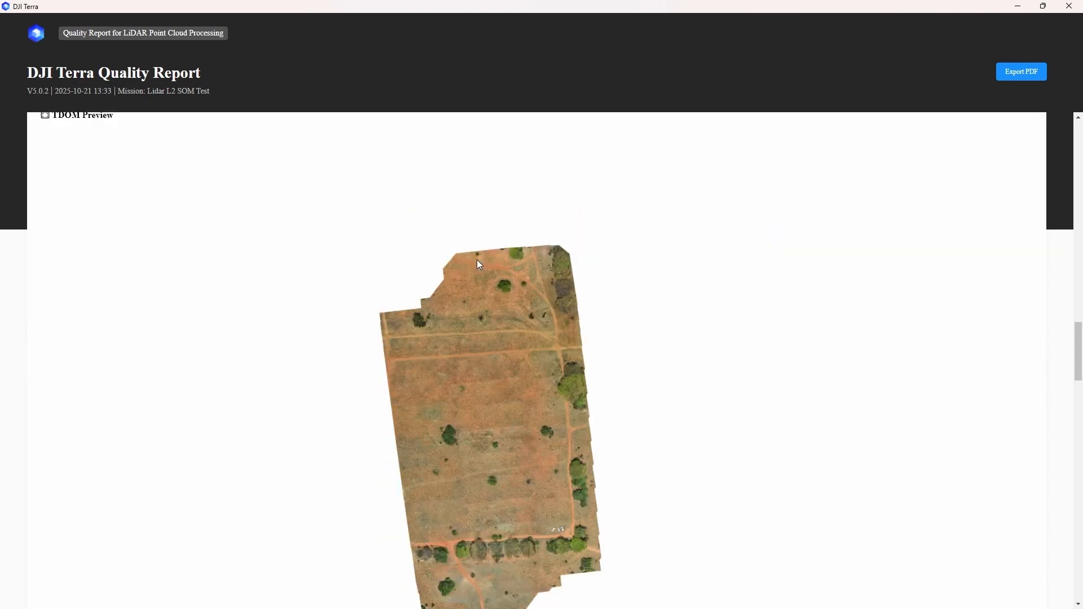
pyautogui.scroll(3)
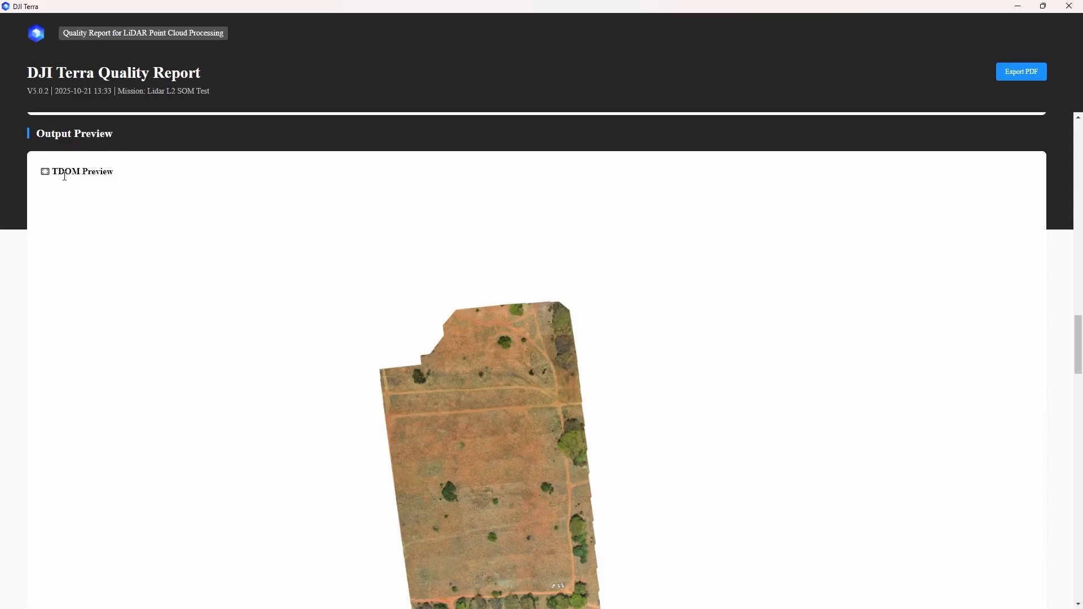
pyautogui.scroll(-3)
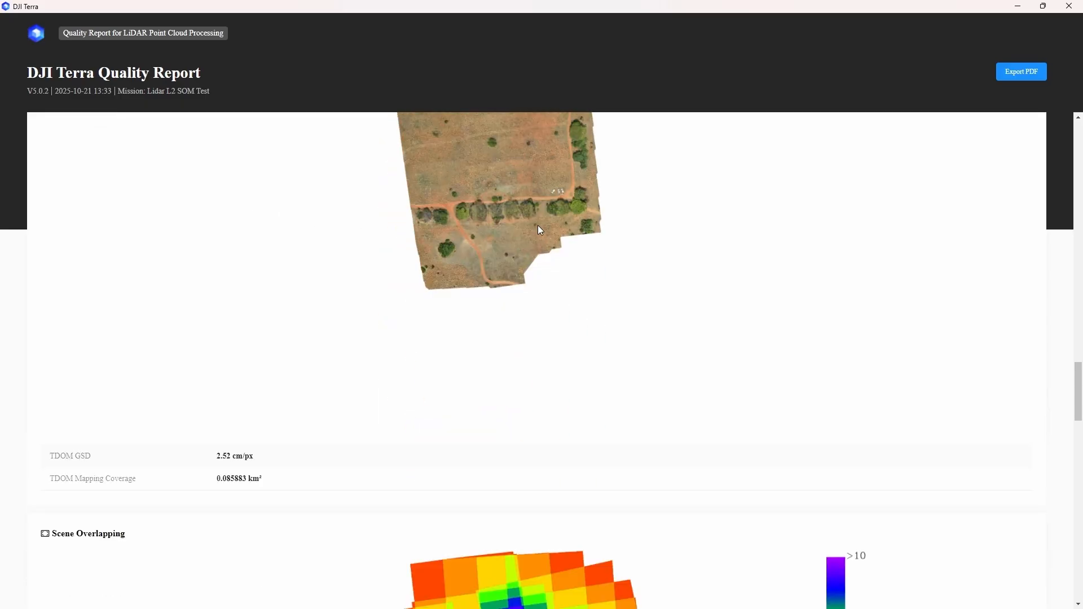
pyautogui.scroll(-3)
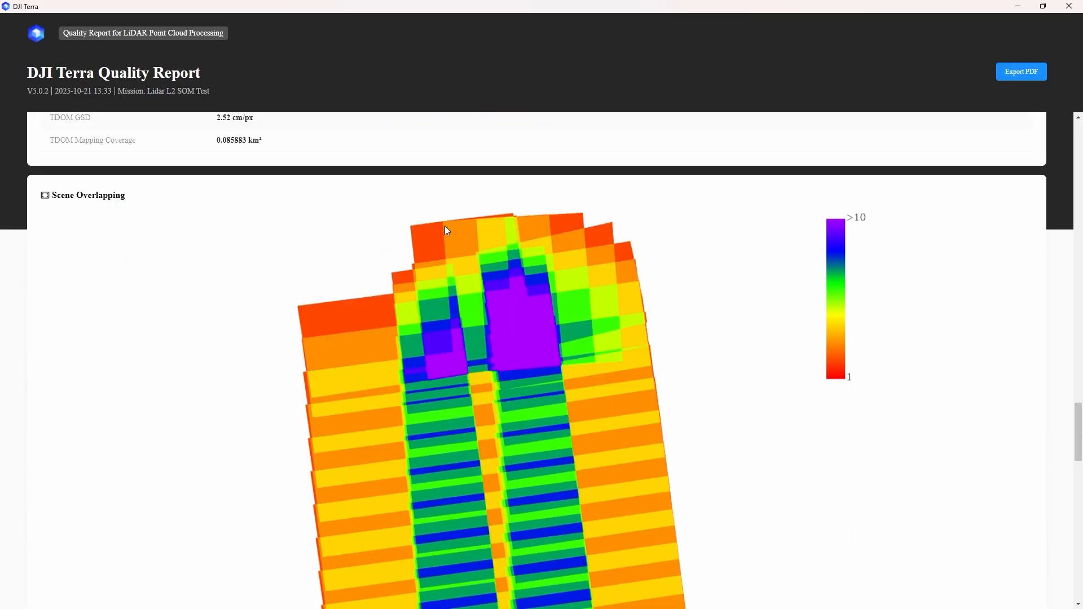
pyautogui.scroll(-3)
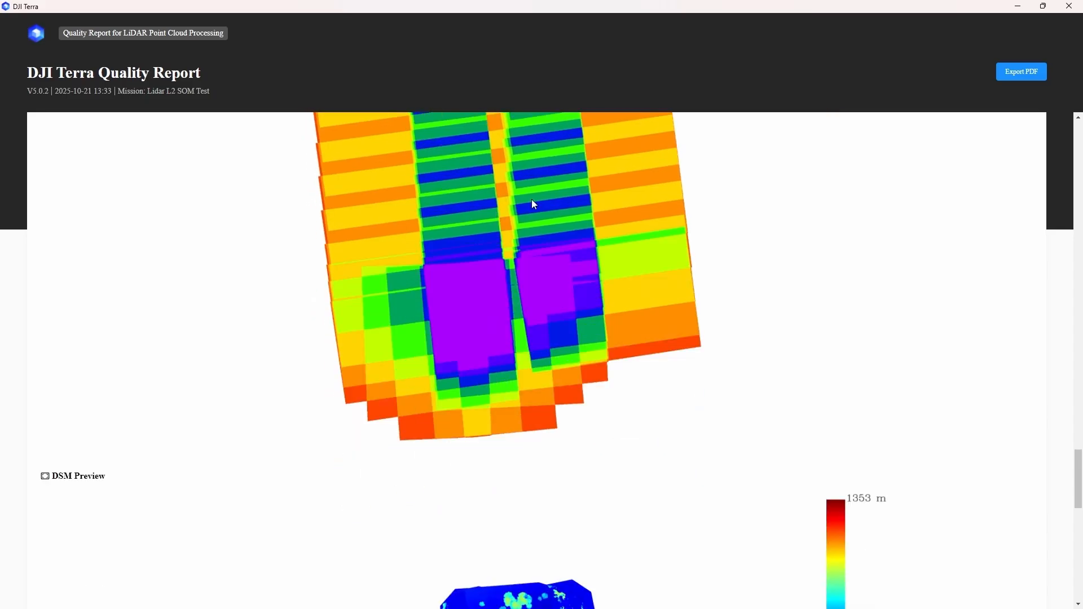
pyautogui.scroll(-3)
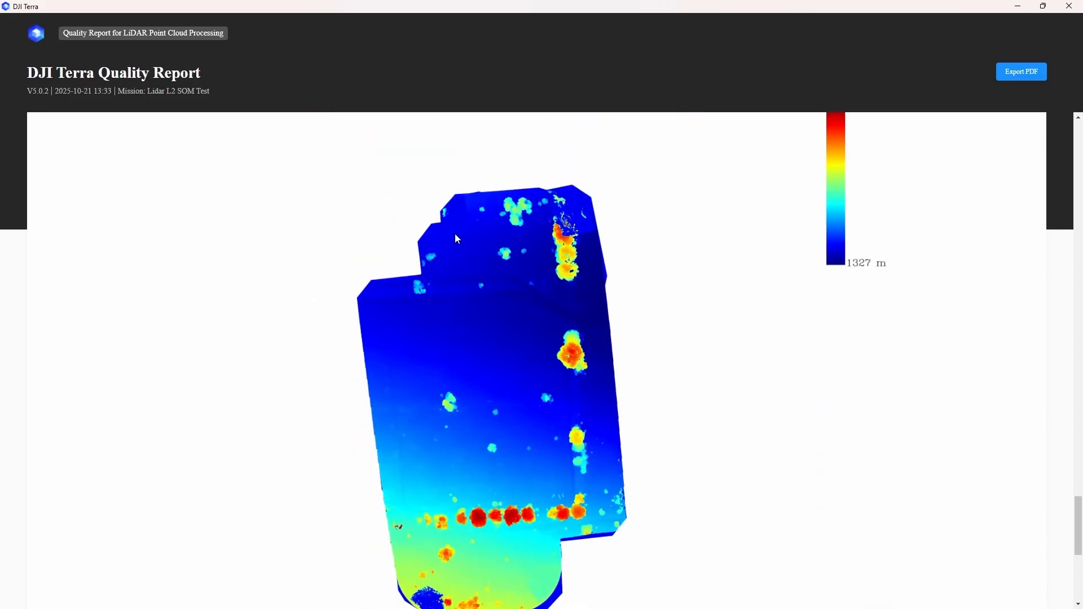
# Step: Scroll to the report's Output Parameters showing 122 points/m² density and the PNTS and LAS output list
pyautogui.scroll(-3)
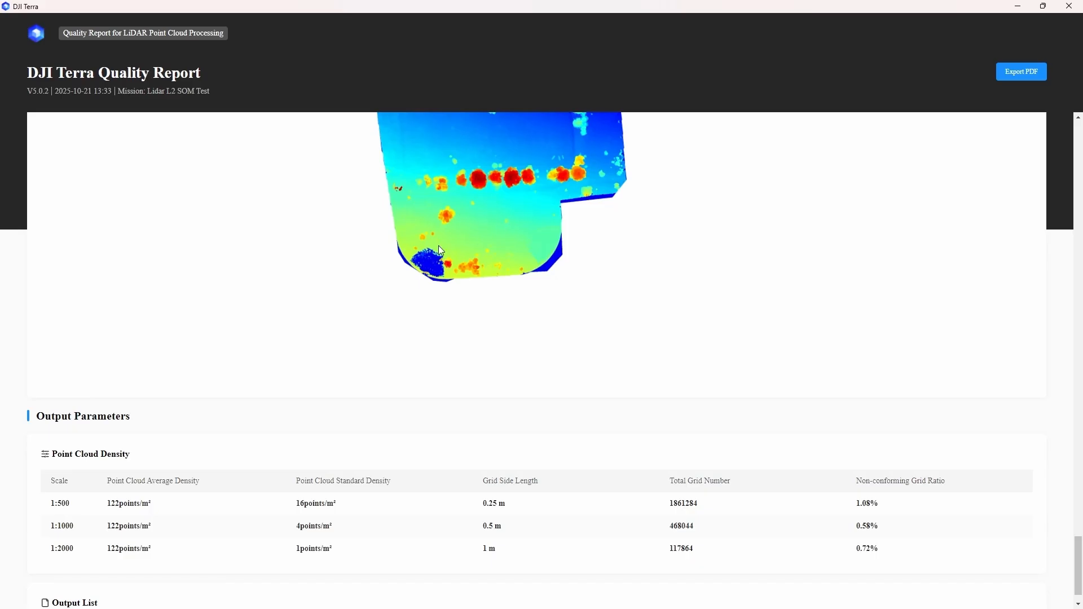
pyautogui.moveTo(319, 328)
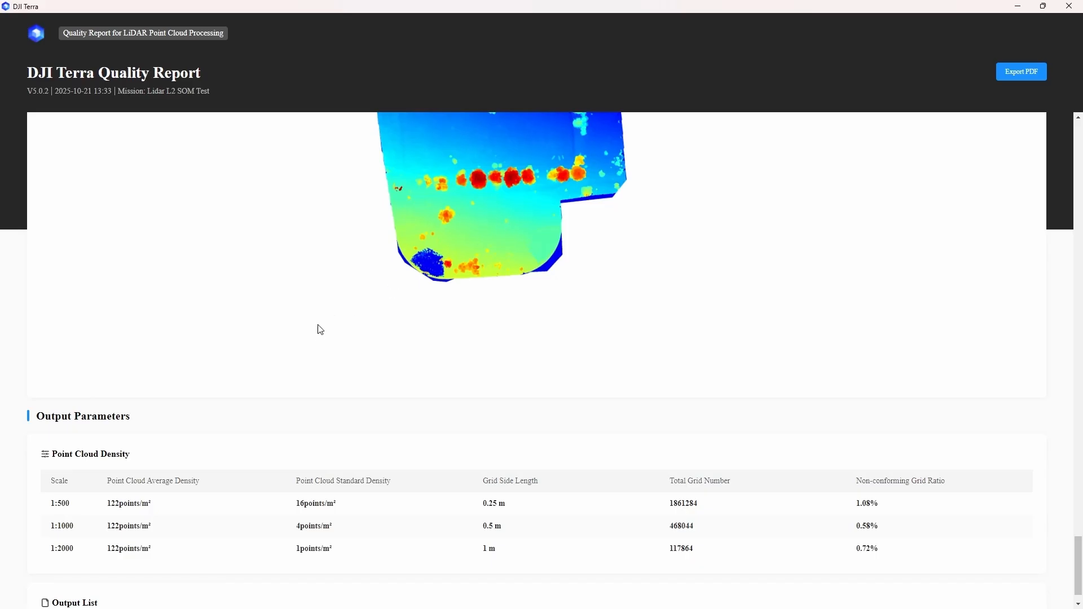
pyautogui.scroll(-3)
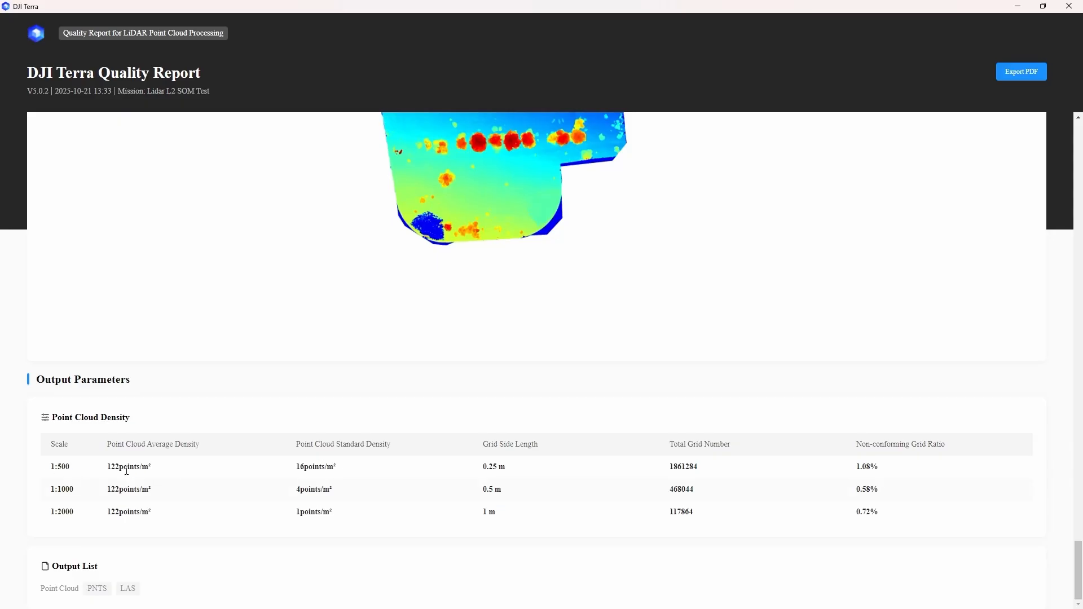
pyautogui.moveTo(445, 405)
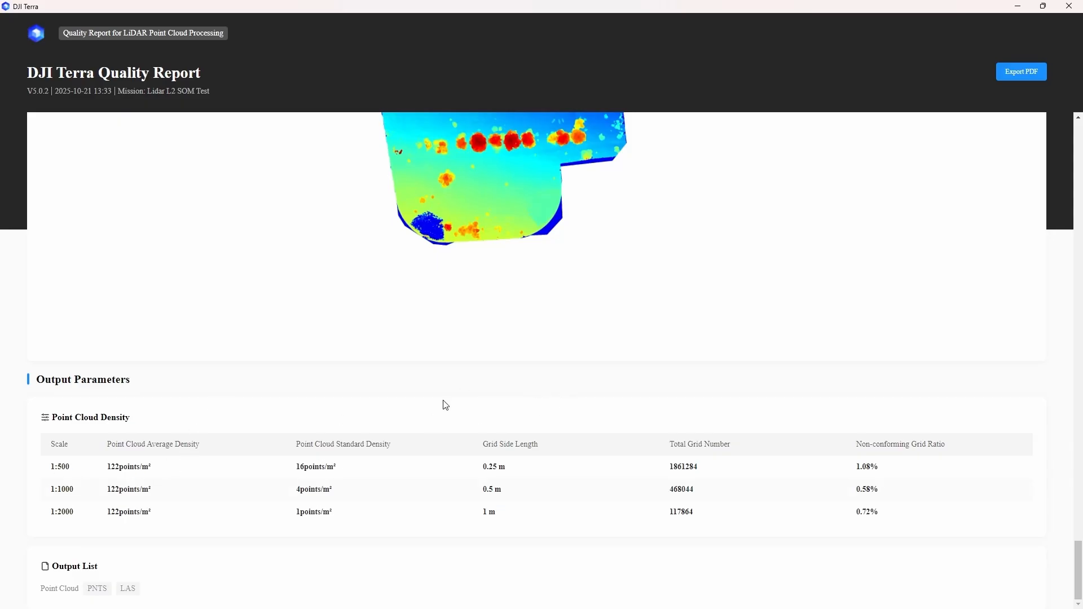